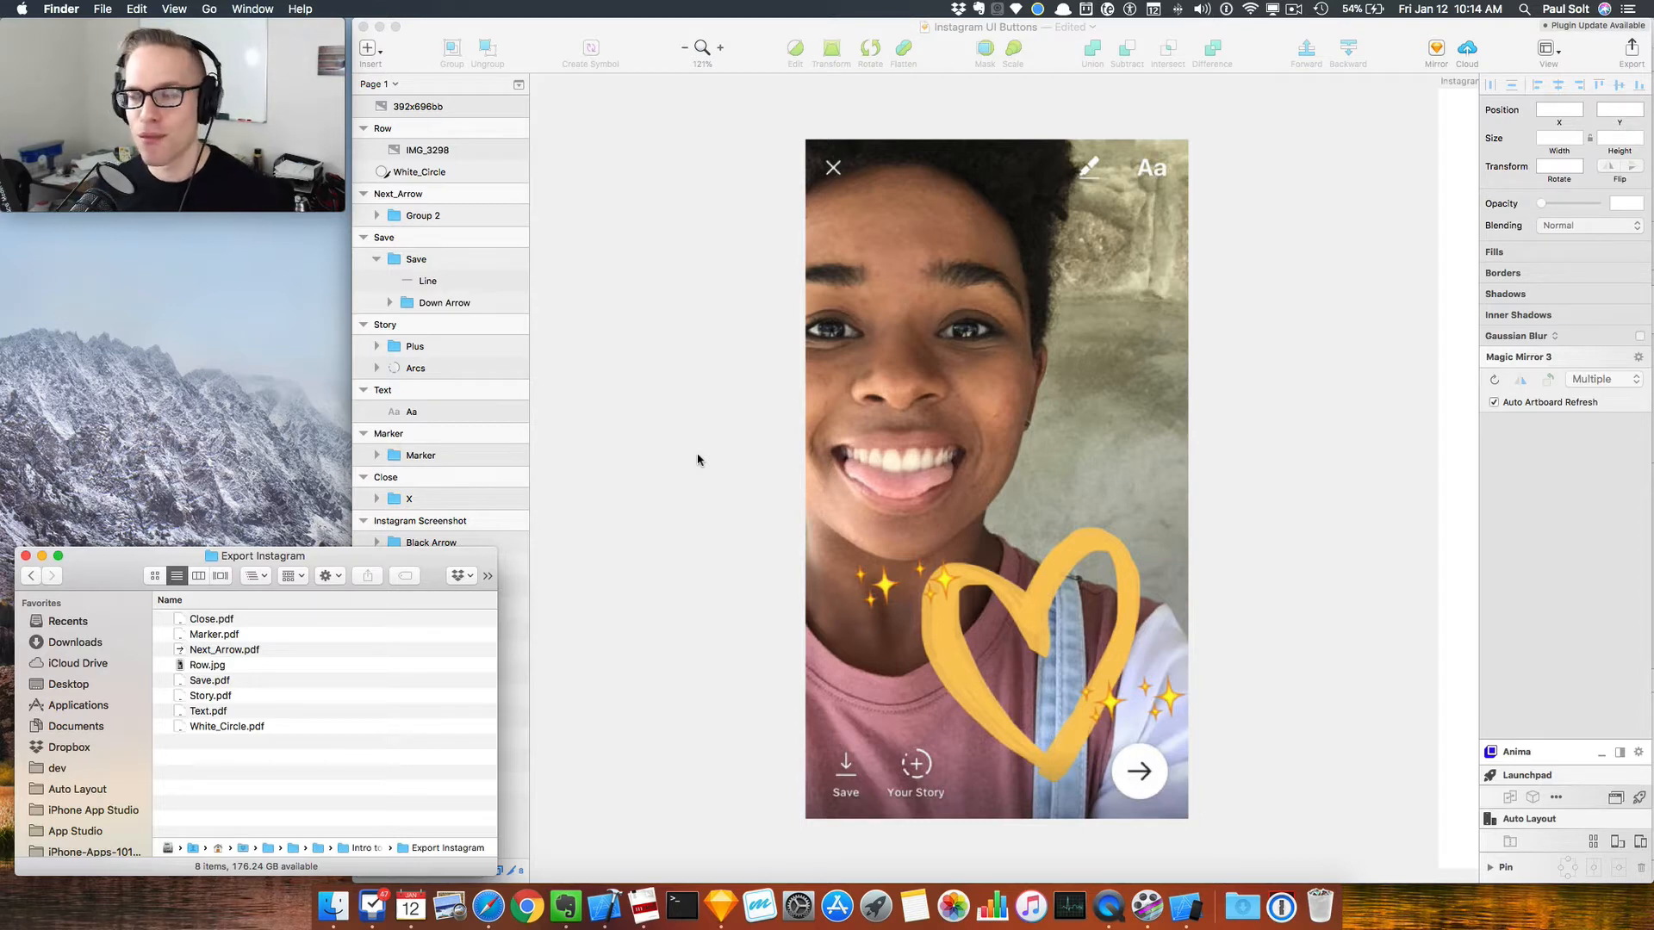
Step: Select the 392x696 Instagram reference artboard to review the layout
{"action": "left_click", "coordinate": [417, 105]}
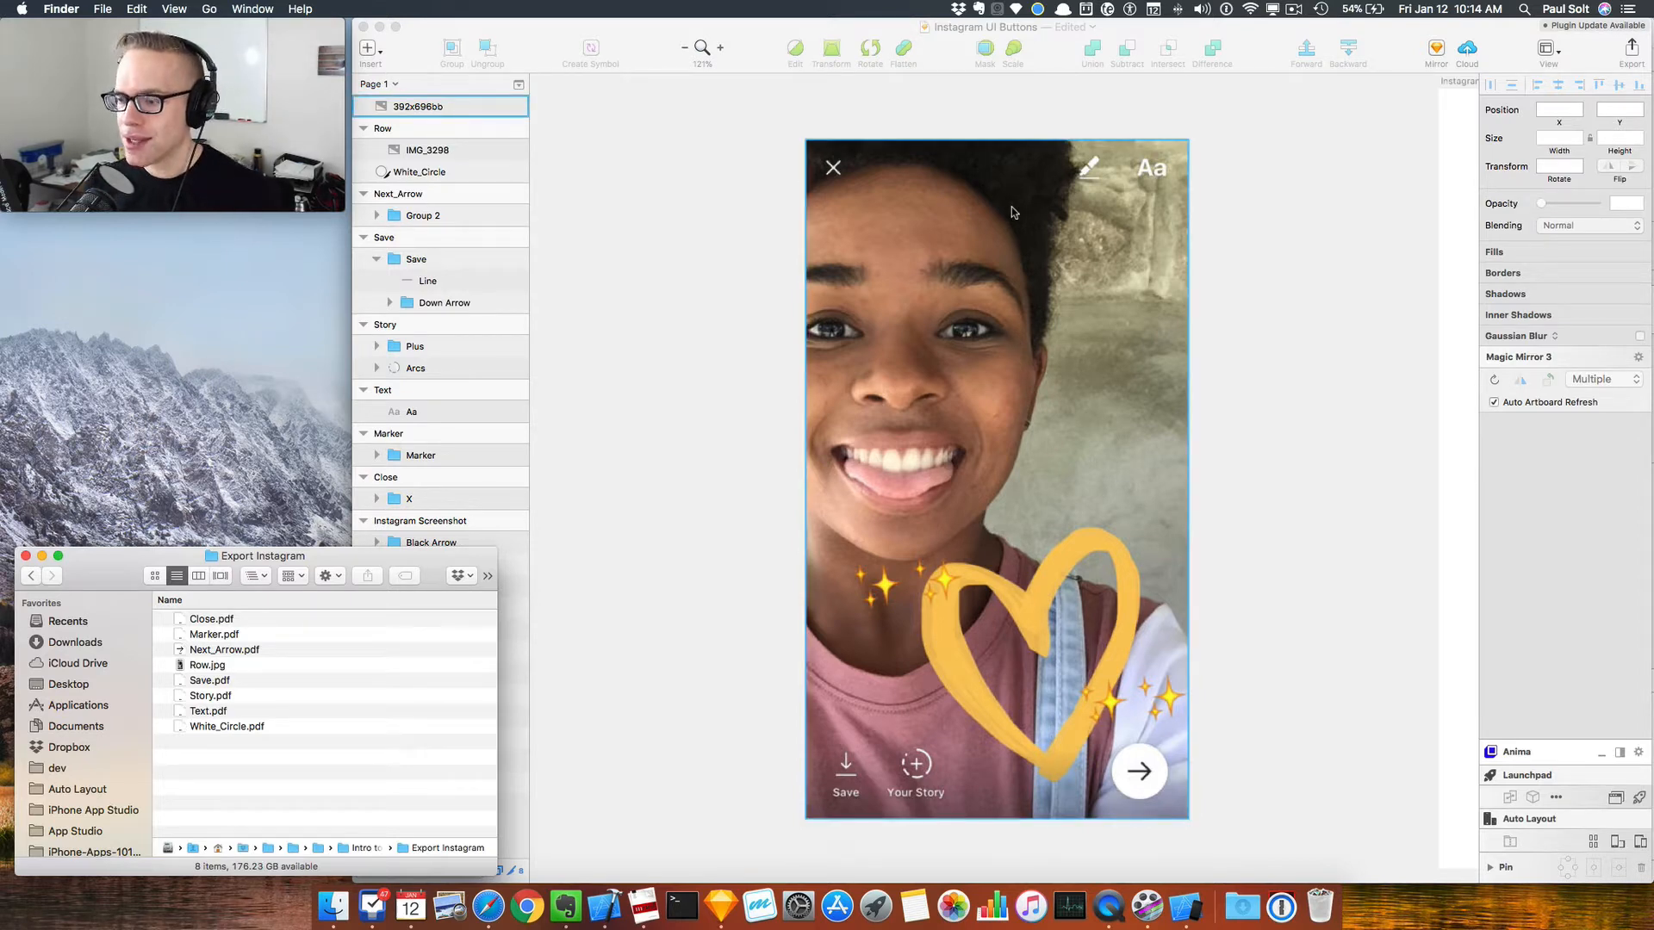
{"action": "mouse_move", "coordinate": [1178, 175]}
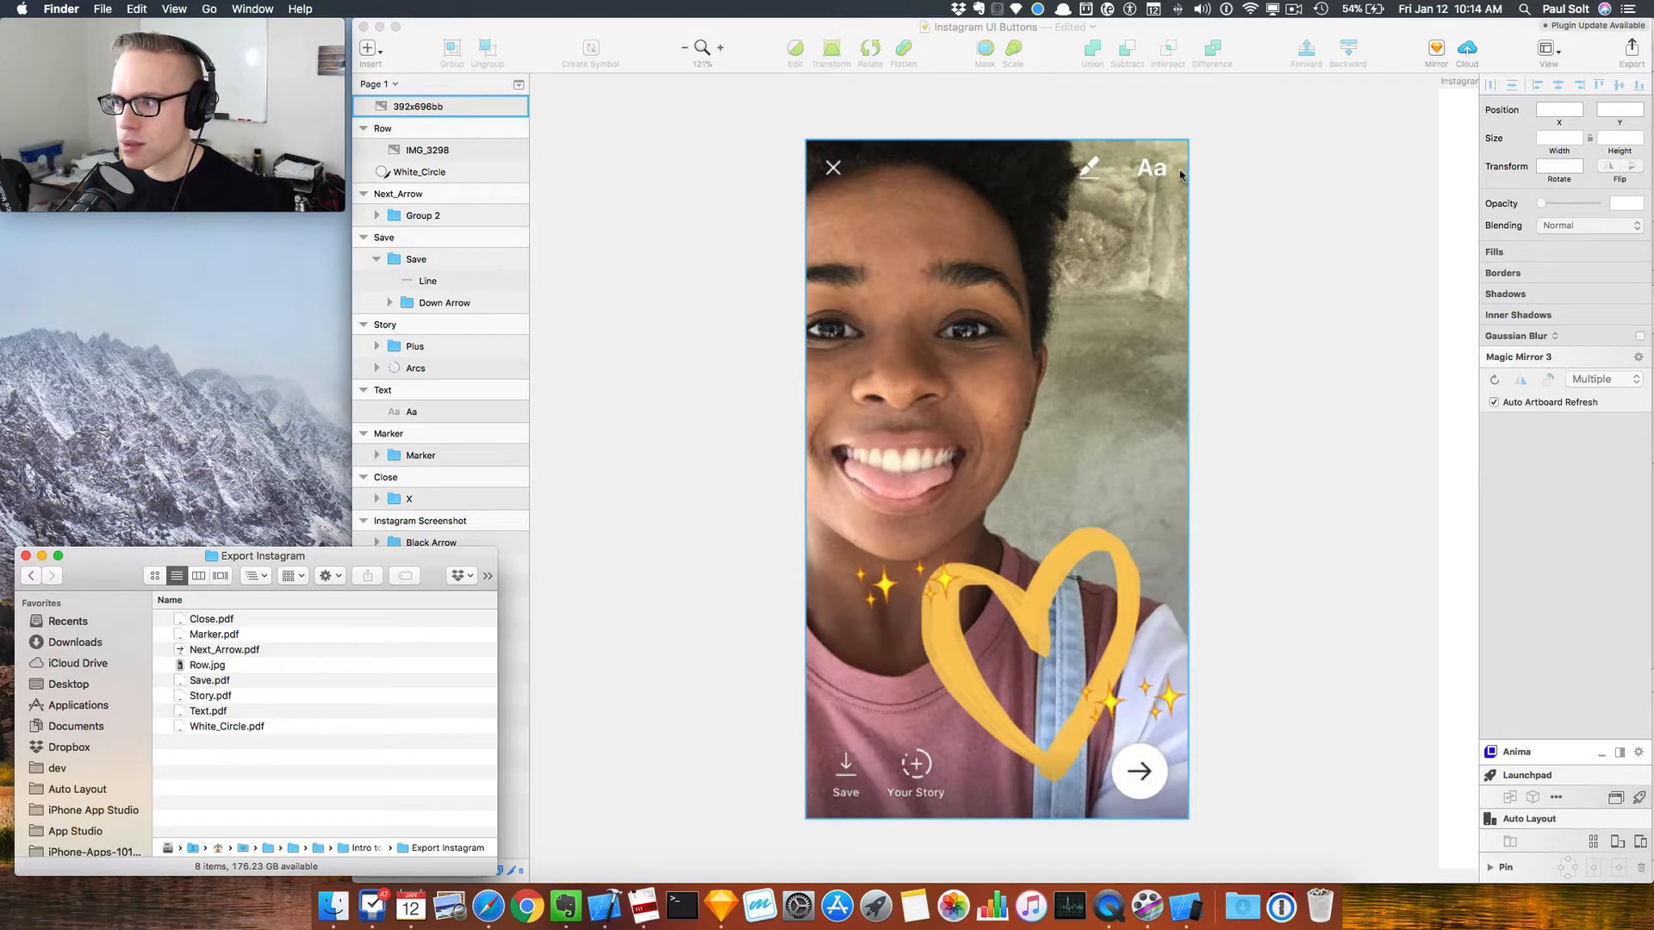
{"action": "mouse_move", "coordinate": [1051, 197]}
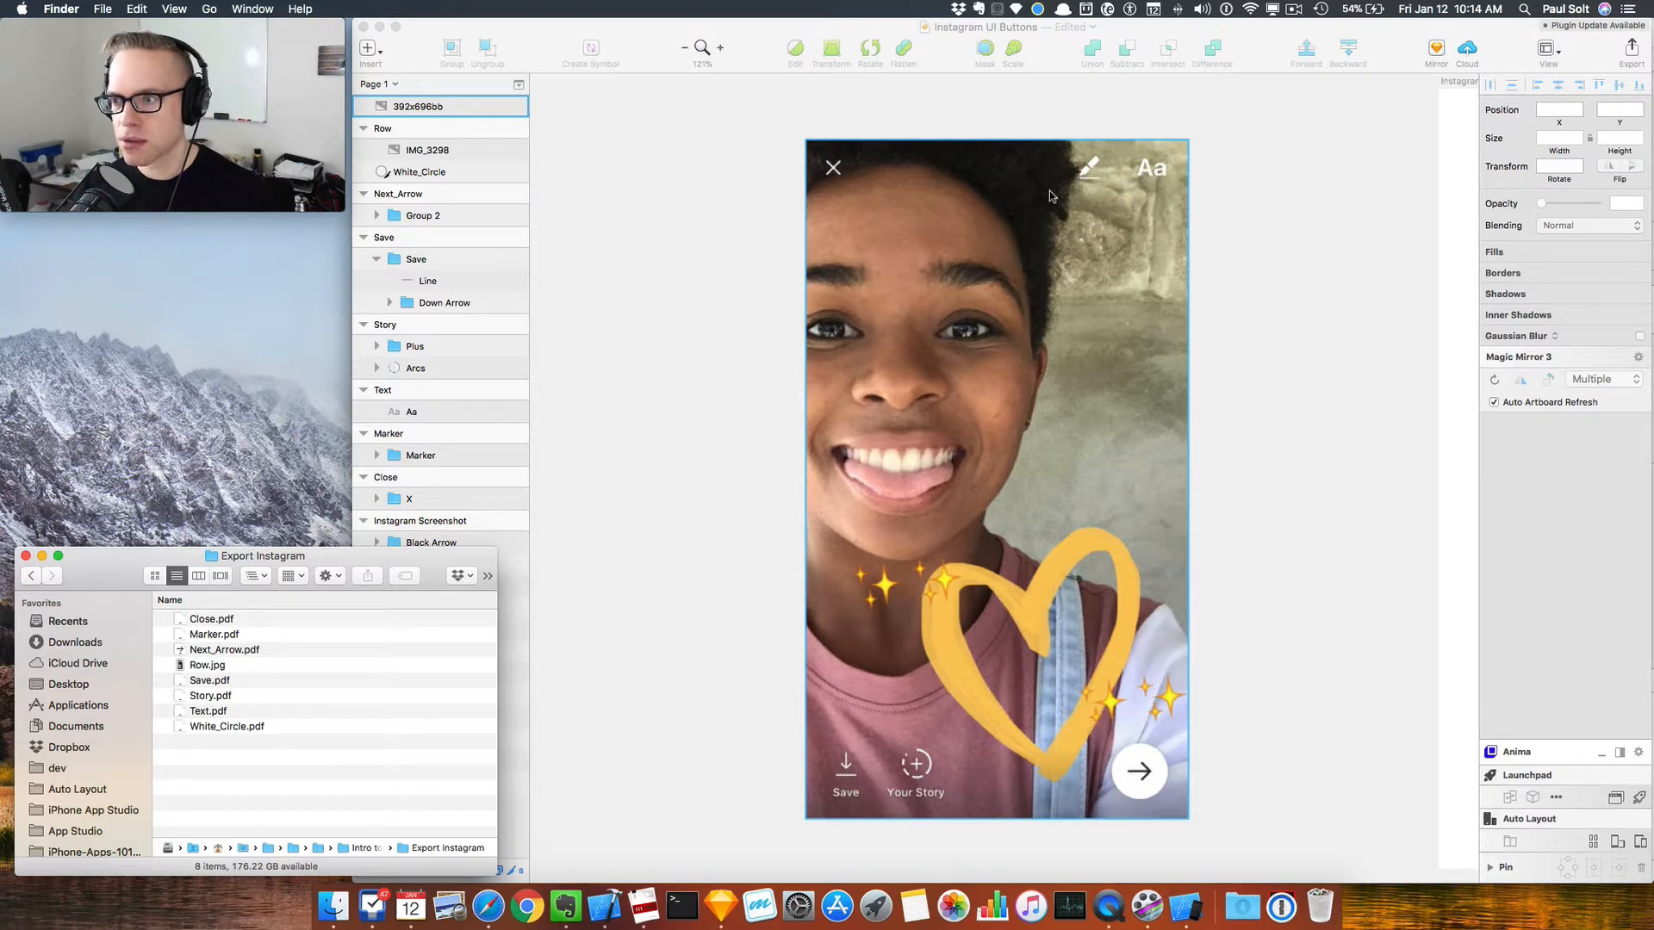
{"action": "mouse_move", "coordinate": [834, 174]}
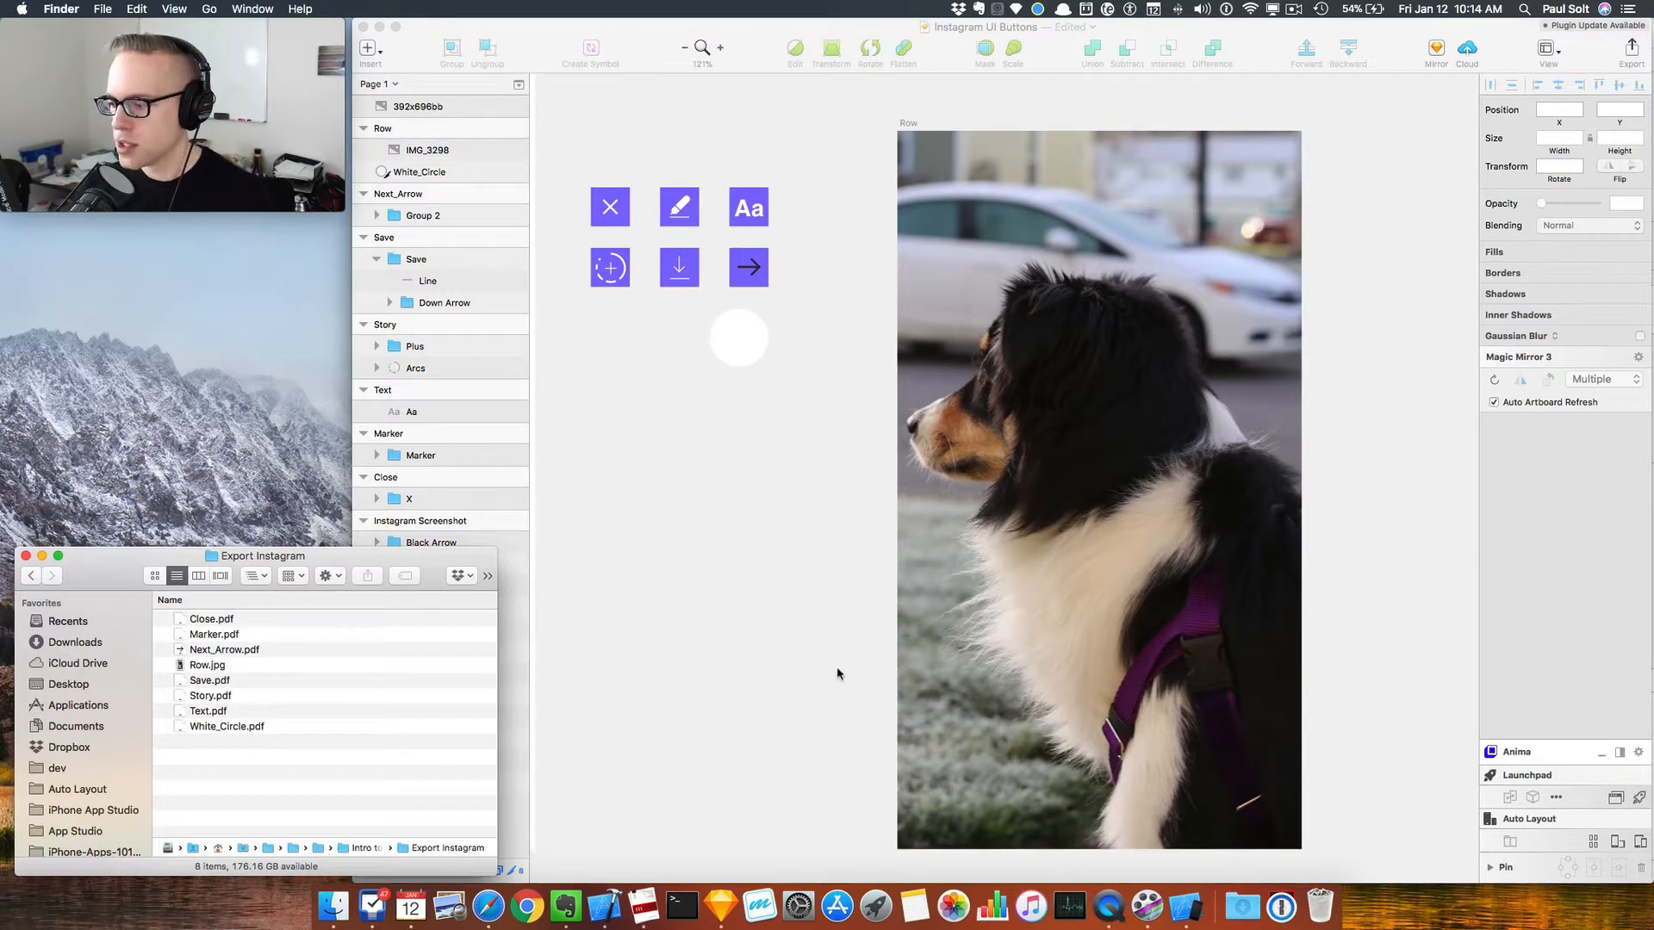
{"action": "mouse_move", "coordinate": [603, 904]}
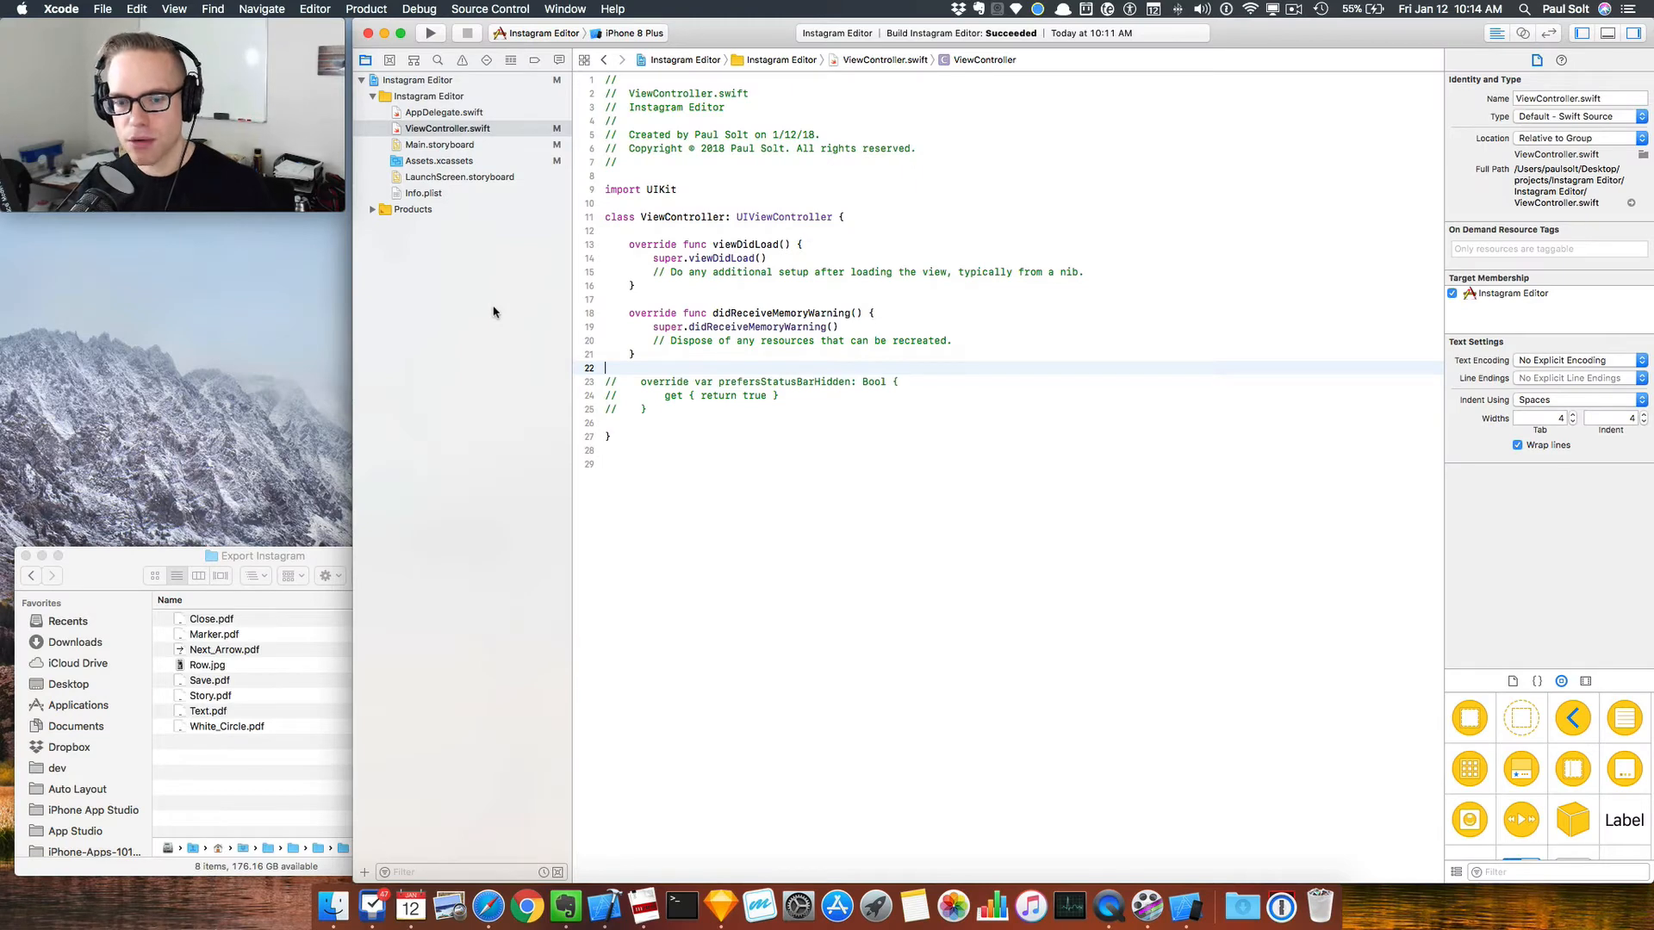
Step: Import the exported icon PDFs and dog photo into Assets.xcassets as Single Scale images
{"action": "left_click", "coordinate": [440, 160]}
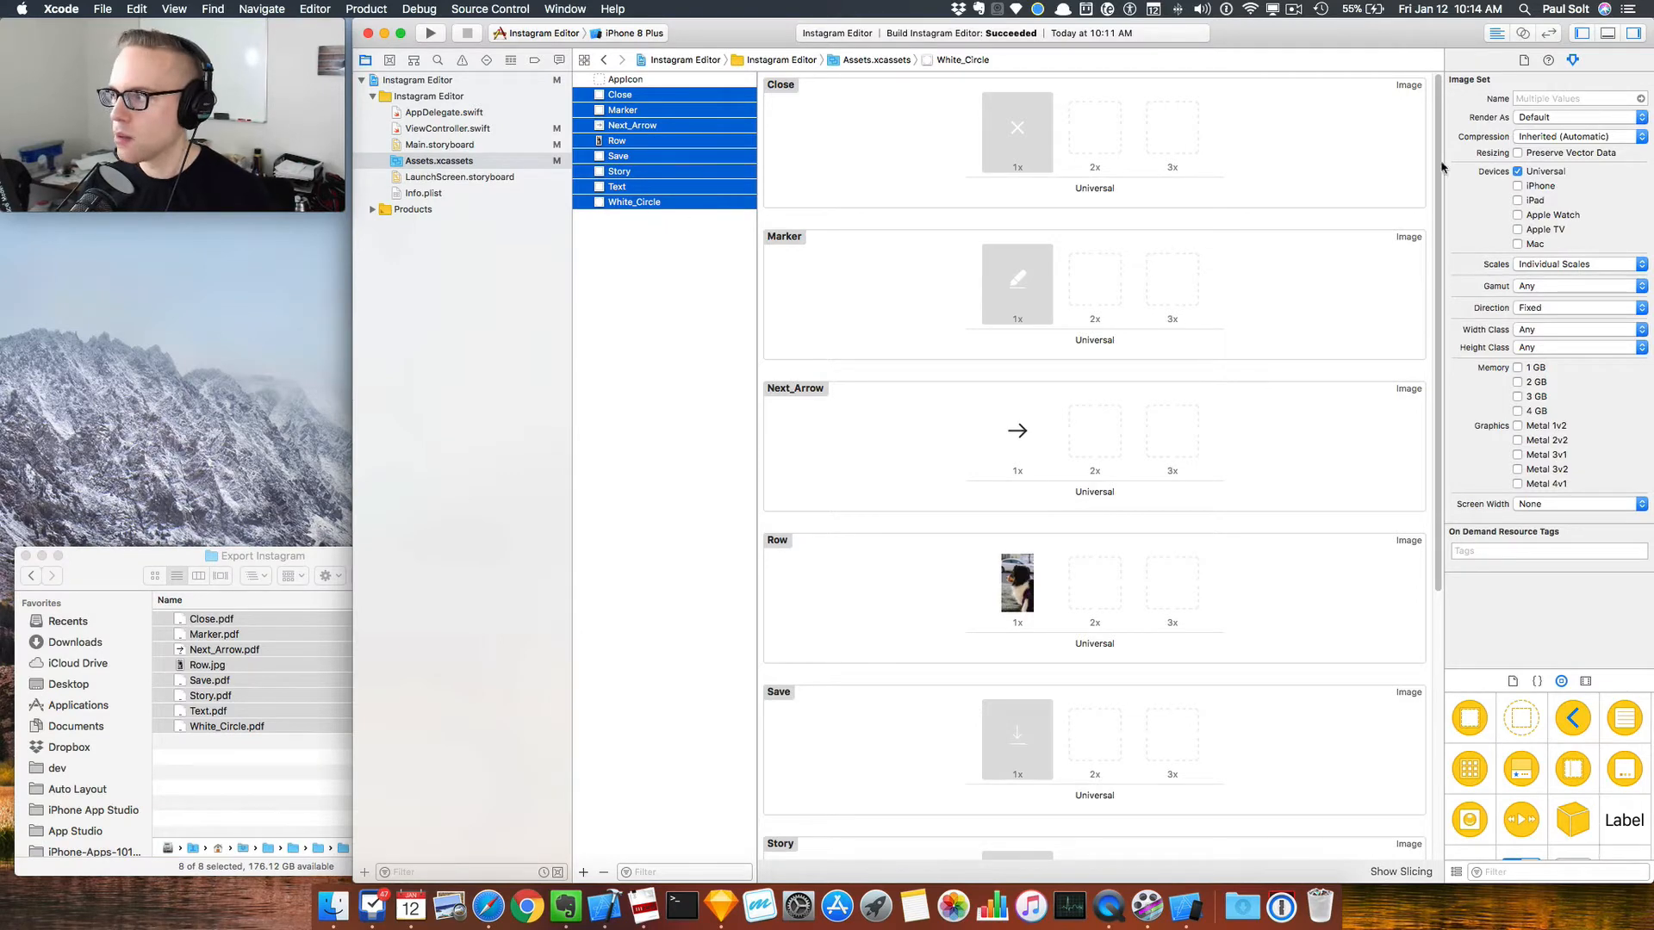
{"action": "left_click", "coordinate": [1576, 263]}
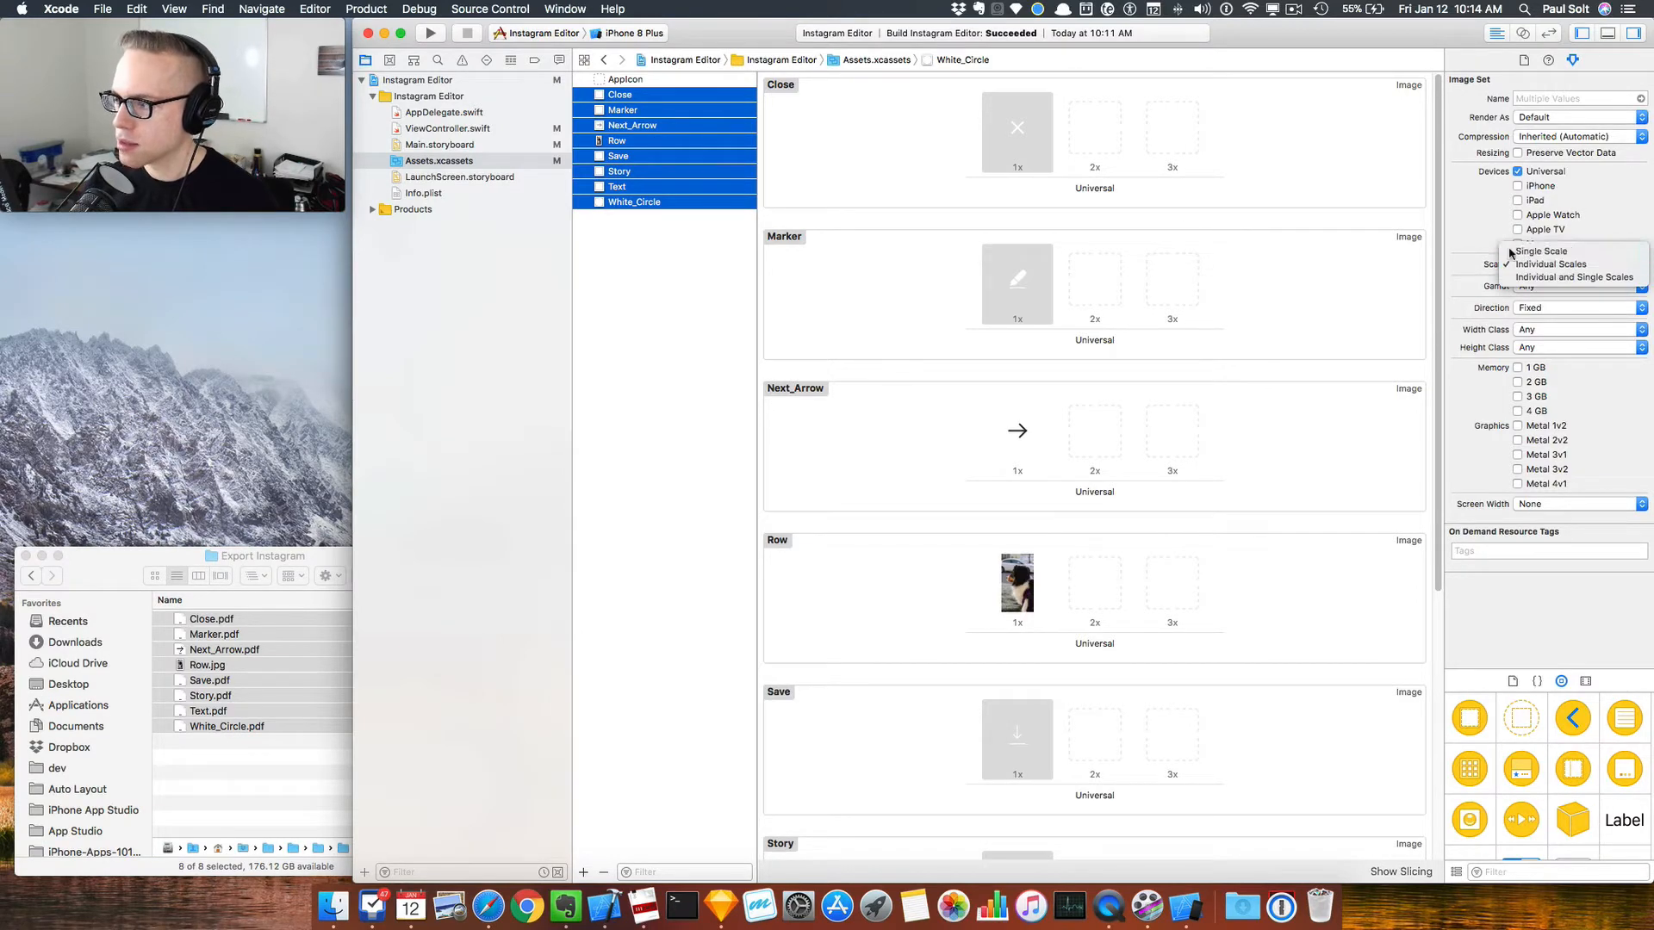
{"action": "left_click", "coordinate": [1540, 251]}
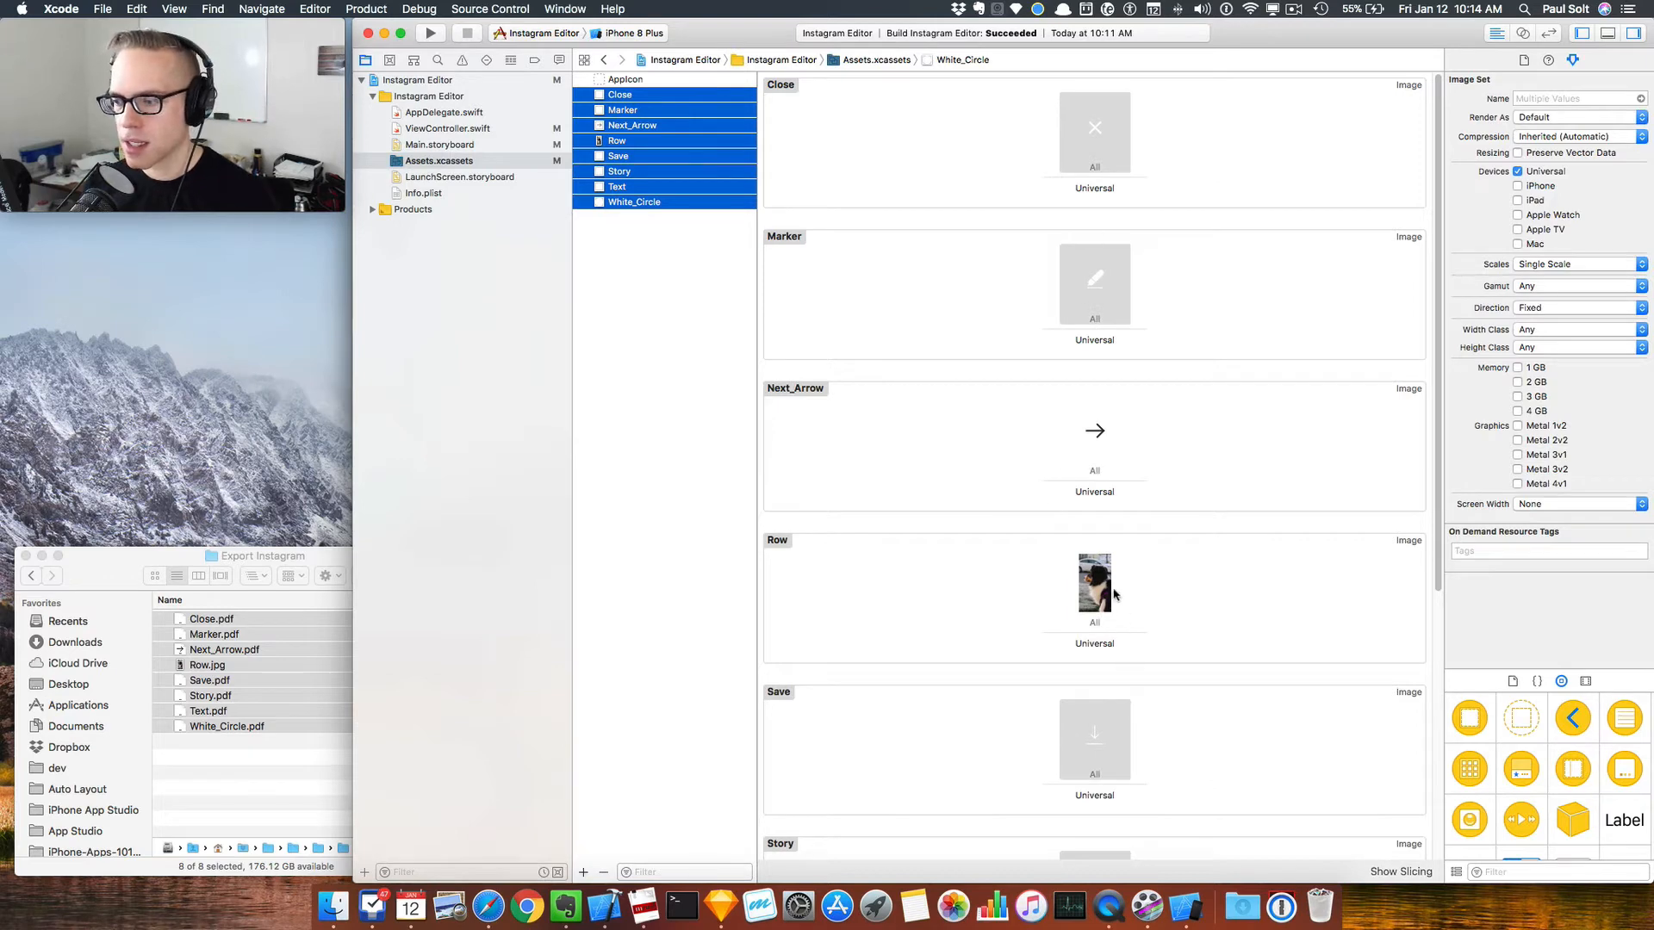
{"action": "mouse_move", "coordinate": [953, 589]}
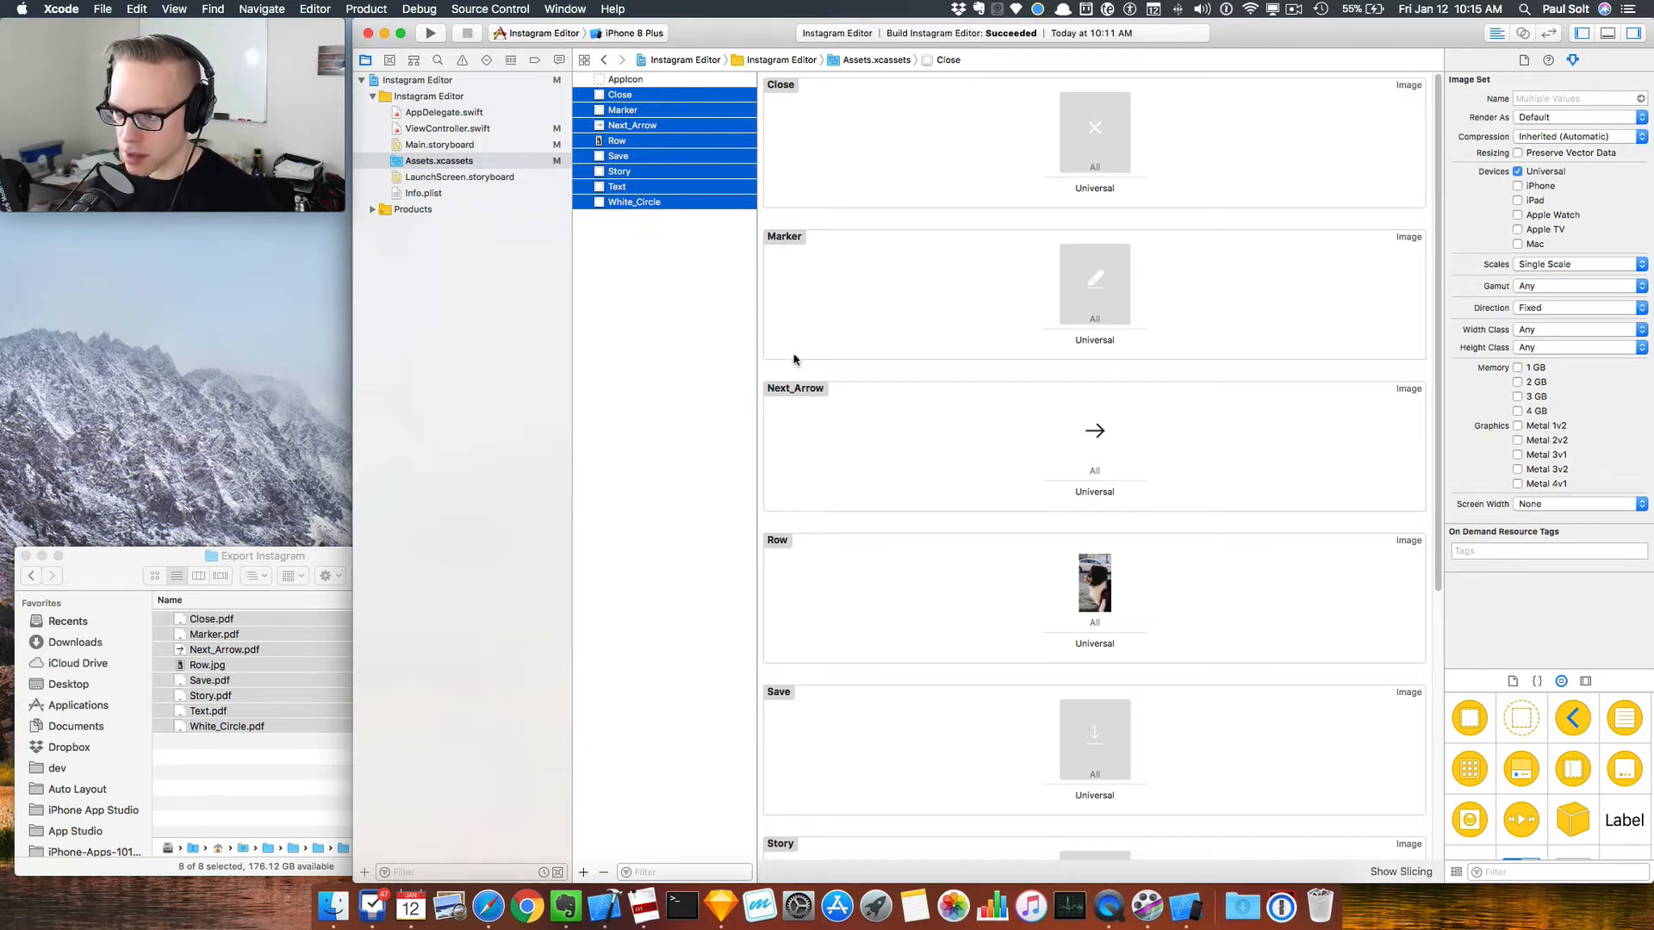
{"action": "mouse_move", "coordinate": [1032, 300]}
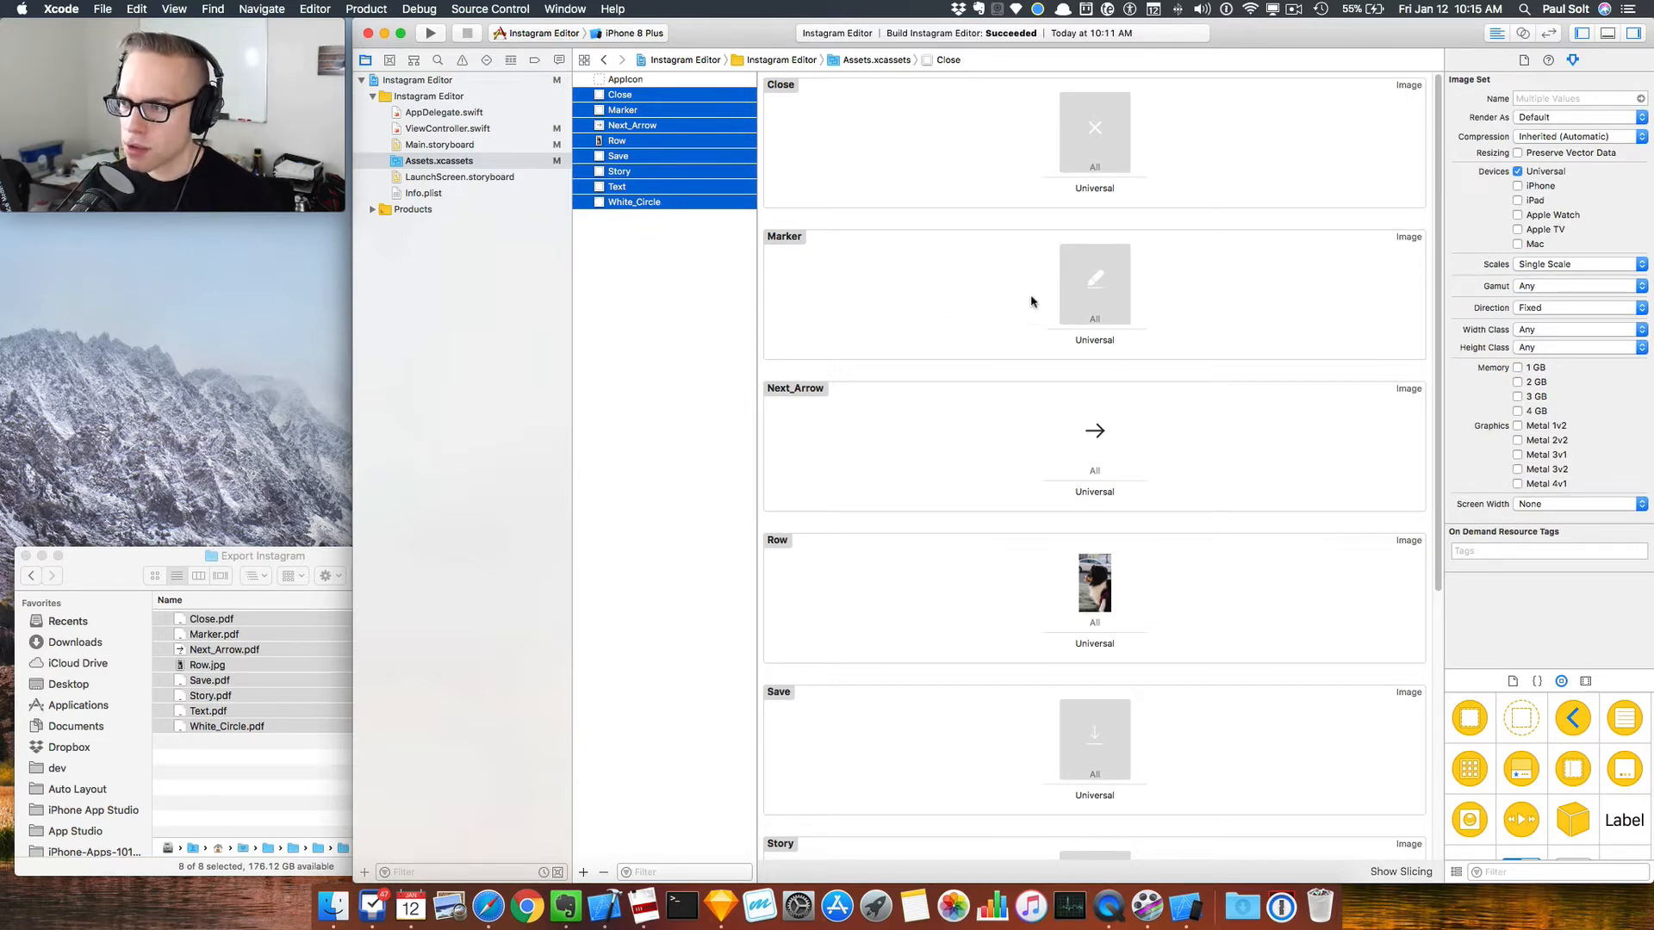
{"action": "left_click", "coordinate": [1094, 281]}
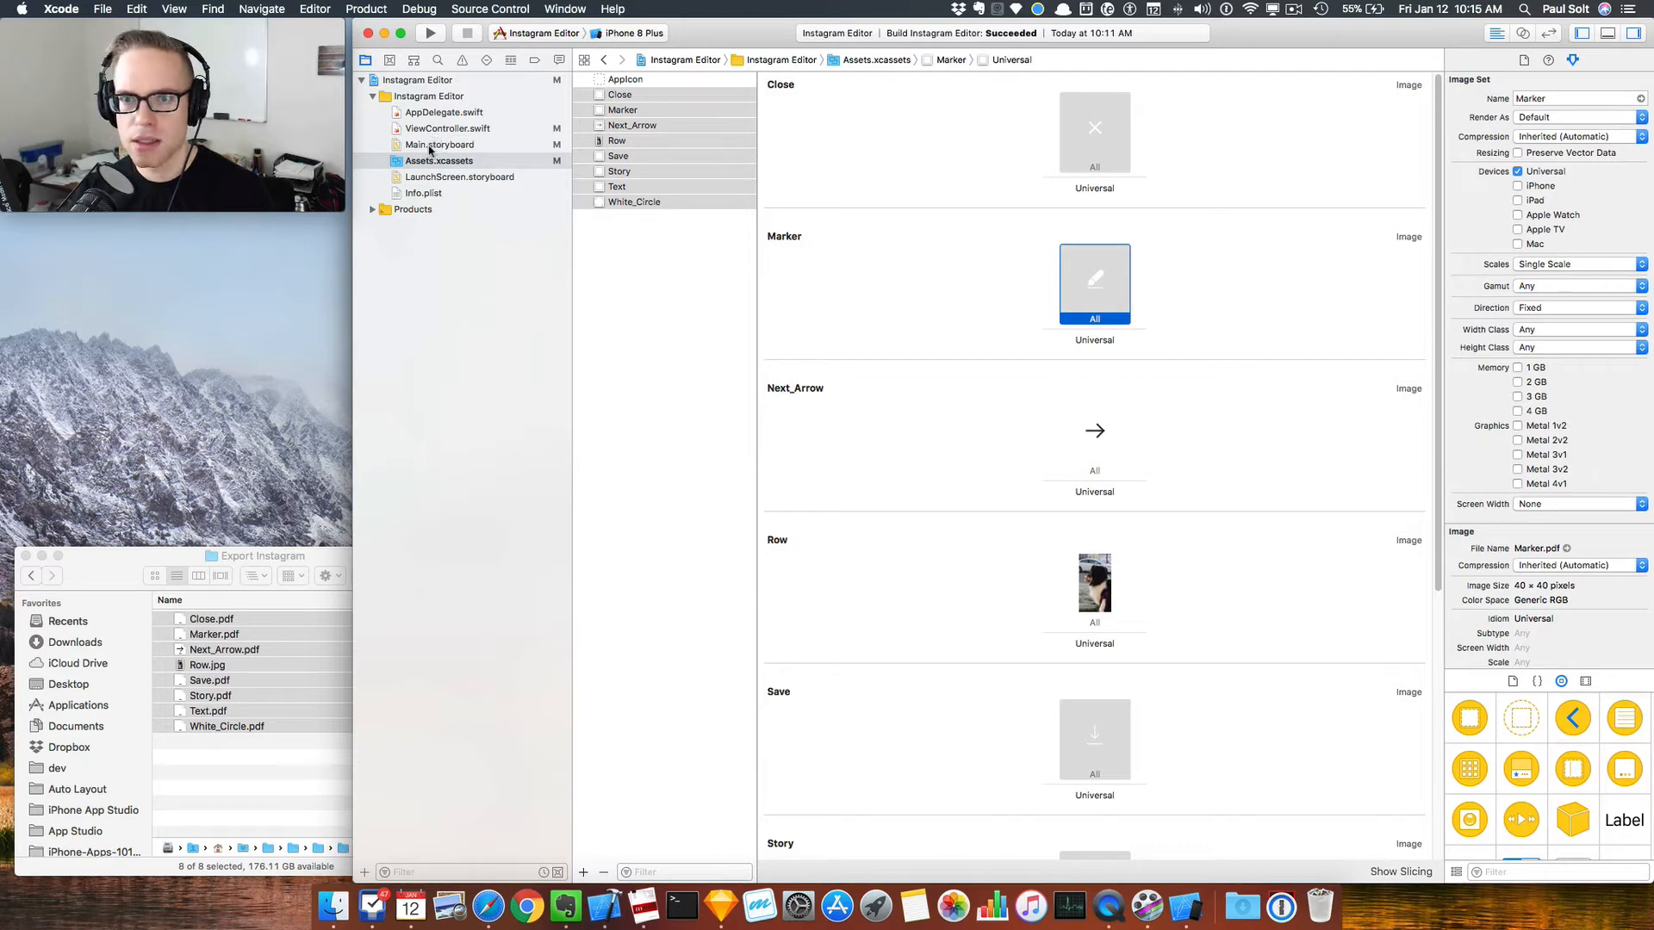
Step: Give the main view in Main.storyboard a blue background and preview the Marker image in the Media Library
{"action": "left_click", "coordinate": [439, 144]}
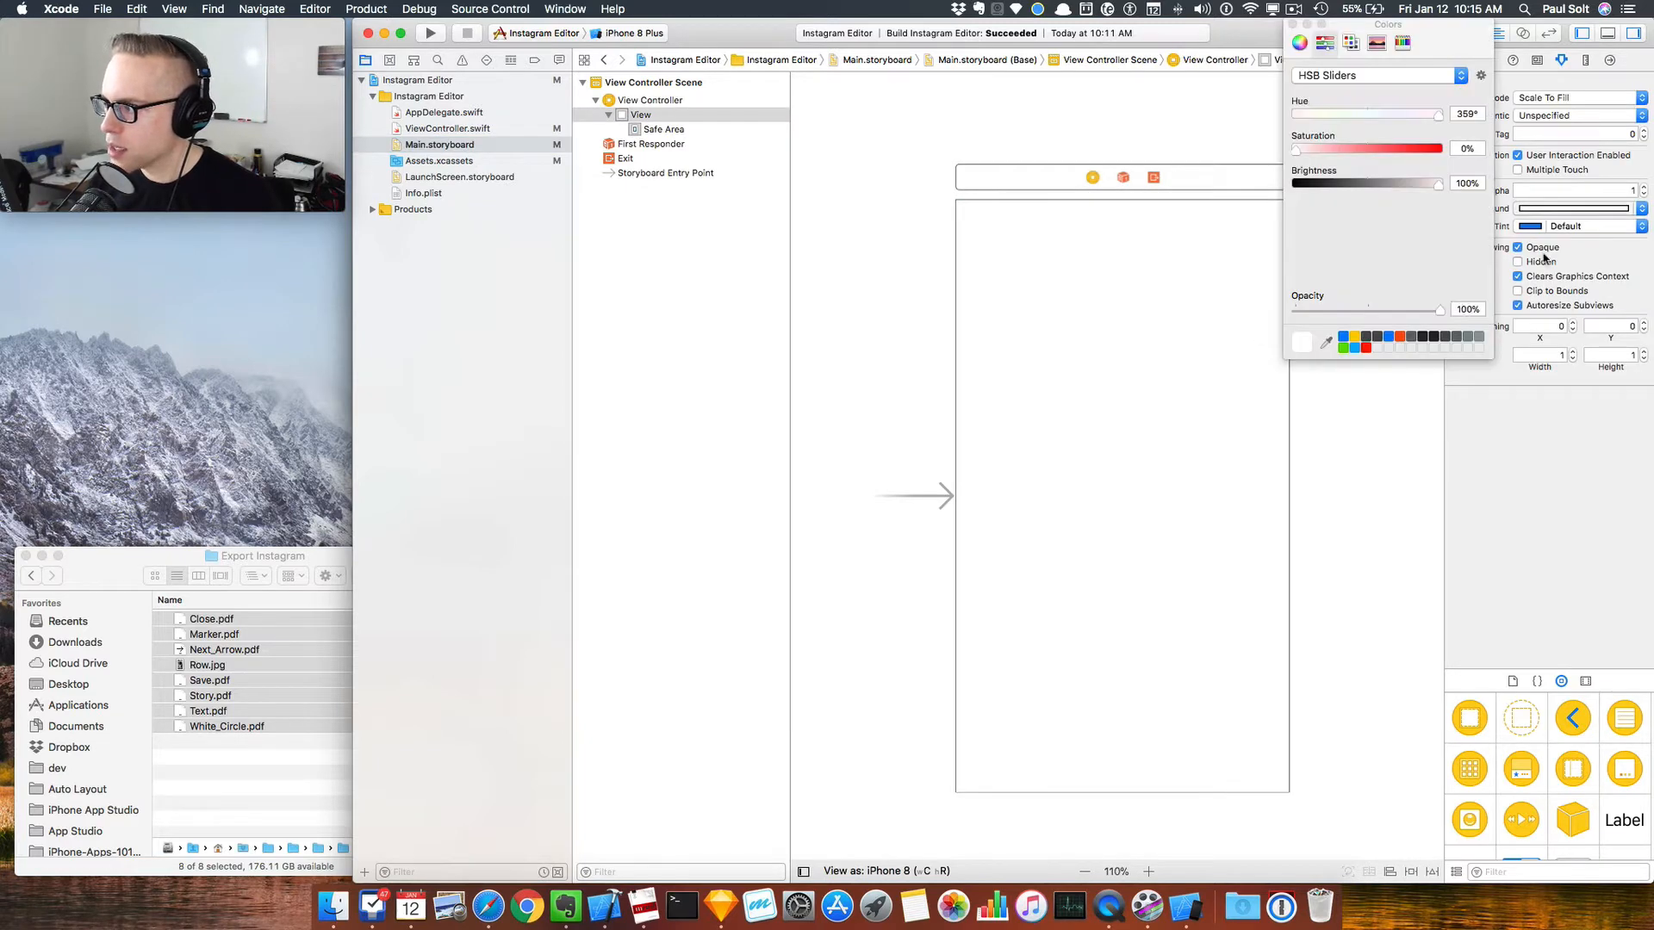
{"action": "left_click", "coordinate": [1518, 262]}
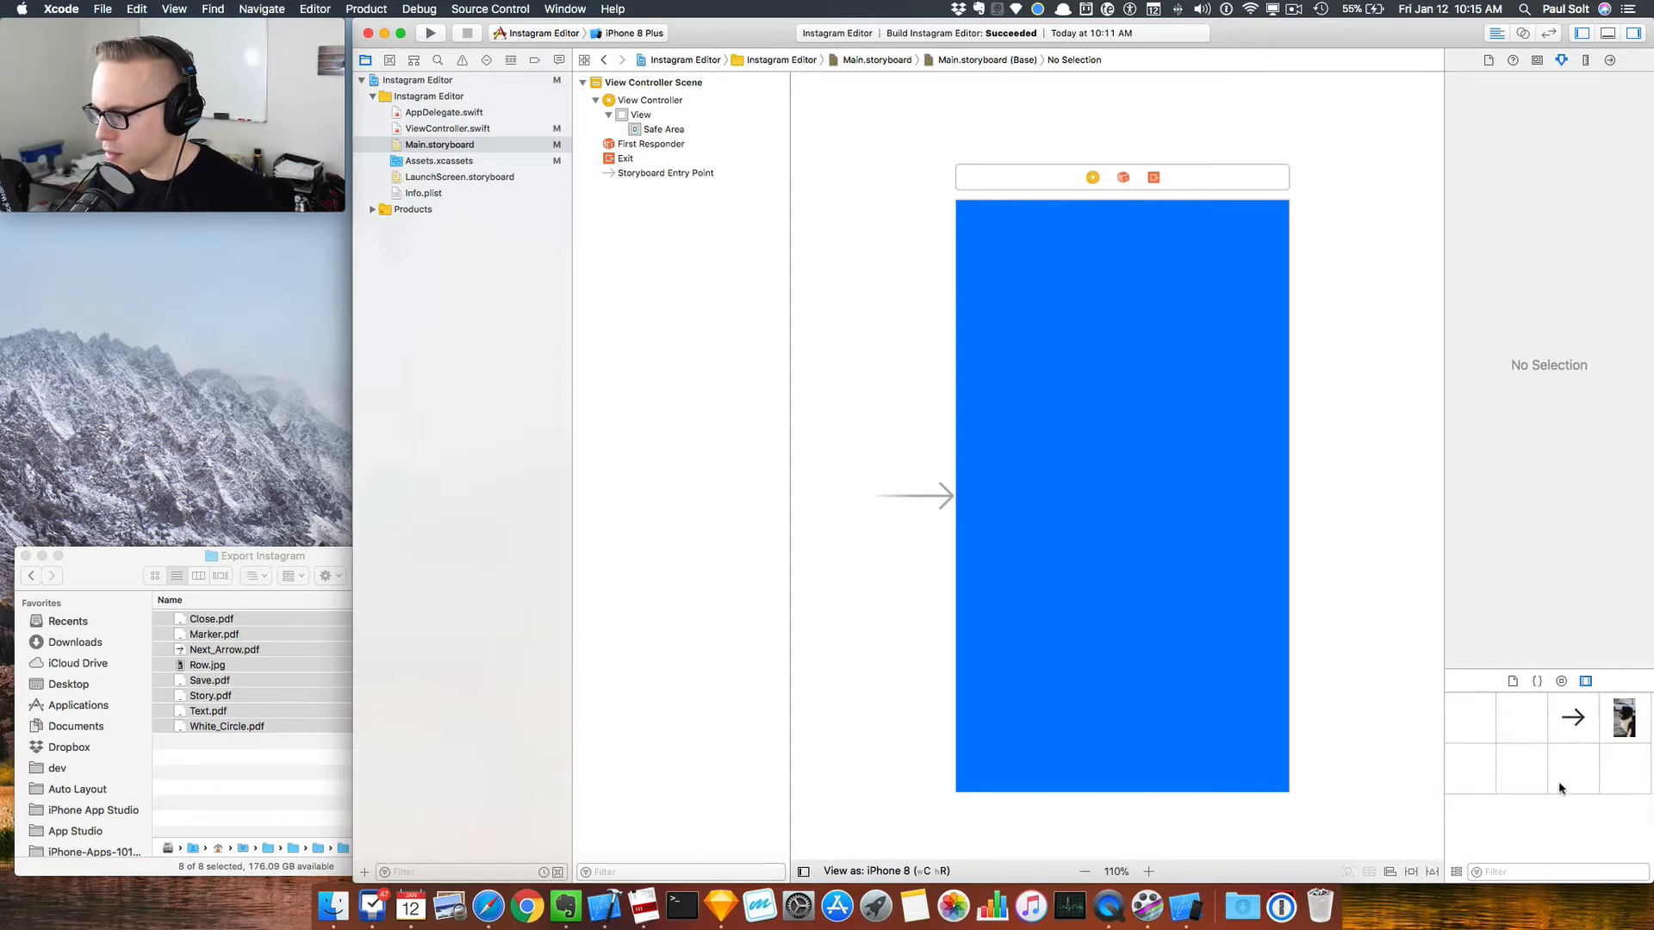
{"action": "left_click", "coordinate": [1468, 716]}
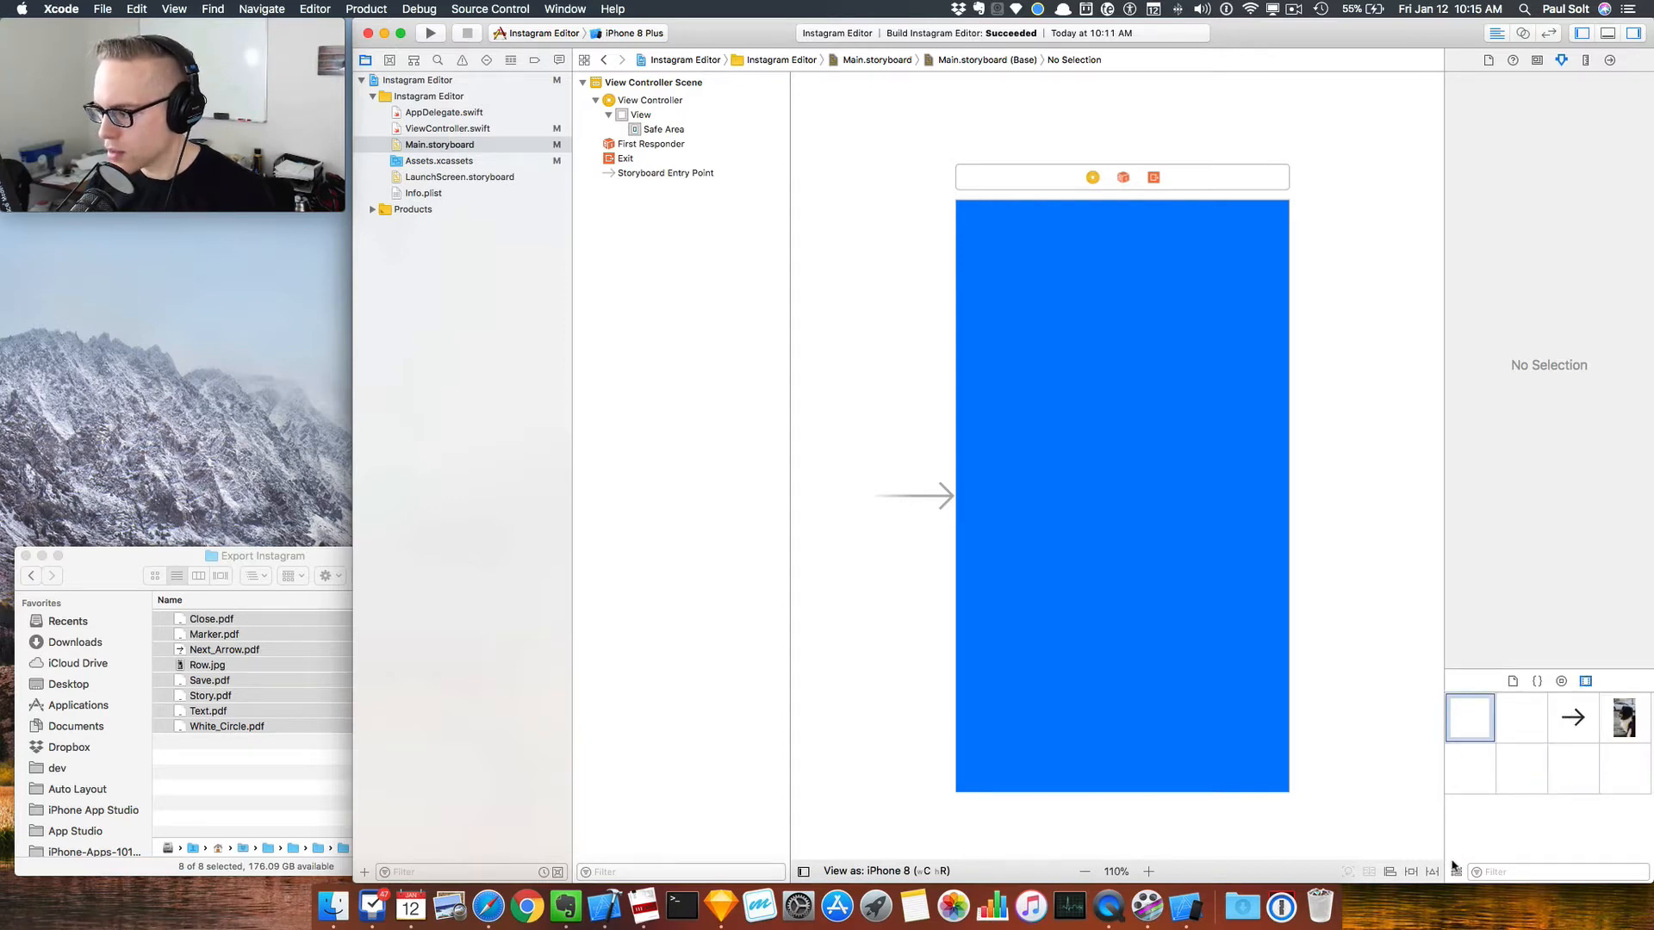
{"action": "mouse_move", "coordinate": [1538, 730]}
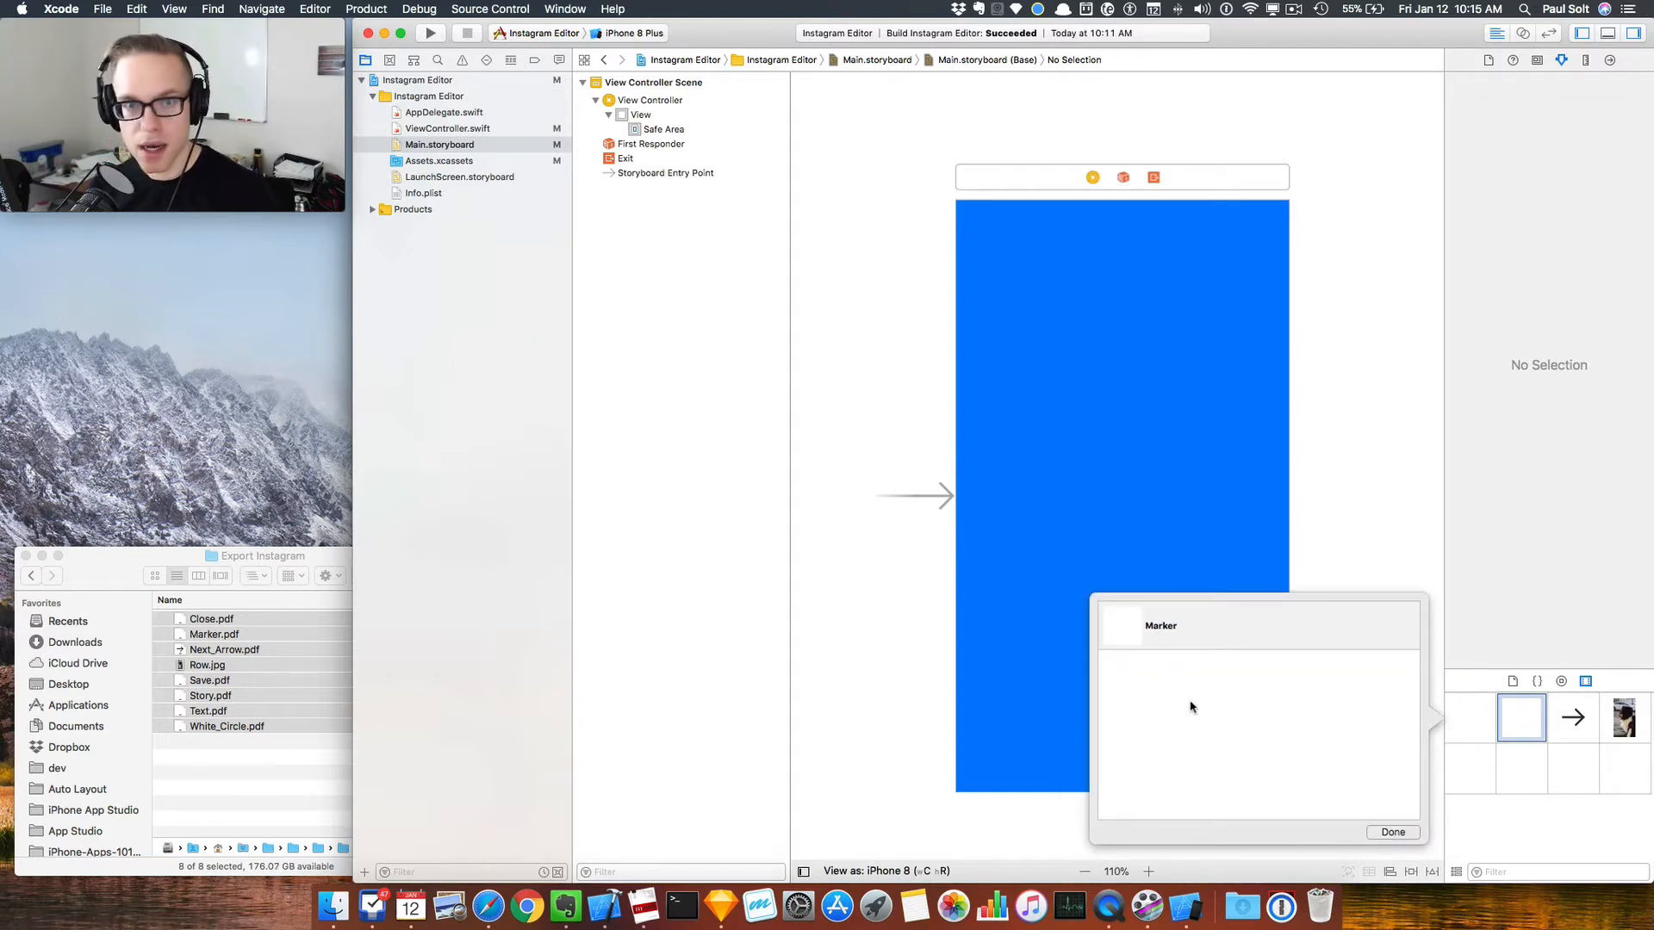
{"action": "left_click", "coordinate": [1391, 832]}
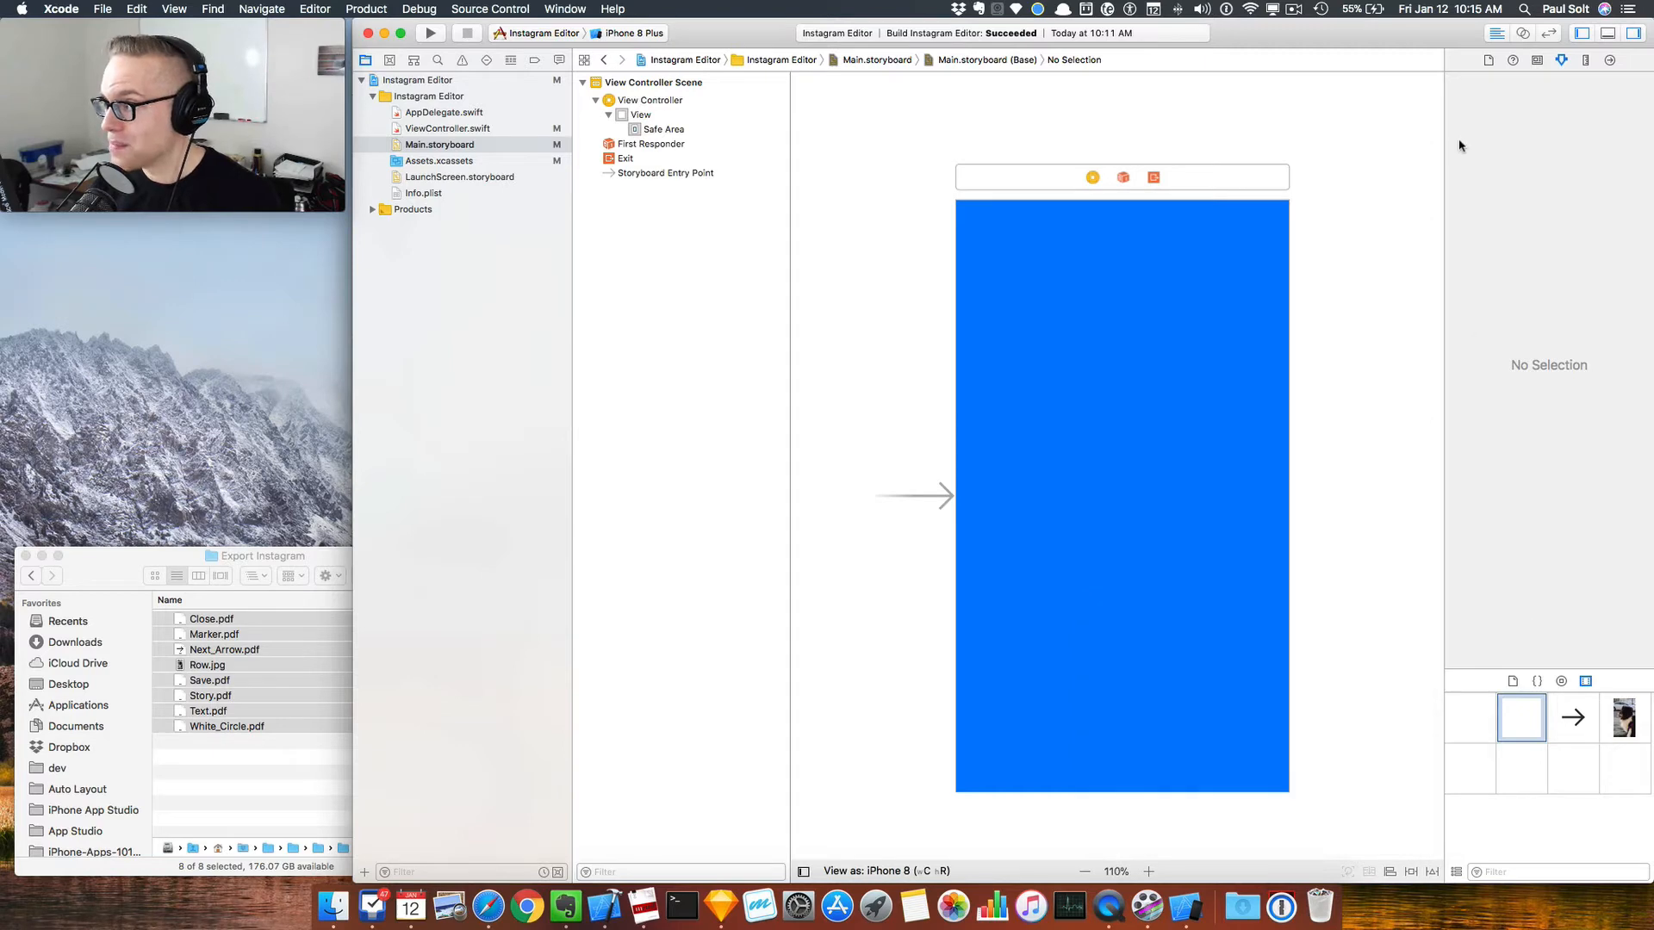
{"action": "left_click", "coordinate": [1122, 233]}
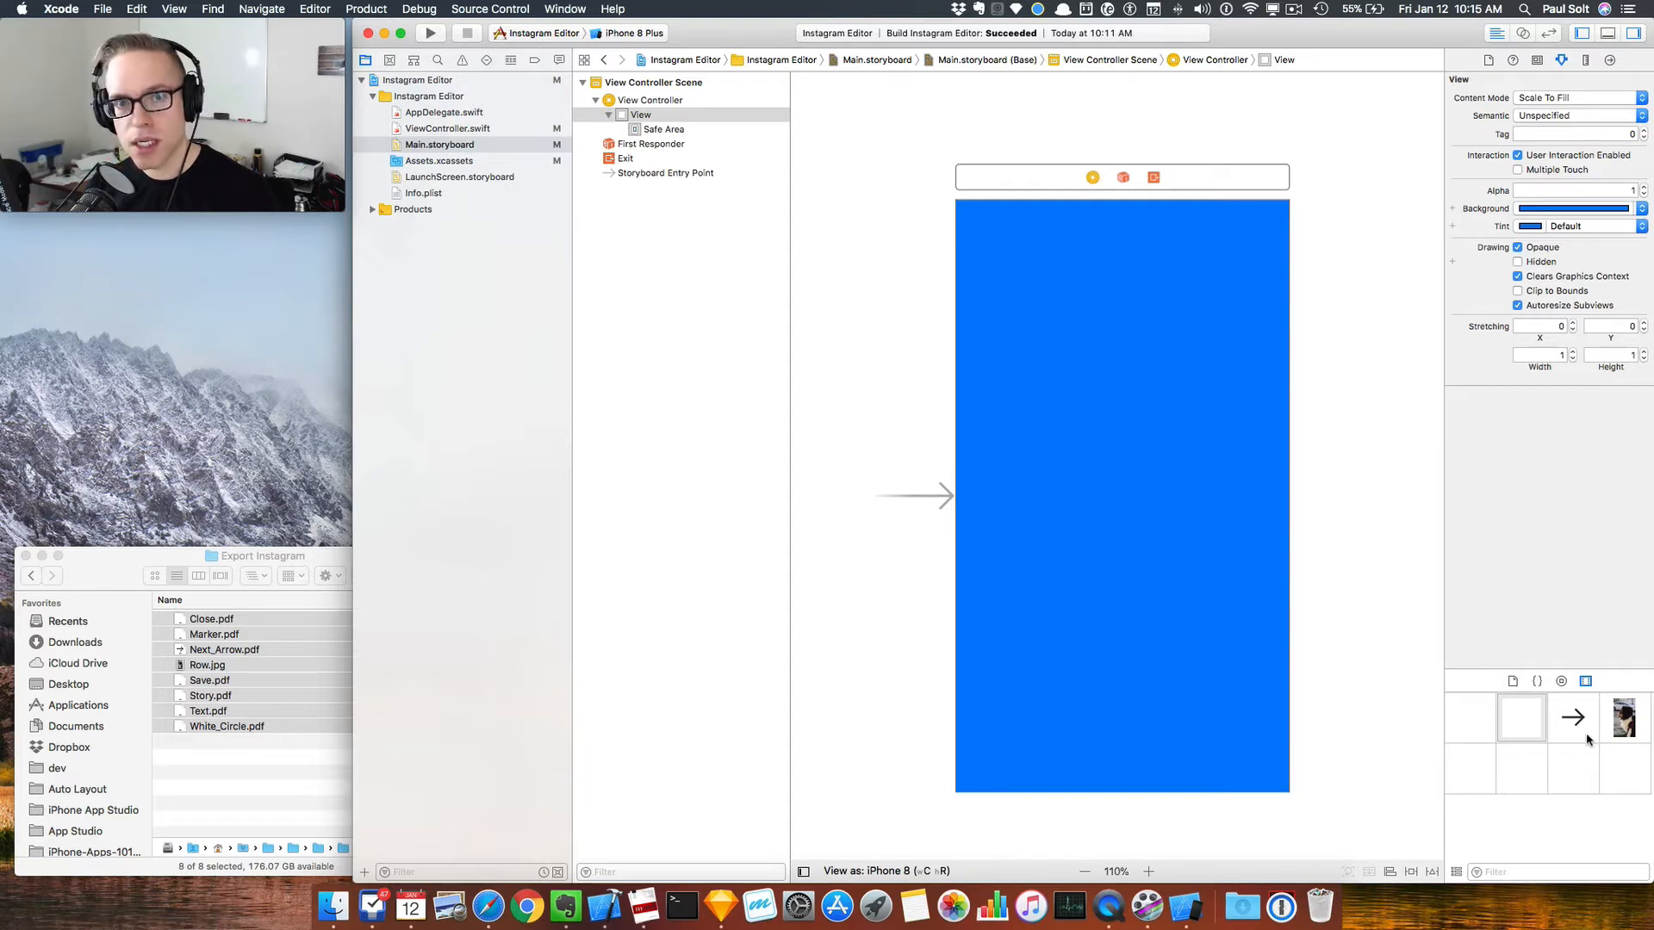
{"action": "left_click", "coordinate": [60, 9]}
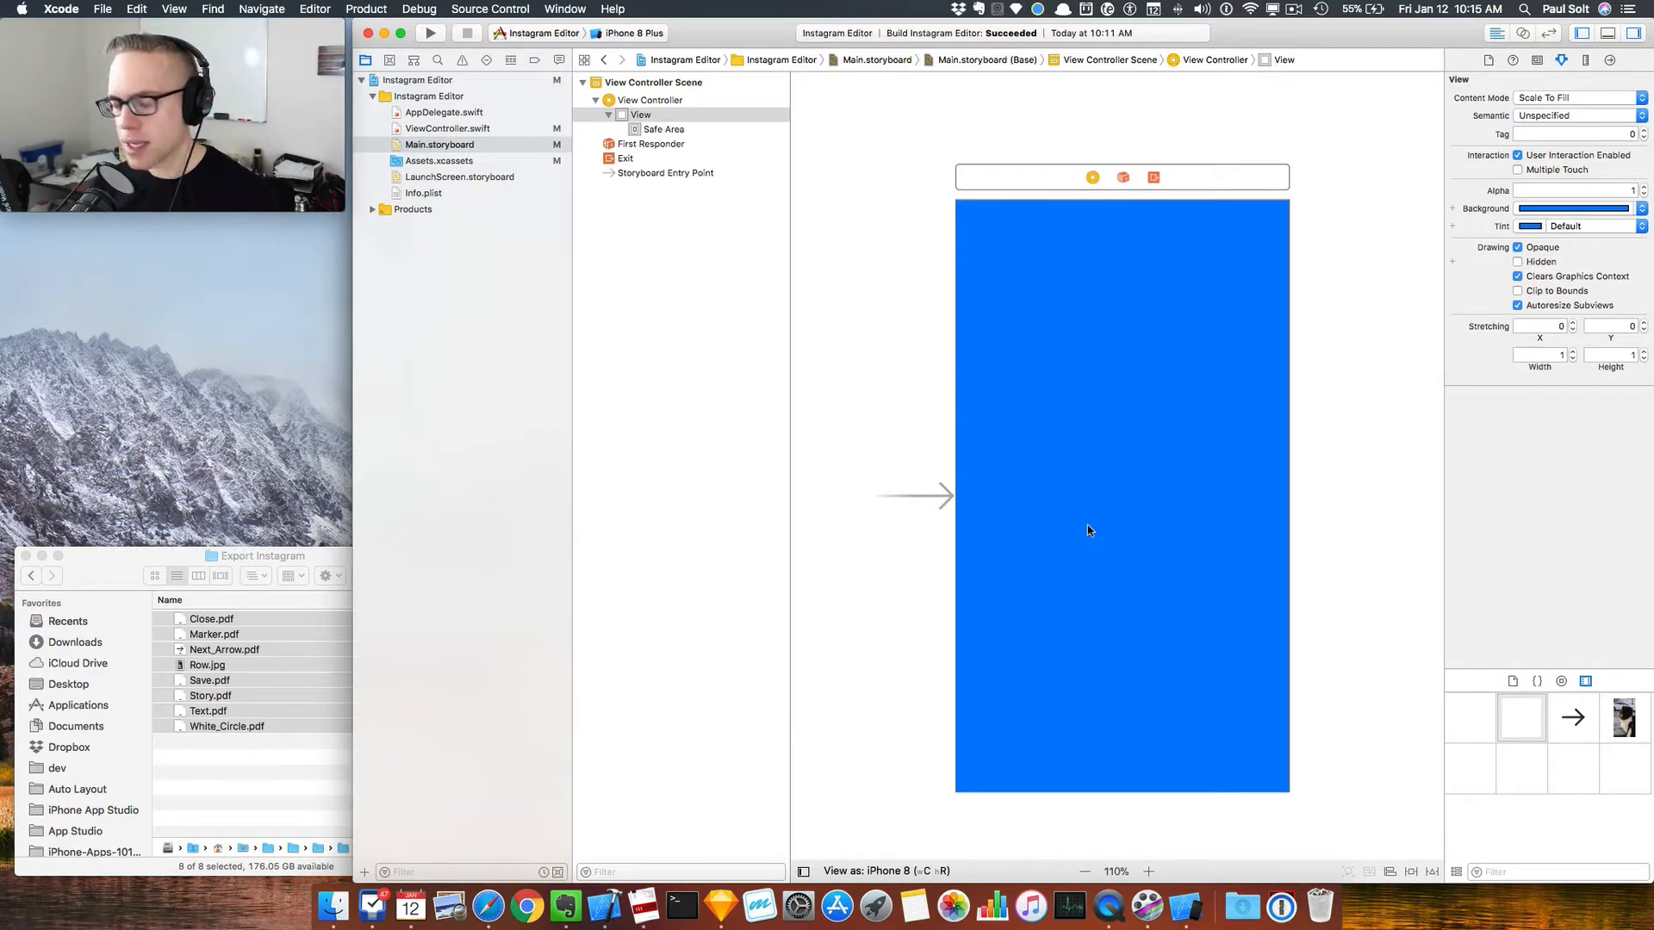
{"action": "mouse_move", "coordinate": [1051, 477]}
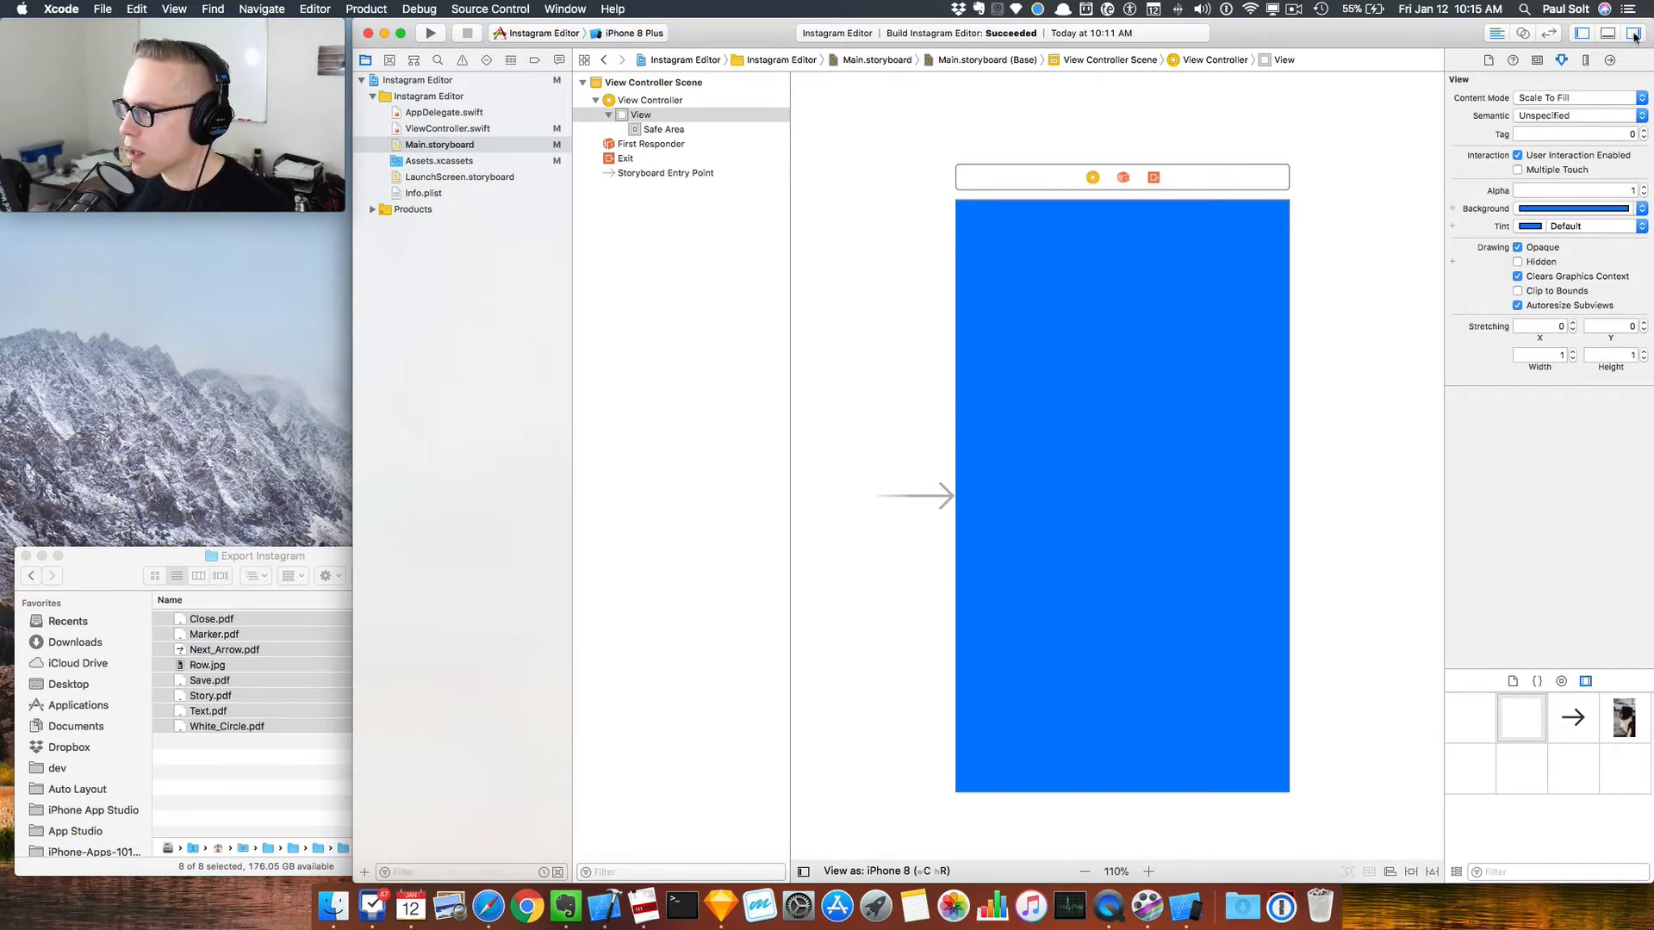
{"action": "mouse_move", "coordinate": [1628, 617]}
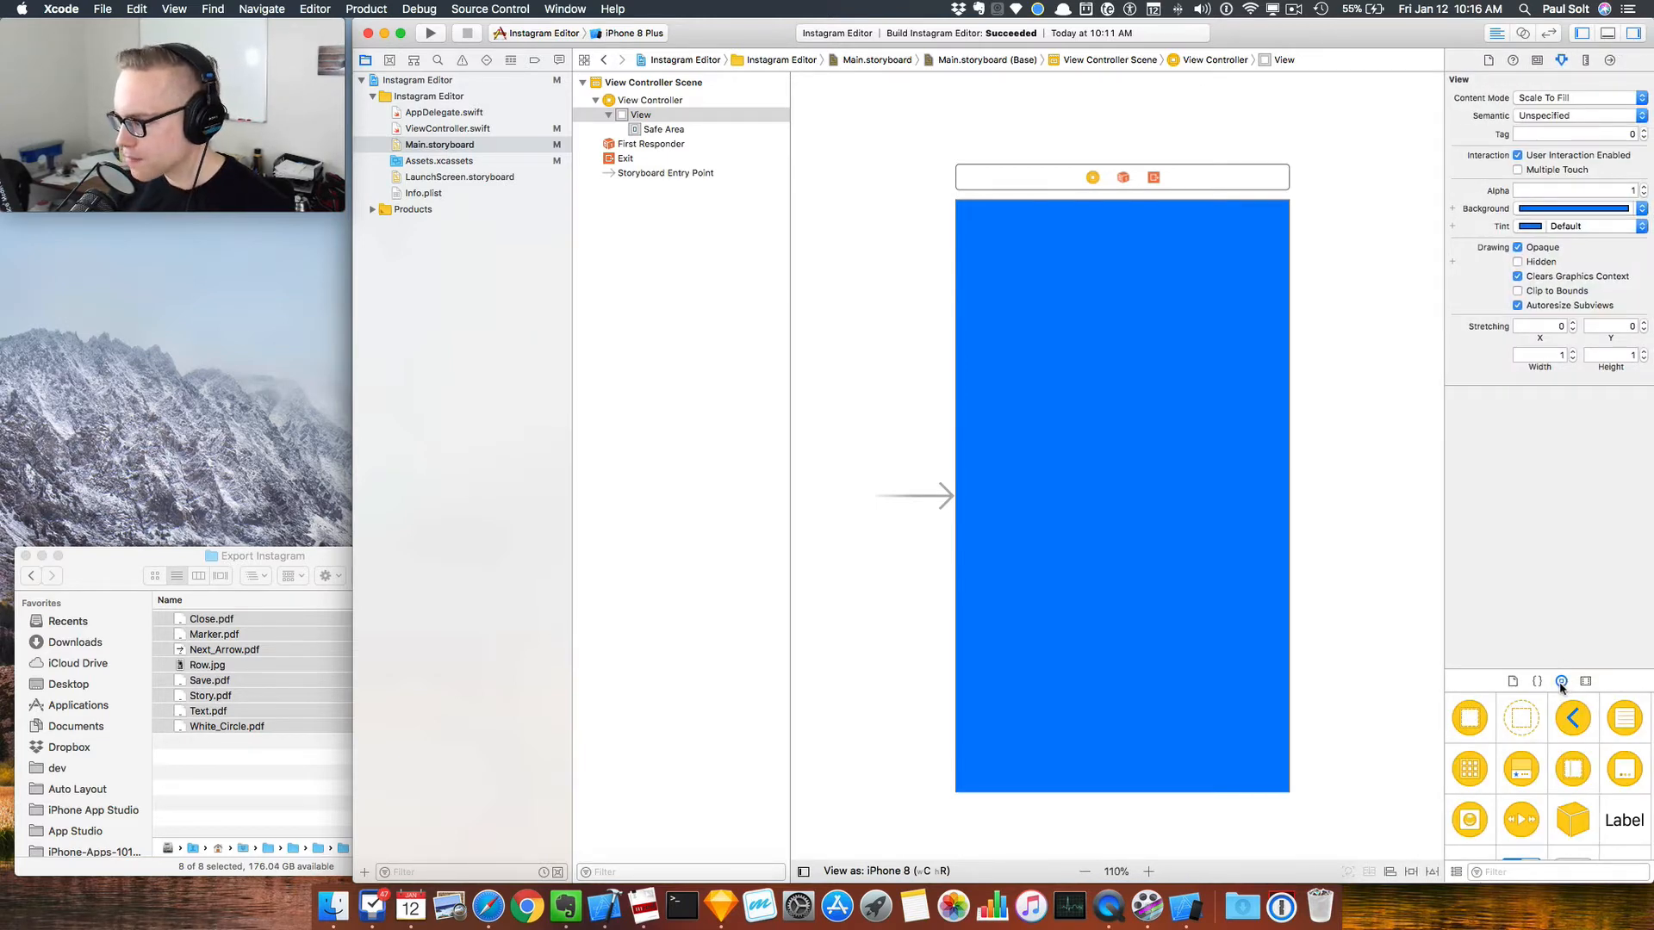
{"action": "mouse_move", "coordinate": [1562, 680]}
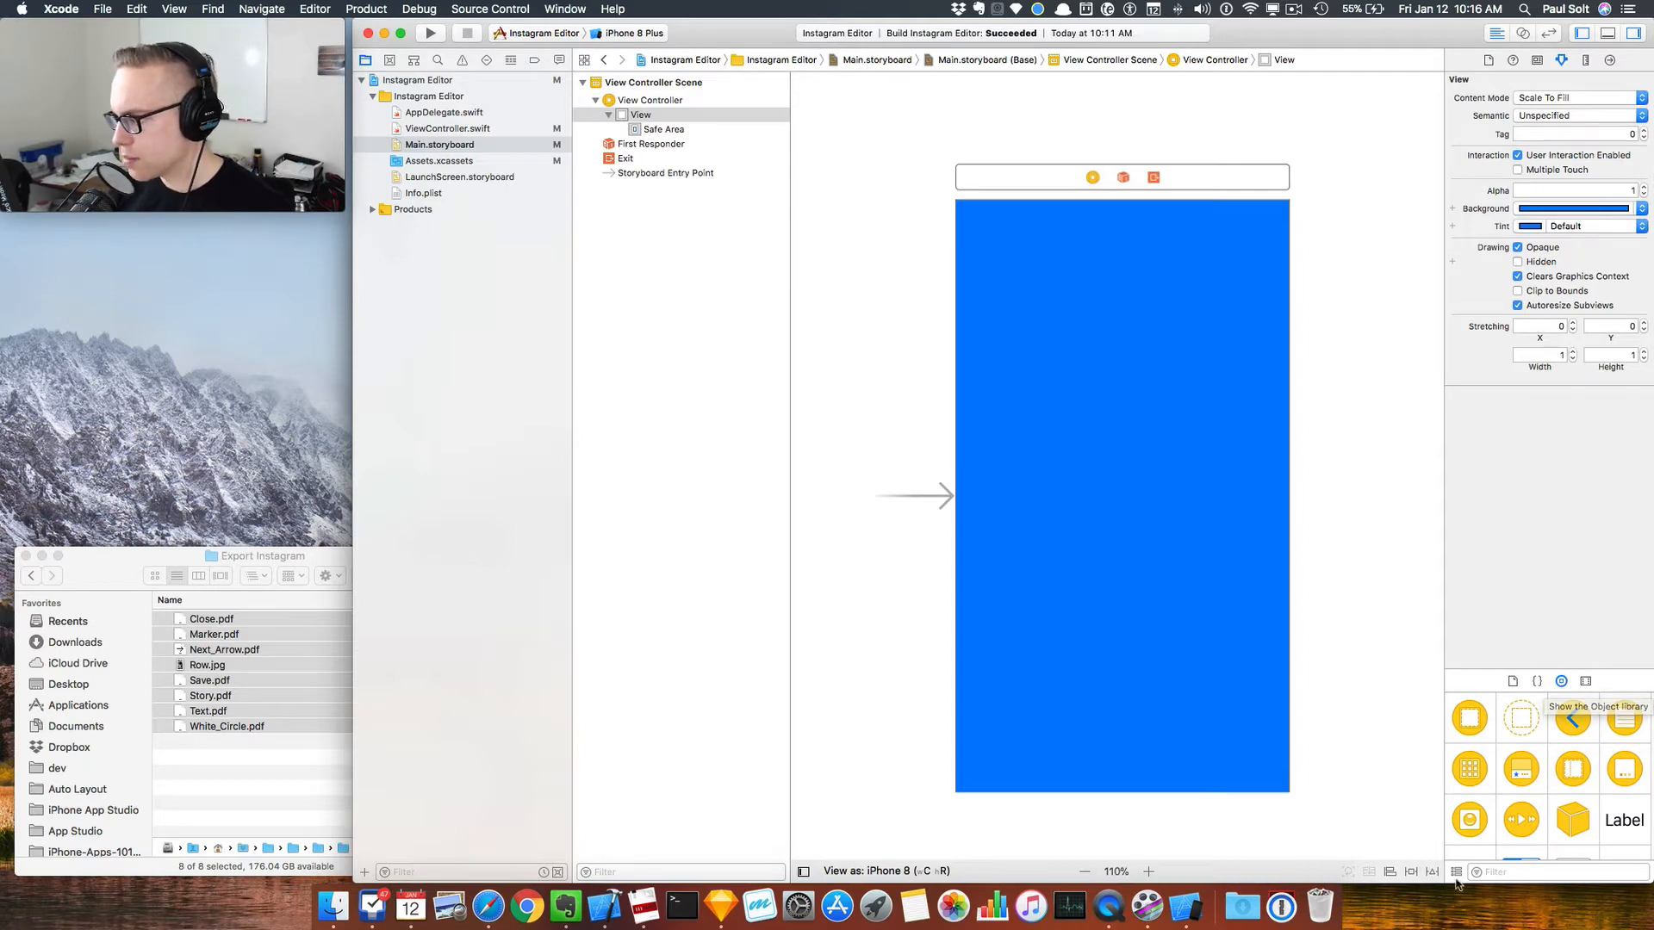
Step: Drop a Button at the view's top-left and run the app on the iPhone 8 simulator
{"action": "left_click", "coordinate": [1456, 872]}
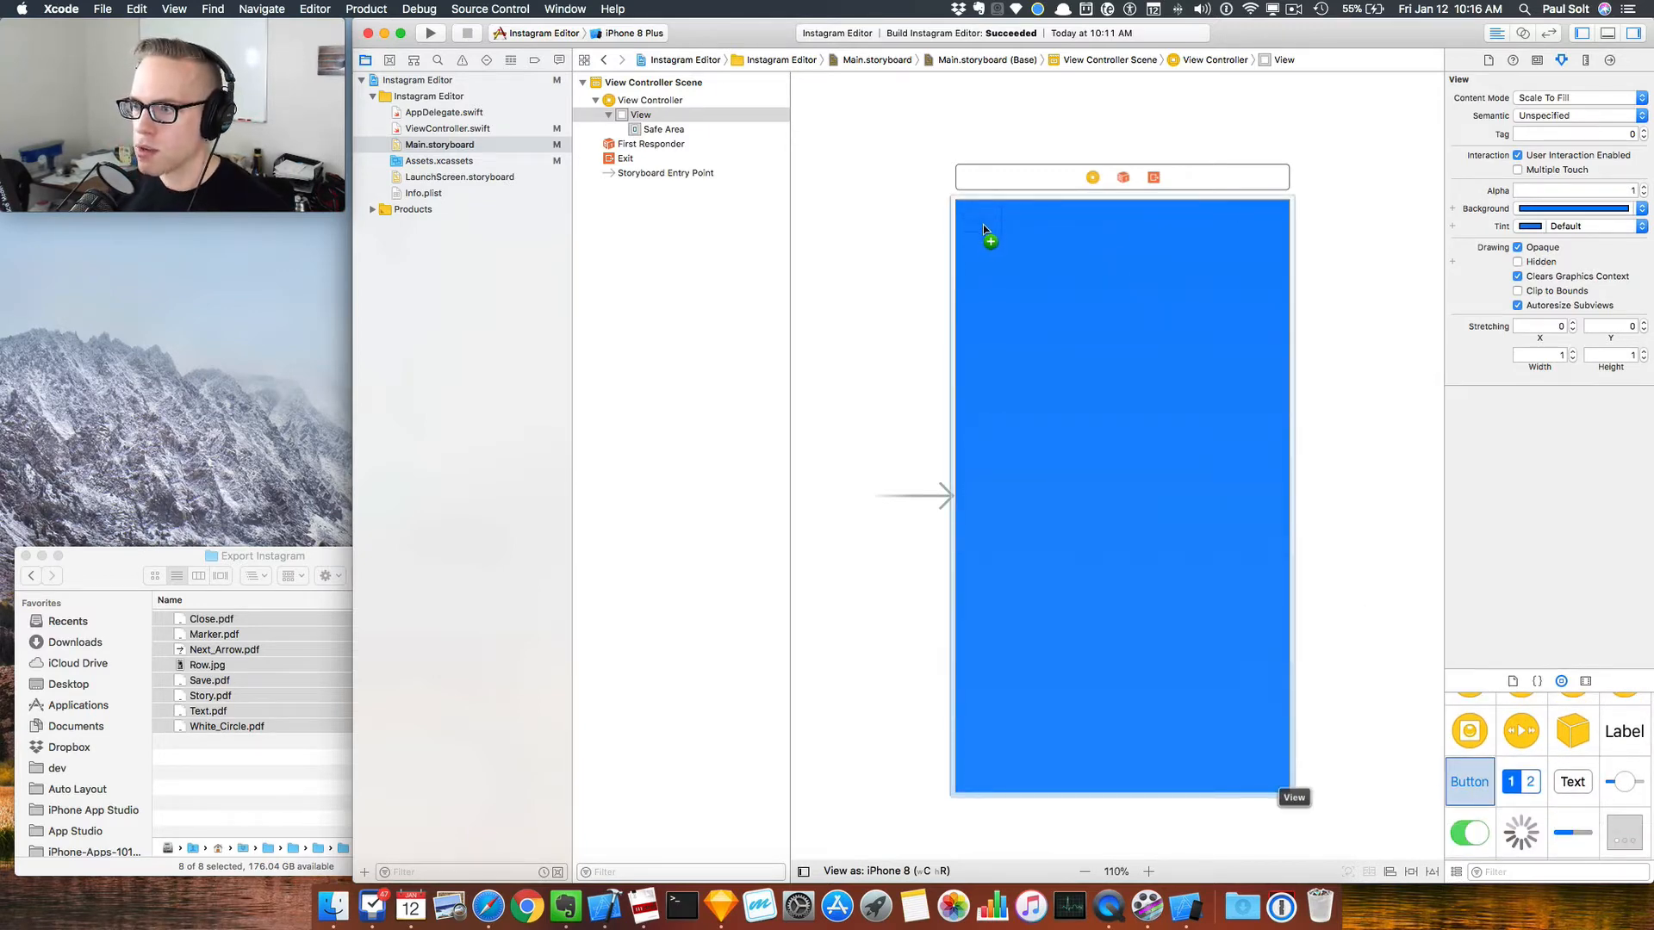
{"action": "left_click_drag", "start_coordinate": [1469, 781], "coordinate": [992, 227]}
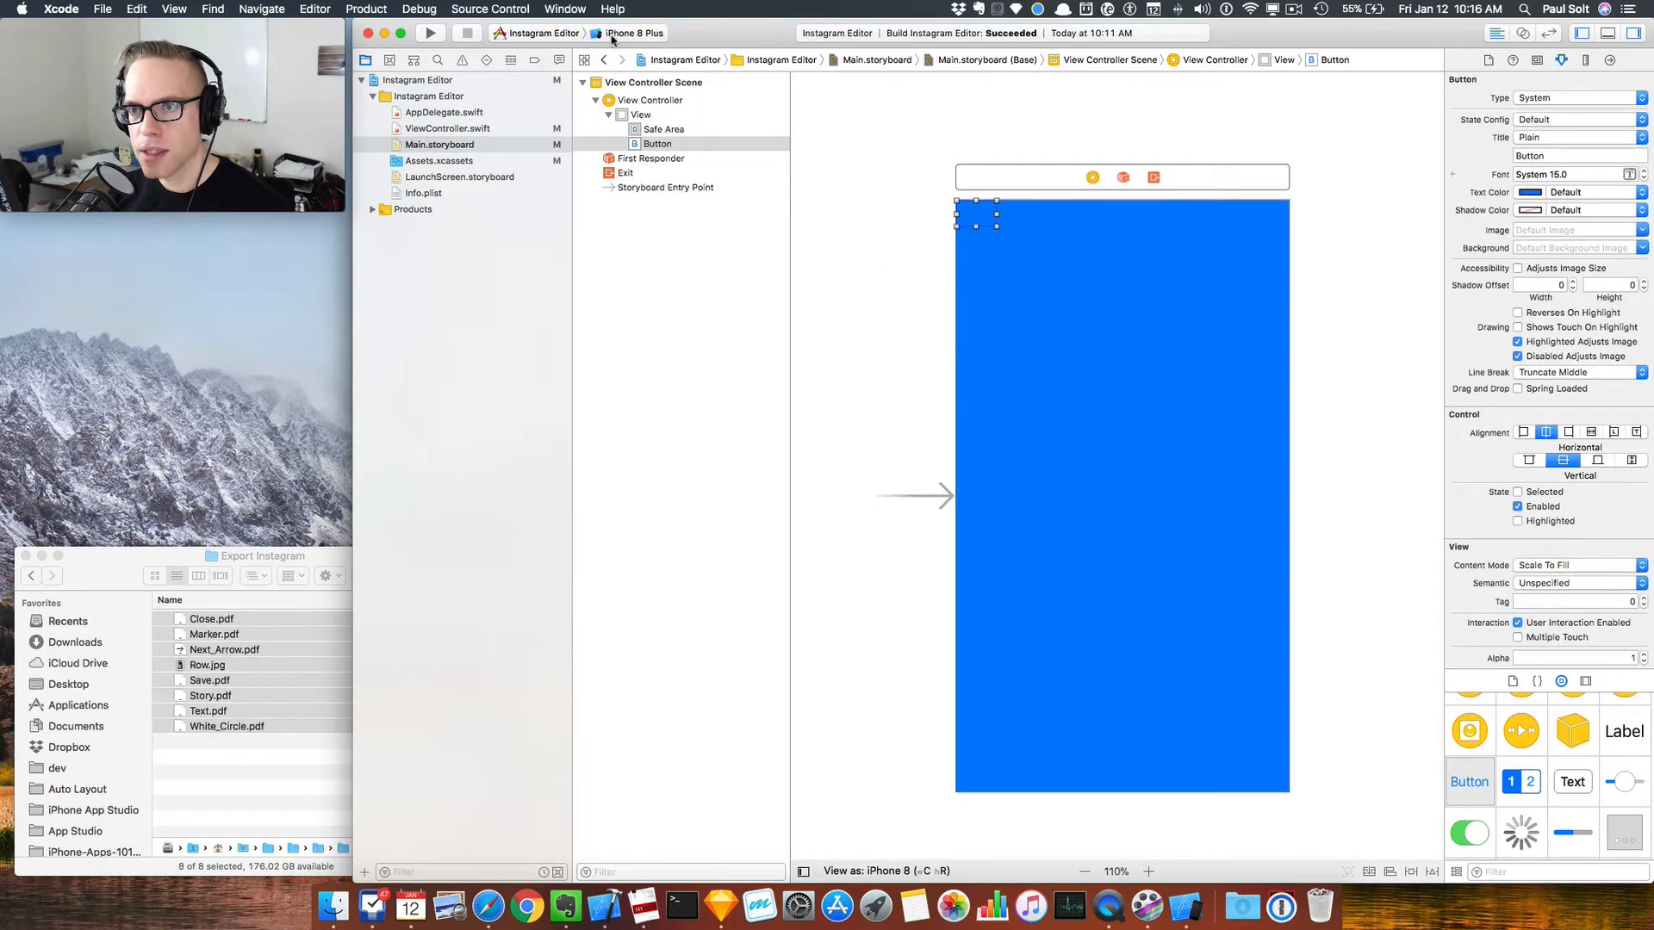
{"action": "left_click", "coordinate": [629, 33]}
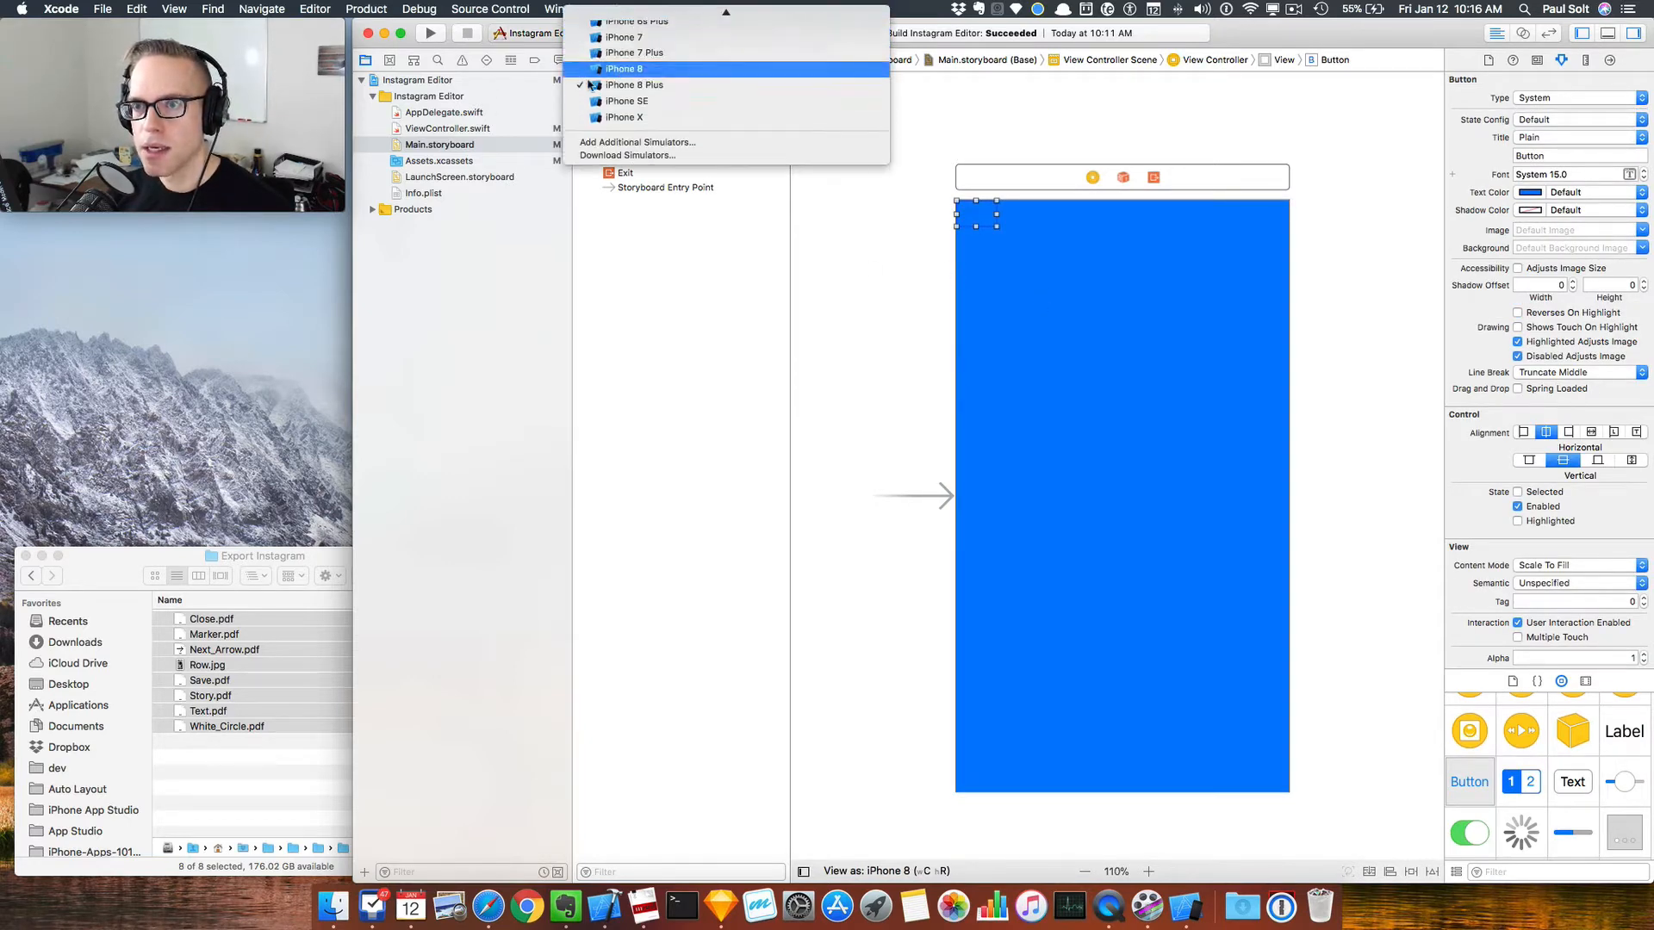
{"action": "left_click", "coordinate": [623, 69]}
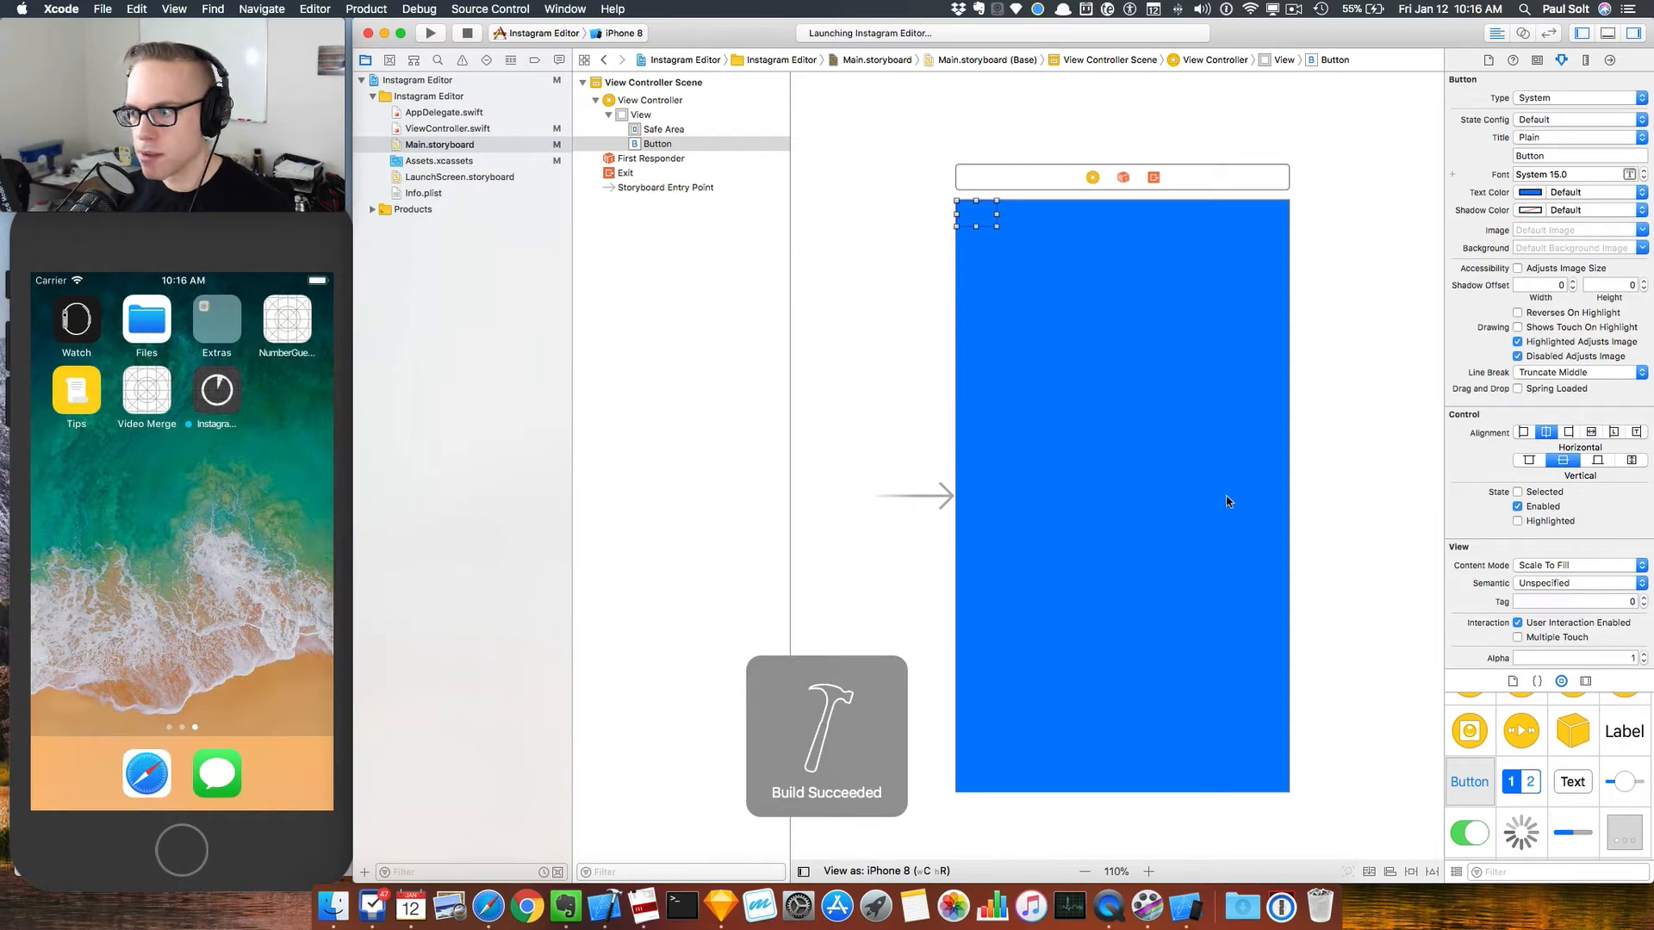
Step: Uncomment the prefersStatusBarHidden override in ViewController.swift, rerun, and return to the storyboard
{"action": "left_click", "coordinate": [622, 33]}
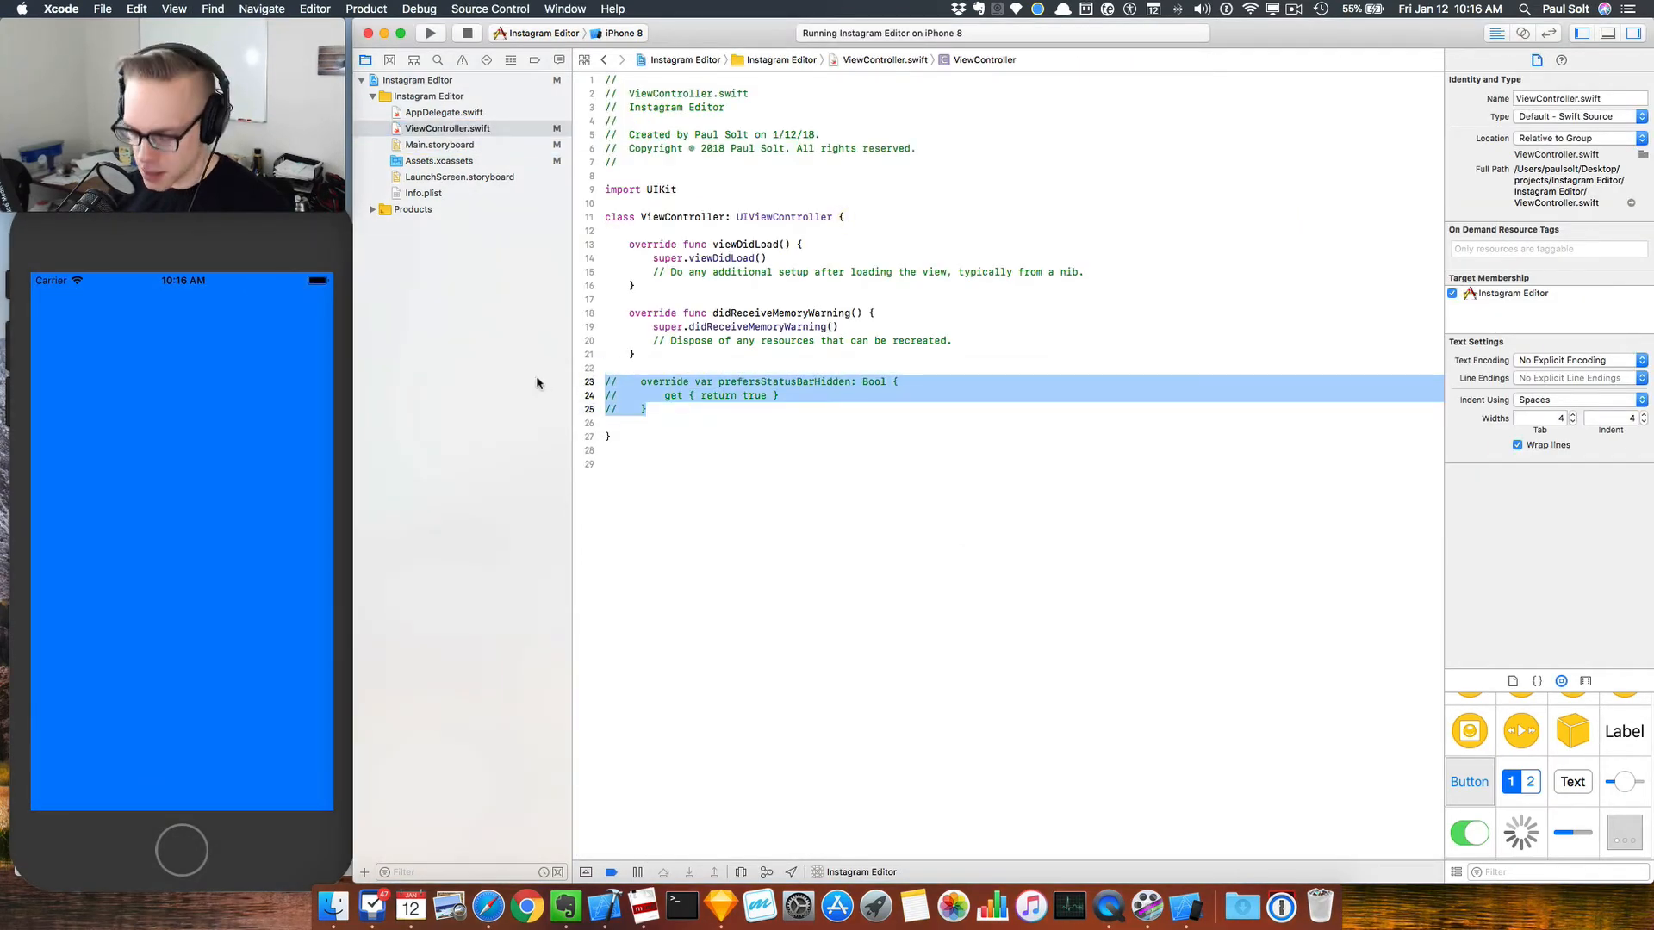
{"action": "left_click", "coordinate": [609, 388]}
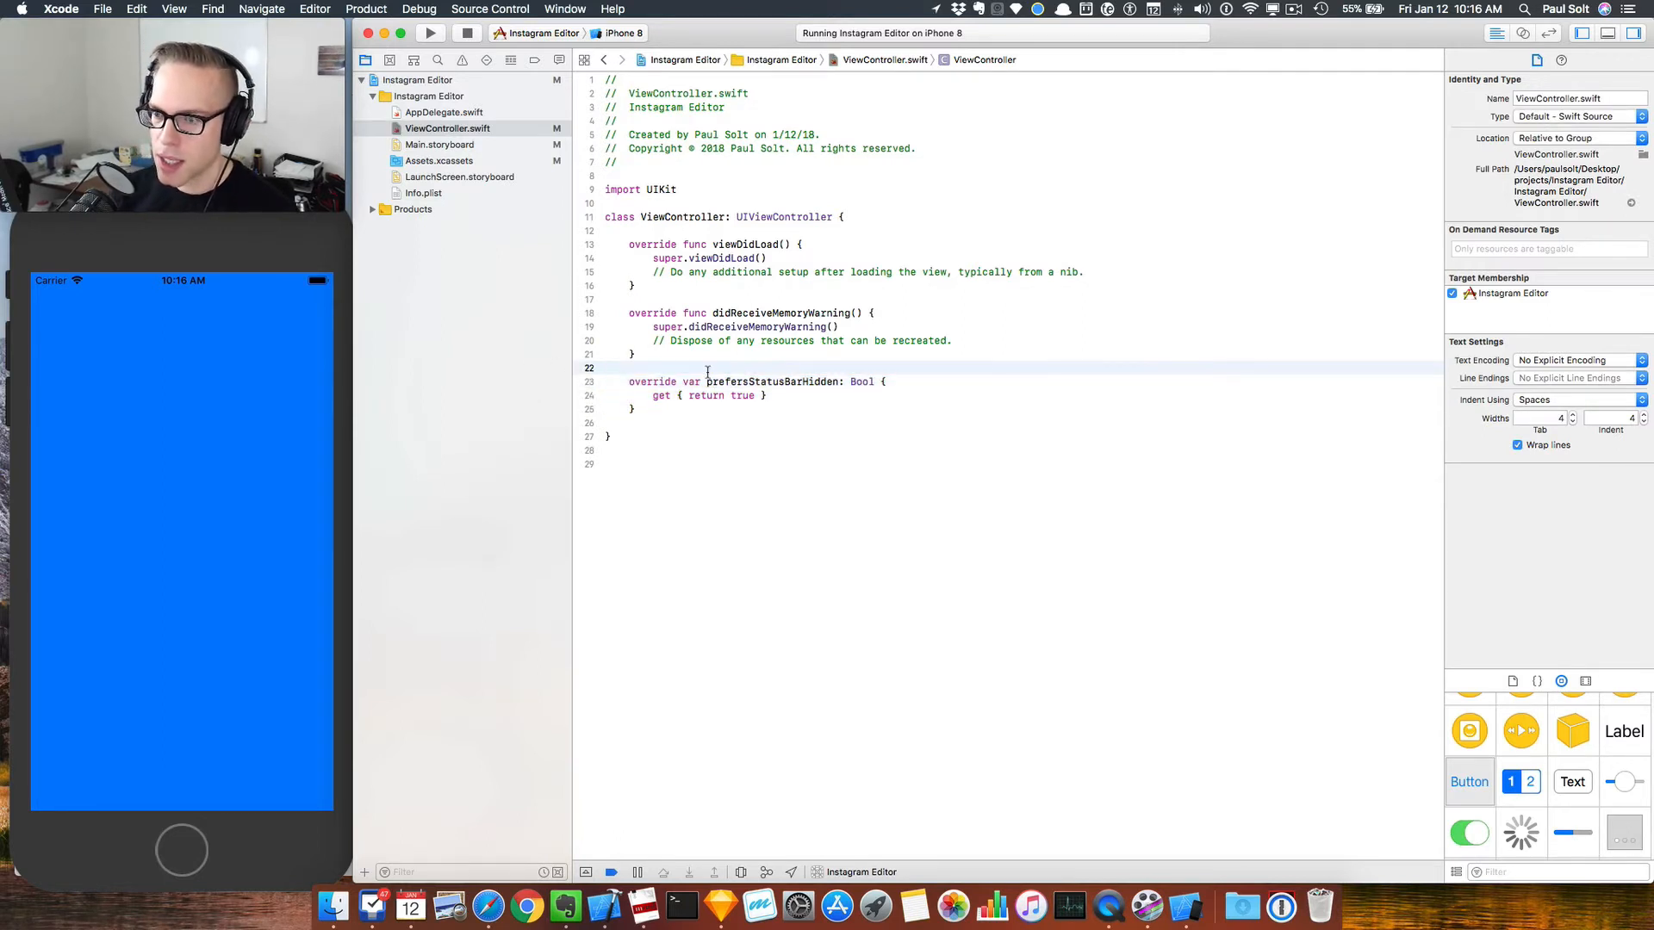
{"action": "type", "text": "pre"}
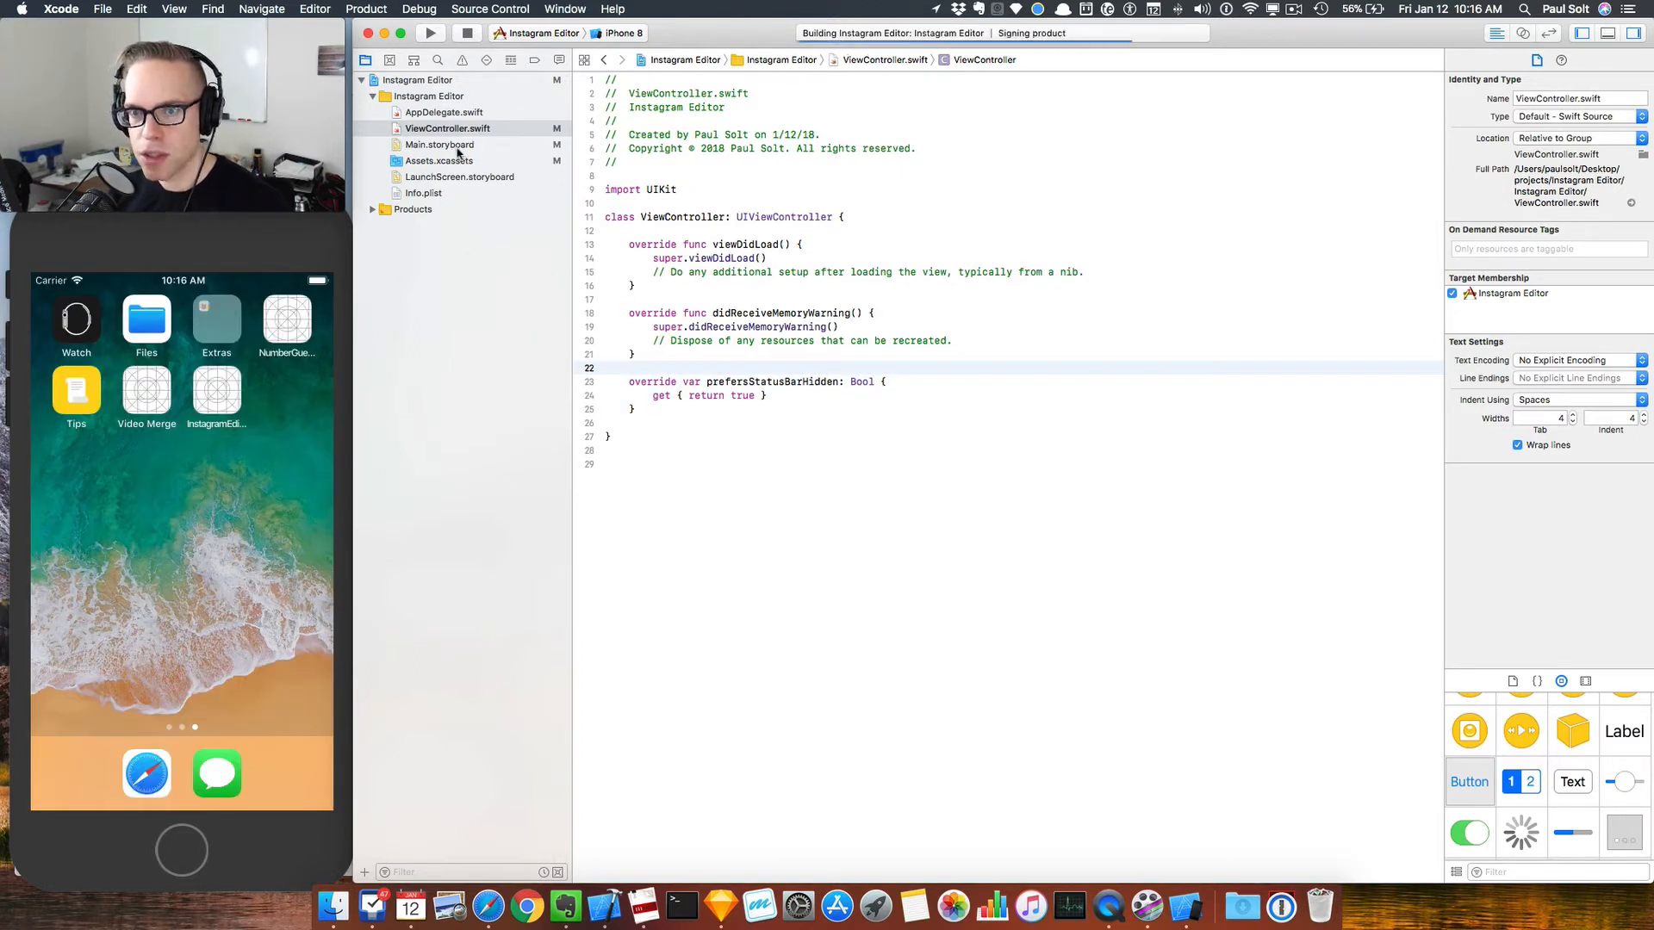
{"action": "left_click", "coordinate": [439, 145]}
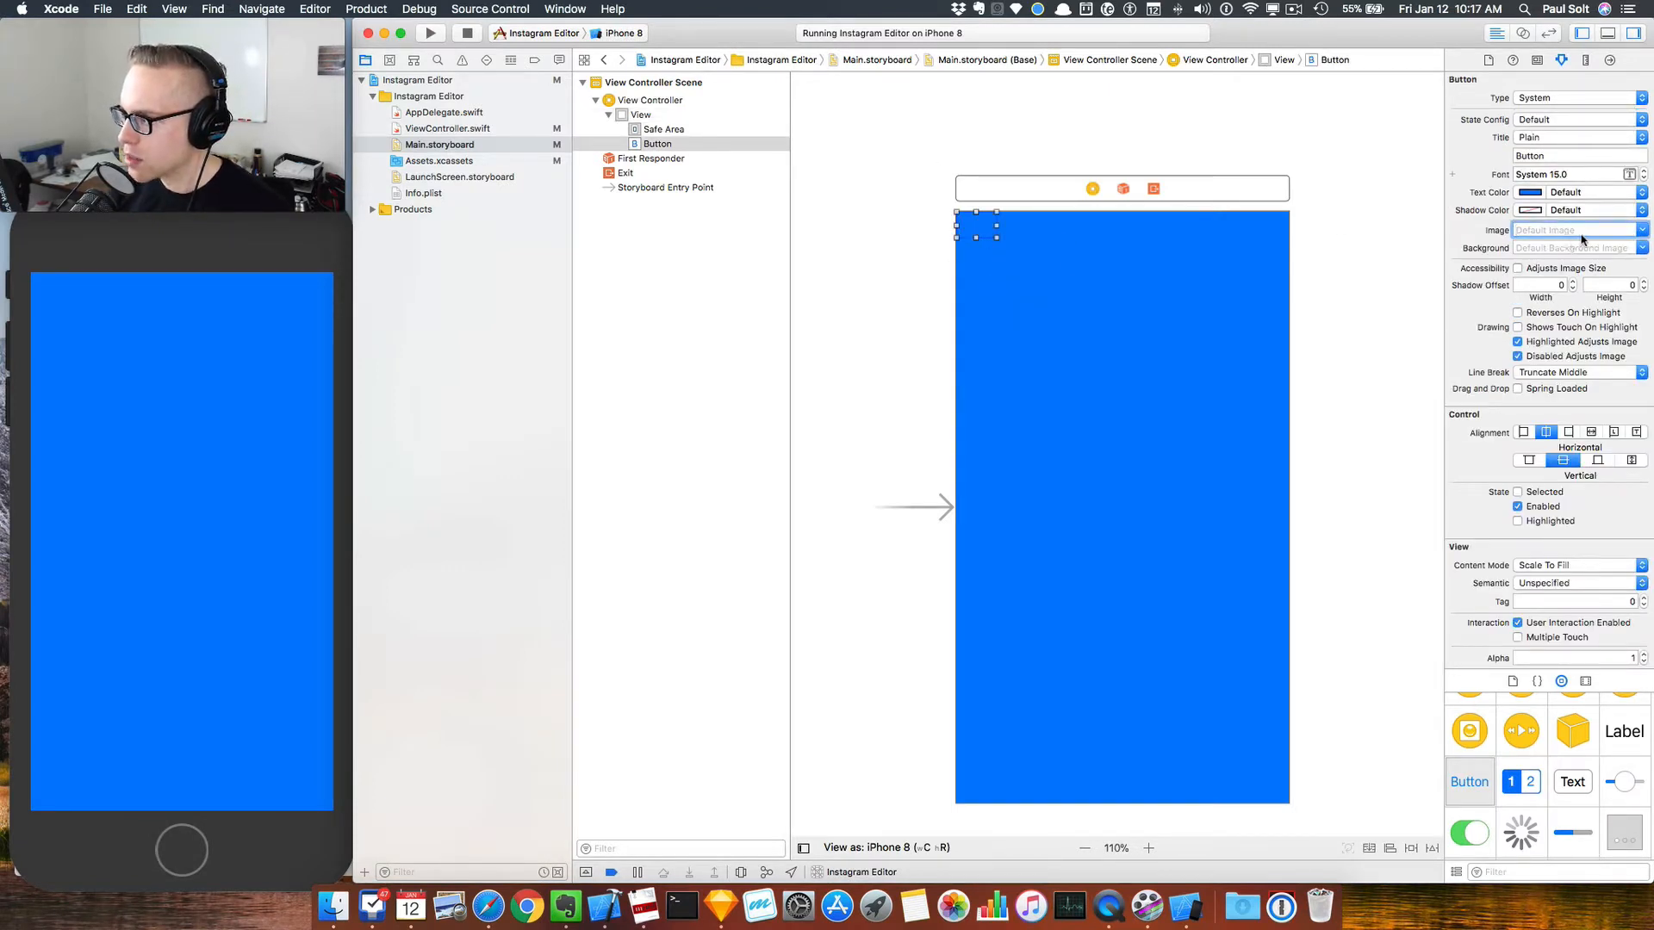
Step: Give the button the Close image with no title, System type and White Color tint
{"action": "left_click", "coordinate": [1580, 229]}
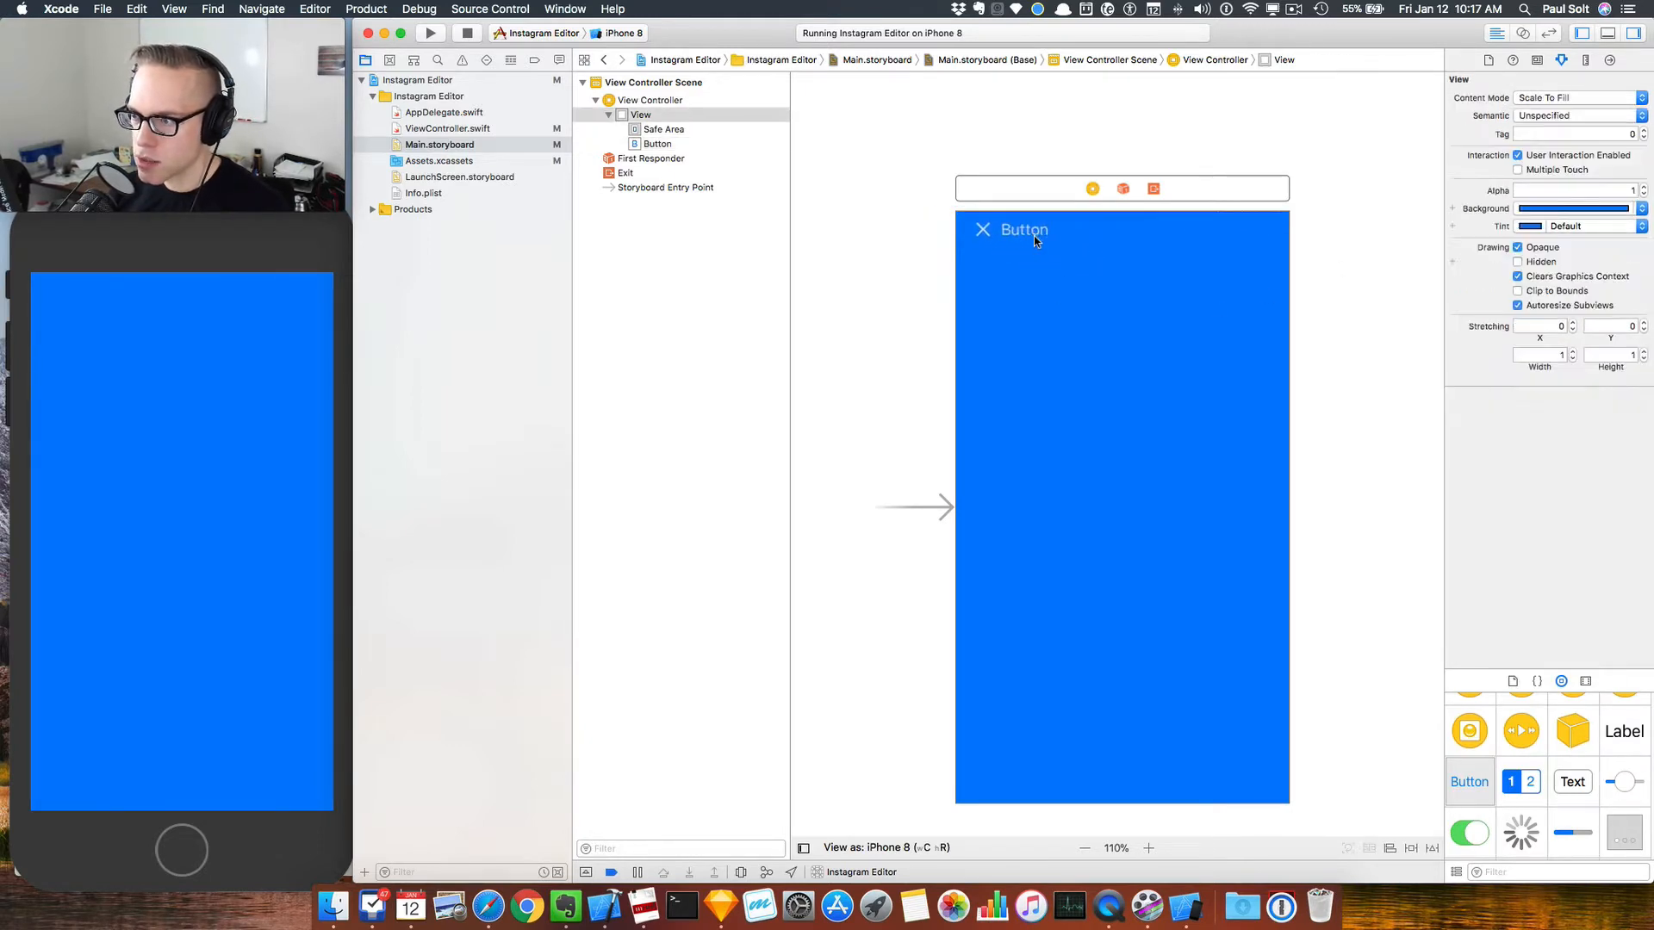
{"action": "left_click", "coordinate": [1012, 229]}
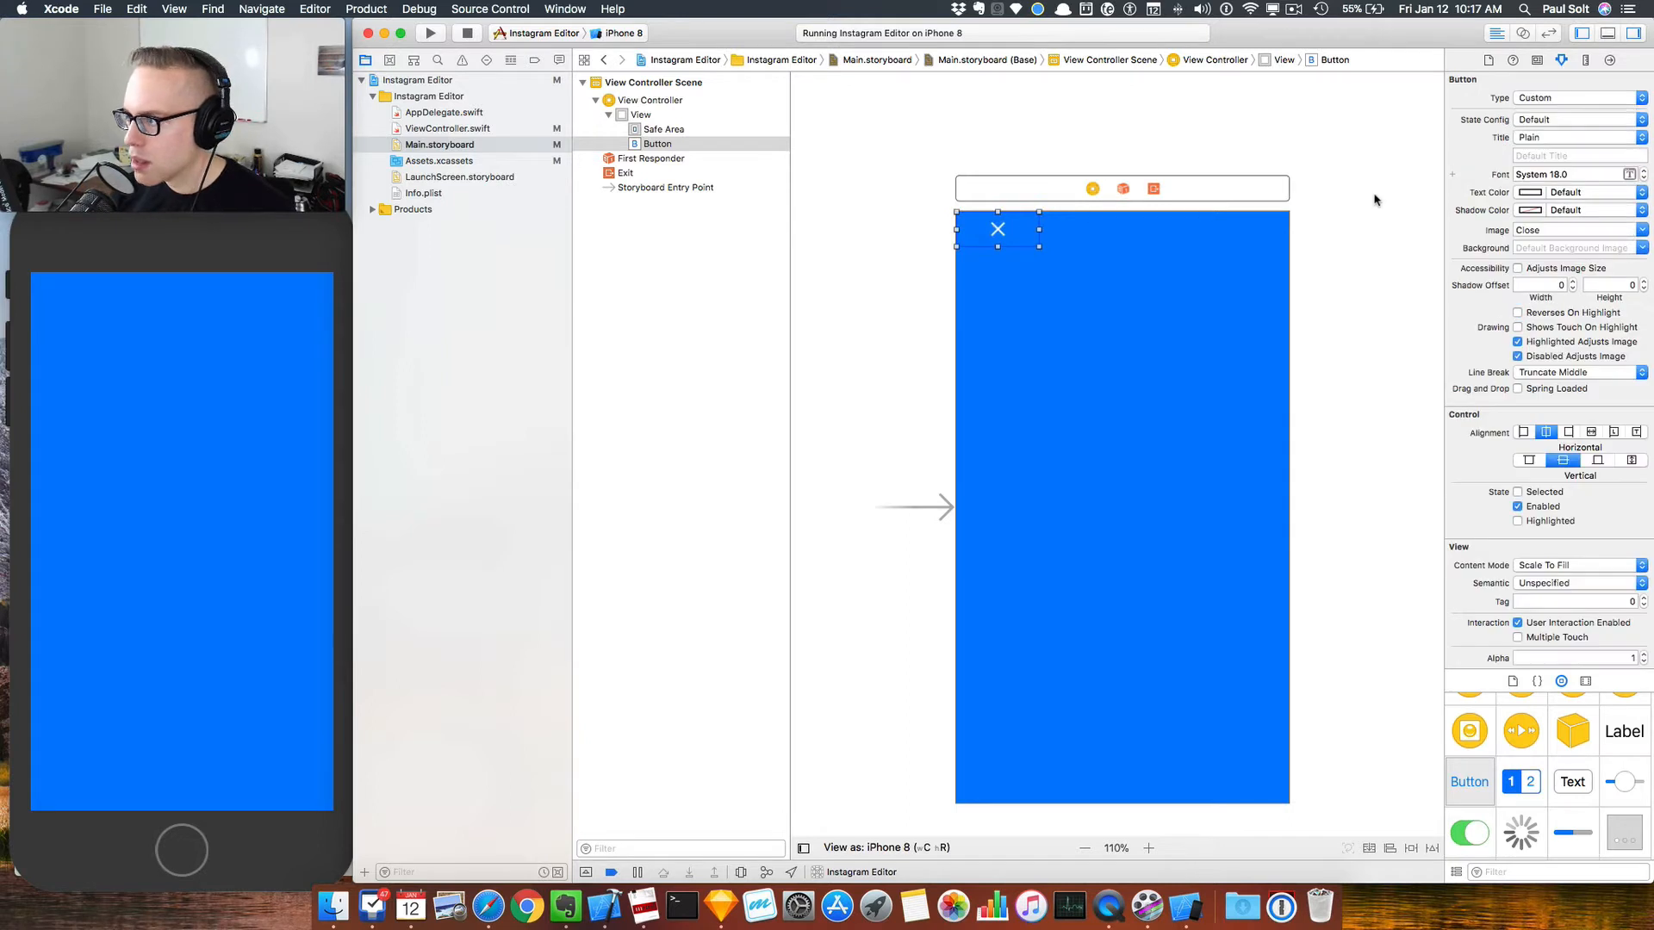
{"action": "left_click", "coordinate": [1576, 96]}
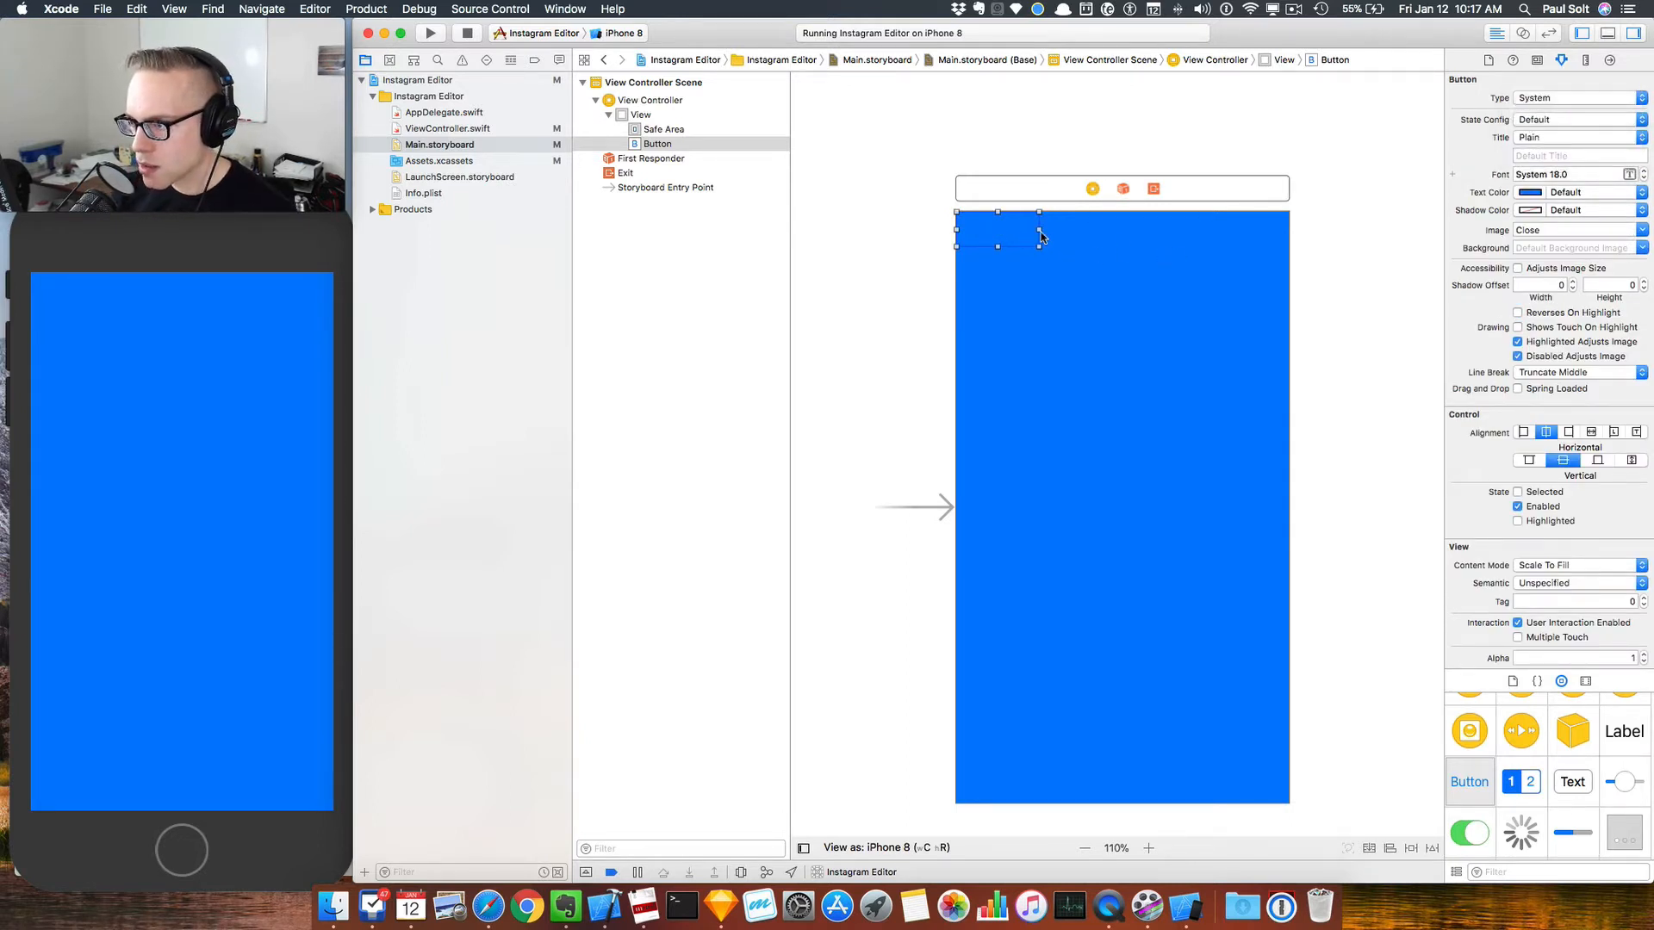
{"action": "scroll", "scroll_direction": "down", "scroll_amount": 3}
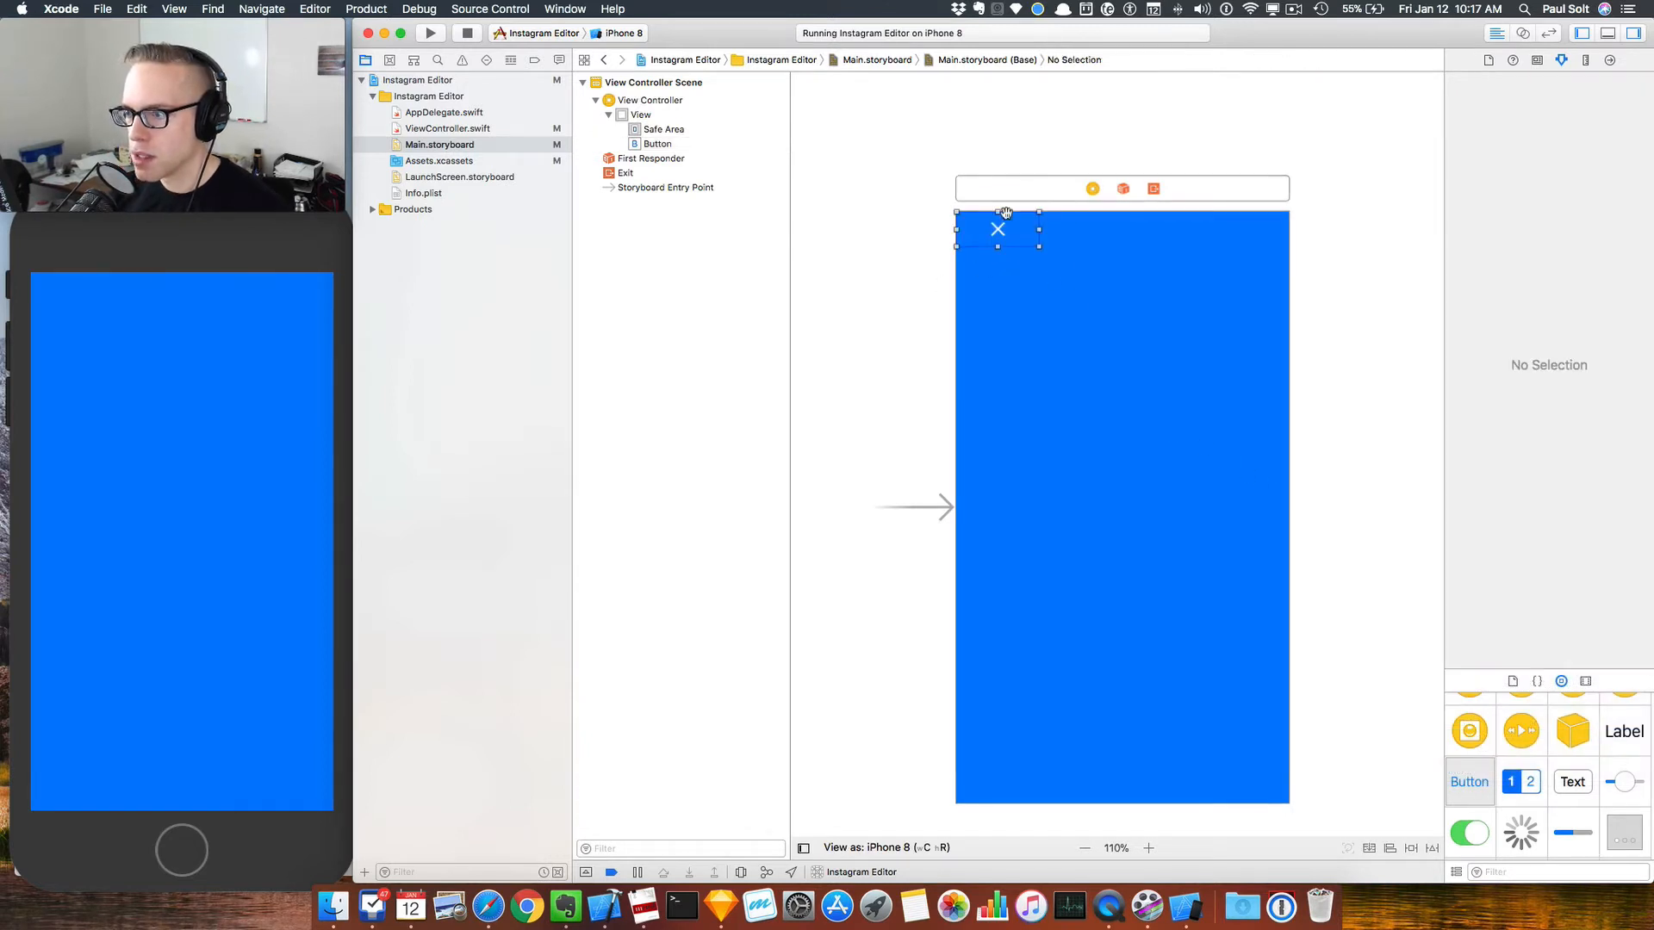
{"action": "left_click", "coordinate": [998, 227]}
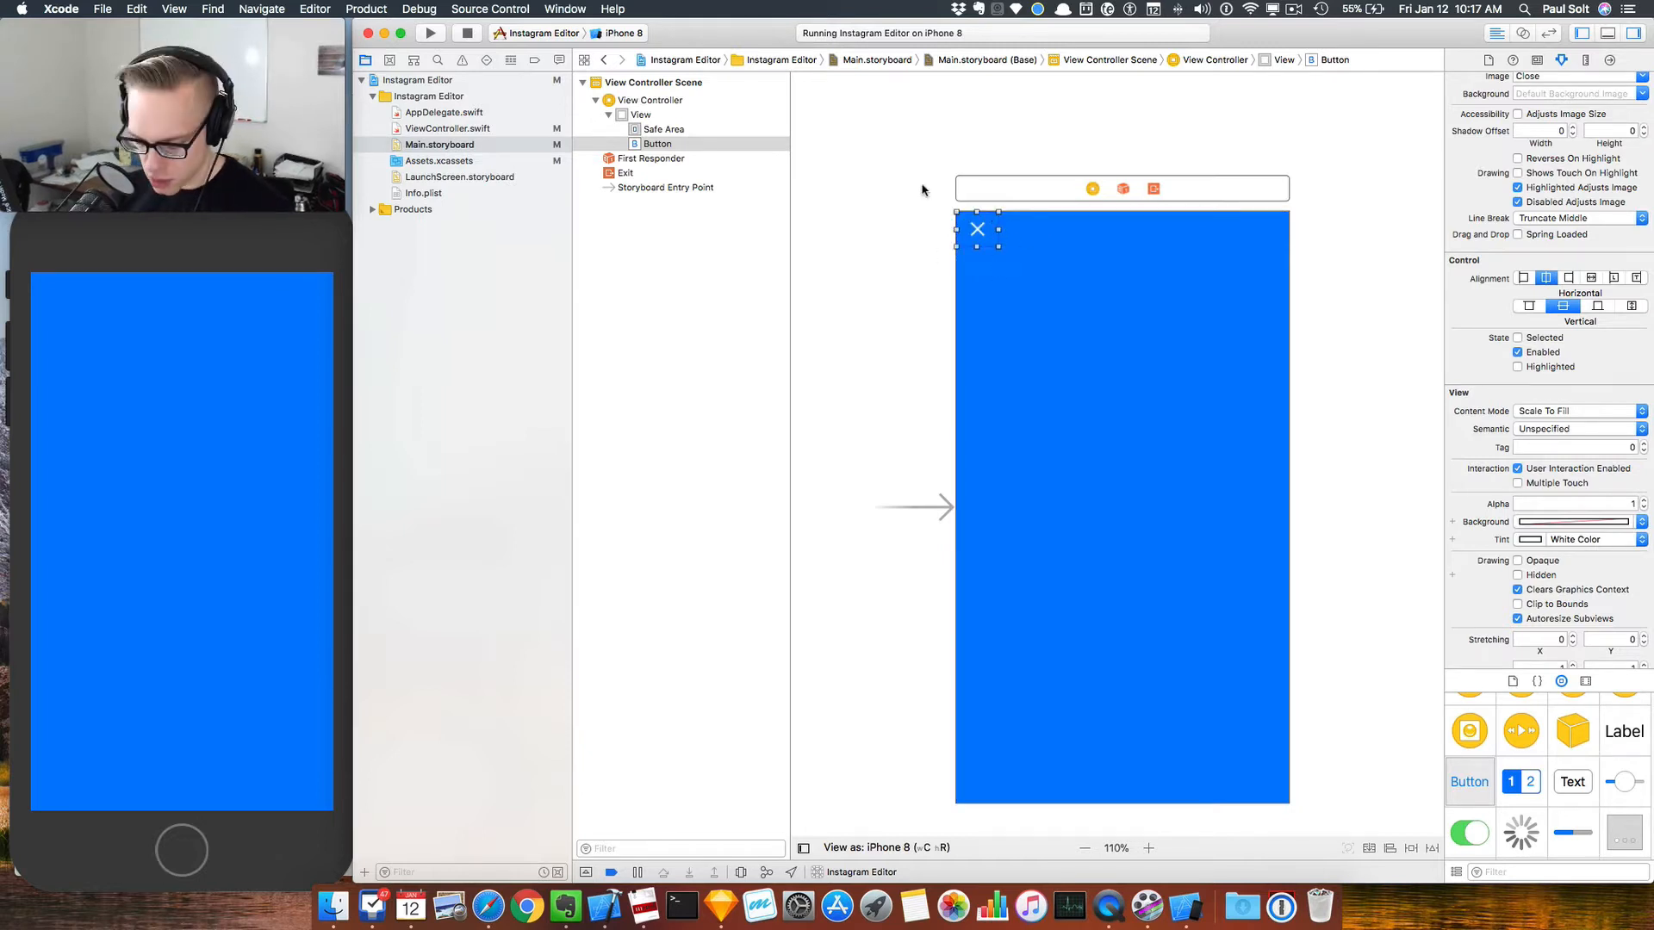
{"action": "mouse_move", "coordinate": [1021, 313]}
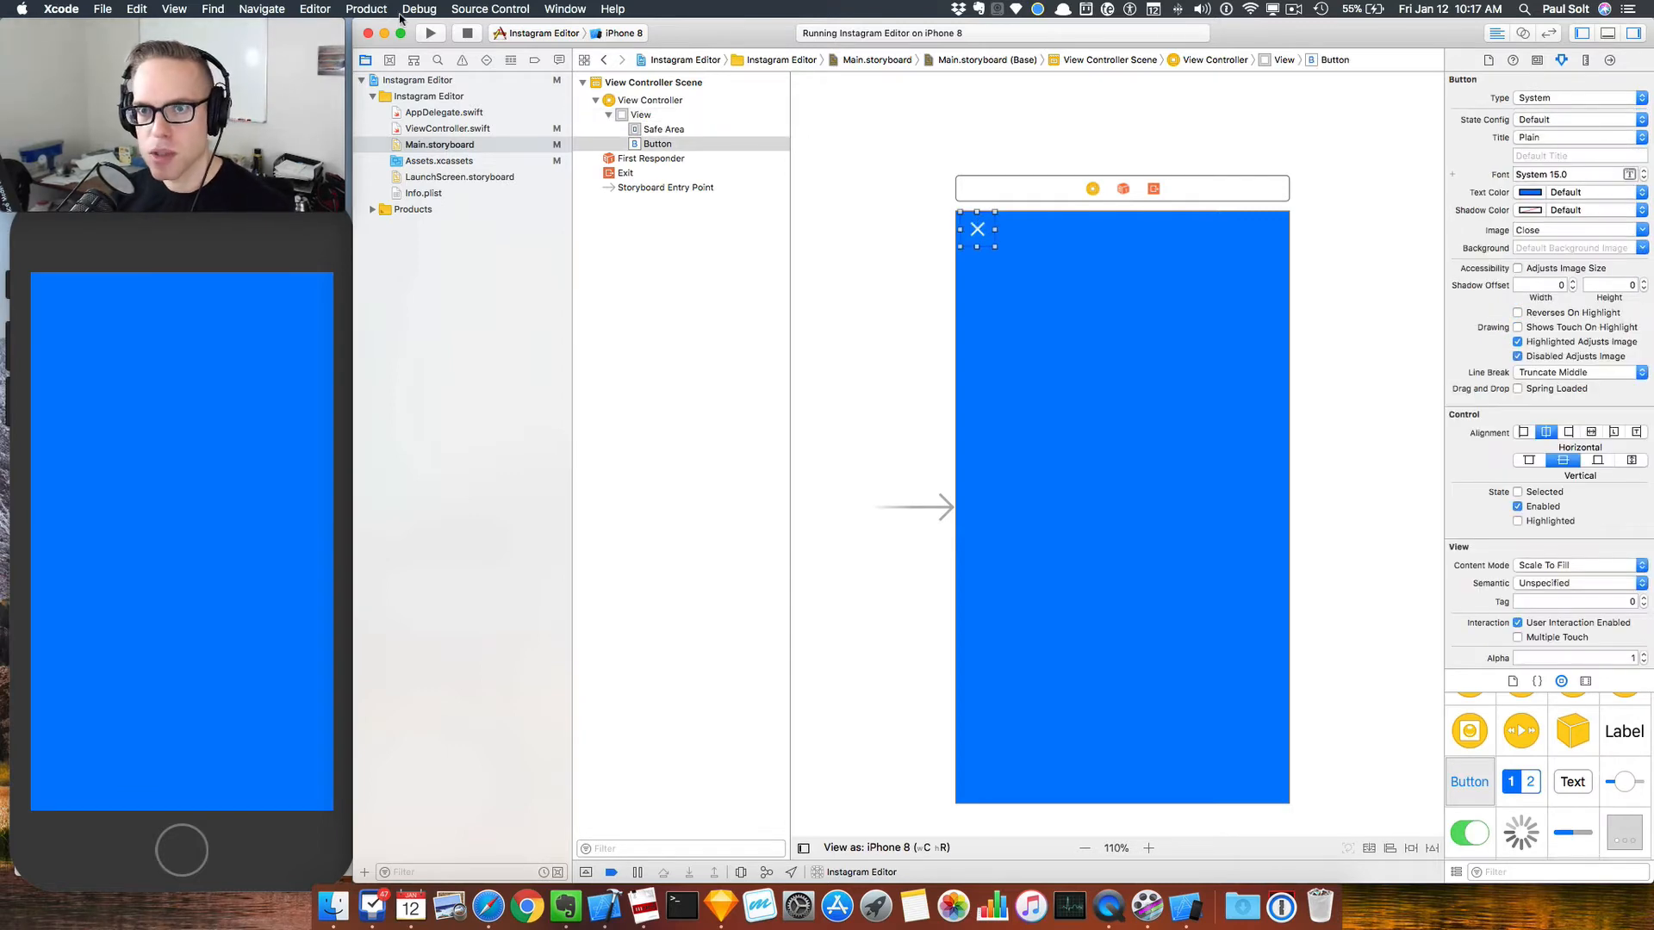
Step: Size the close button to fit its content and tuck it into the top-left corner
{"action": "left_click", "coordinate": [313, 8]}
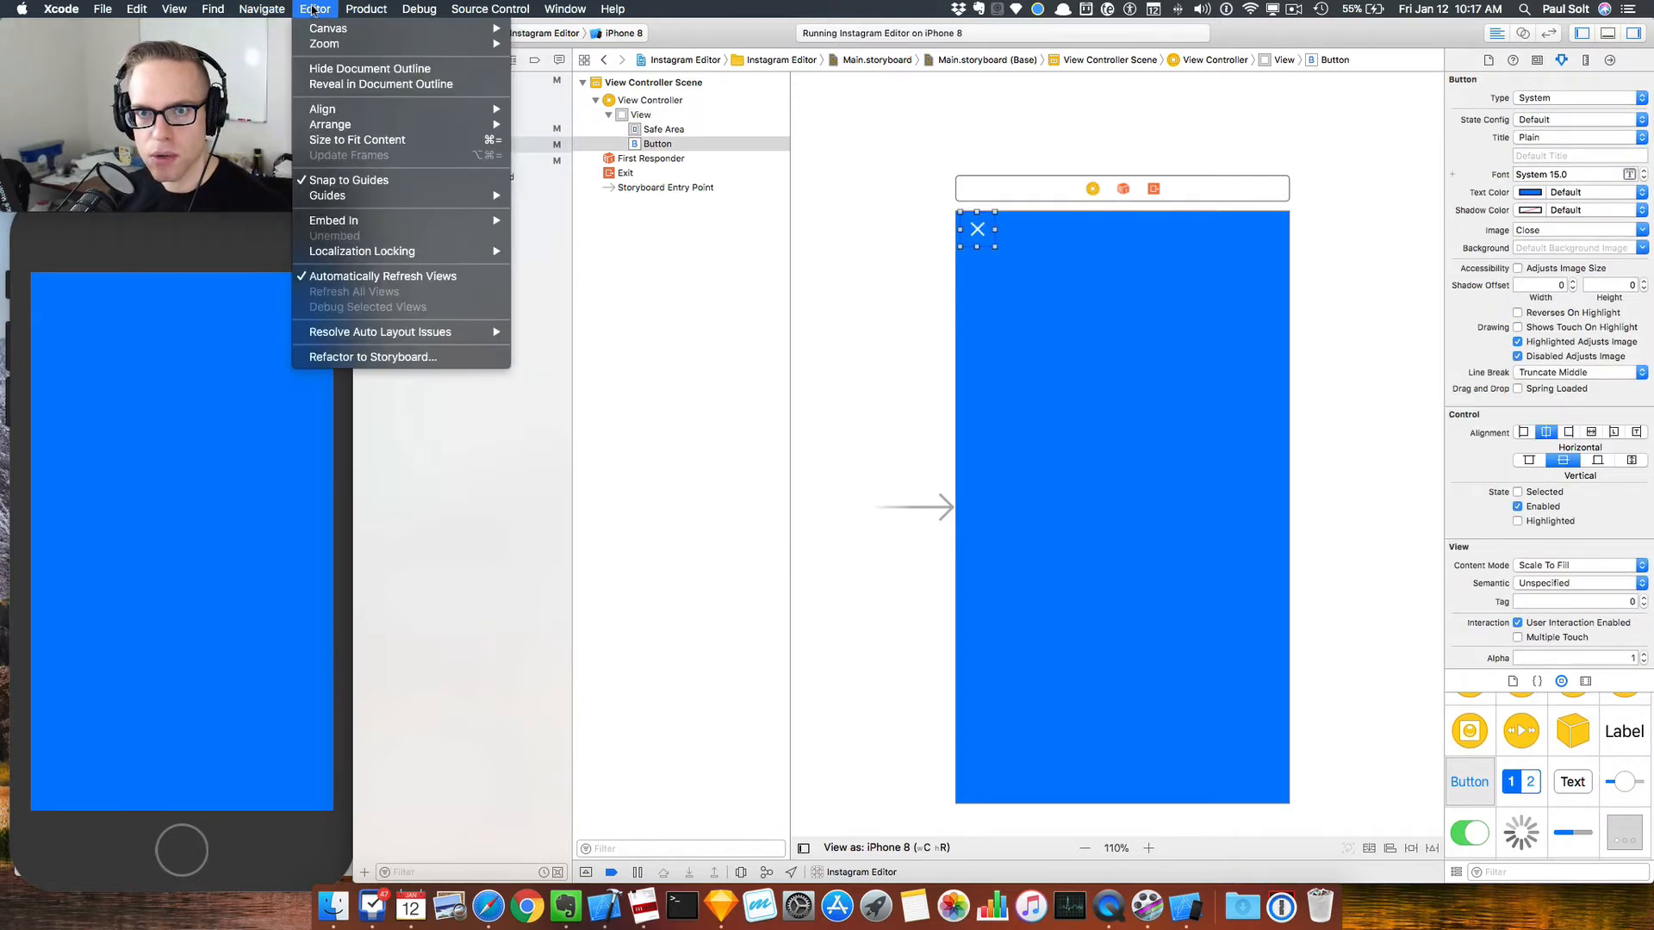
{"action": "mouse_move", "coordinate": [356, 140]}
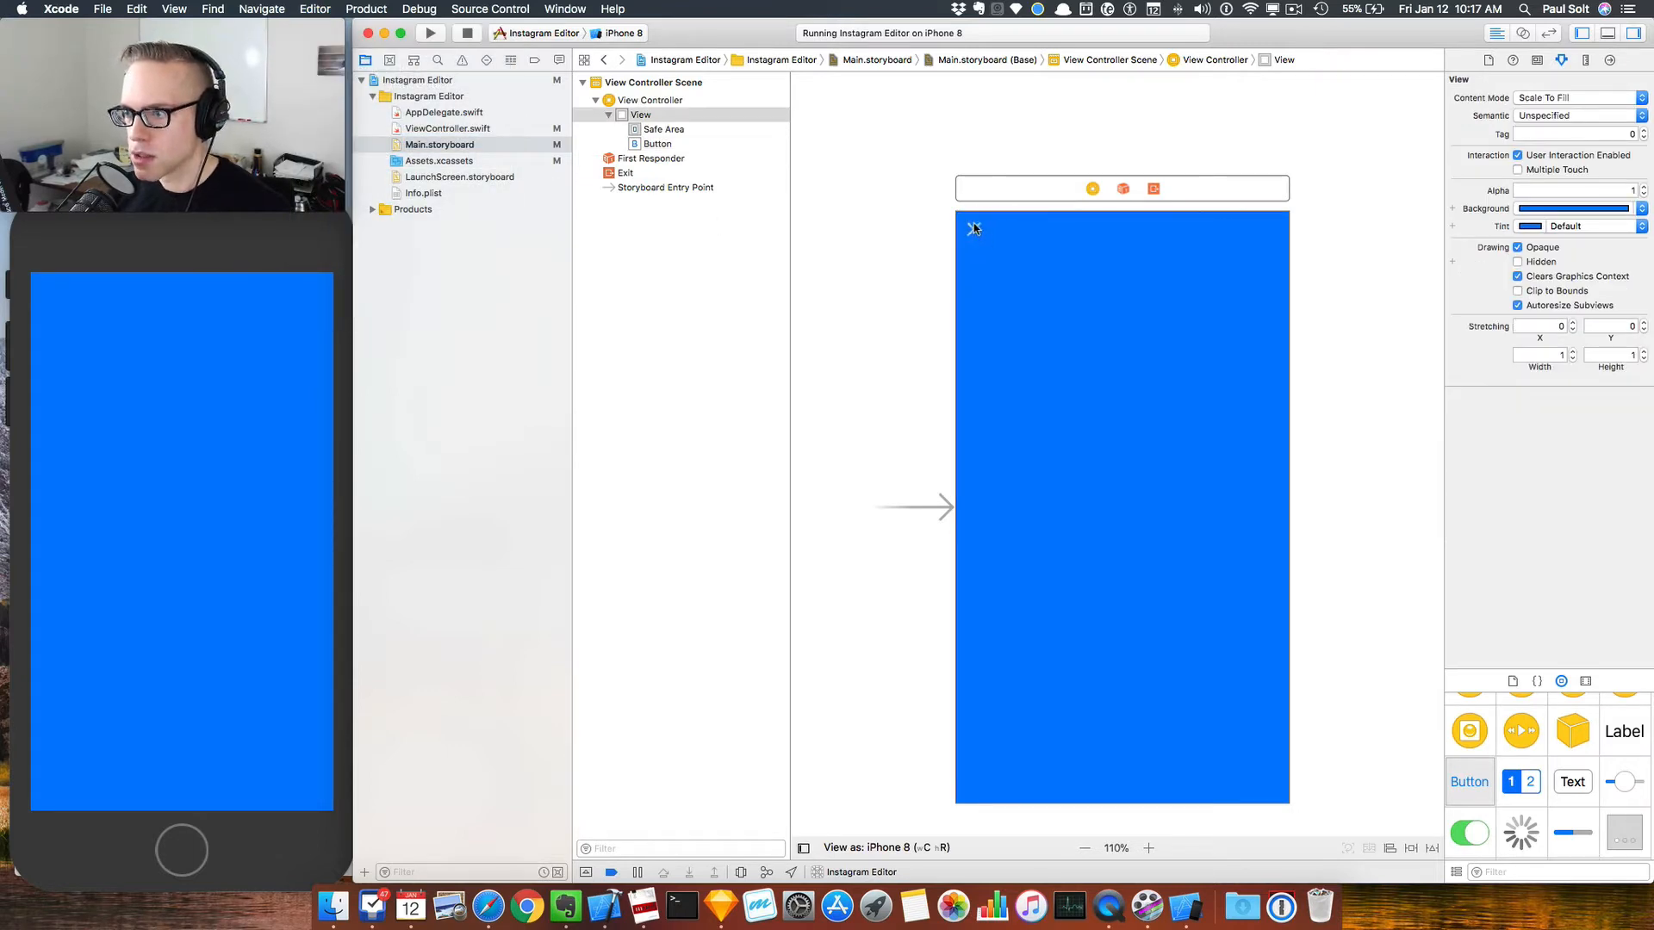
{"action": "left_click", "coordinate": [314, 9]}
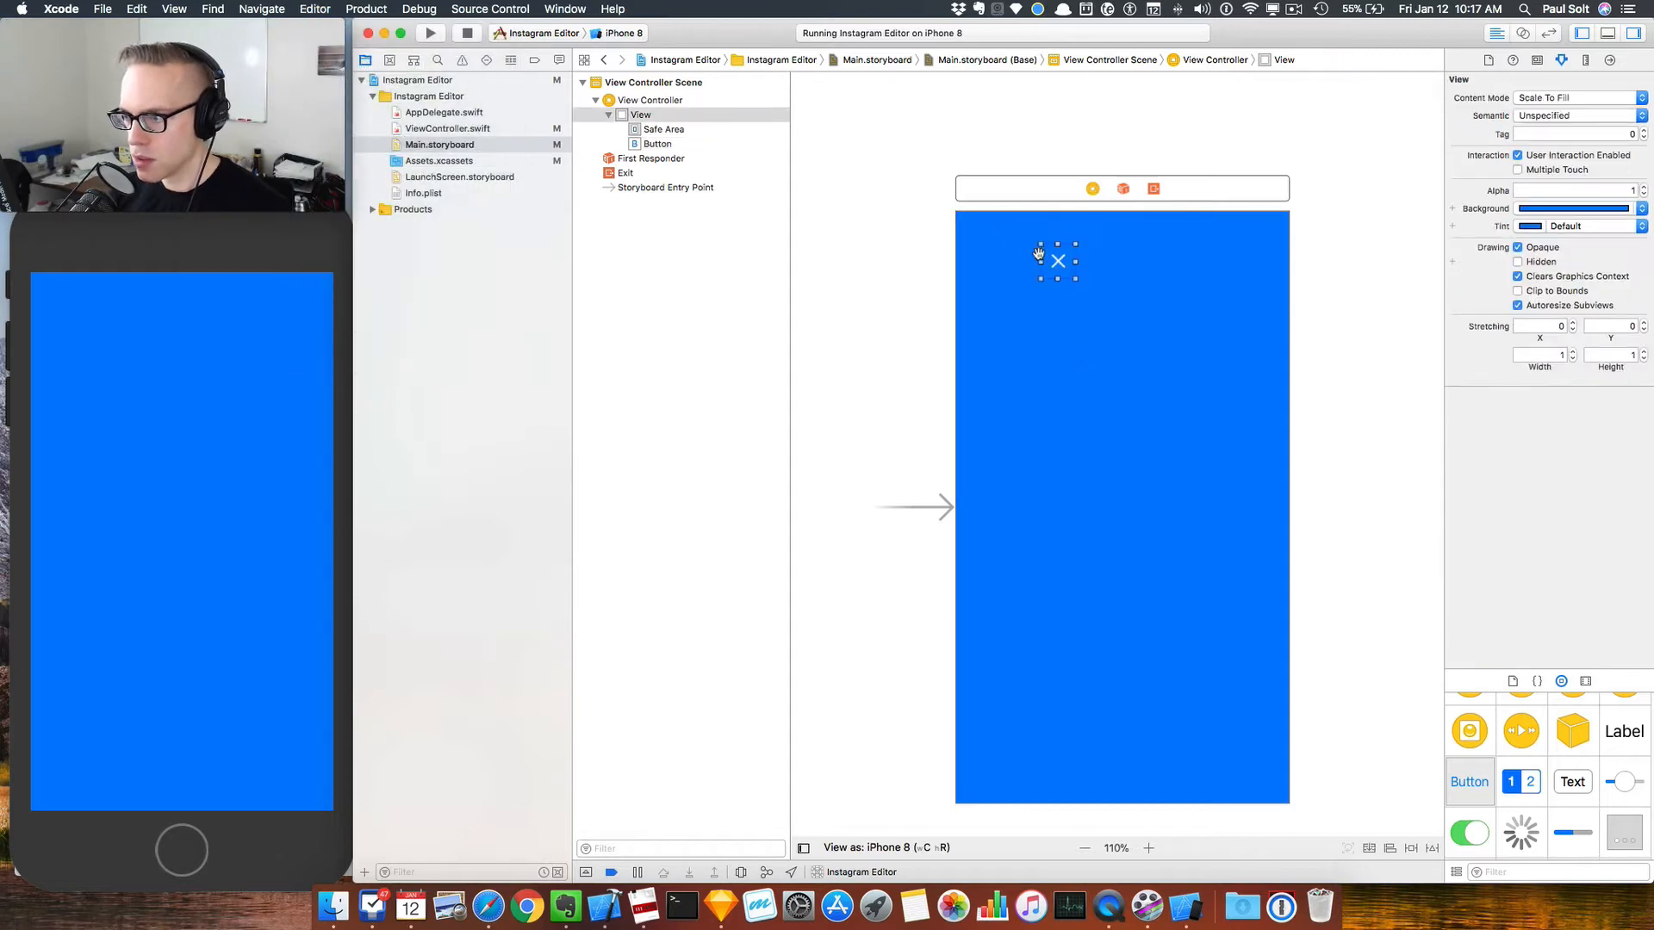
{"action": "left_click_drag", "start_coordinate": [1056, 260], "coordinate": [969, 229]}
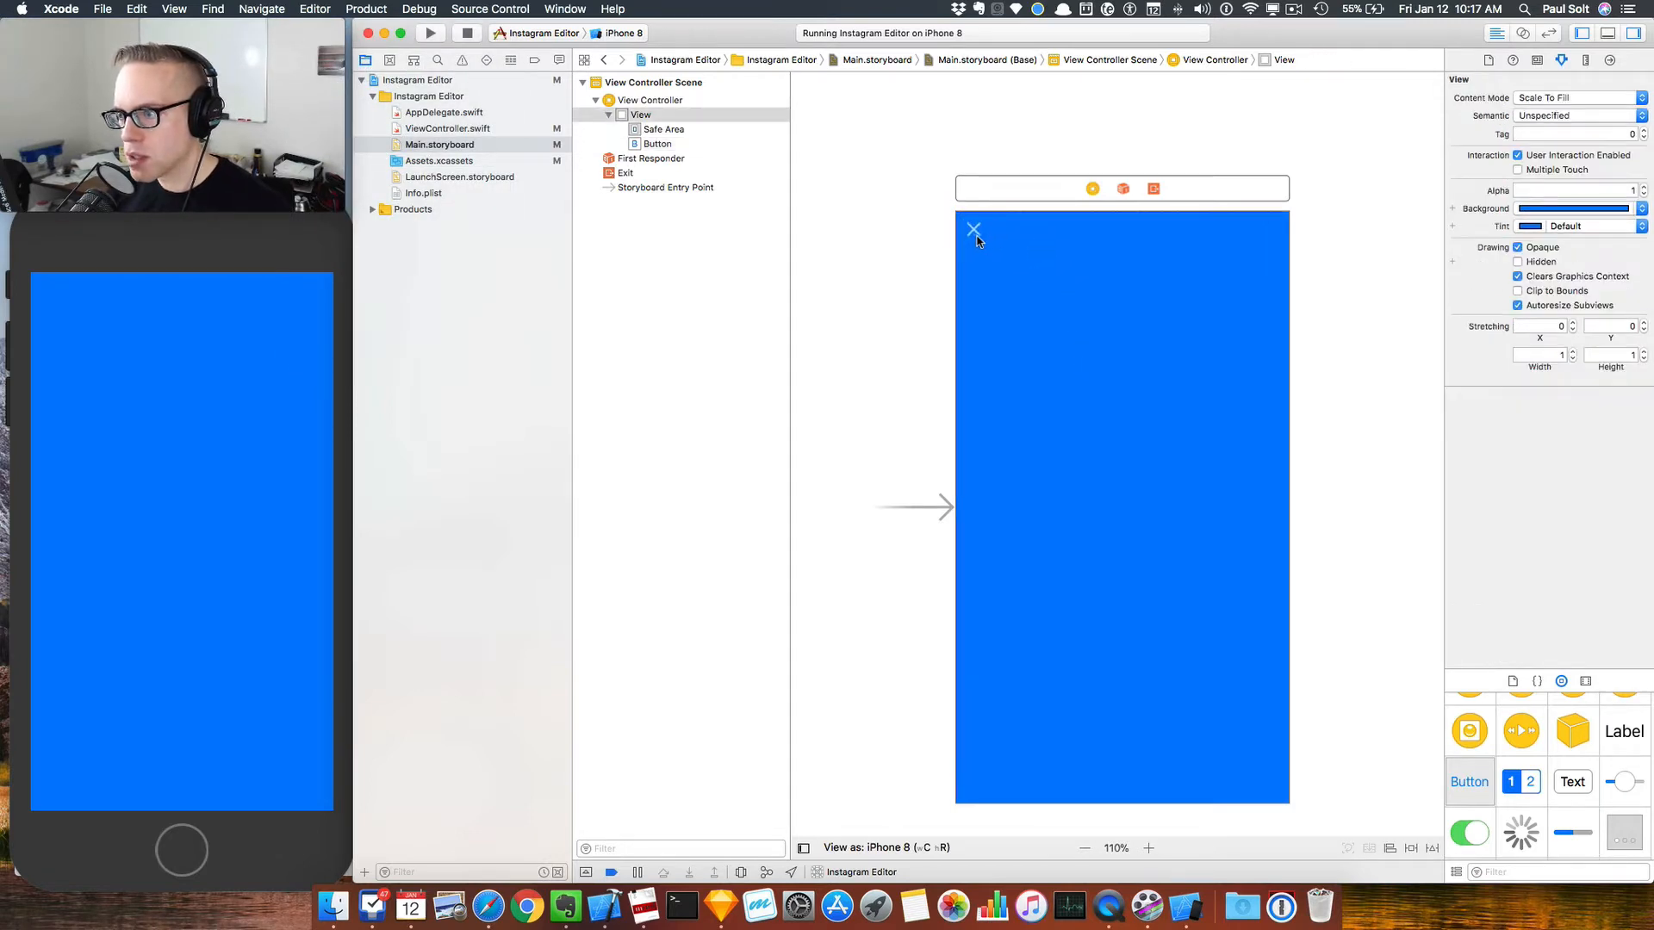
{"action": "left_click", "coordinate": [973, 229]}
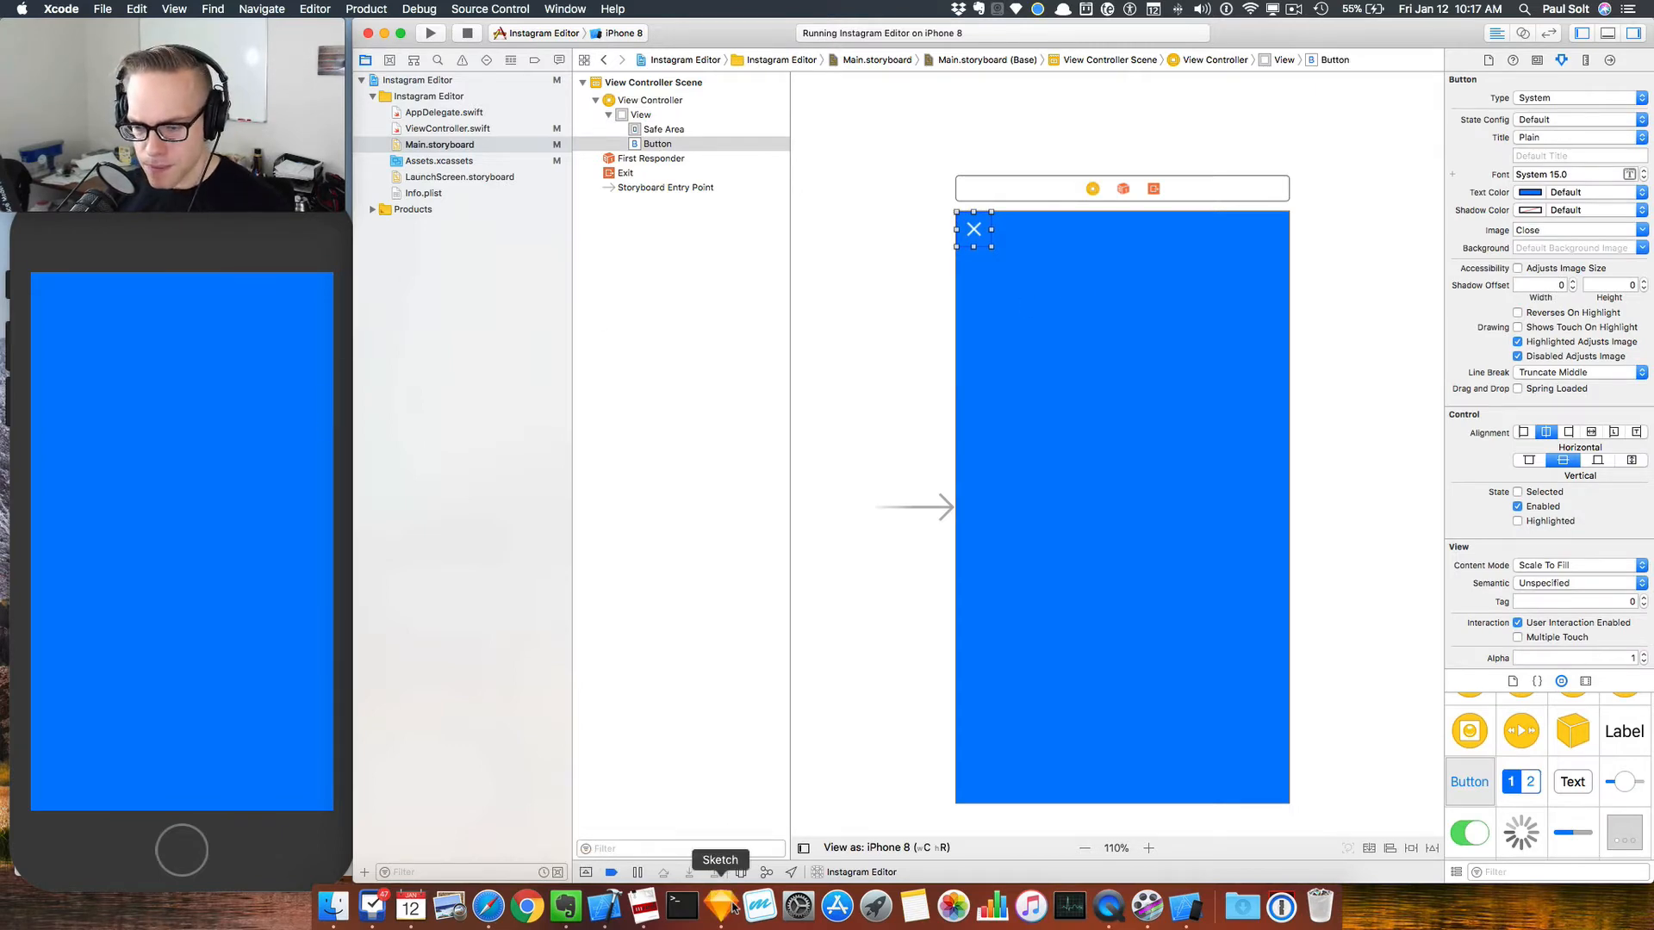
Step: Option-drag two copies of the close button to the top-right of the view
{"action": "left_click", "coordinate": [722, 905]}
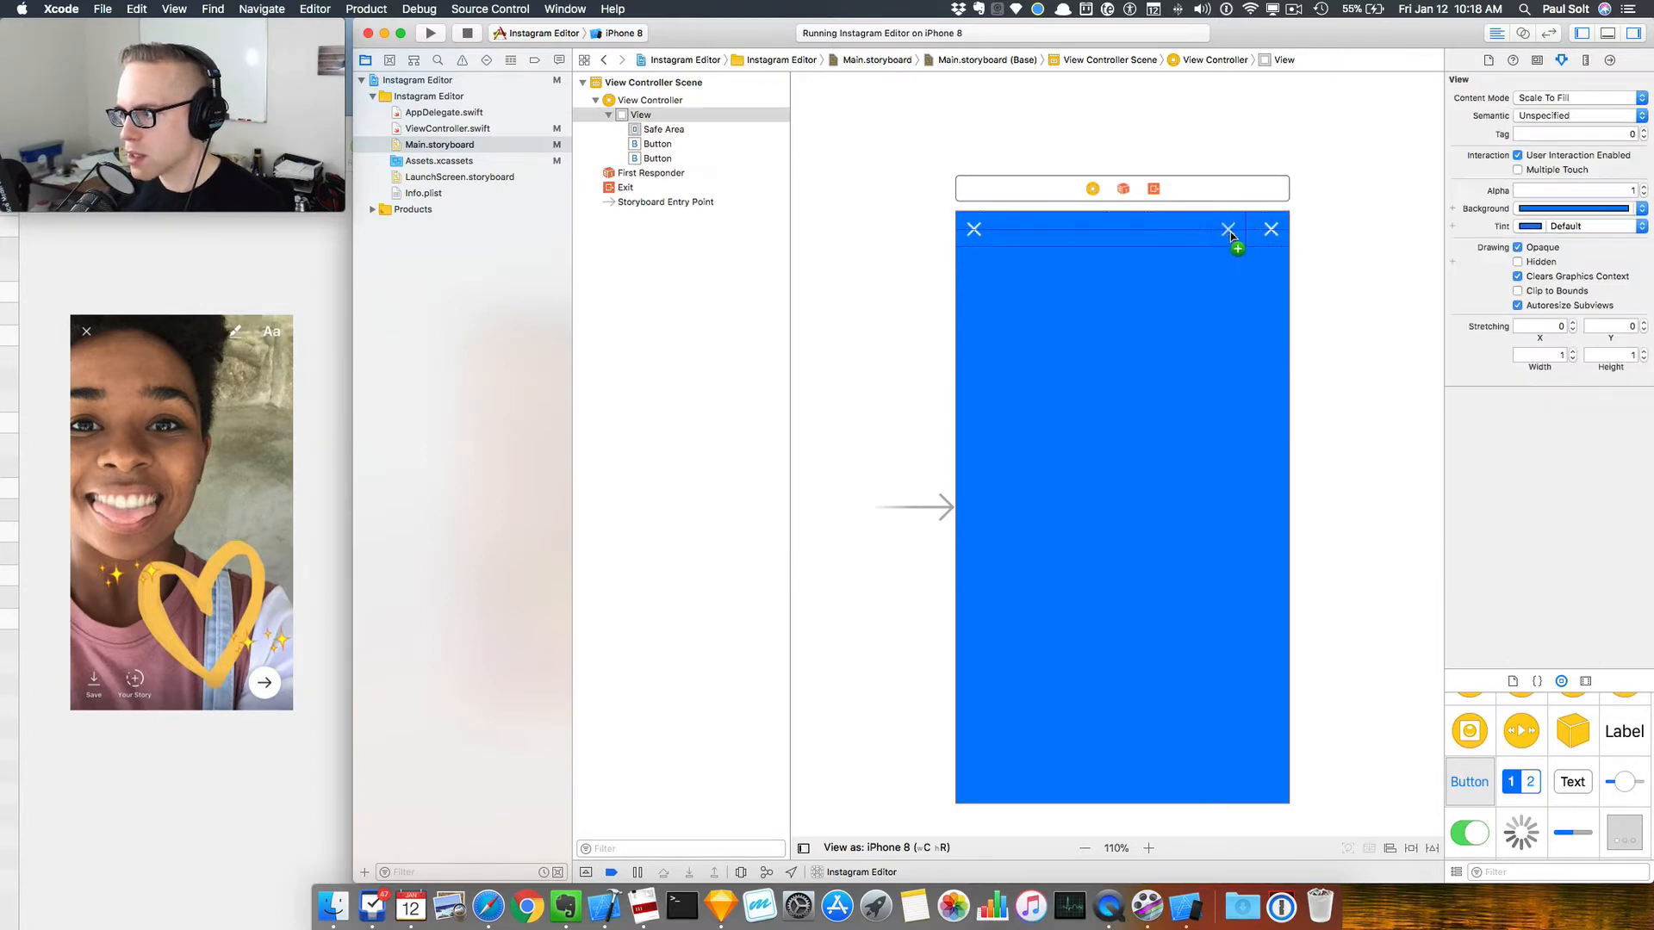
{"action": "left_click", "coordinate": [1228, 229]}
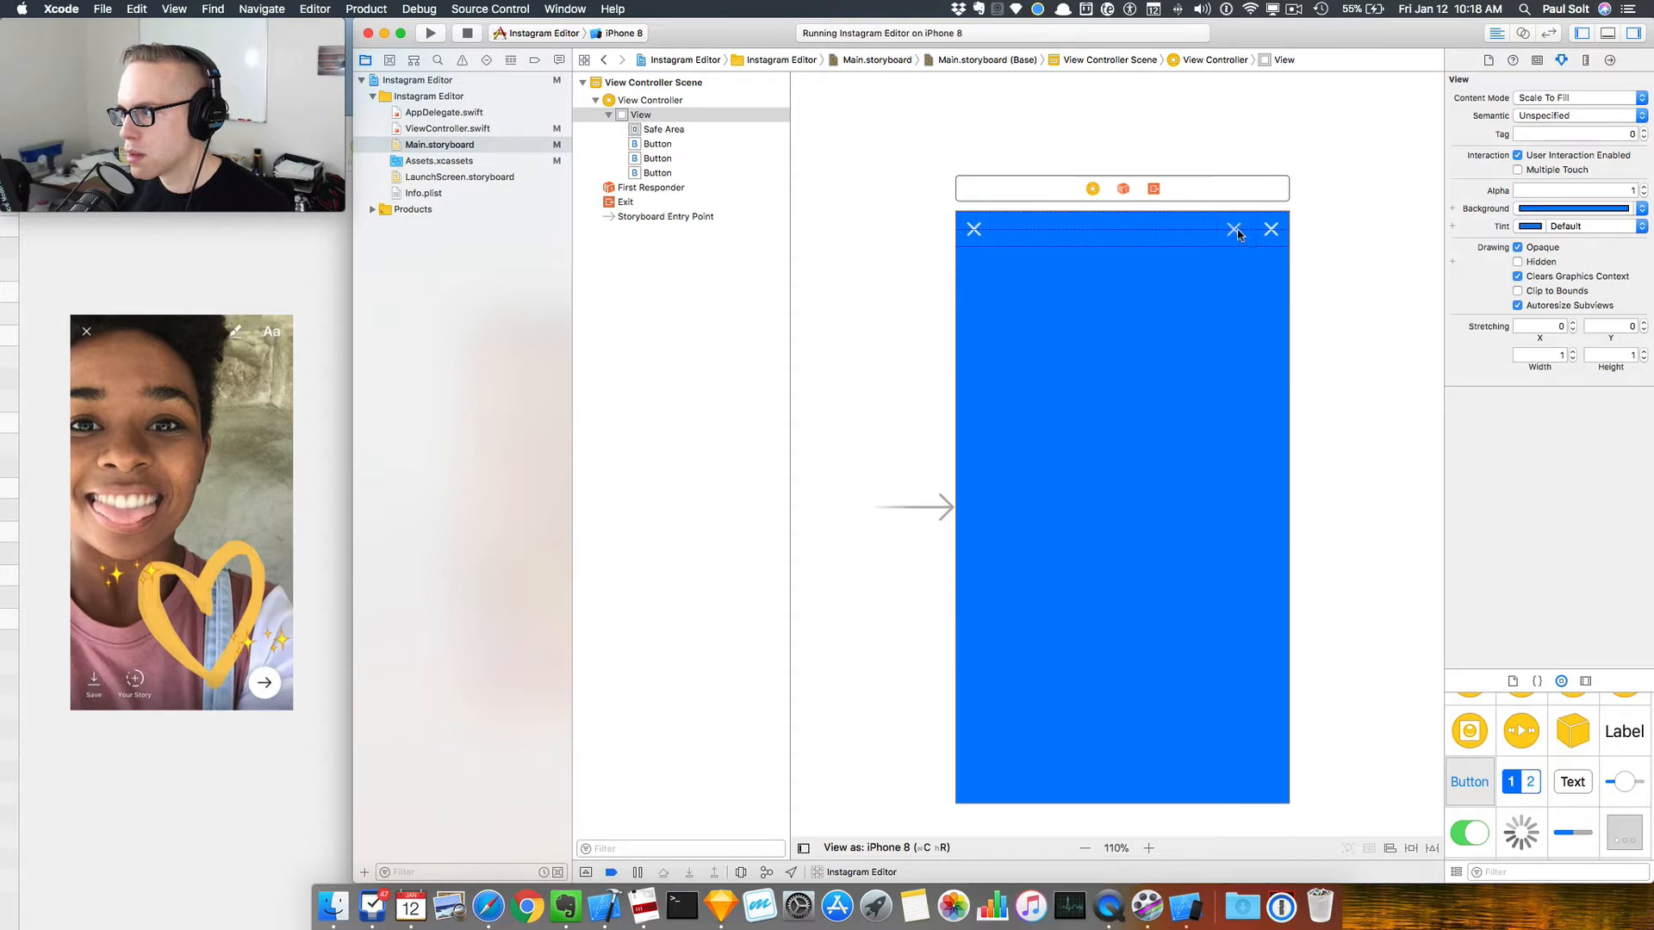
{"action": "left_click", "coordinate": [1271, 229]}
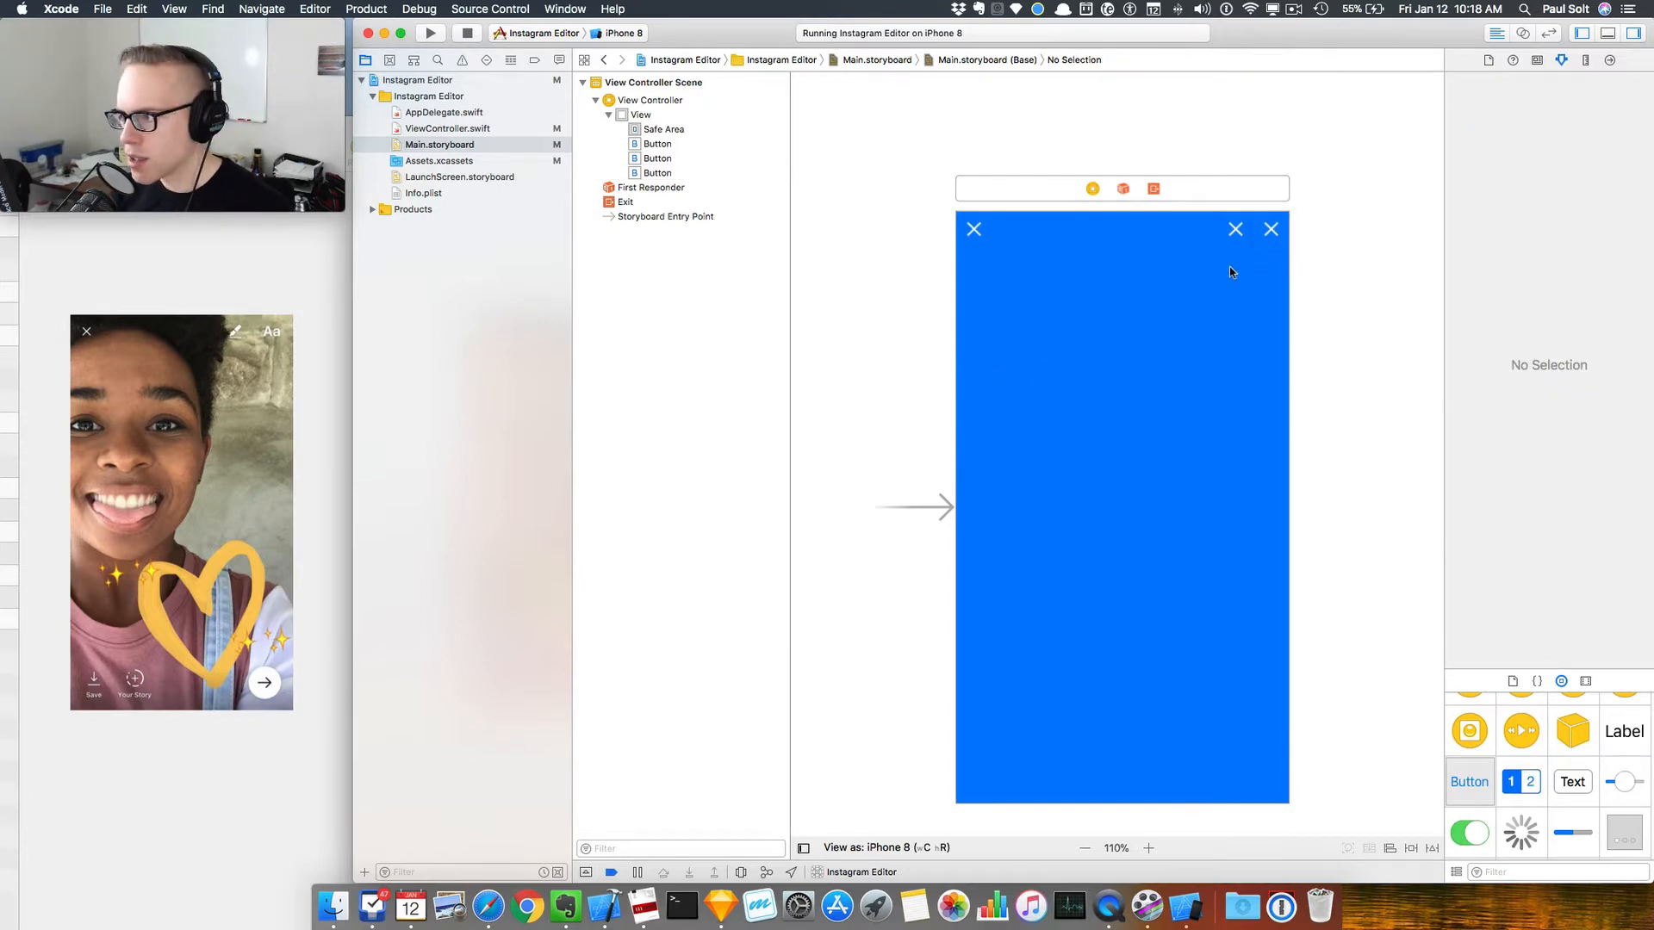
{"action": "mouse_move", "coordinate": [1281, 208]}
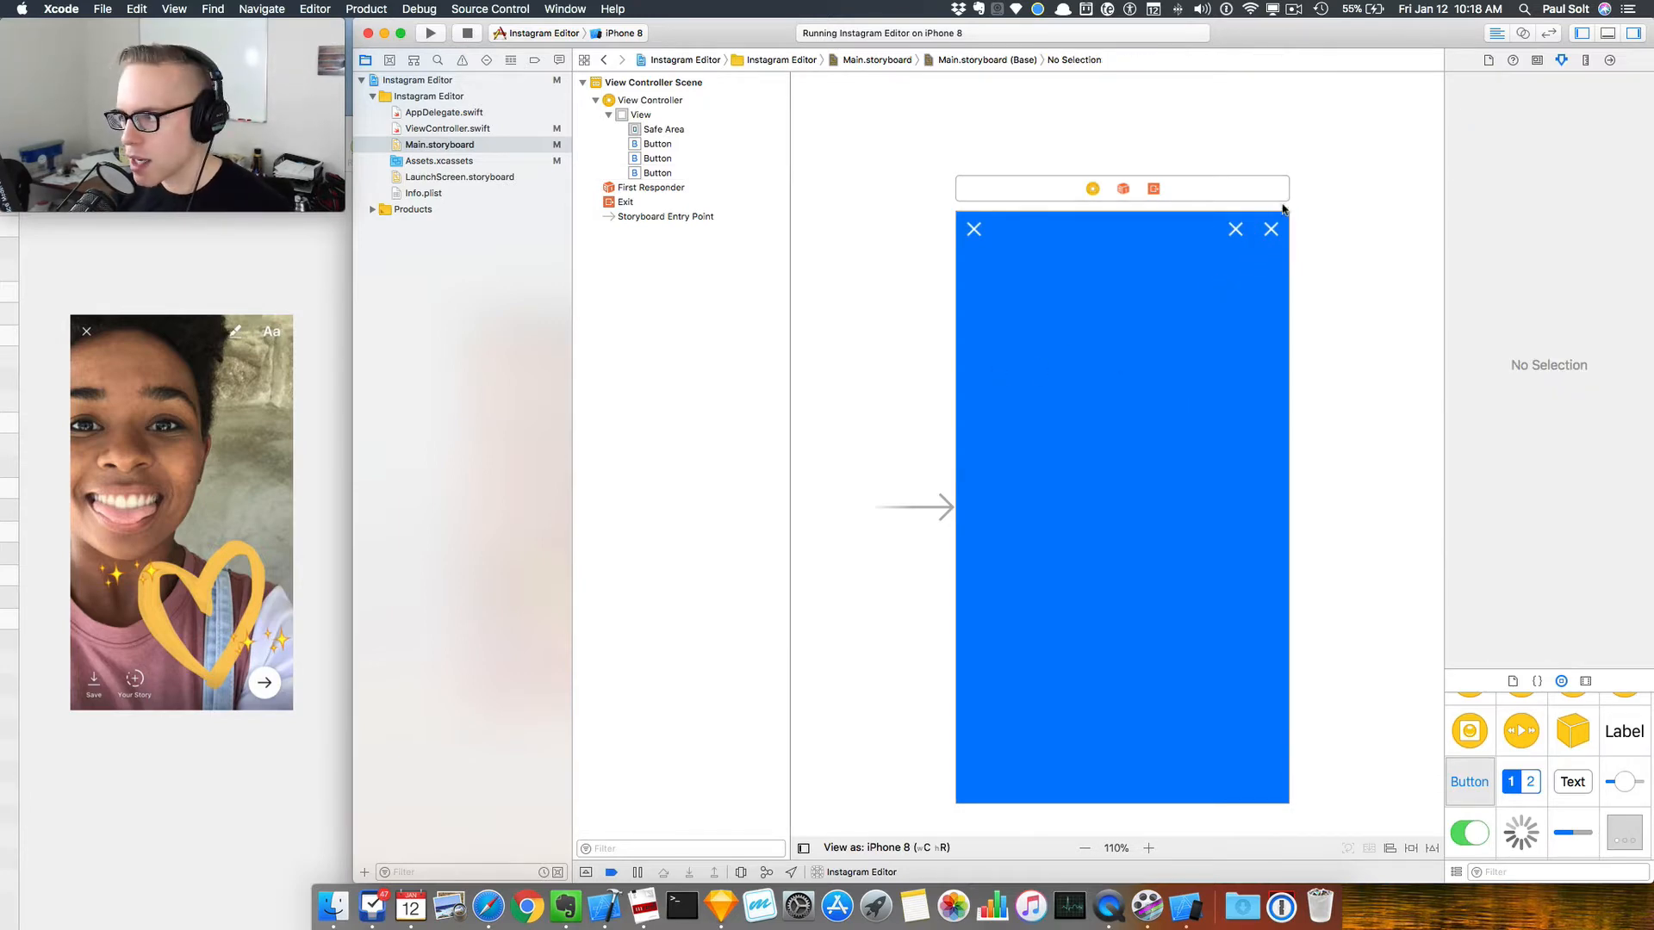
{"action": "left_click", "coordinate": [1235, 229]}
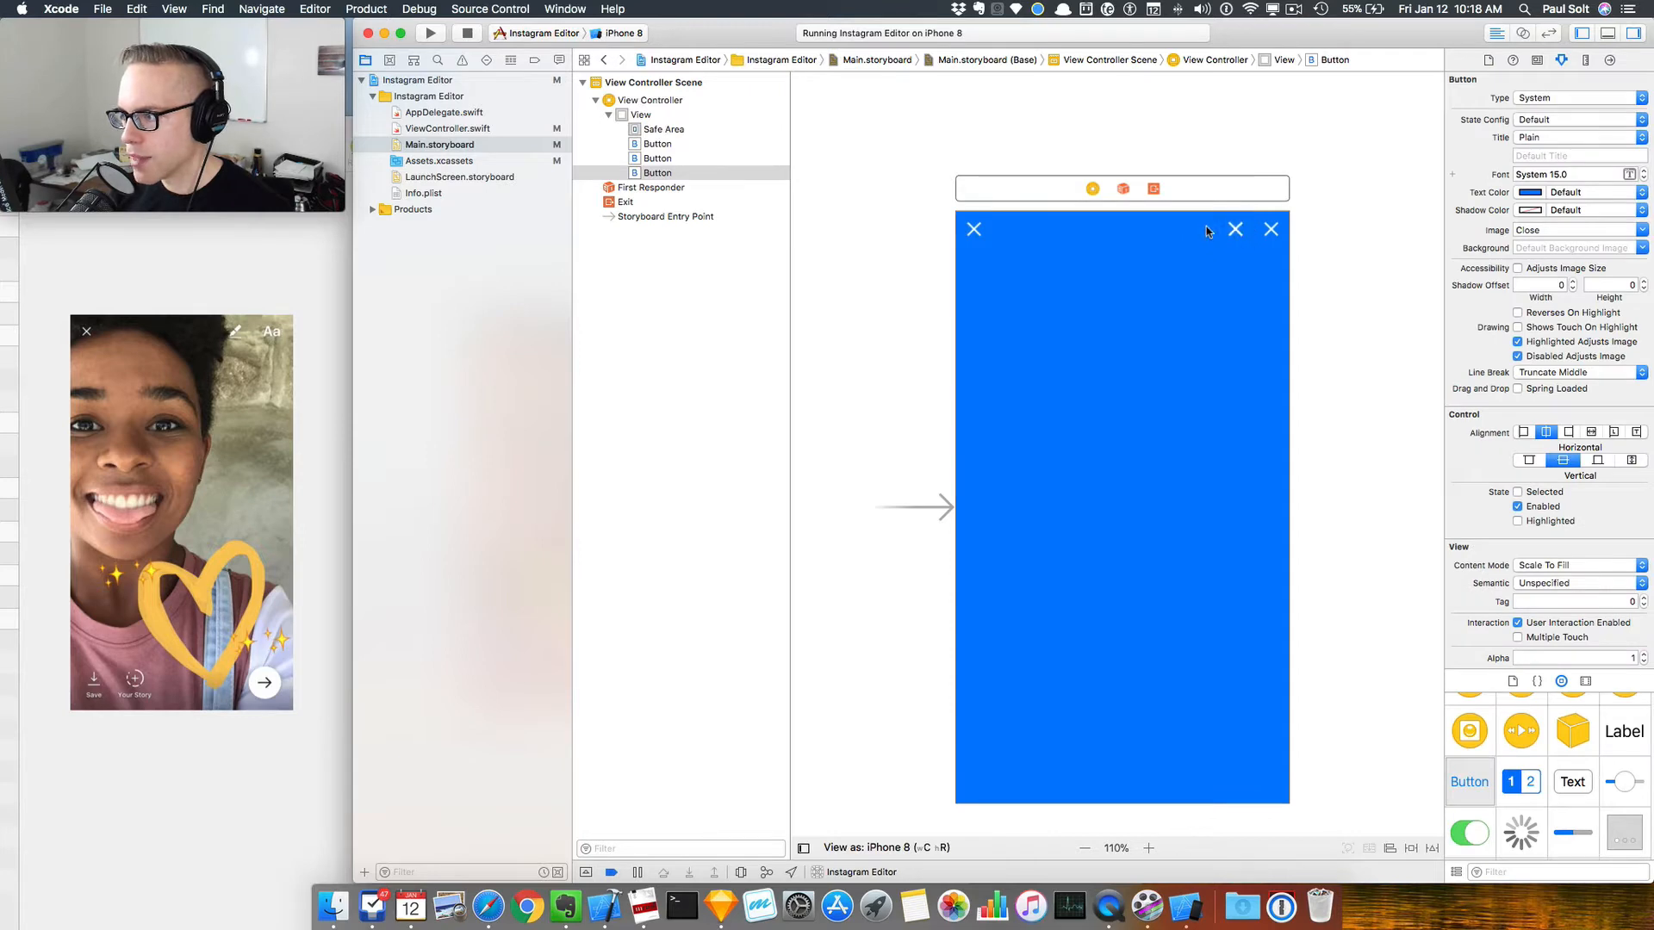
{"action": "left_click", "coordinate": [1228, 229]}
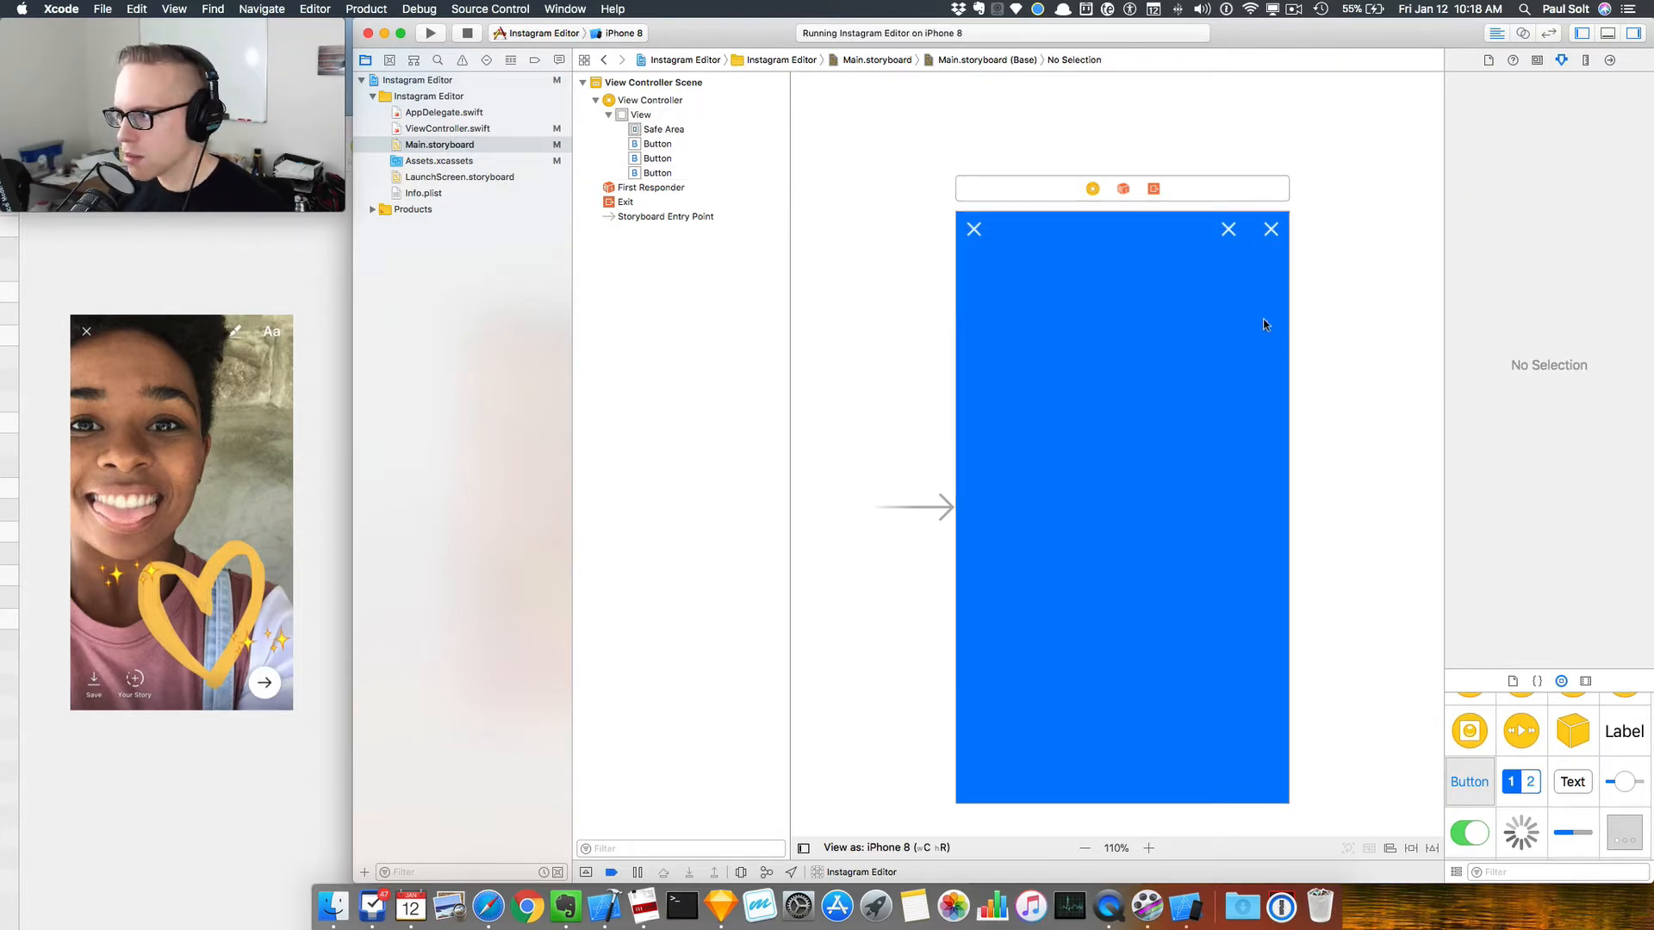
{"action": "left_click", "coordinate": [1228, 229]}
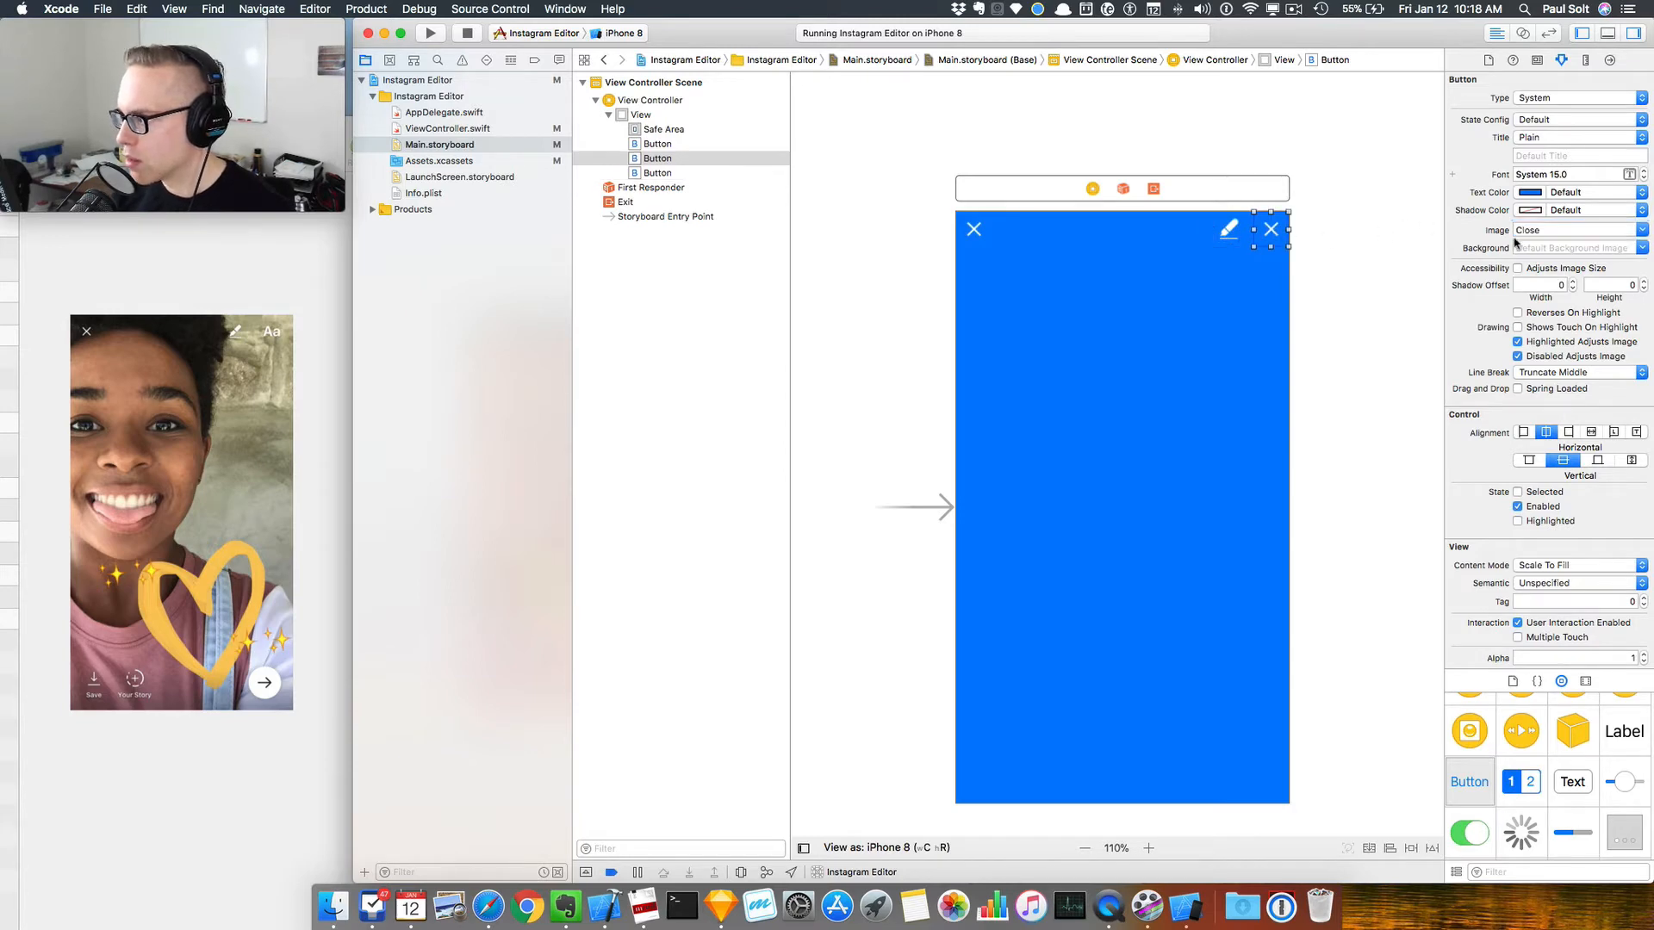
Step: Set the top-right copies to the pencil and Aa icons, then copy the close button to the bottom-left
{"action": "left_click", "coordinate": [1576, 229]}
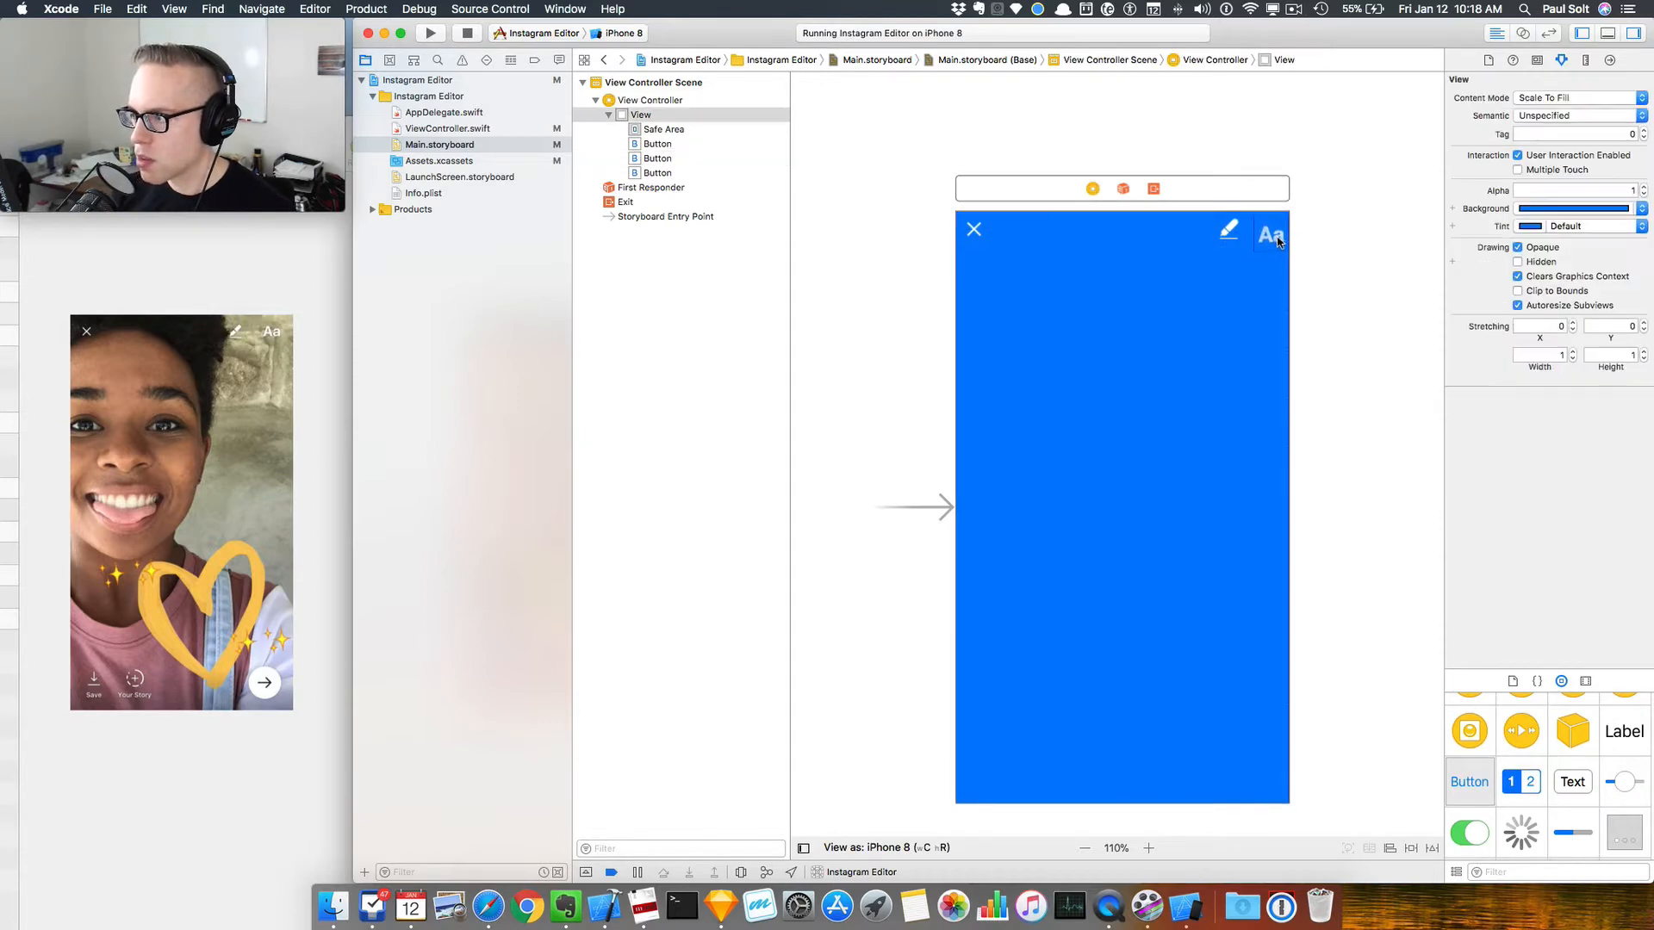
{"action": "left_click", "coordinate": [1269, 229]}
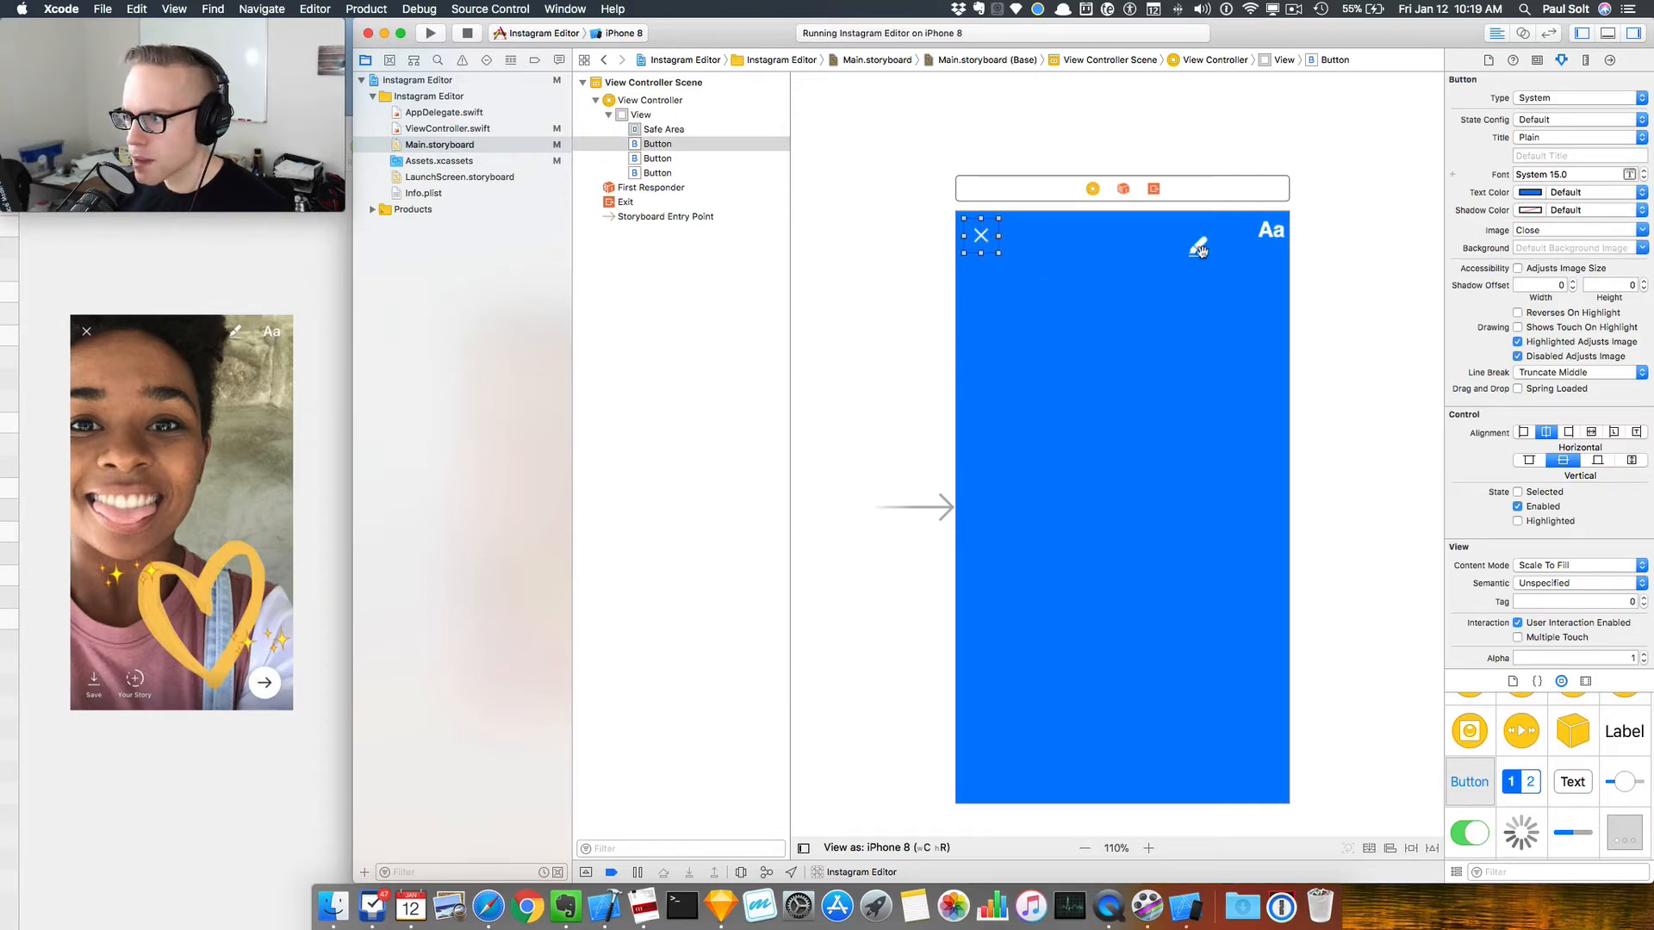
{"action": "left_click", "coordinate": [641, 116]}
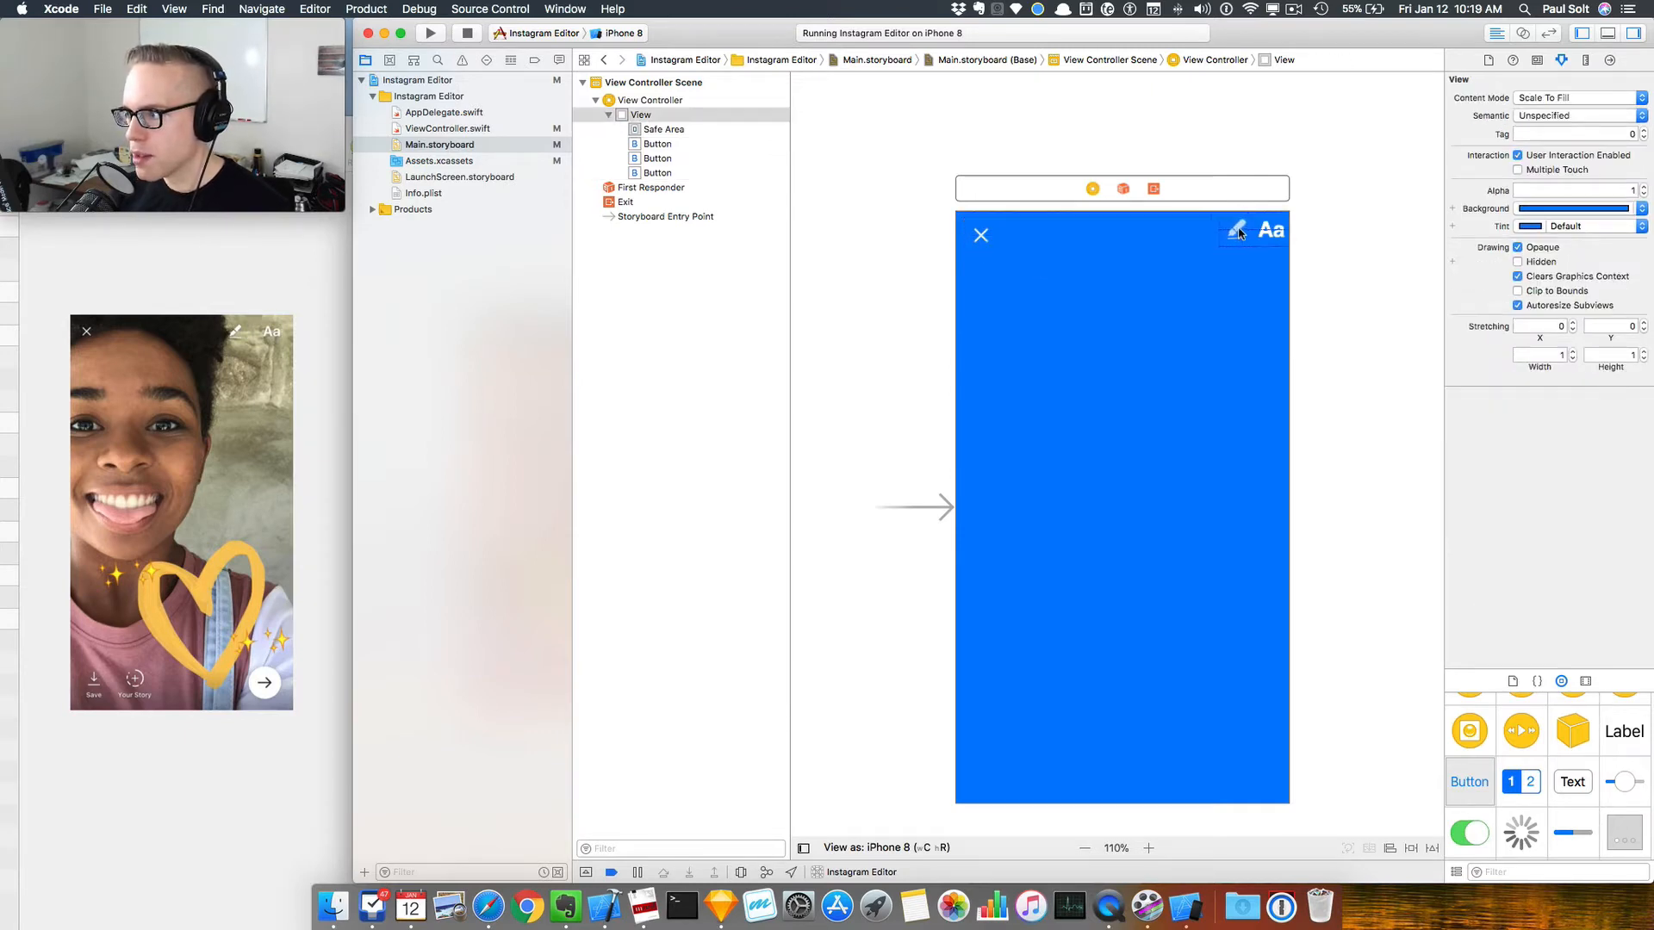
{"action": "left_click", "coordinate": [1270, 229]}
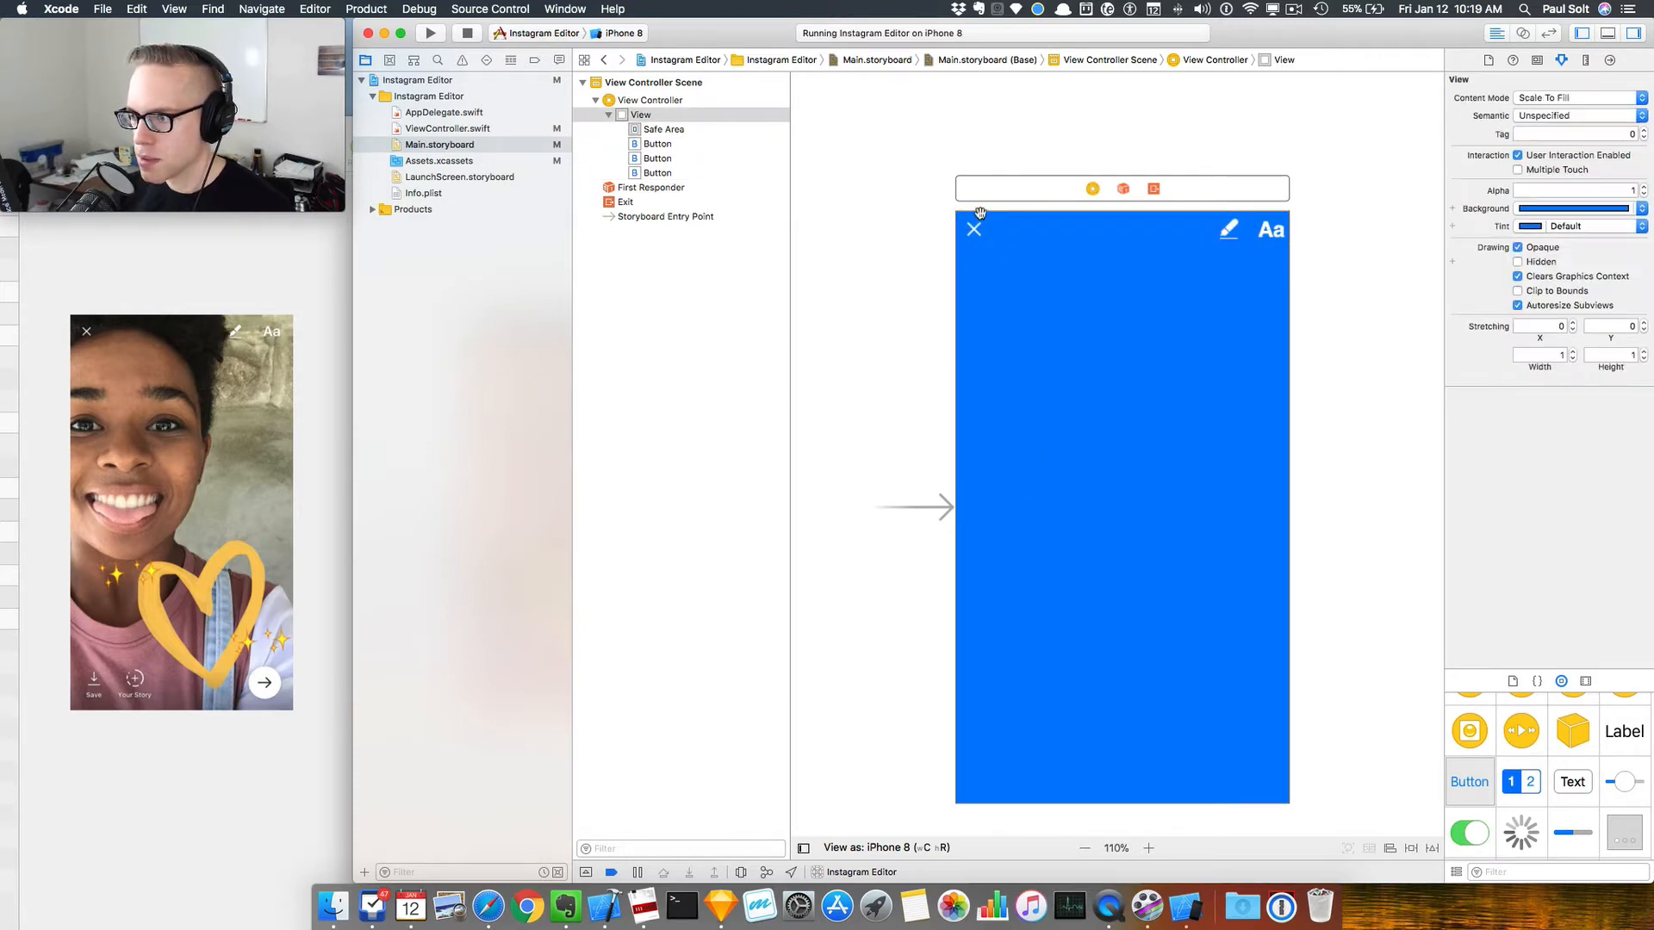
{"action": "left_click_drag", "start_coordinate": [973, 230], "coordinate": [973, 782]}
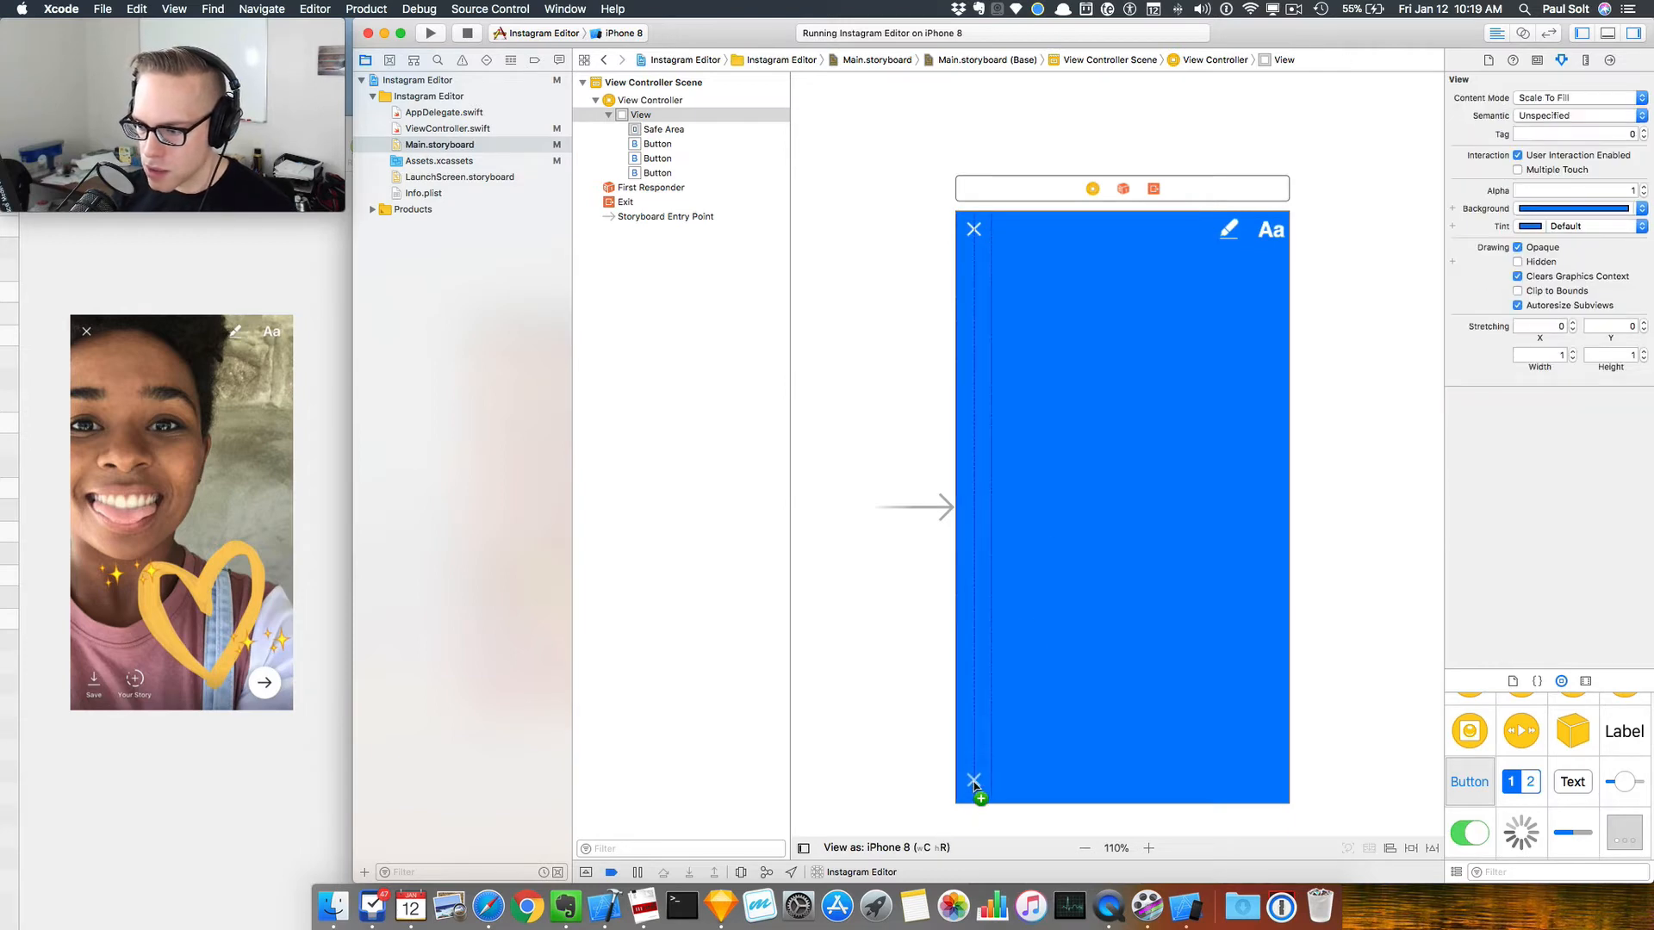
{"action": "left_click", "coordinate": [973, 787]}
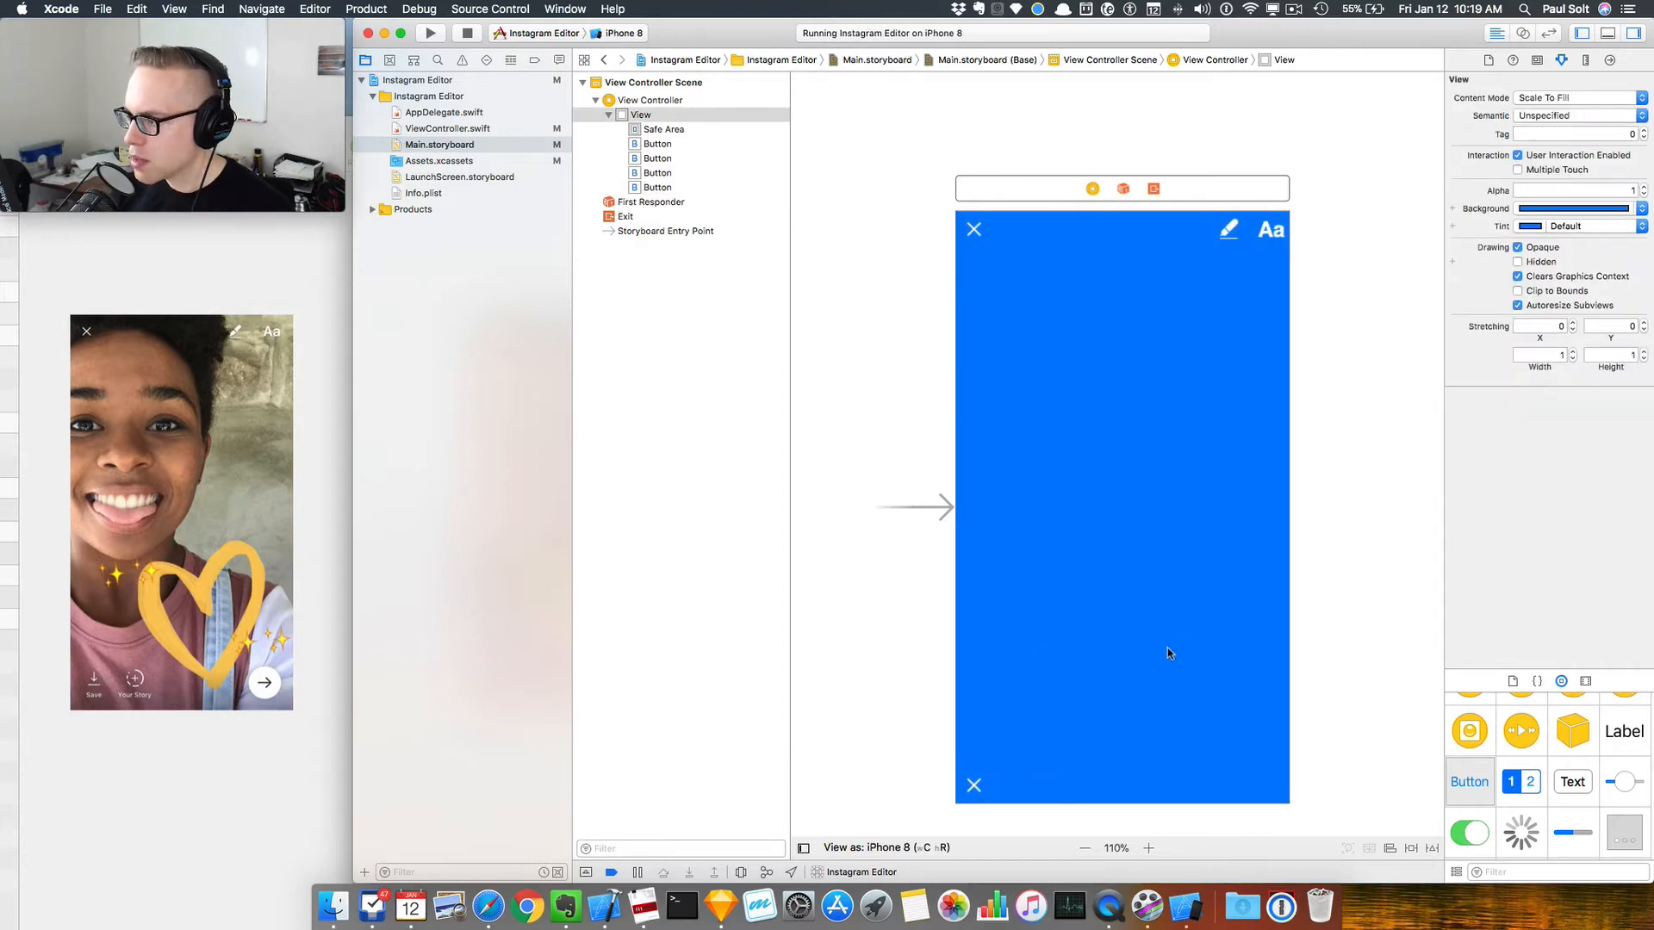
Step: Make the bottom buttons show Save and Story icons at left and a Next_Arrow button at right
{"action": "left_click", "coordinate": [972, 785]}
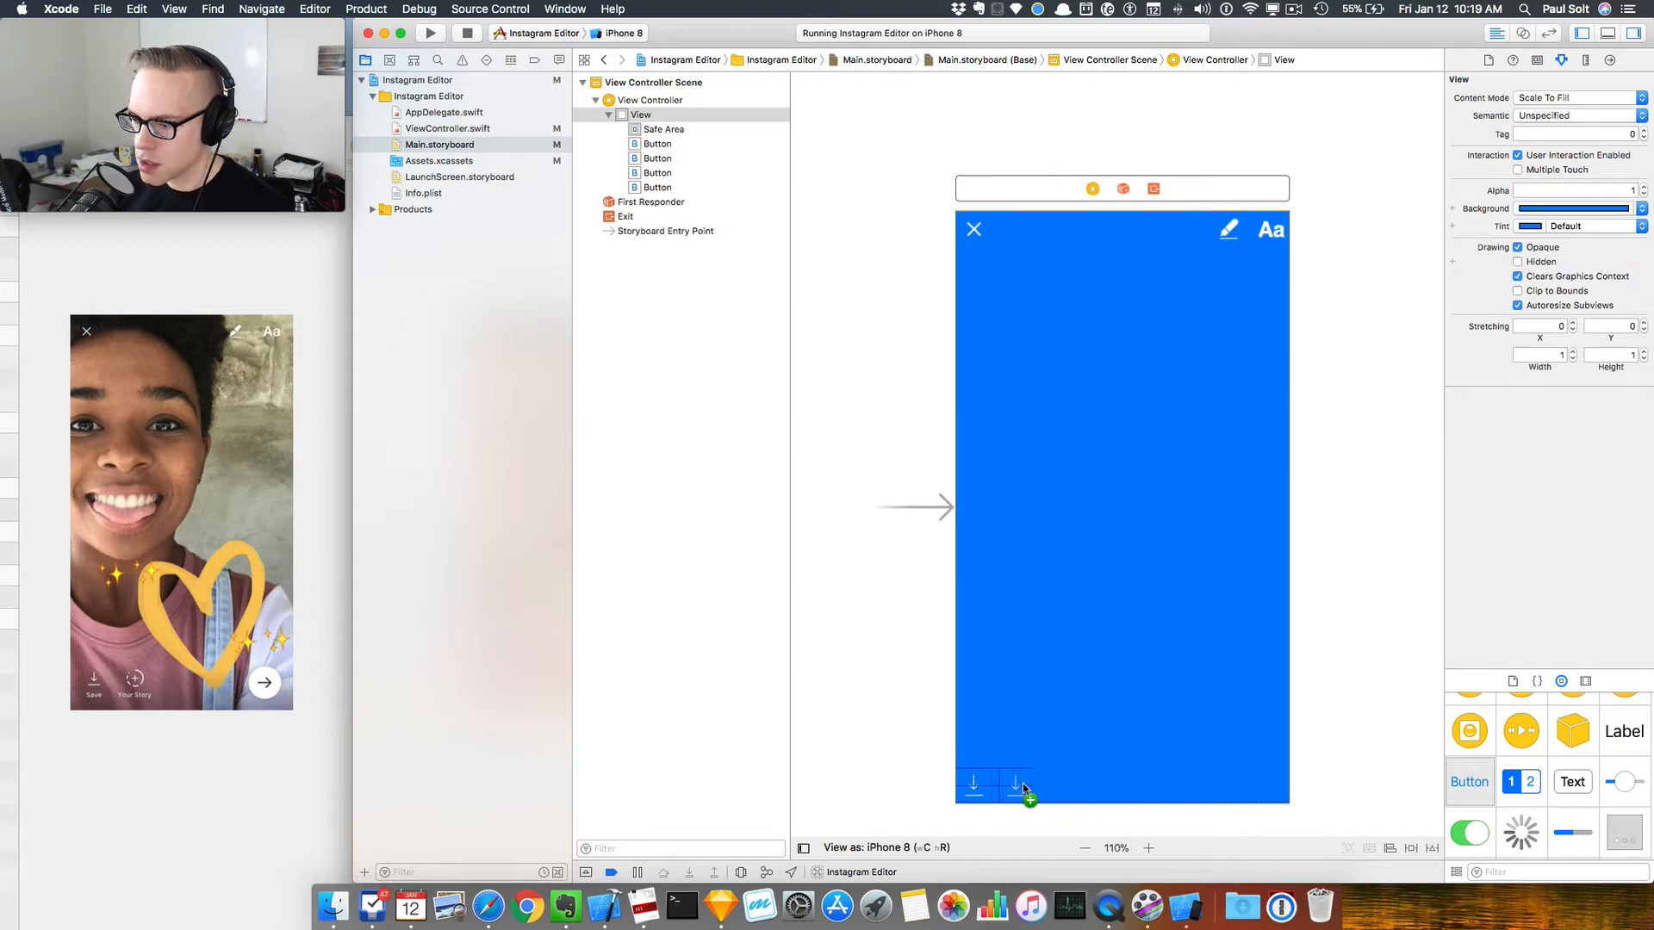
{"action": "left_click", "coordinate": [1016, 782]}
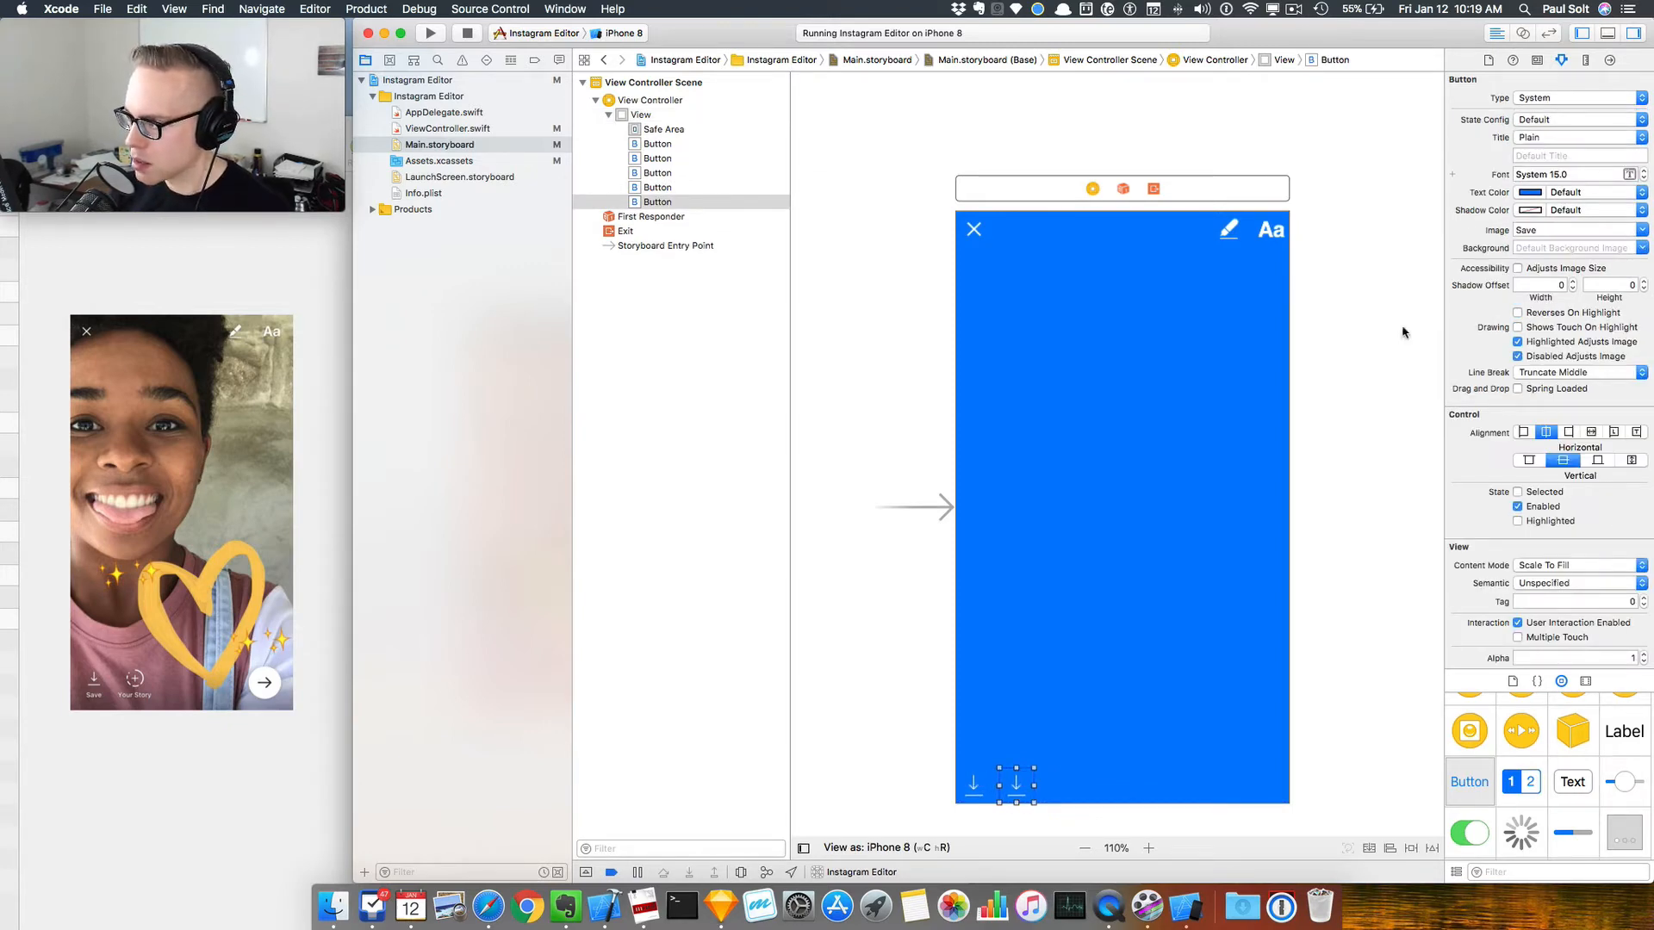
{"action": "left_click", "coordinate": [1570, 229]}
{"action": "type", "text": "Story"}
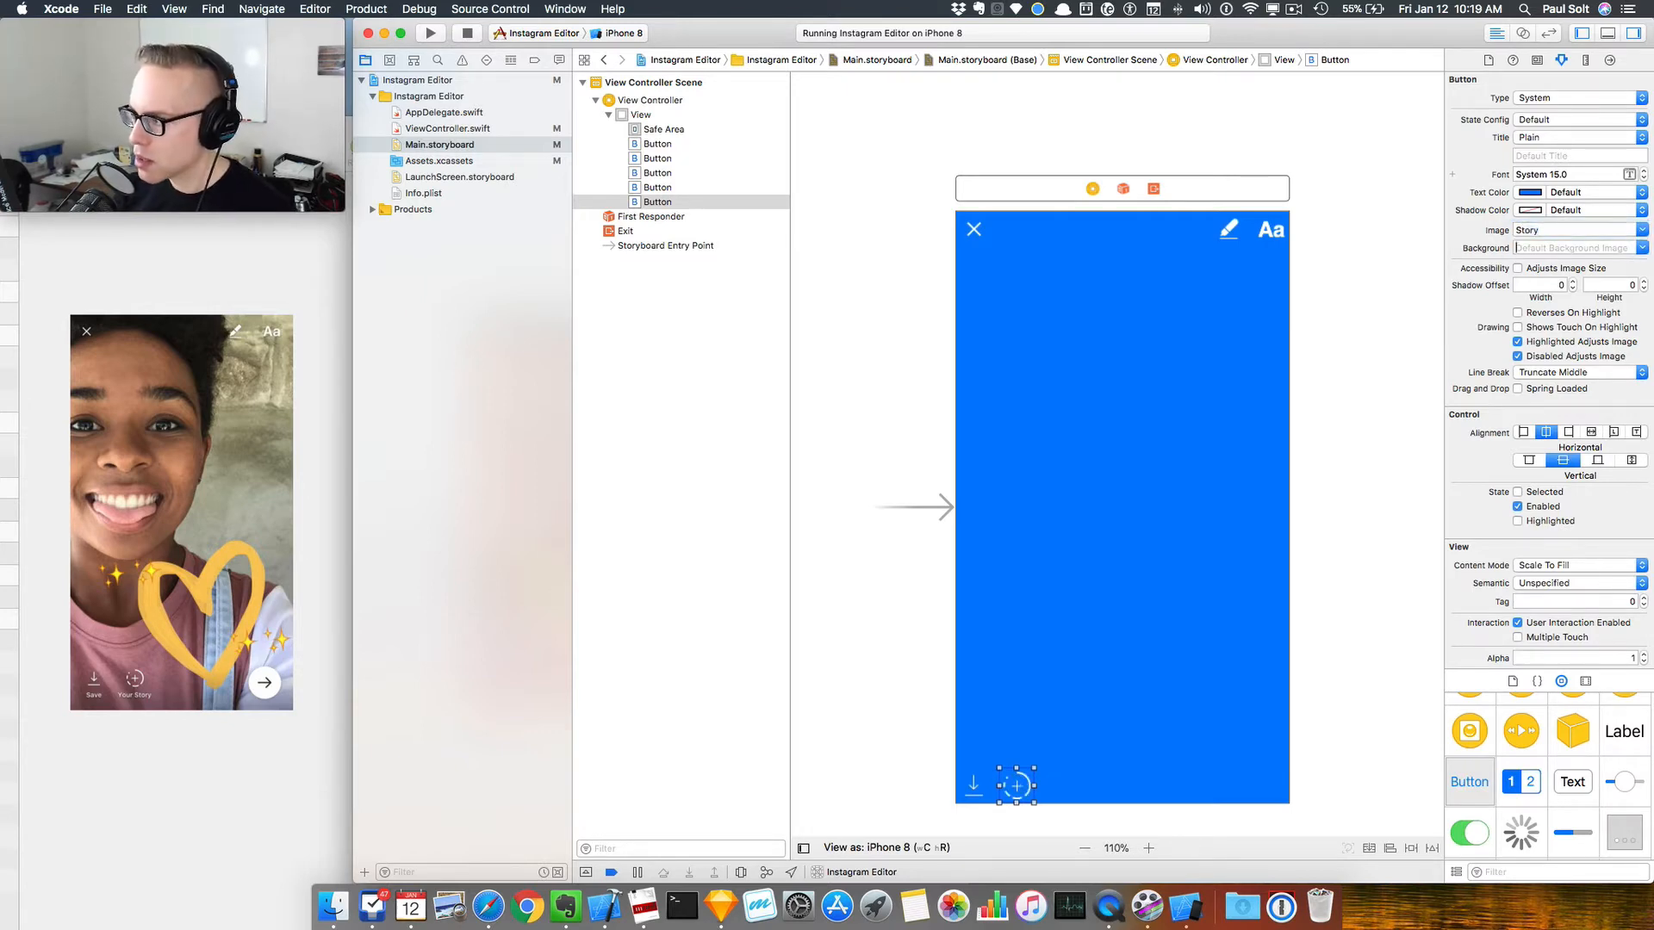
{"action": "left_click", "coordinate": [641, 114]}
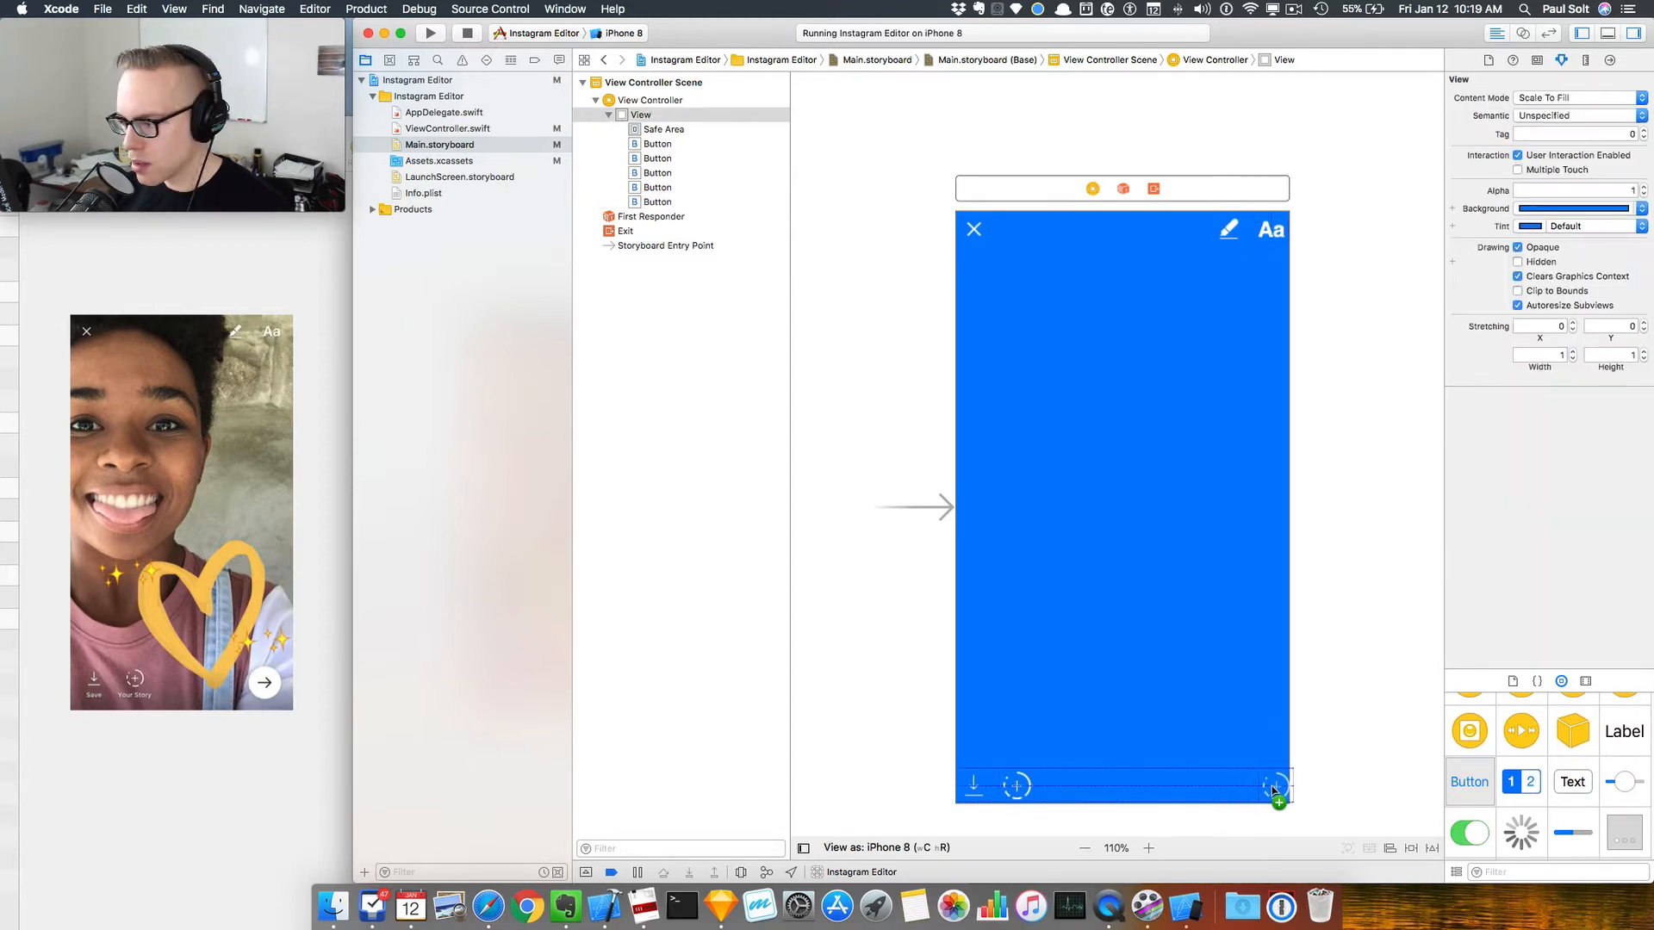
{"action": "left_click", "coordinate": [1277, 785]}
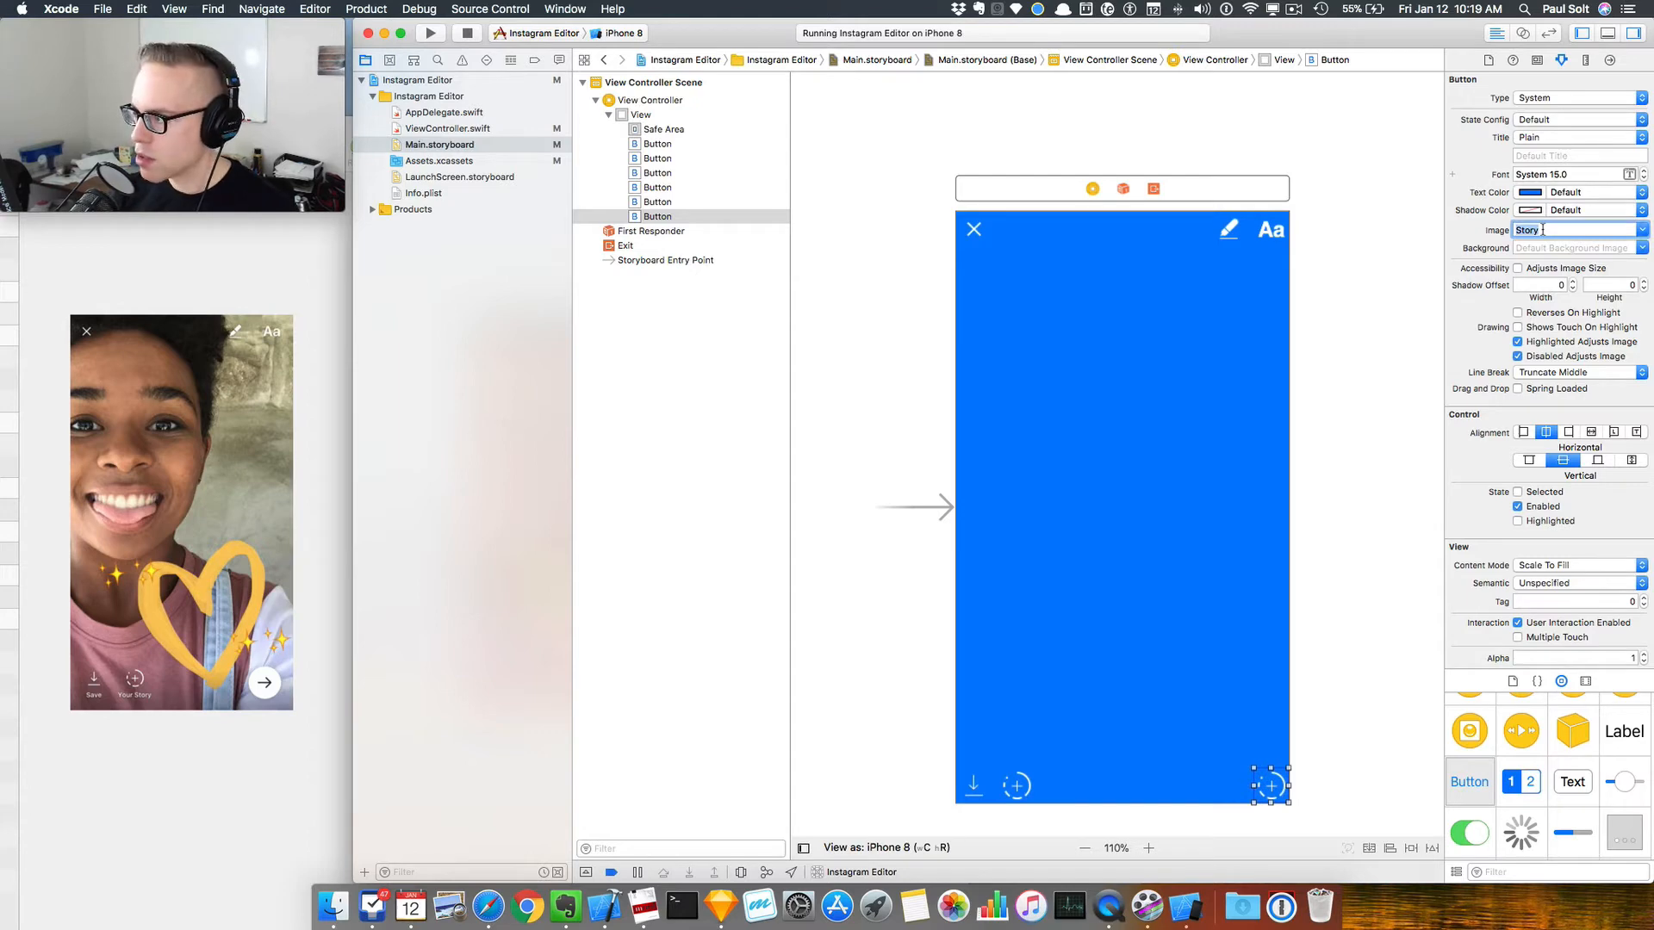
{"action": "type", "text": "Next_Arrow"}
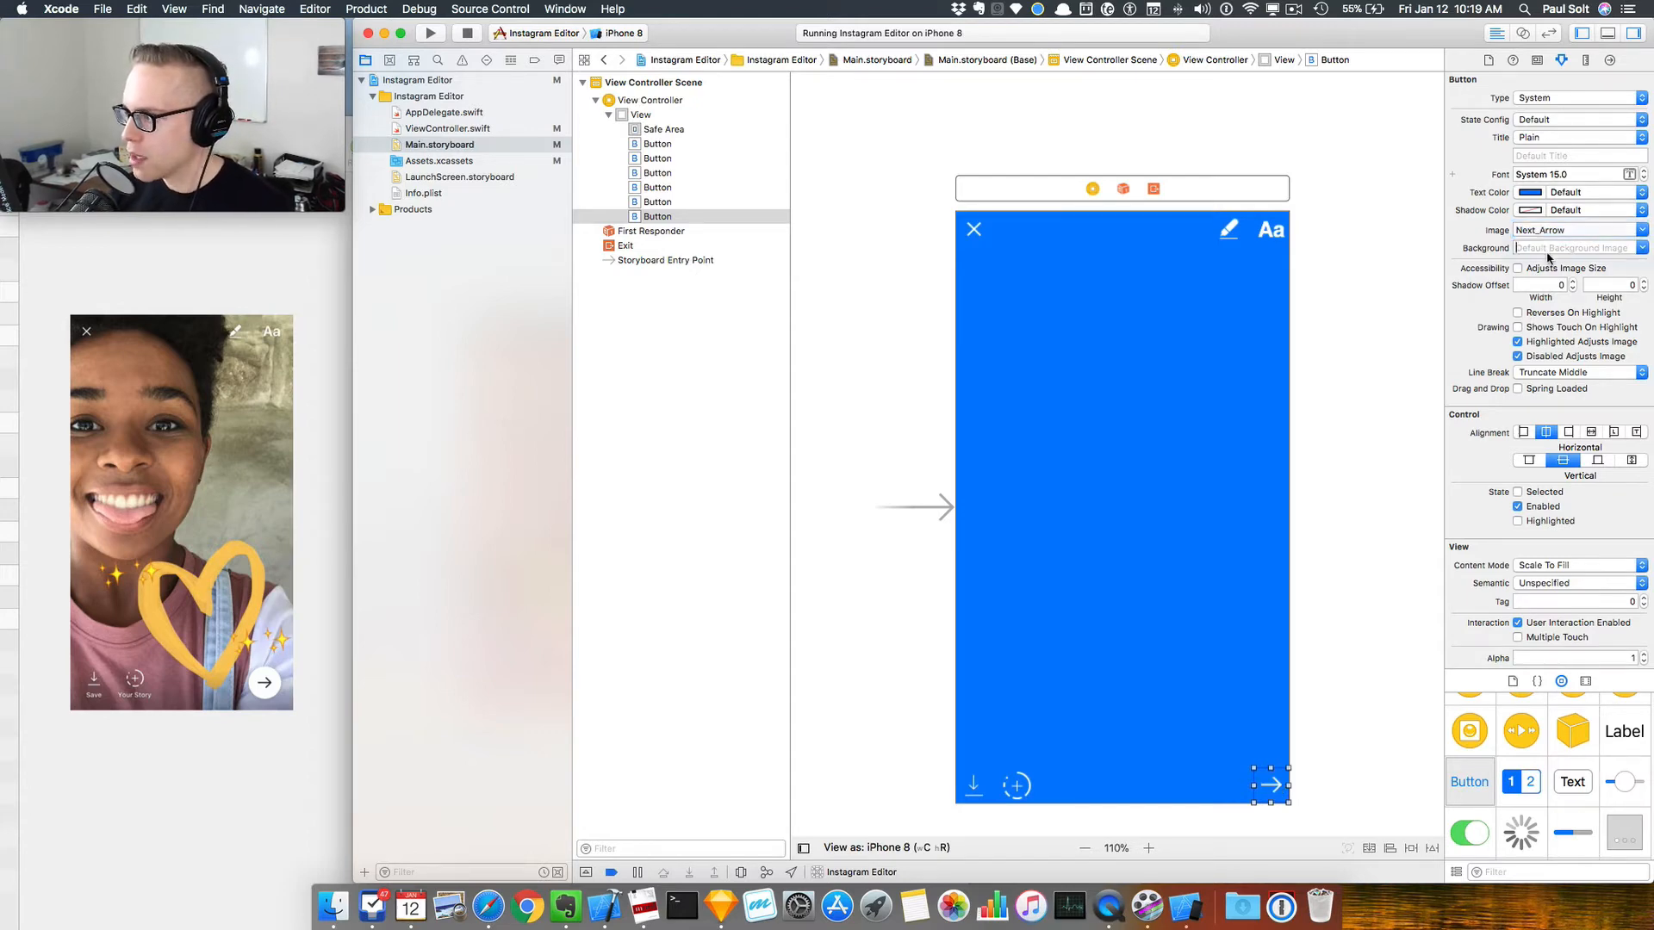
Step: Give the arrow button a White_Circle background and white tint, and move it in from the edge
{"action": "left_click", "coordinate": [1571, 248]}
{"action": "type", "text": "White_Circle"}
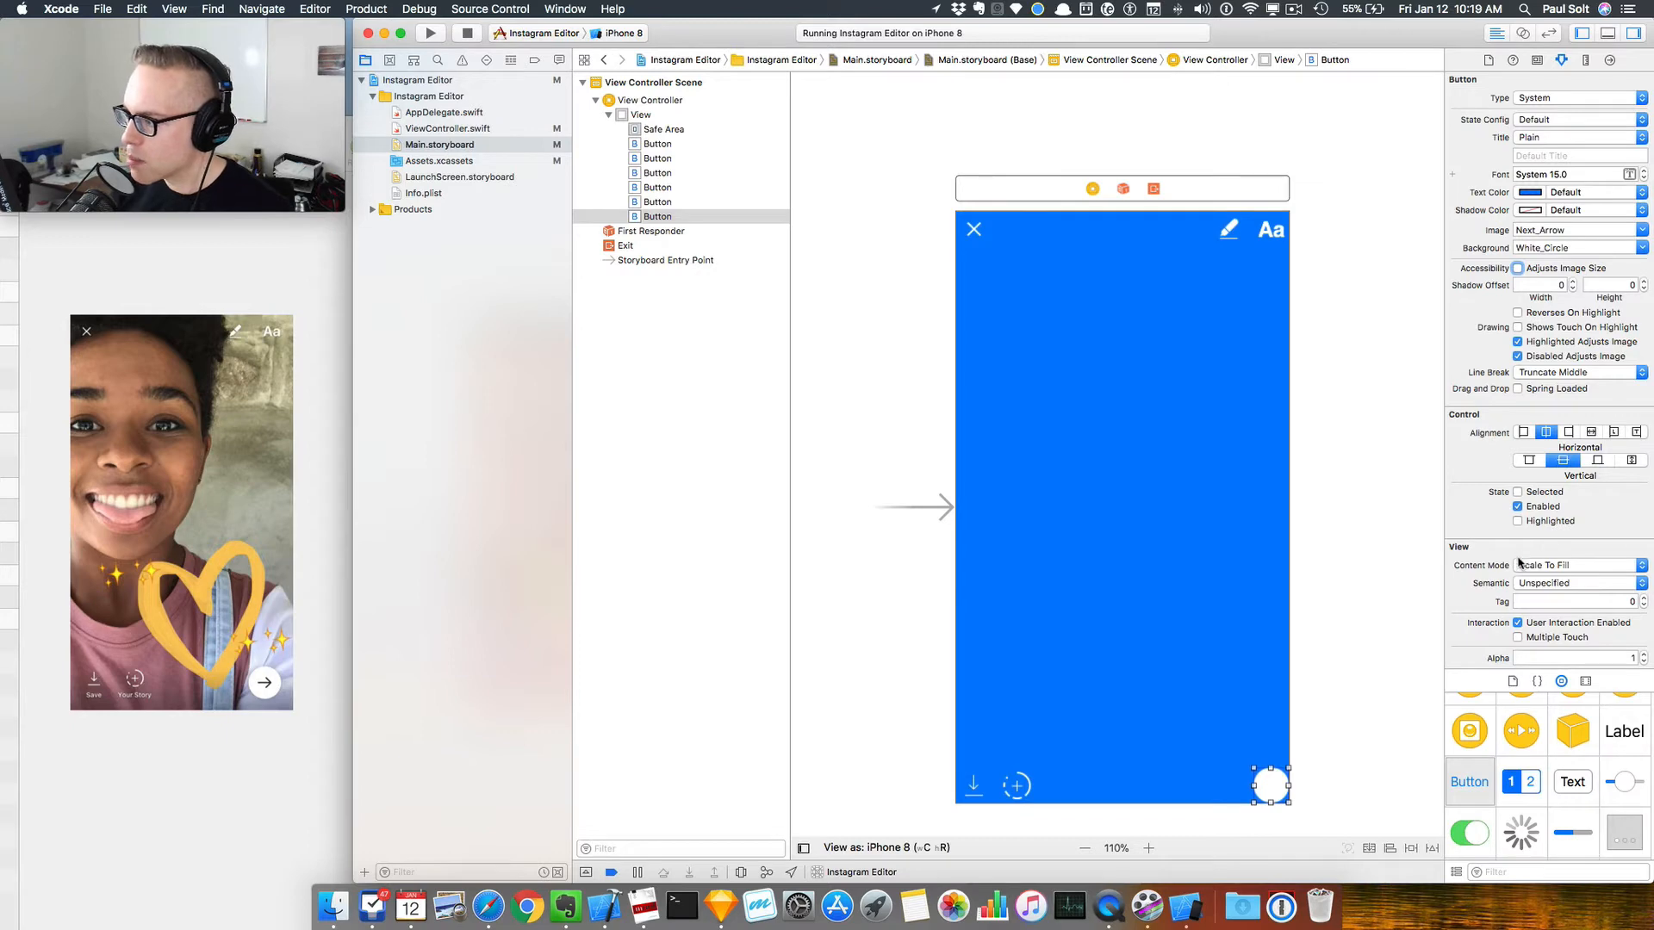
{"action": "scroll", "scroll_direction": "down", "scroll_amount": 3}
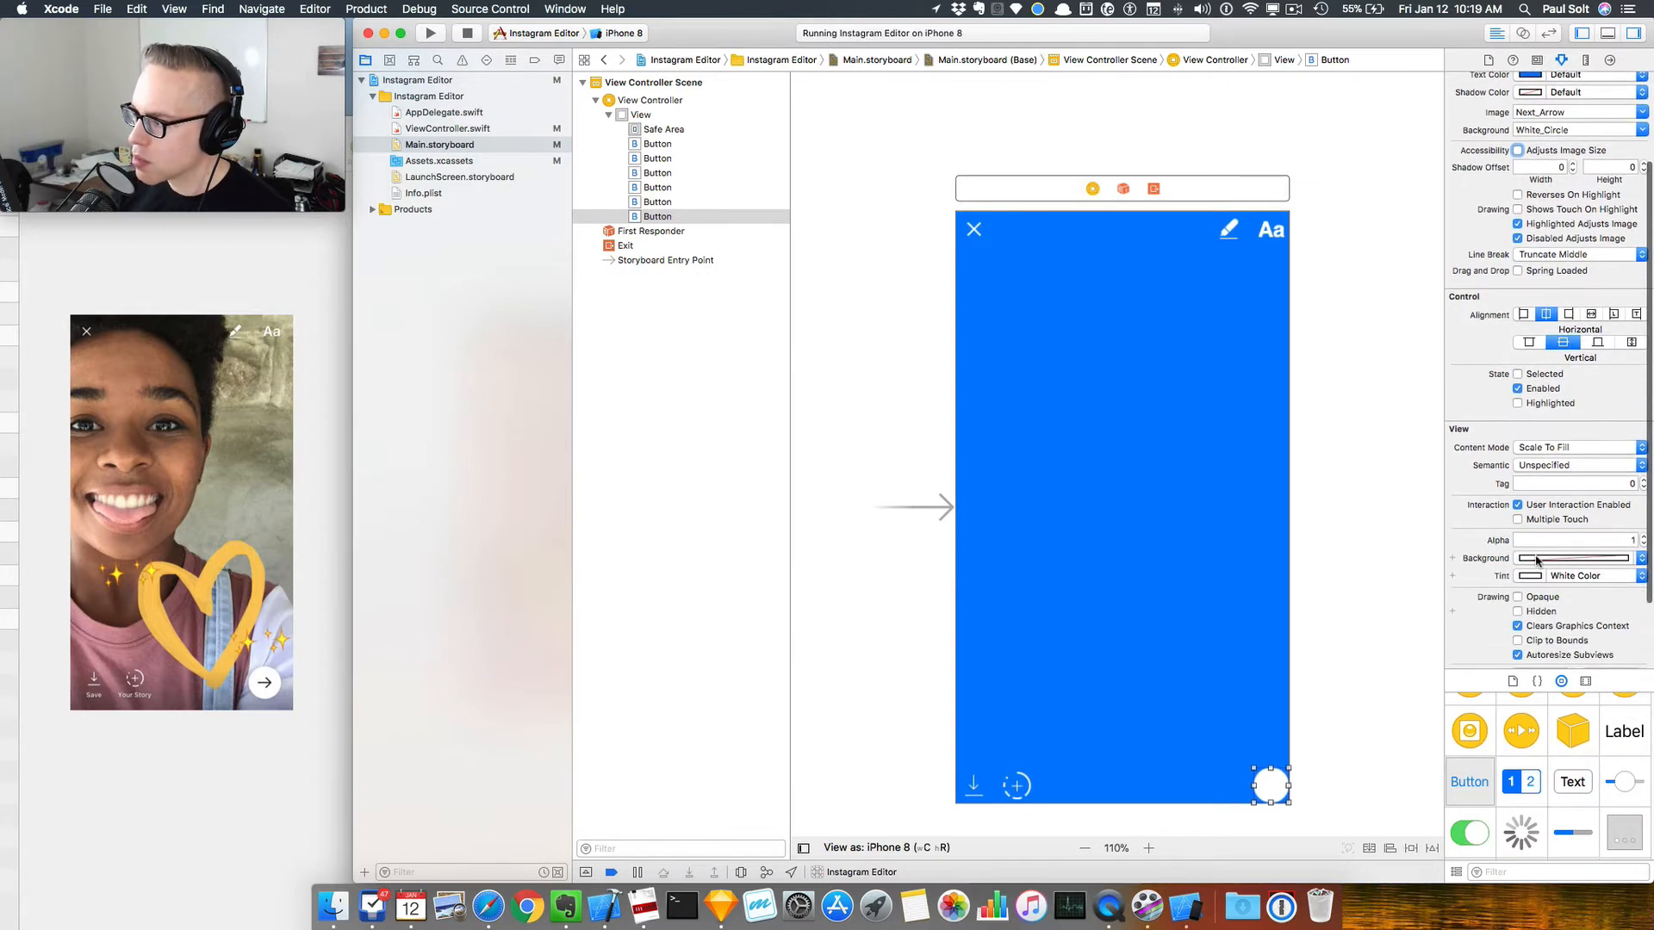
{"action": "left_click", "coordinate": [1571, 558]}
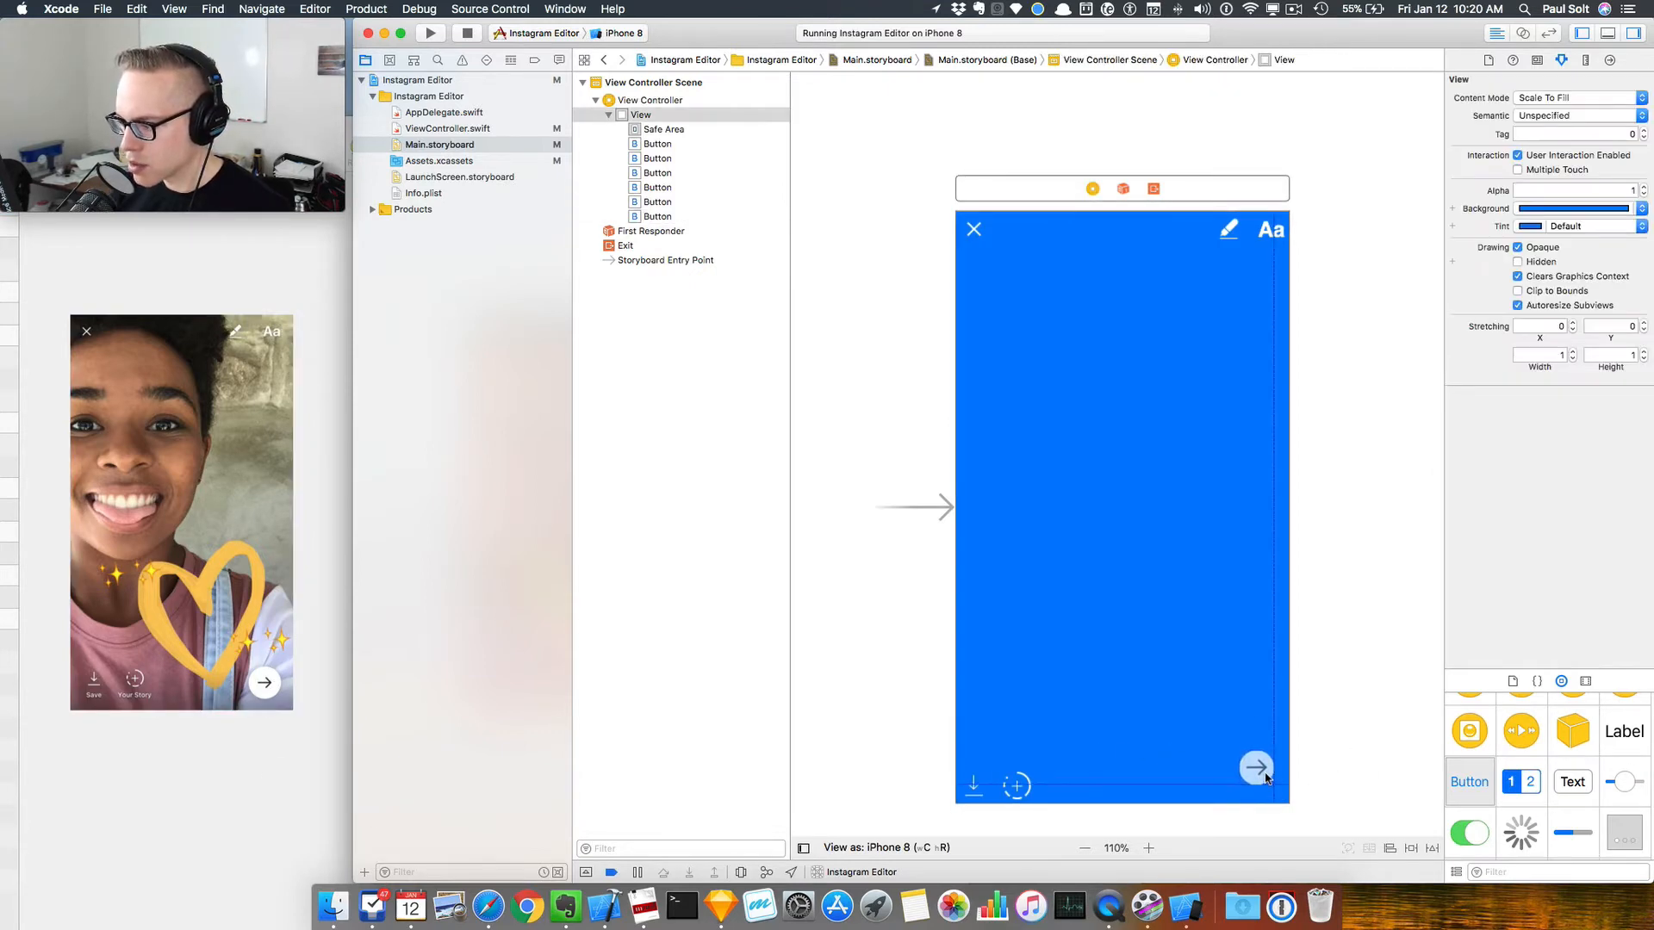
{"action": "left_click", "coordinate": [1256, 766]}
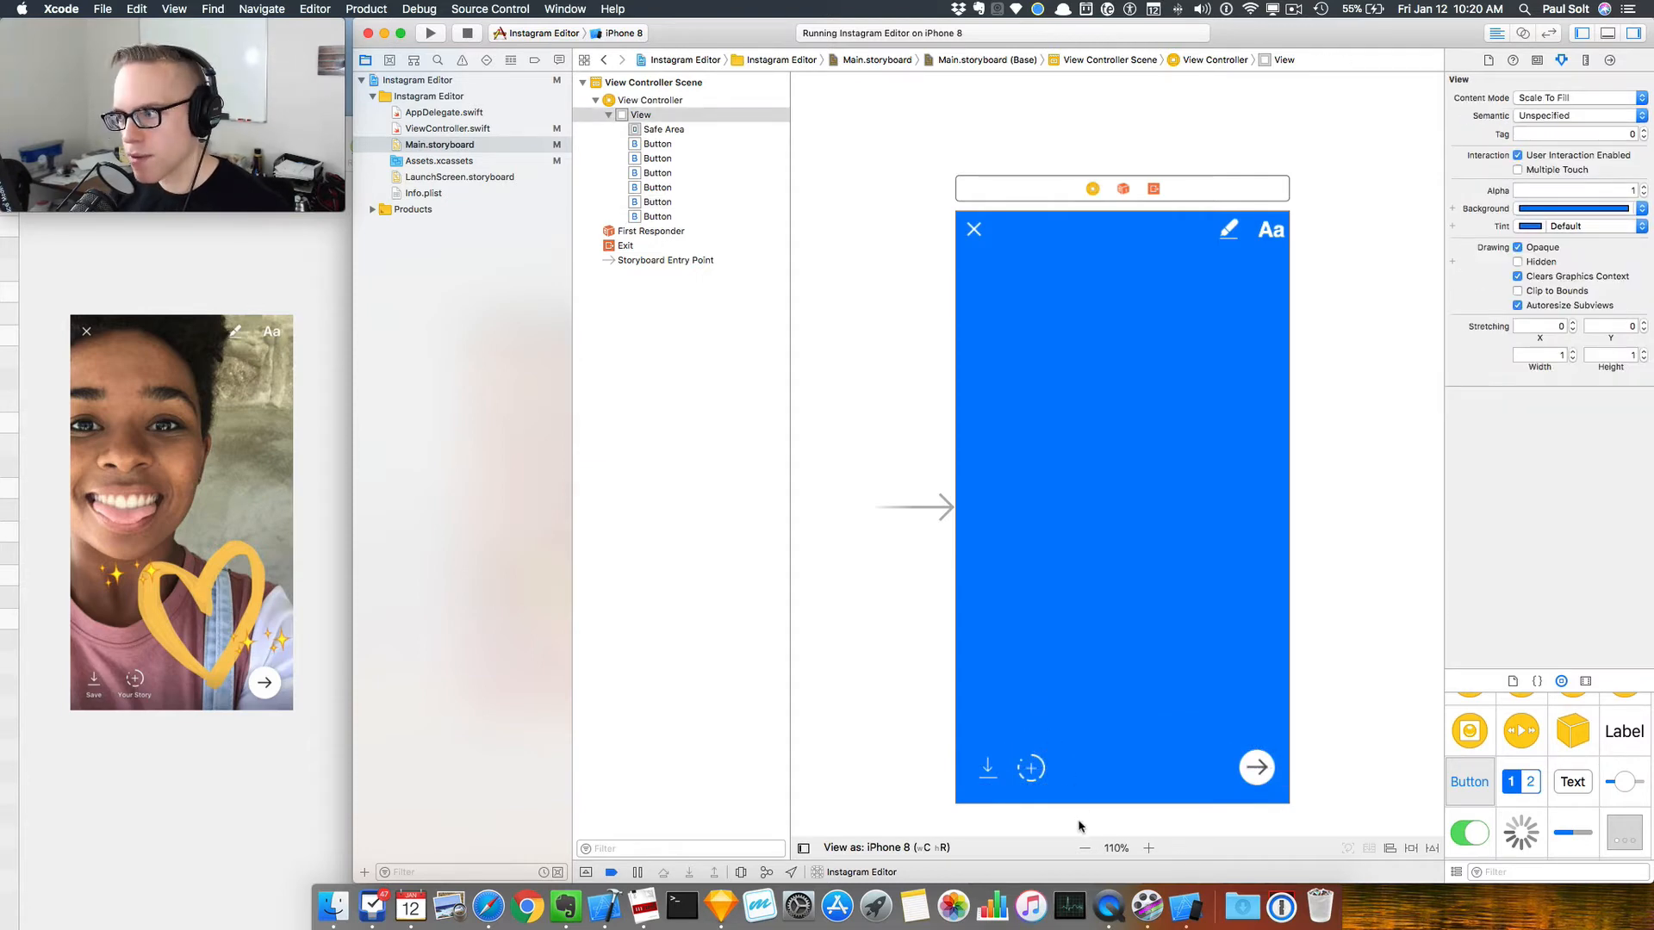
{"action": "mouse_move", "coordinate": [1026, 412]}
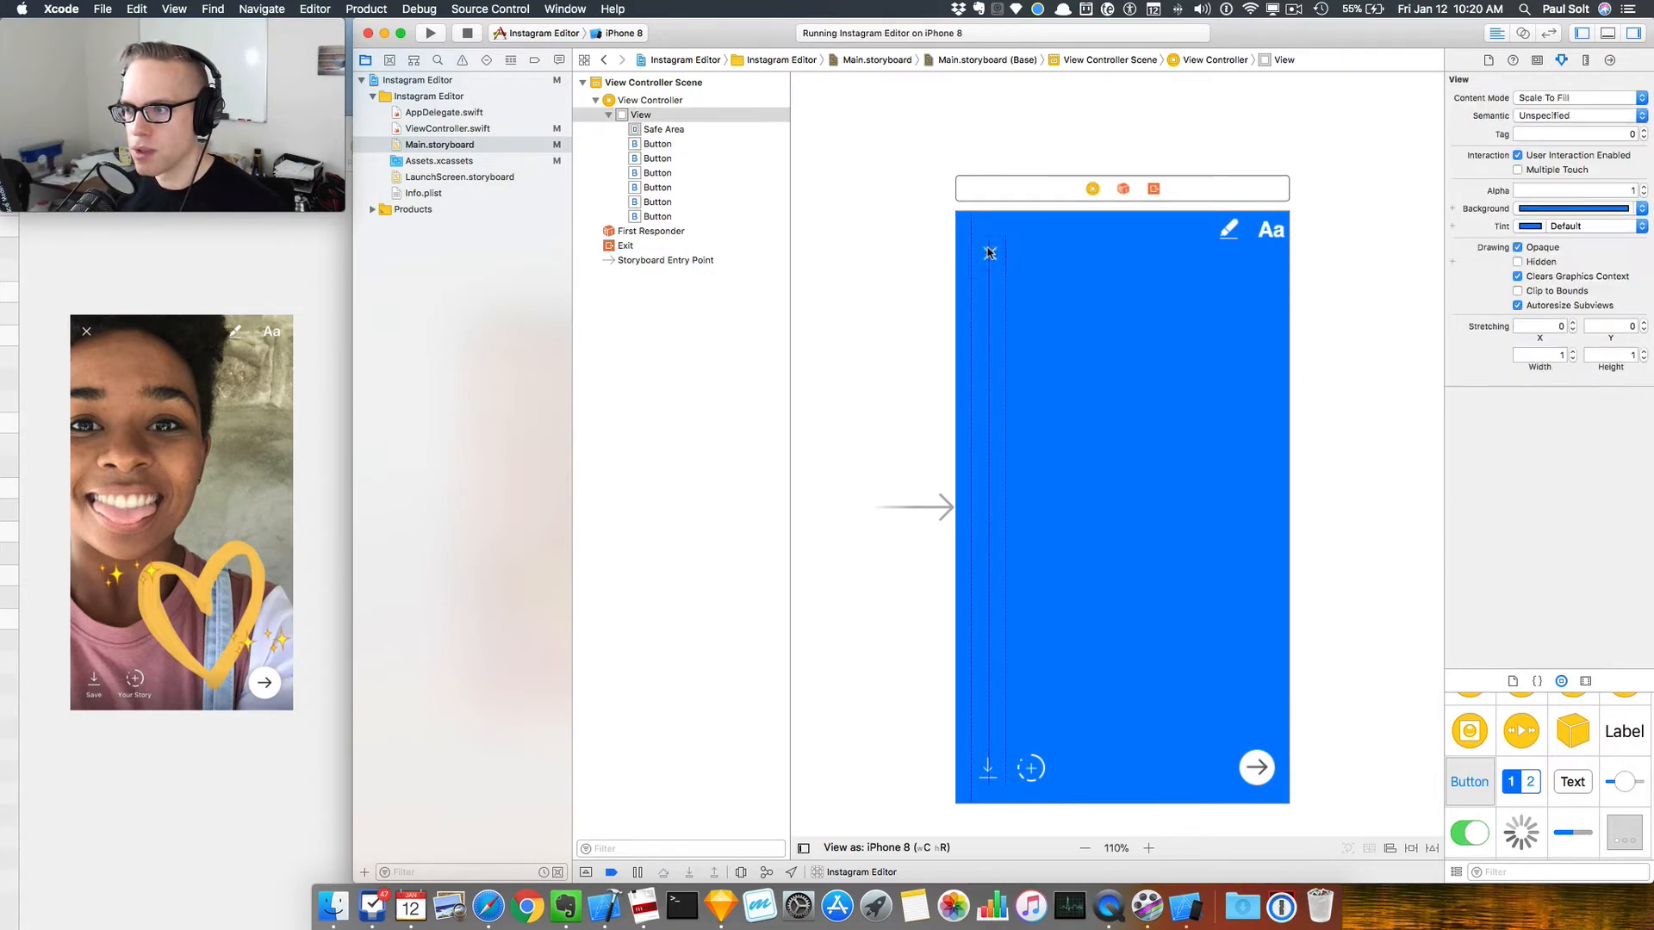
Step: Move the close and Aa buttons inward from the top corners
{"action": "left_click", "coordinate": [1271, 229]}
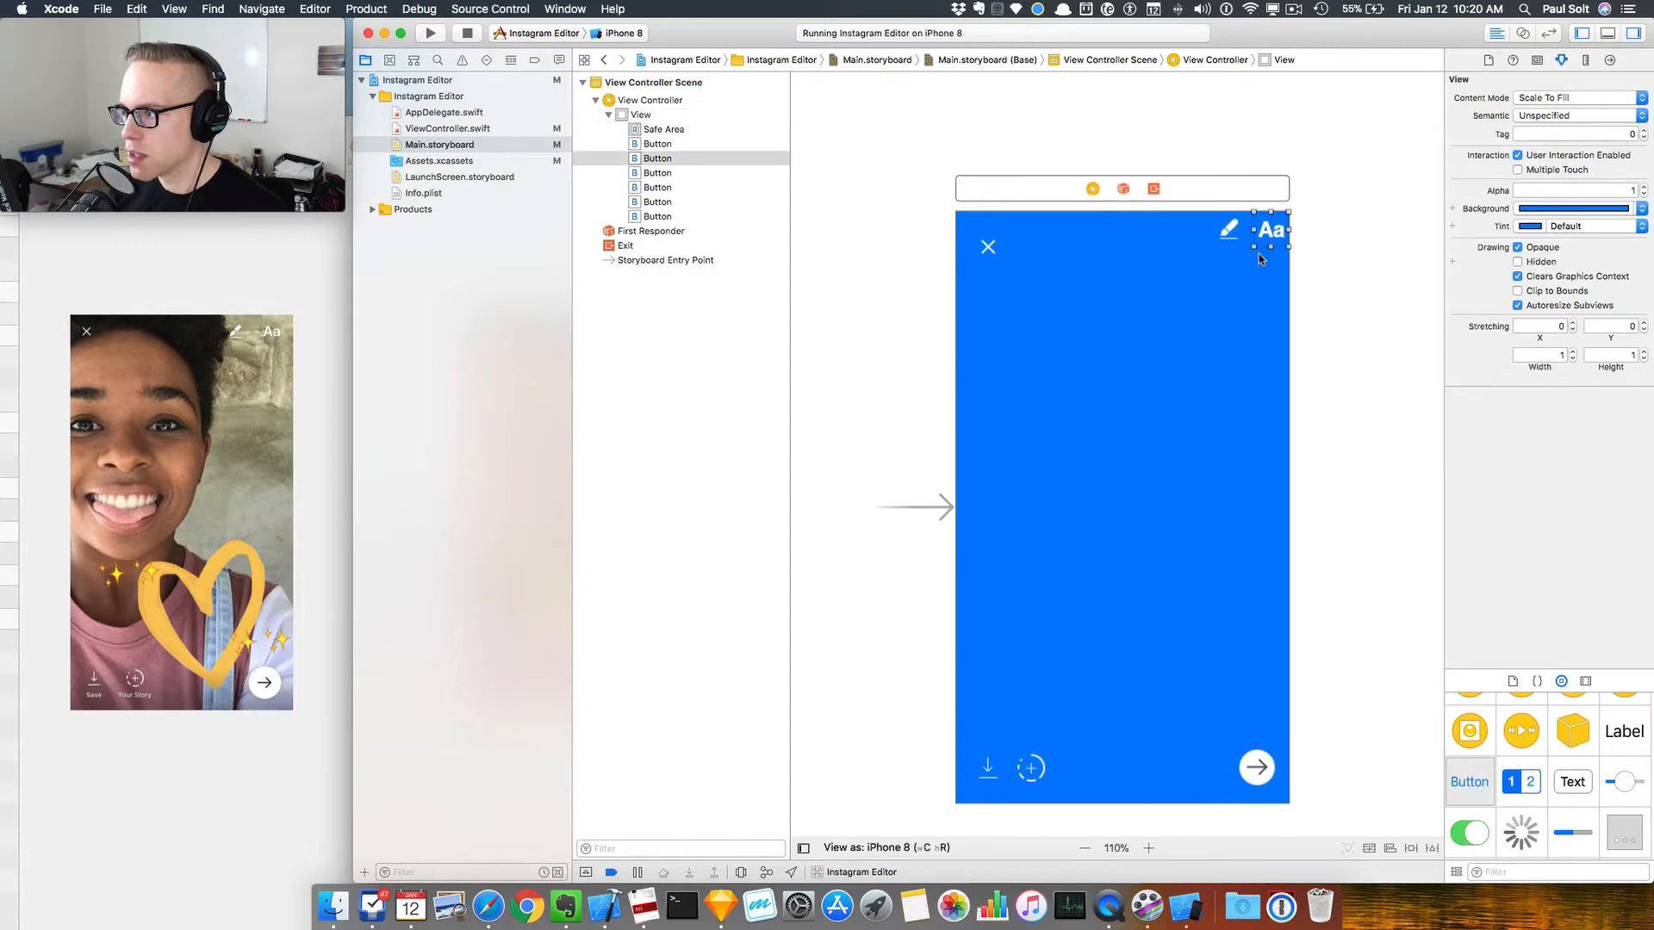
{"action": "left_click", "coordinate": [1272, 229]}
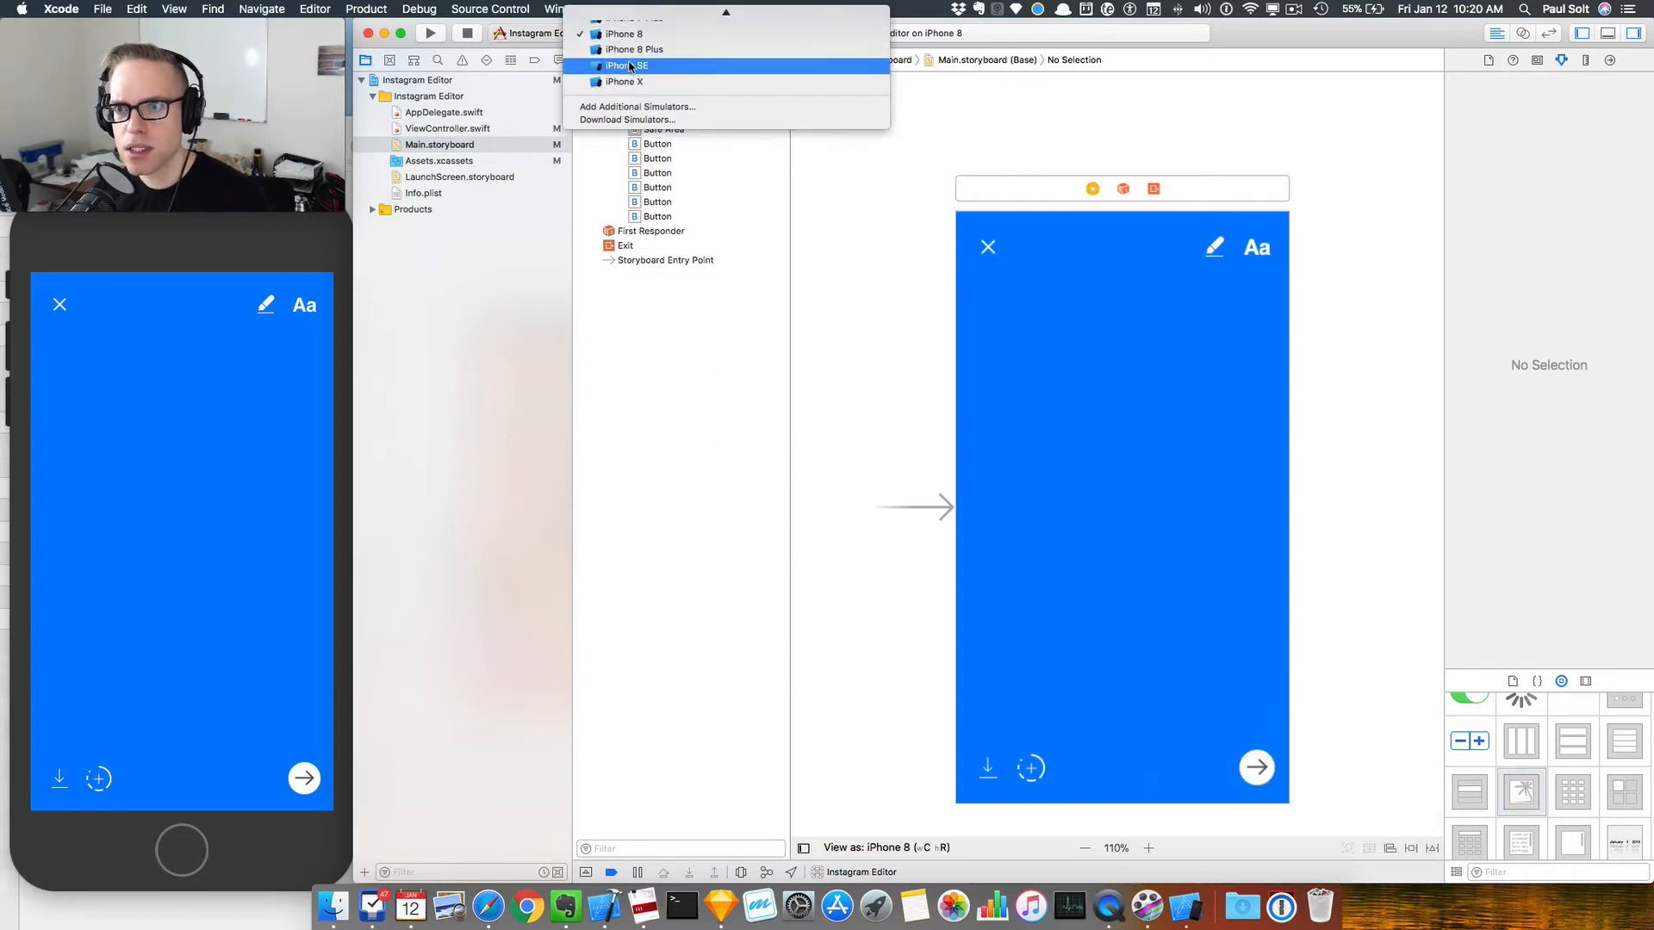
Step: Run the app on the iPhone 8 Plus simulator to check the button placement
{"action": "left_click", "coordinate": [633, 50]}
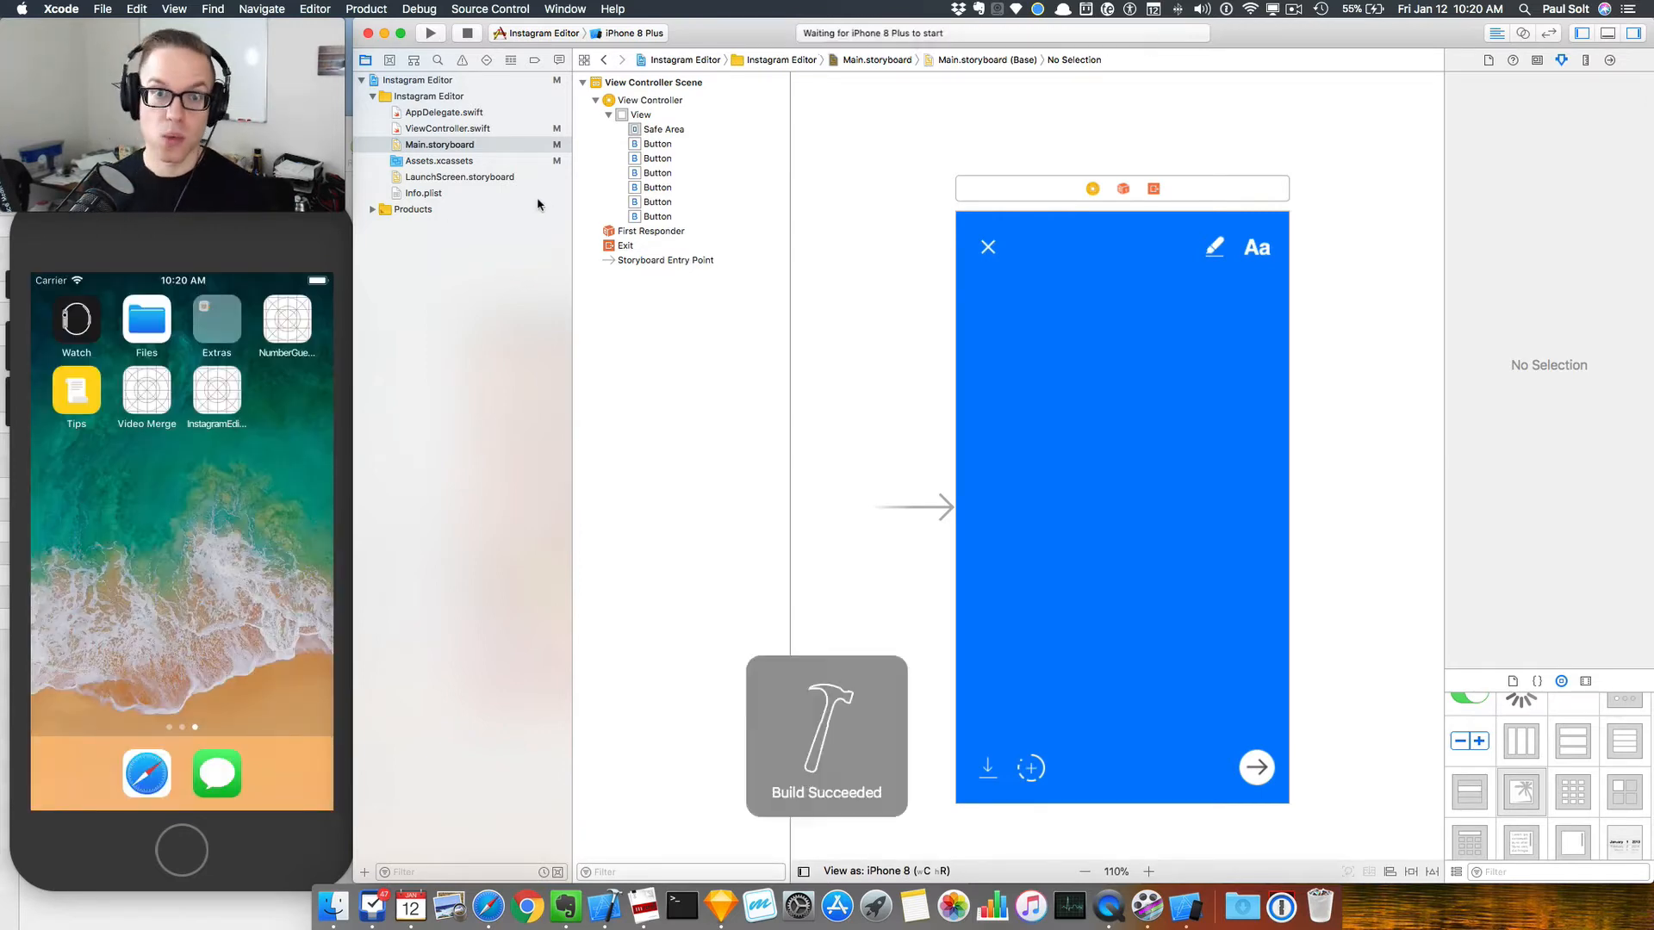
{"action": "left_click", "coordinate": [429, 33]}
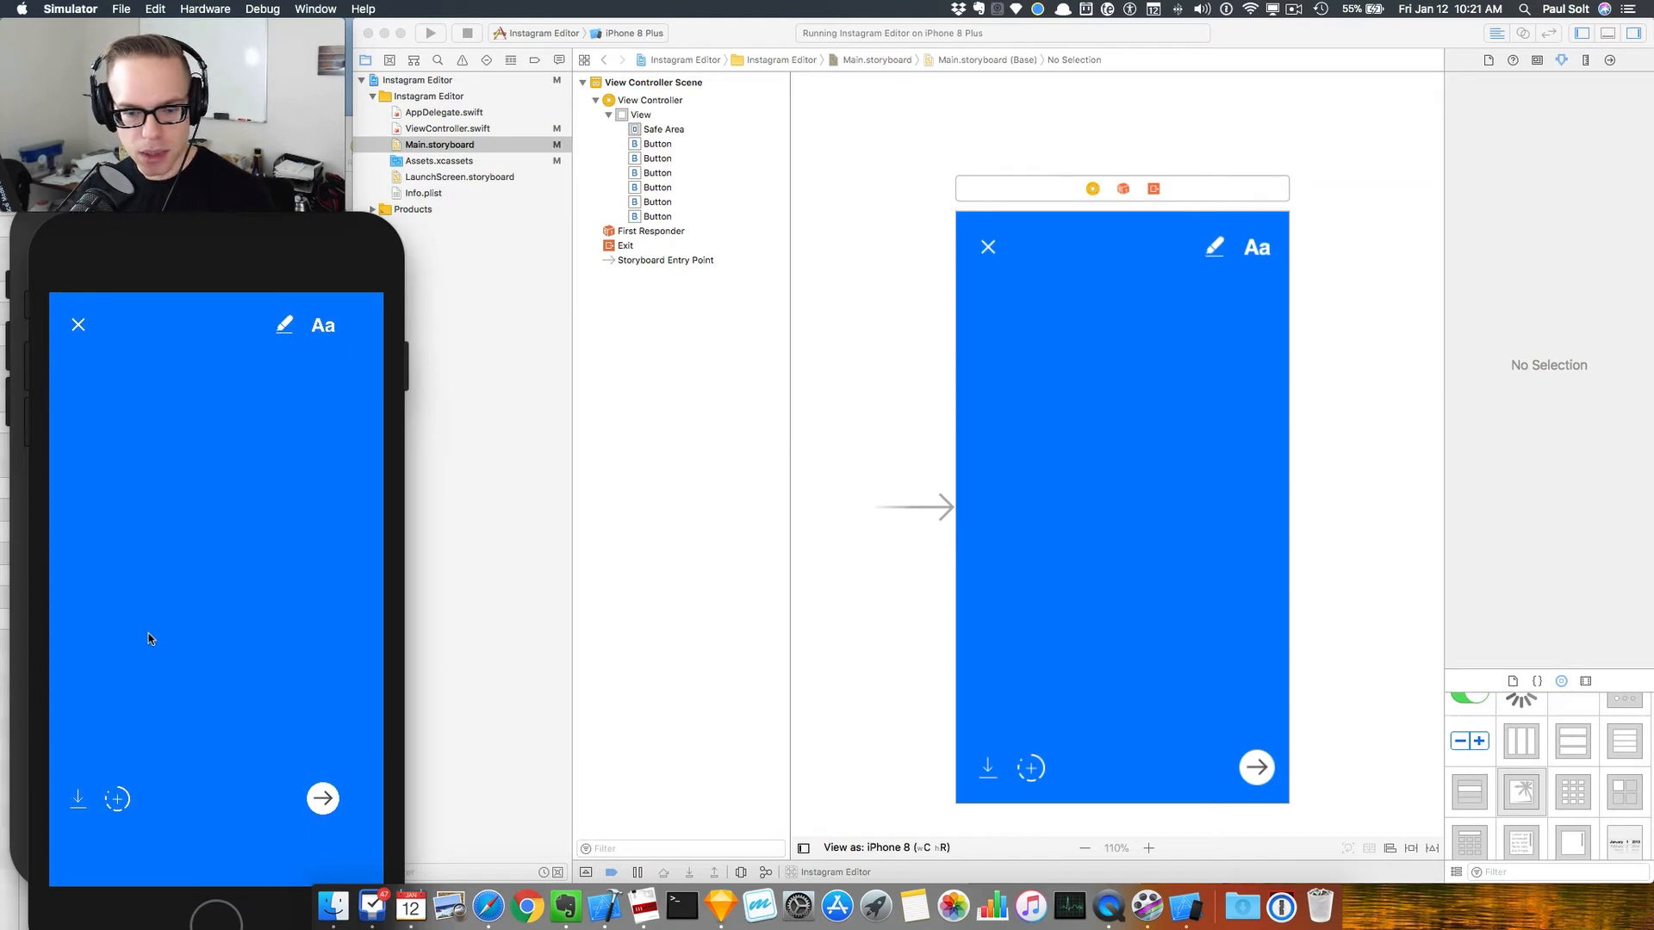
{"action": "mouse_move", "coordinate": [307, 306]}
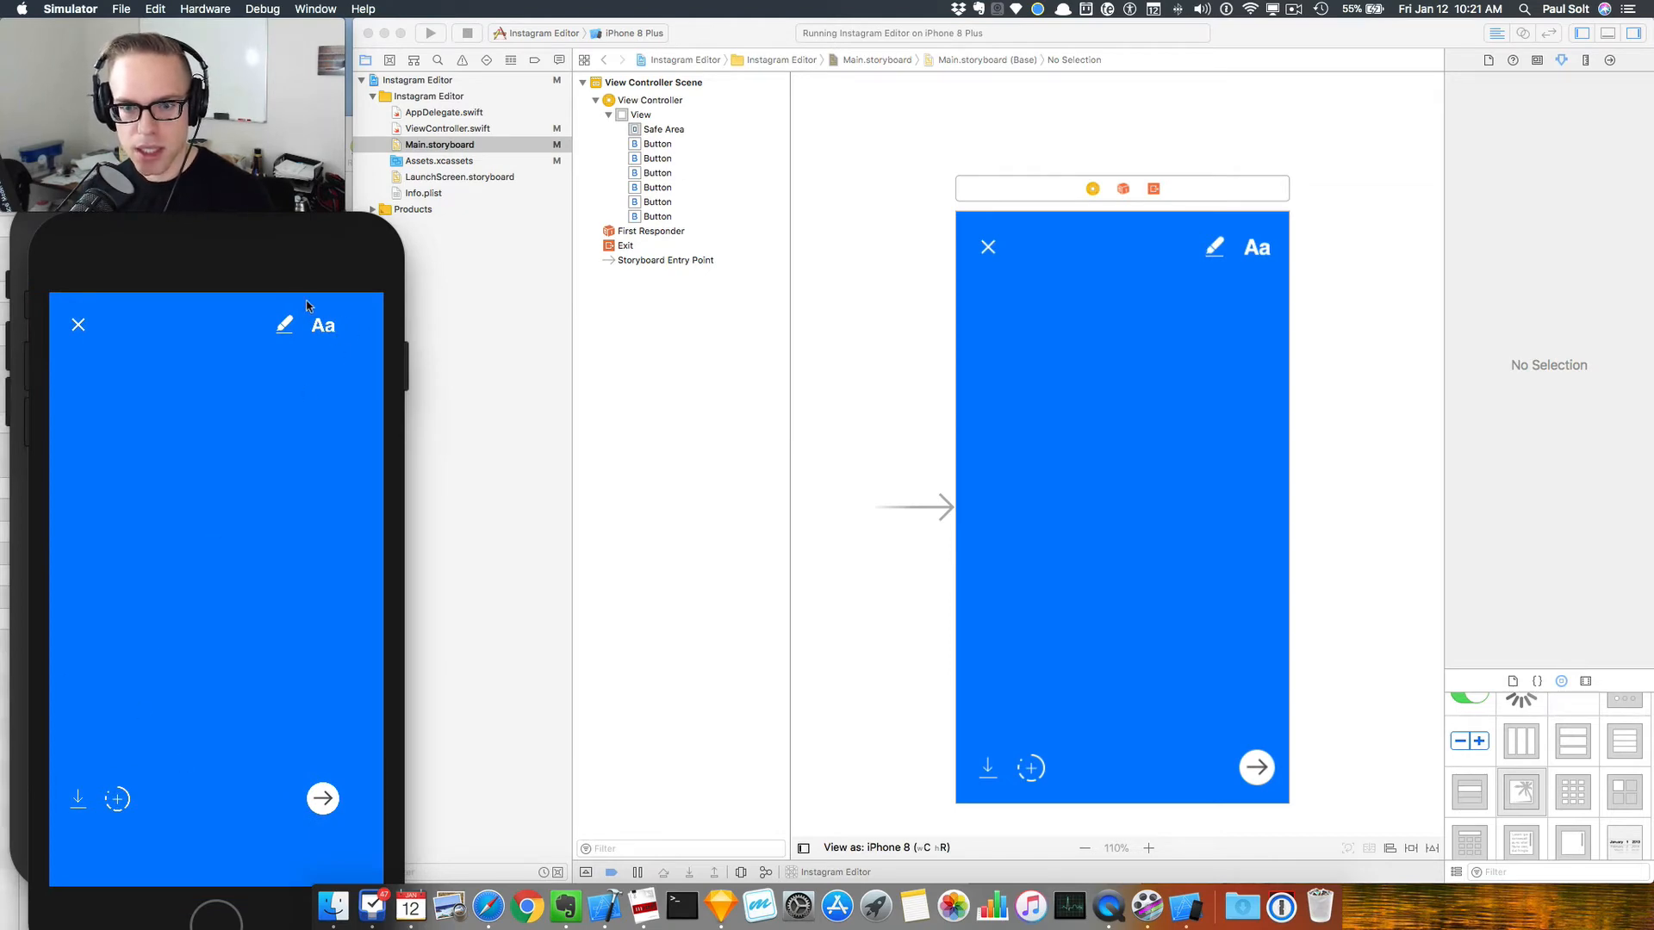
{"action": "mouse_move", "coordinate": [225, 755]}
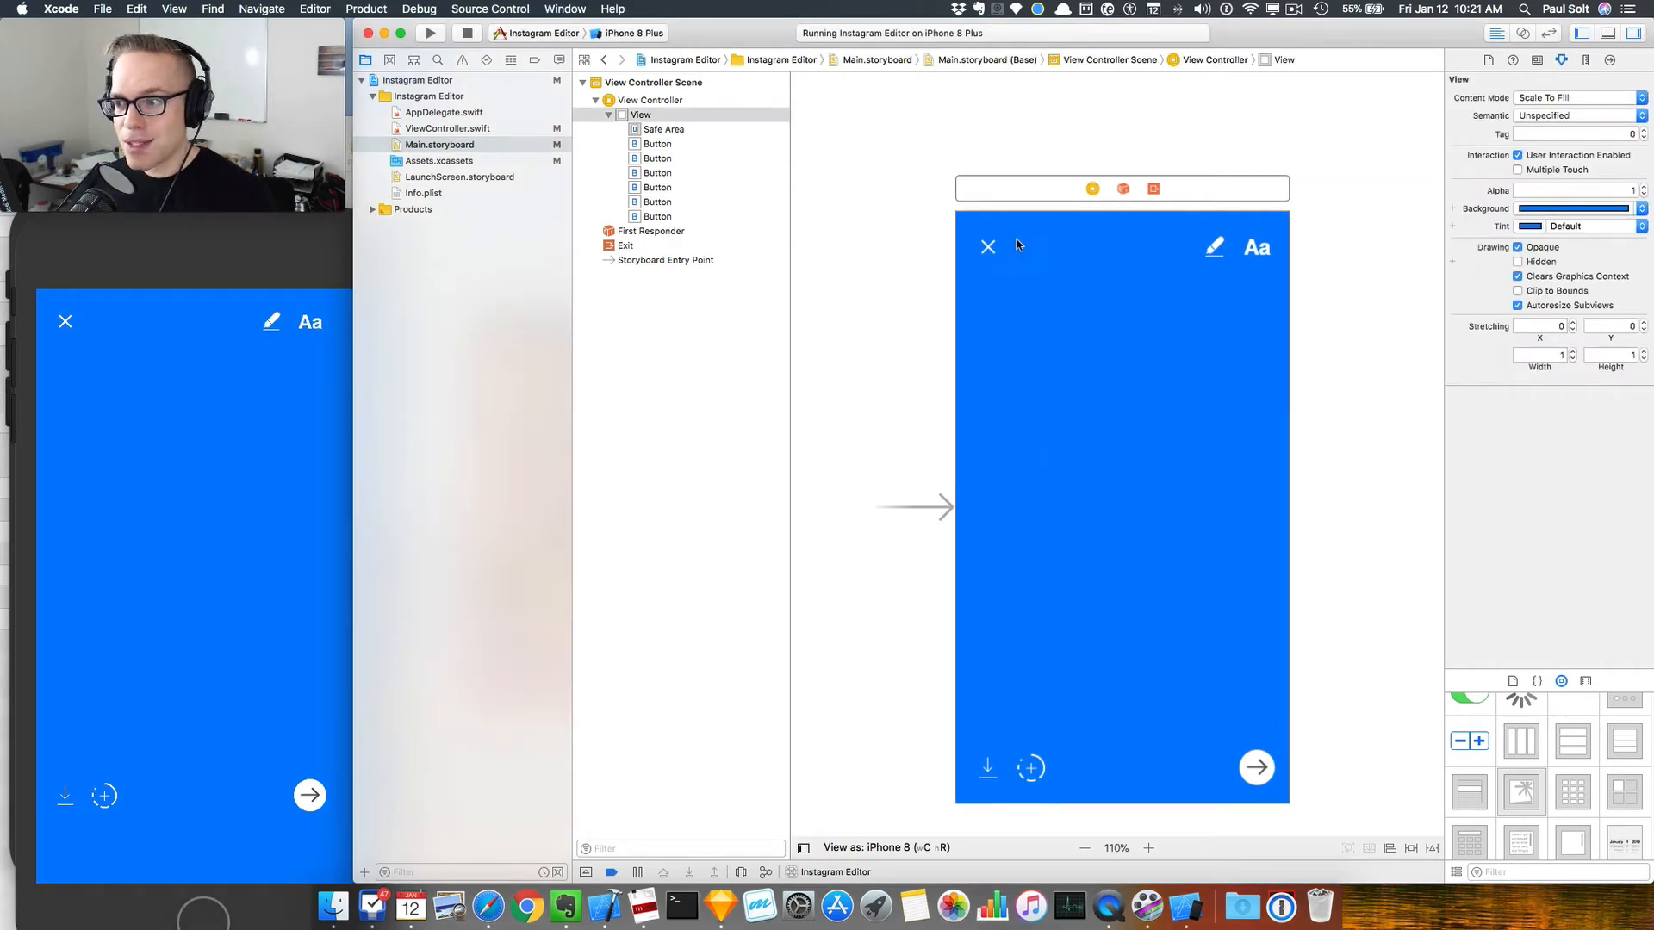
Step: Add leading and top safe-area constraints pinning the close button to the top-left corner
{"action": "left_click", "coordinate": [987, 246]}
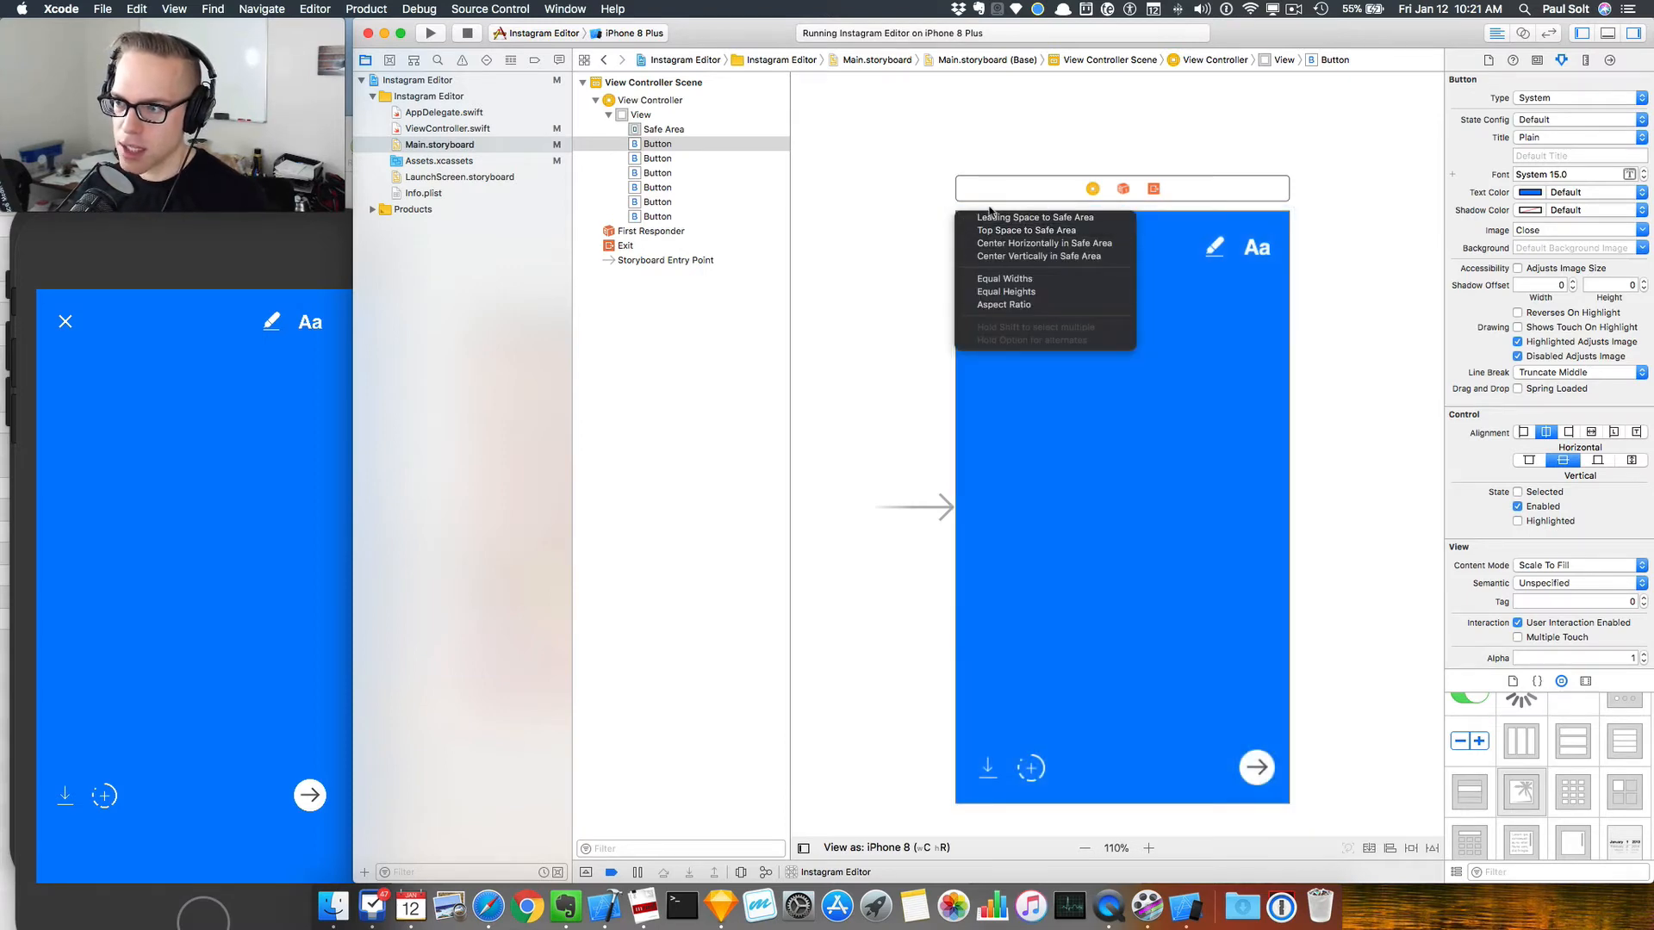
{"action": "mouse_move", "coordinate": [1025, 229]}
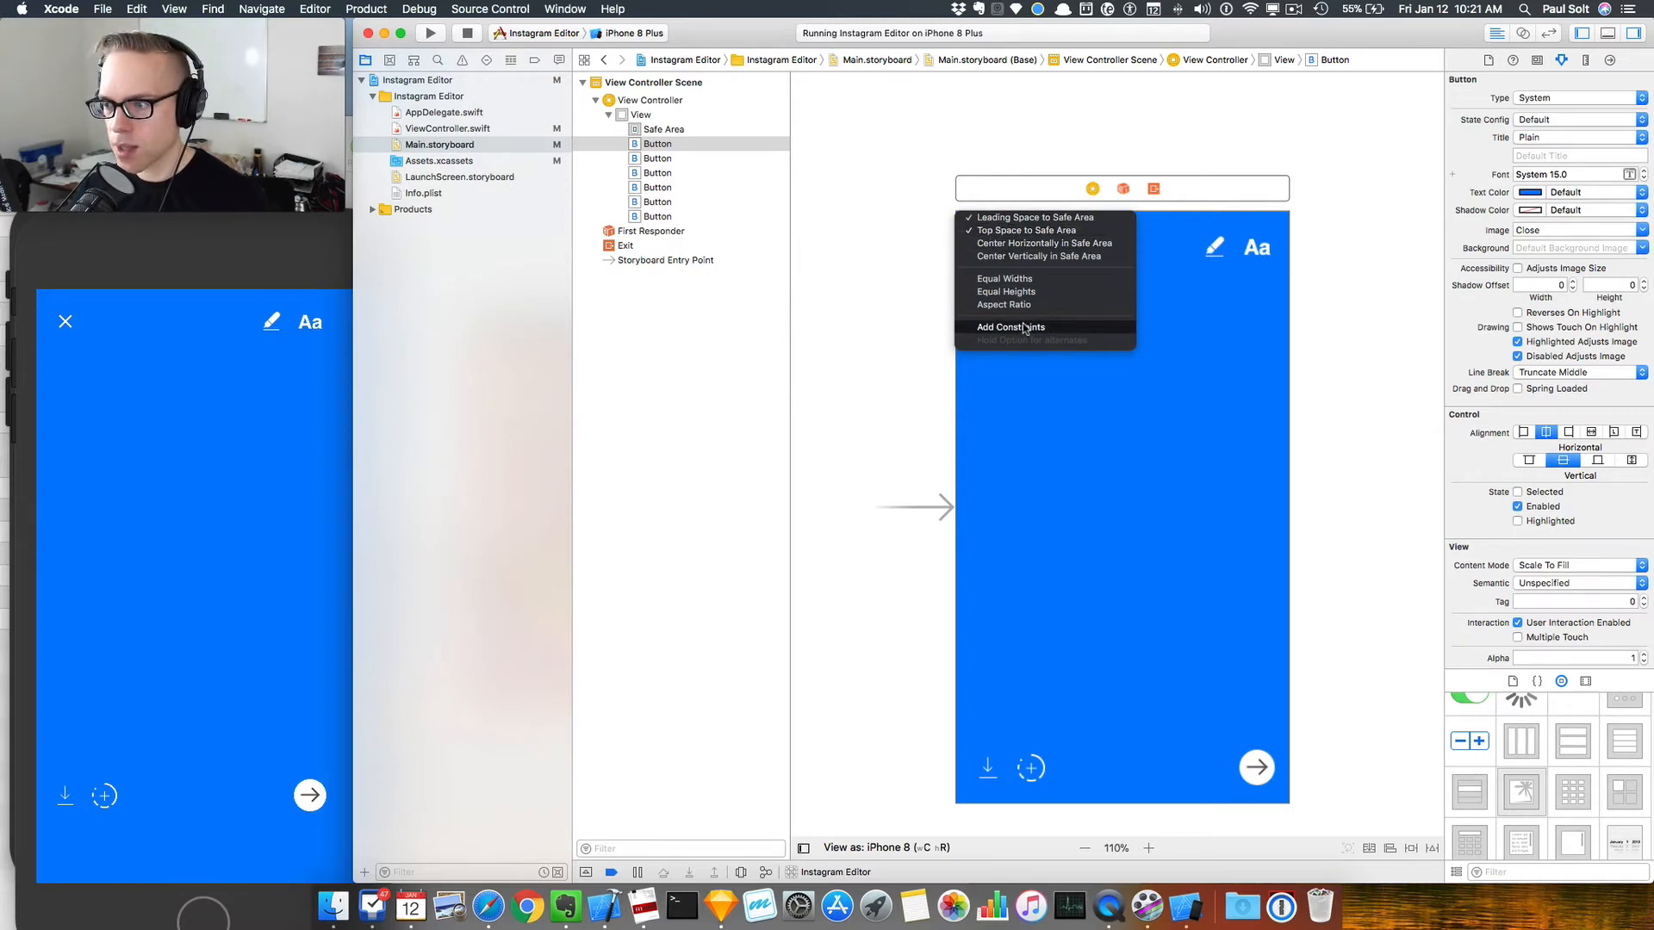
{"action": "left_click", "coordinate": [1009, 328]}
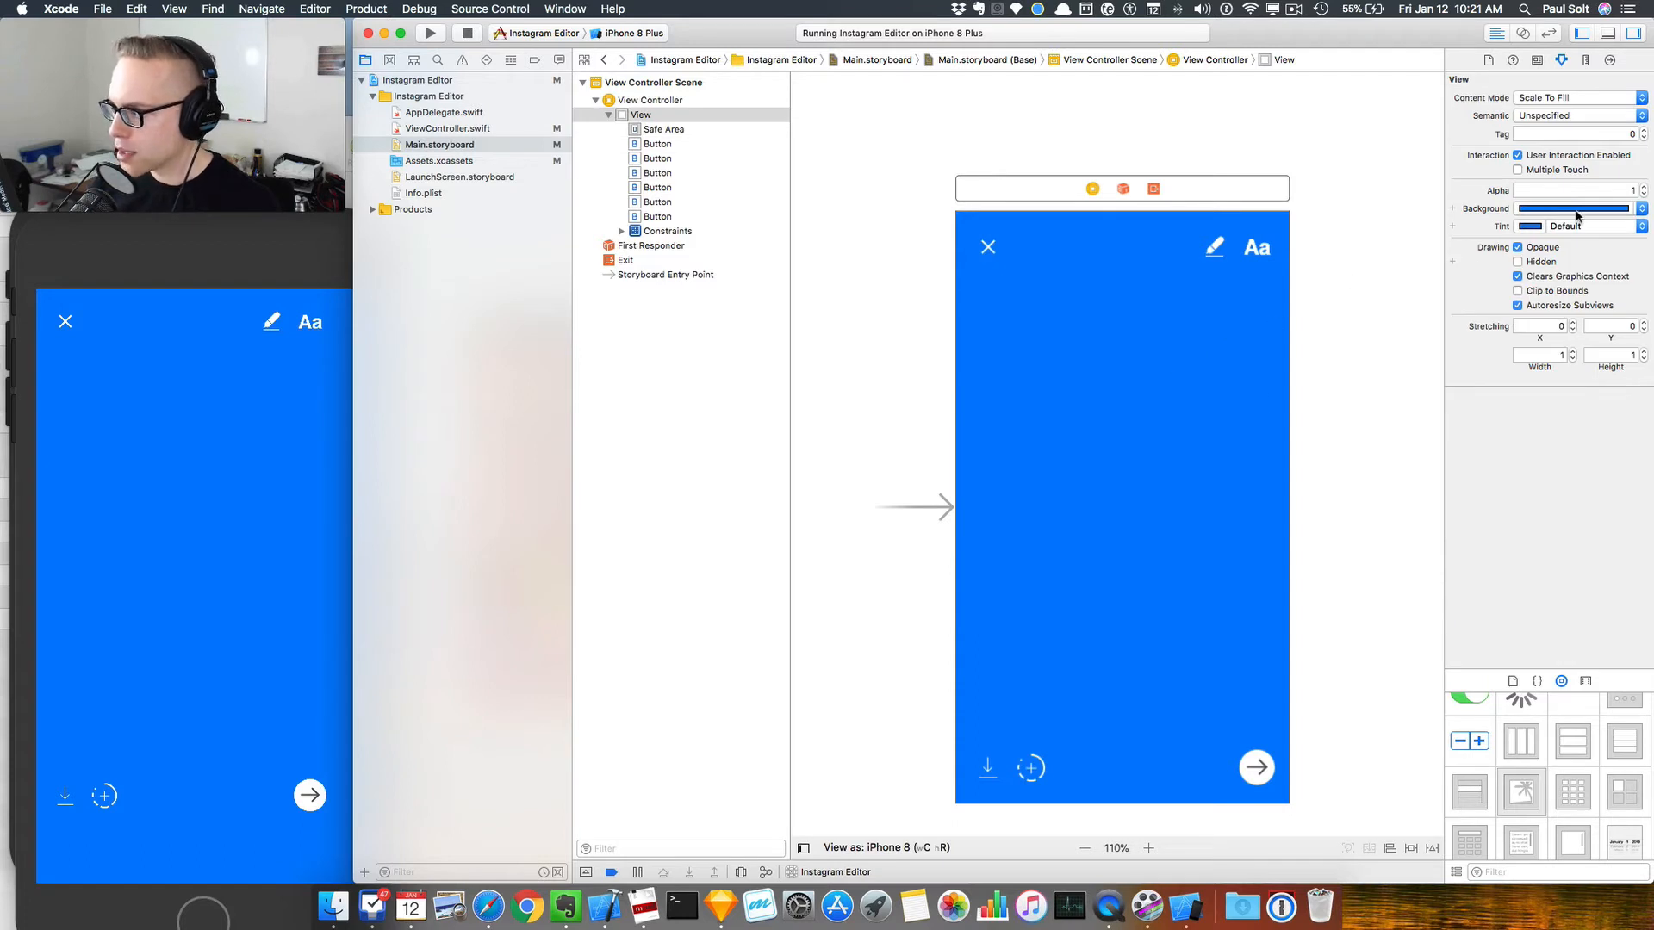
Step: Lower the background blue's saturation in the HSB sliders to a pale blue
{"action": "left_click", "coordinate": [1534, 208]}
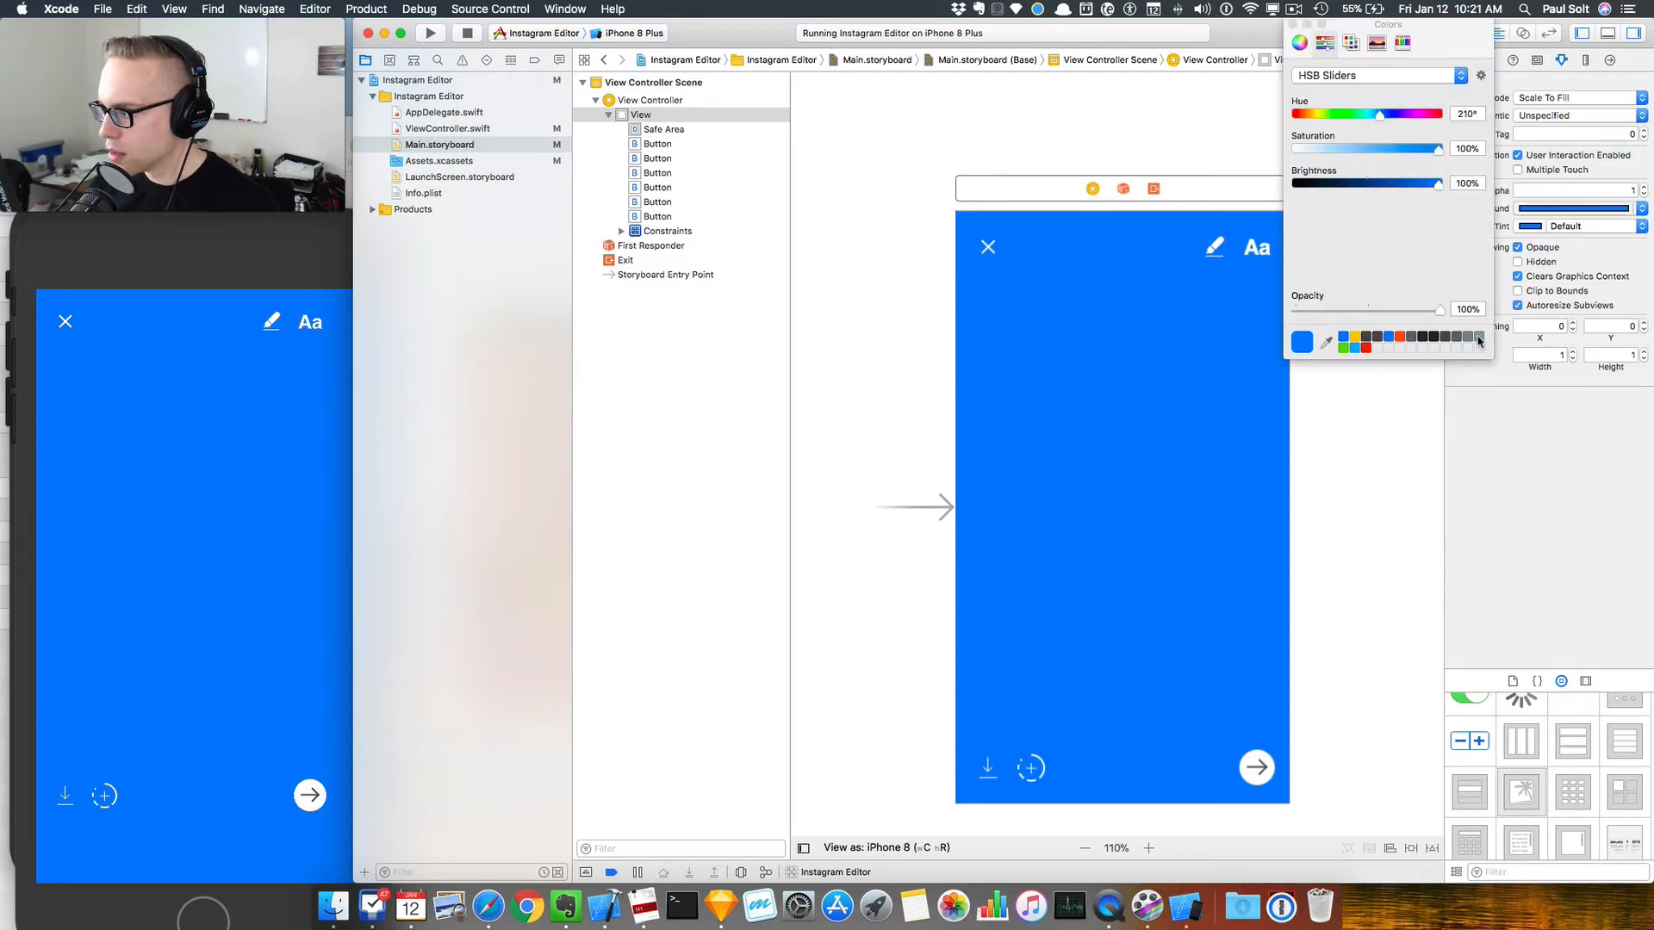
{"action": "left_click_drag", "start_coordinate": [1436, 148], "coordinate": [1421, 149]}
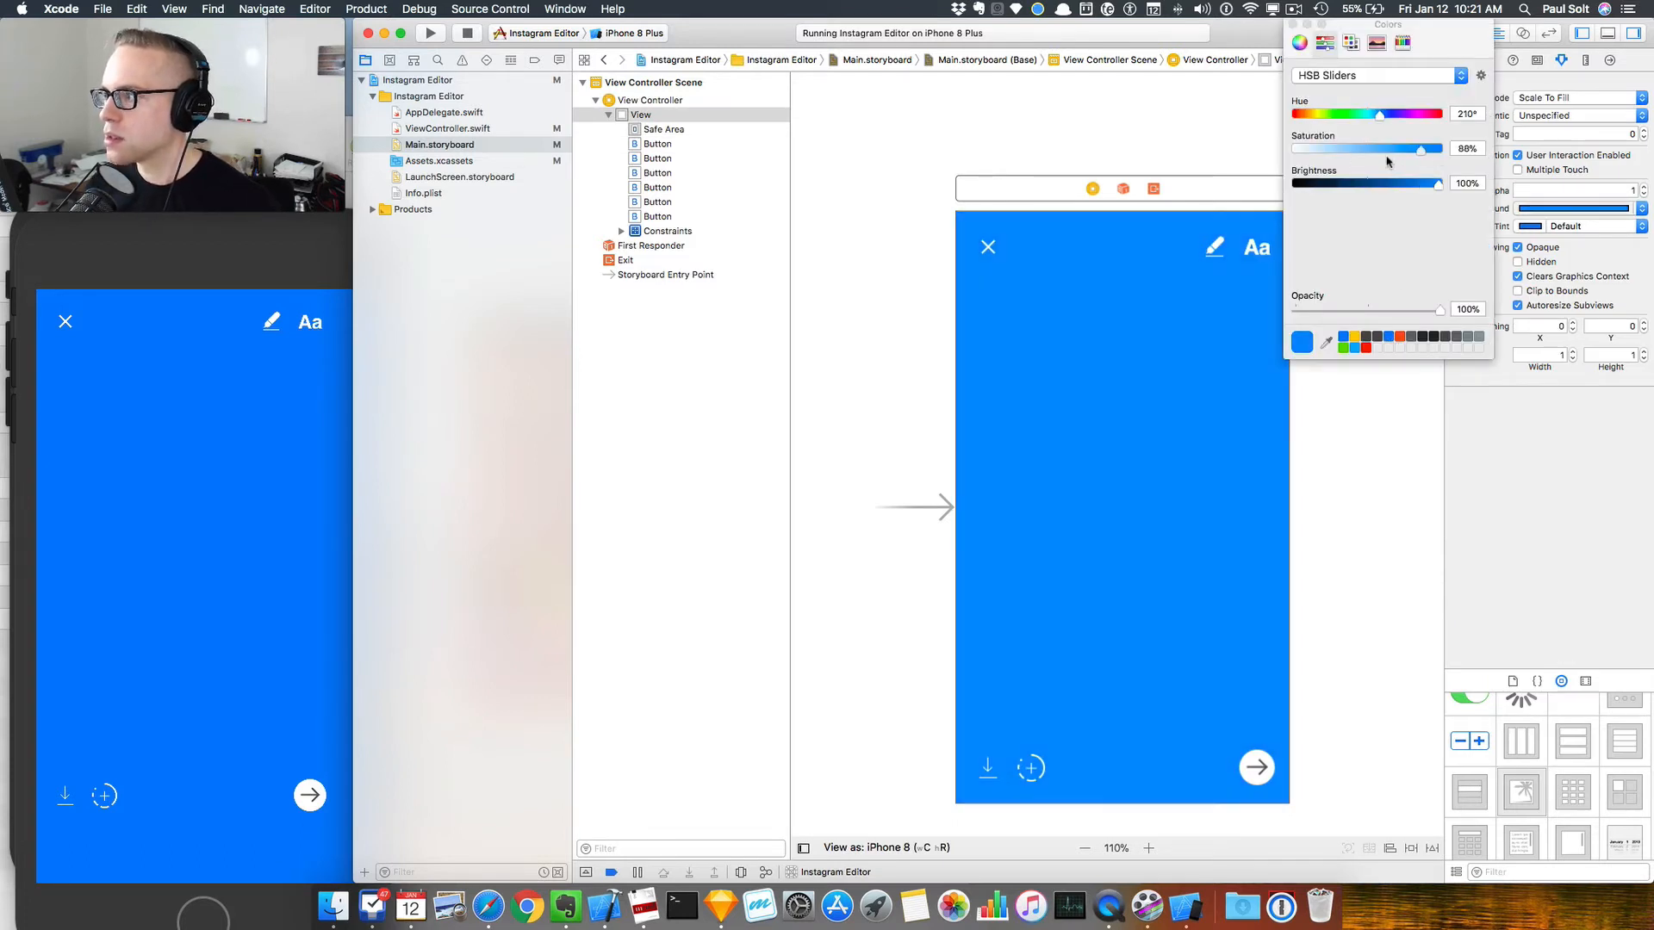
{"action": "left_click_drag", "start_coordinate": [1421, 148], "coordinate": [1305, 148]}
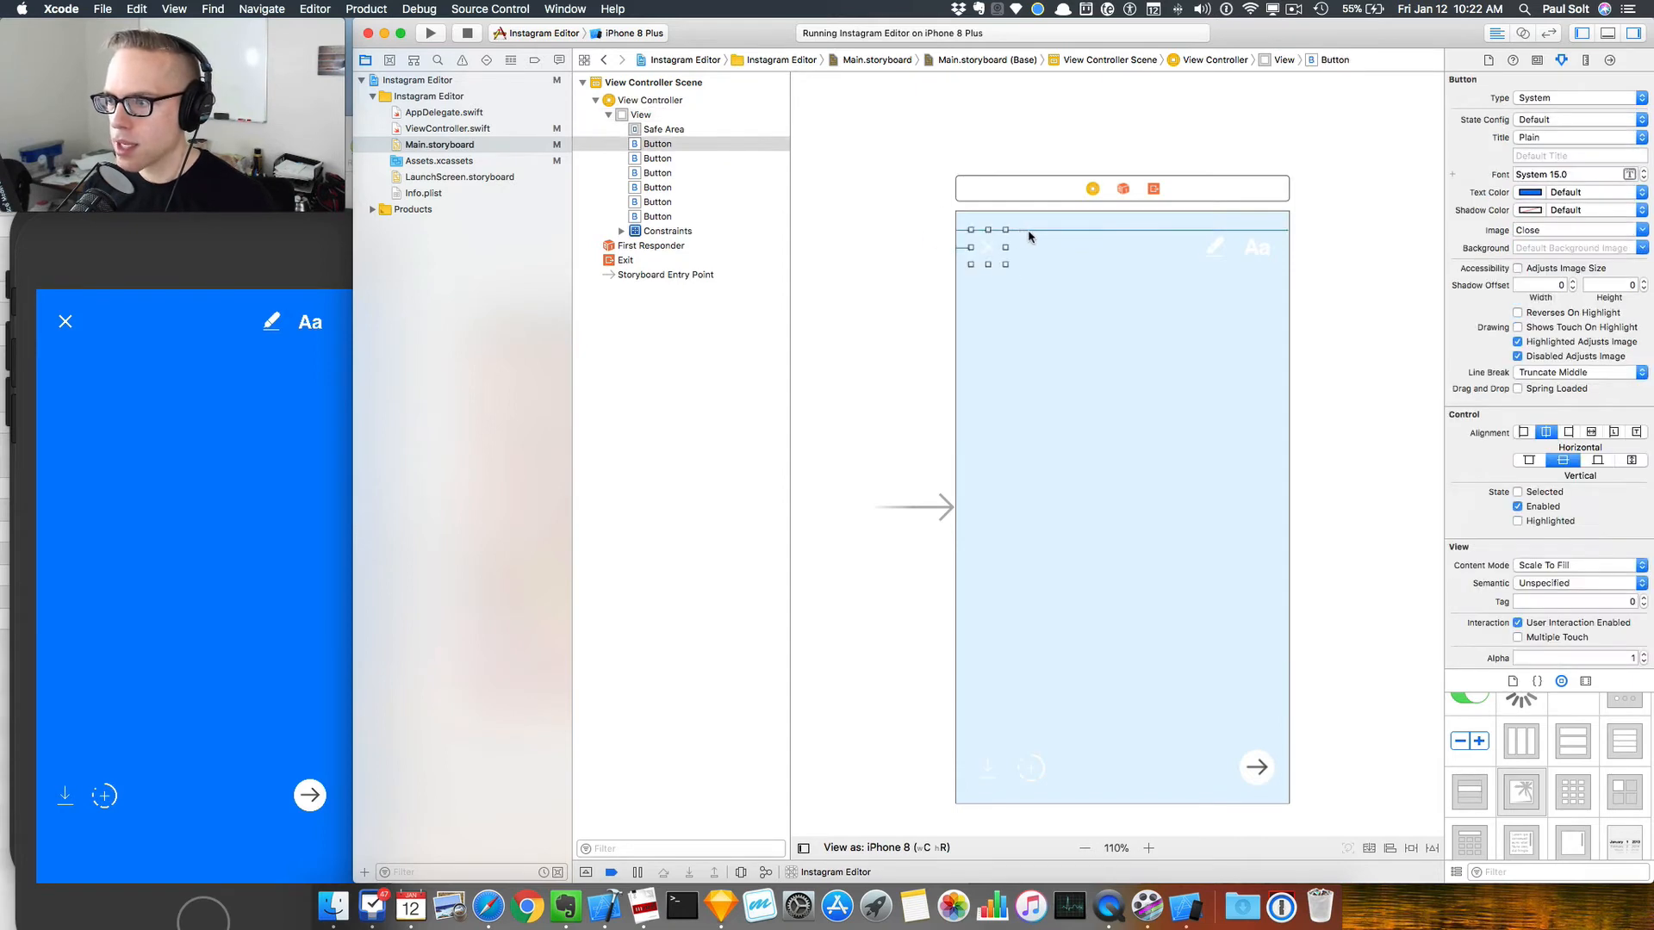
Step: Increase the arrow button's width and height in the Size inspector so its circle is bigger
{"action": "left_click", "coordinate": [711, 244]}
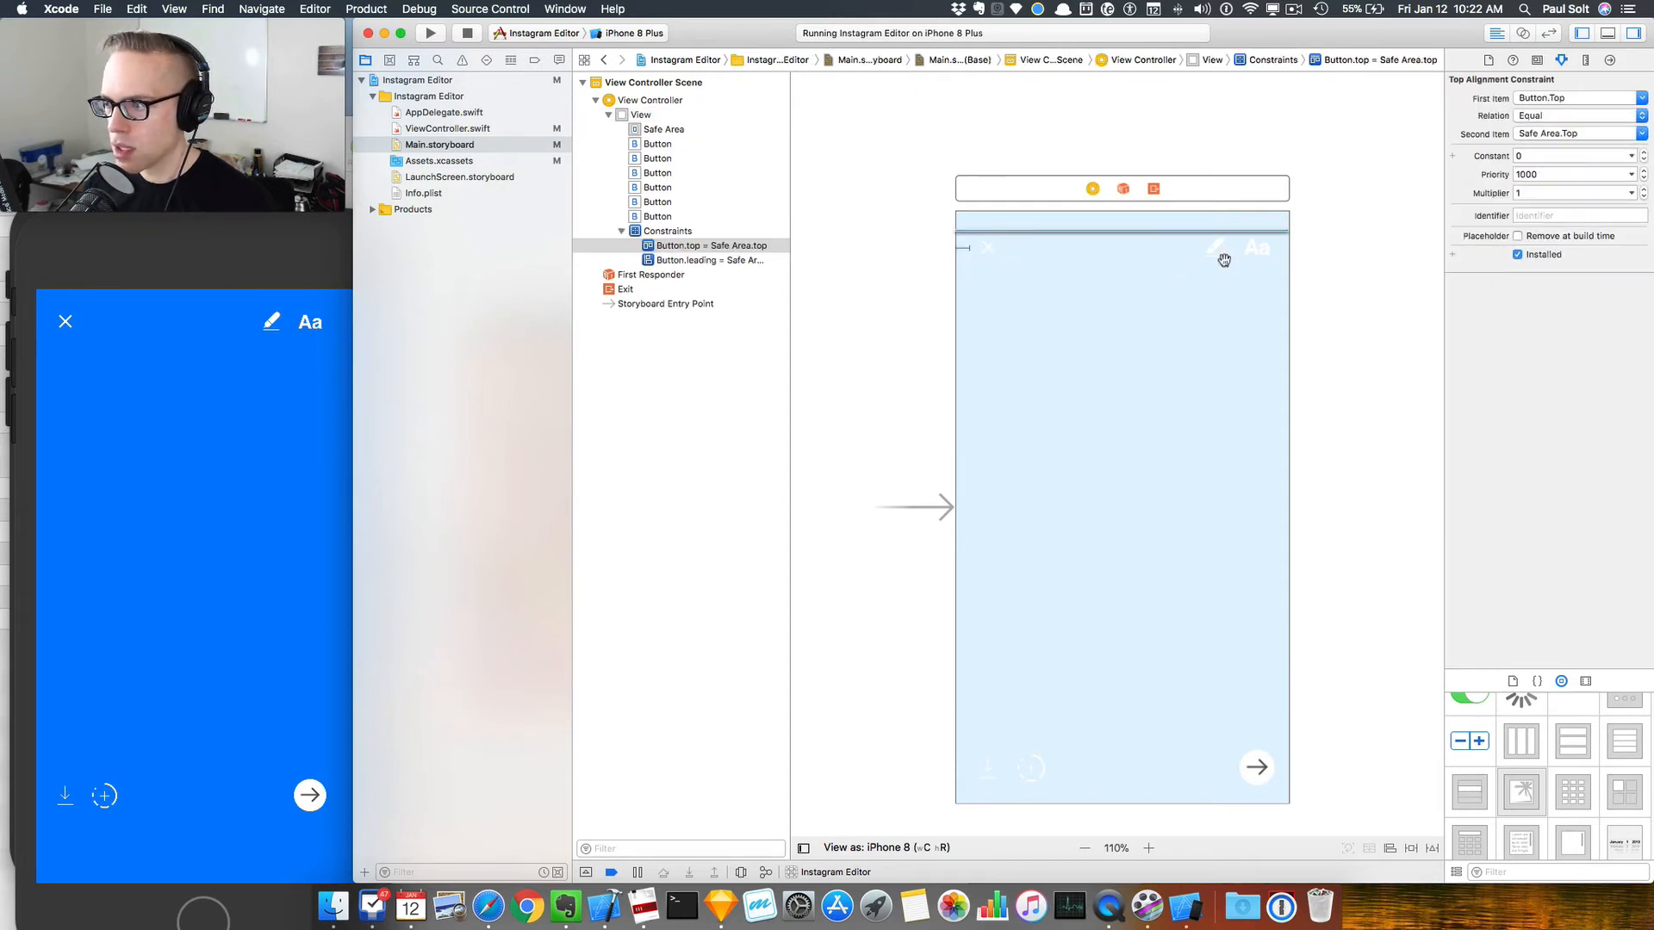
{"action": "left_click", "coordinate": [1256, 248]}
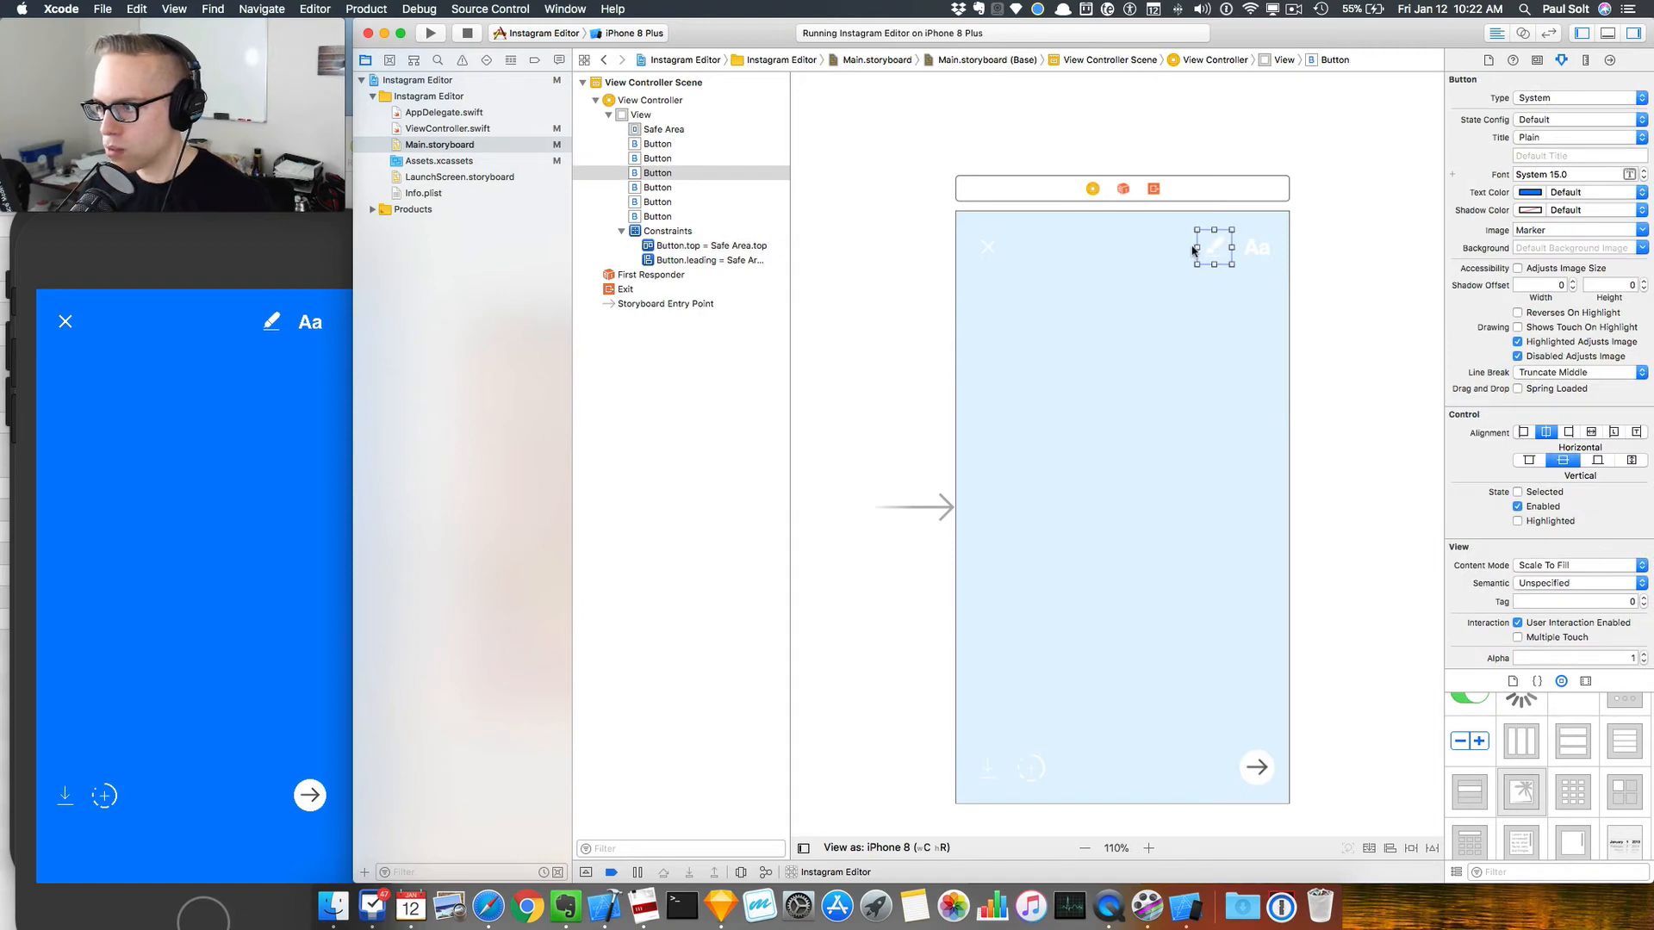
{"action": "mouse_move", "coordinate": [1273, 247]}
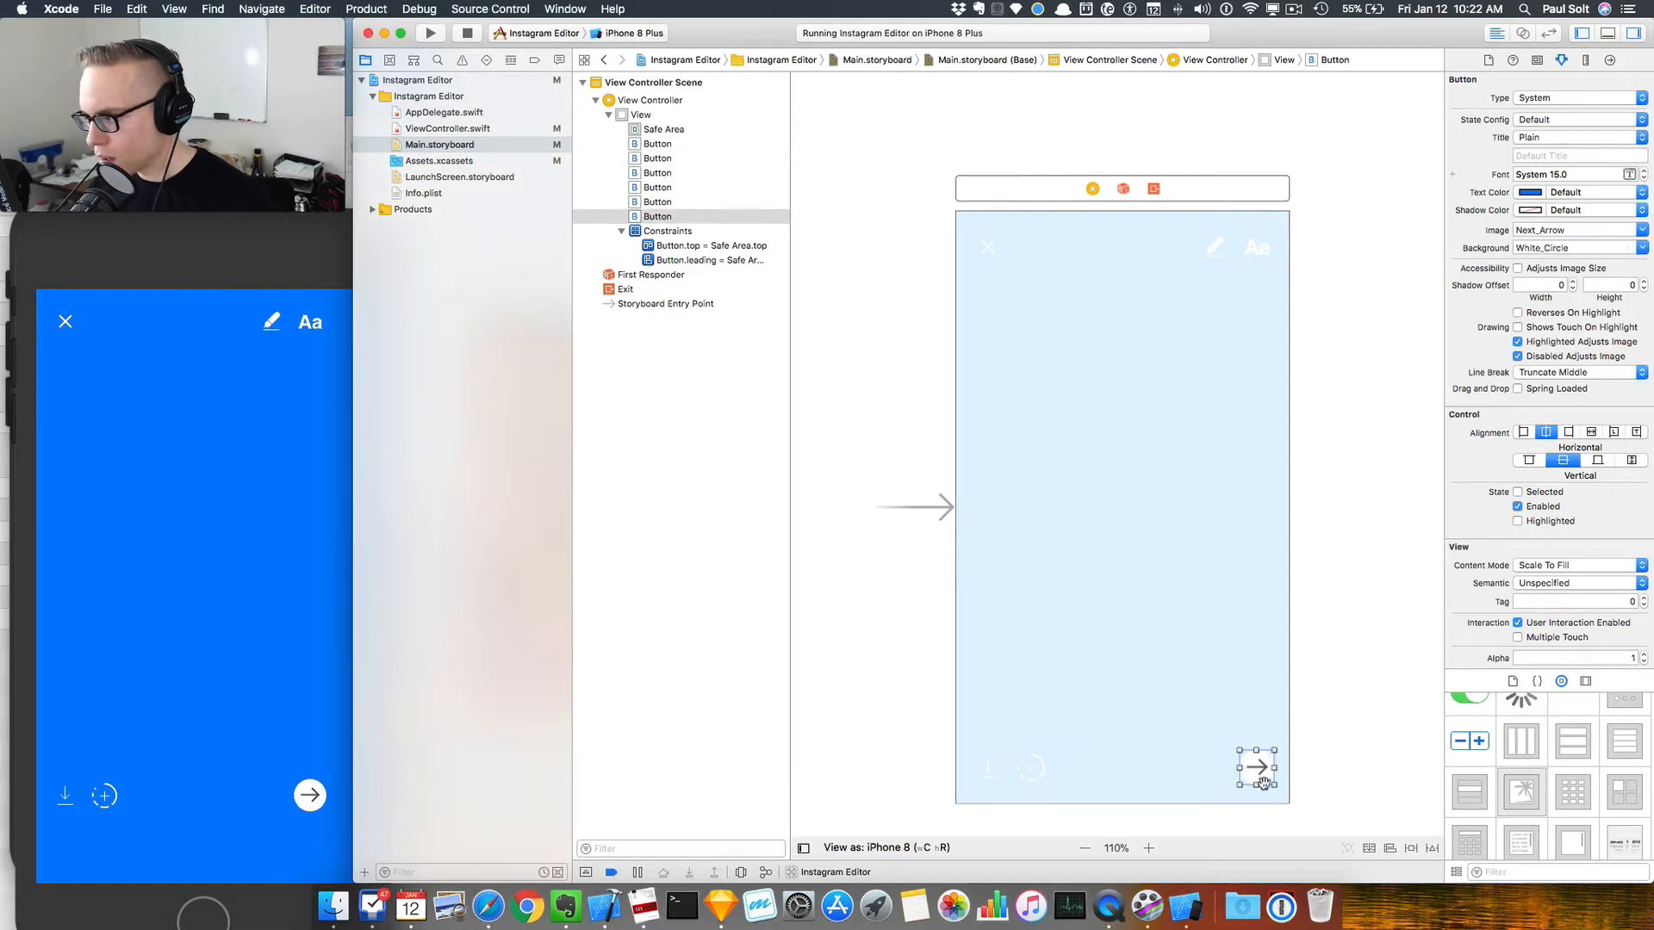
{"action": "left_click", "coordinate": [1567, 60]}
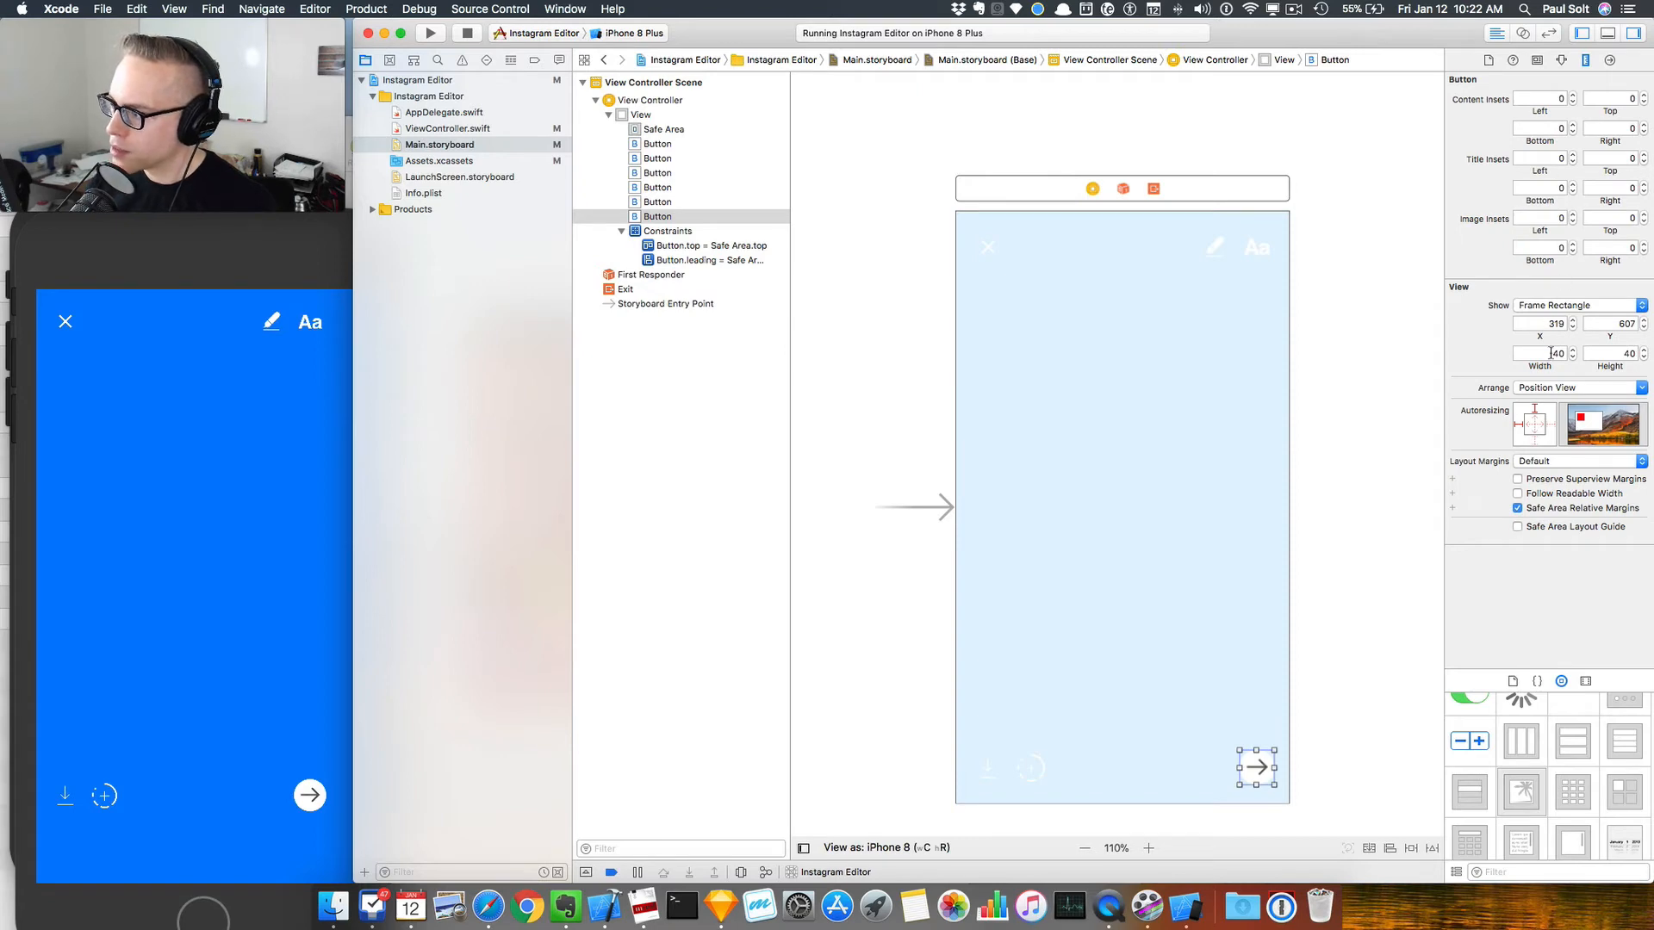
{"action": "left_click", "coordinate": [1536, 353]}
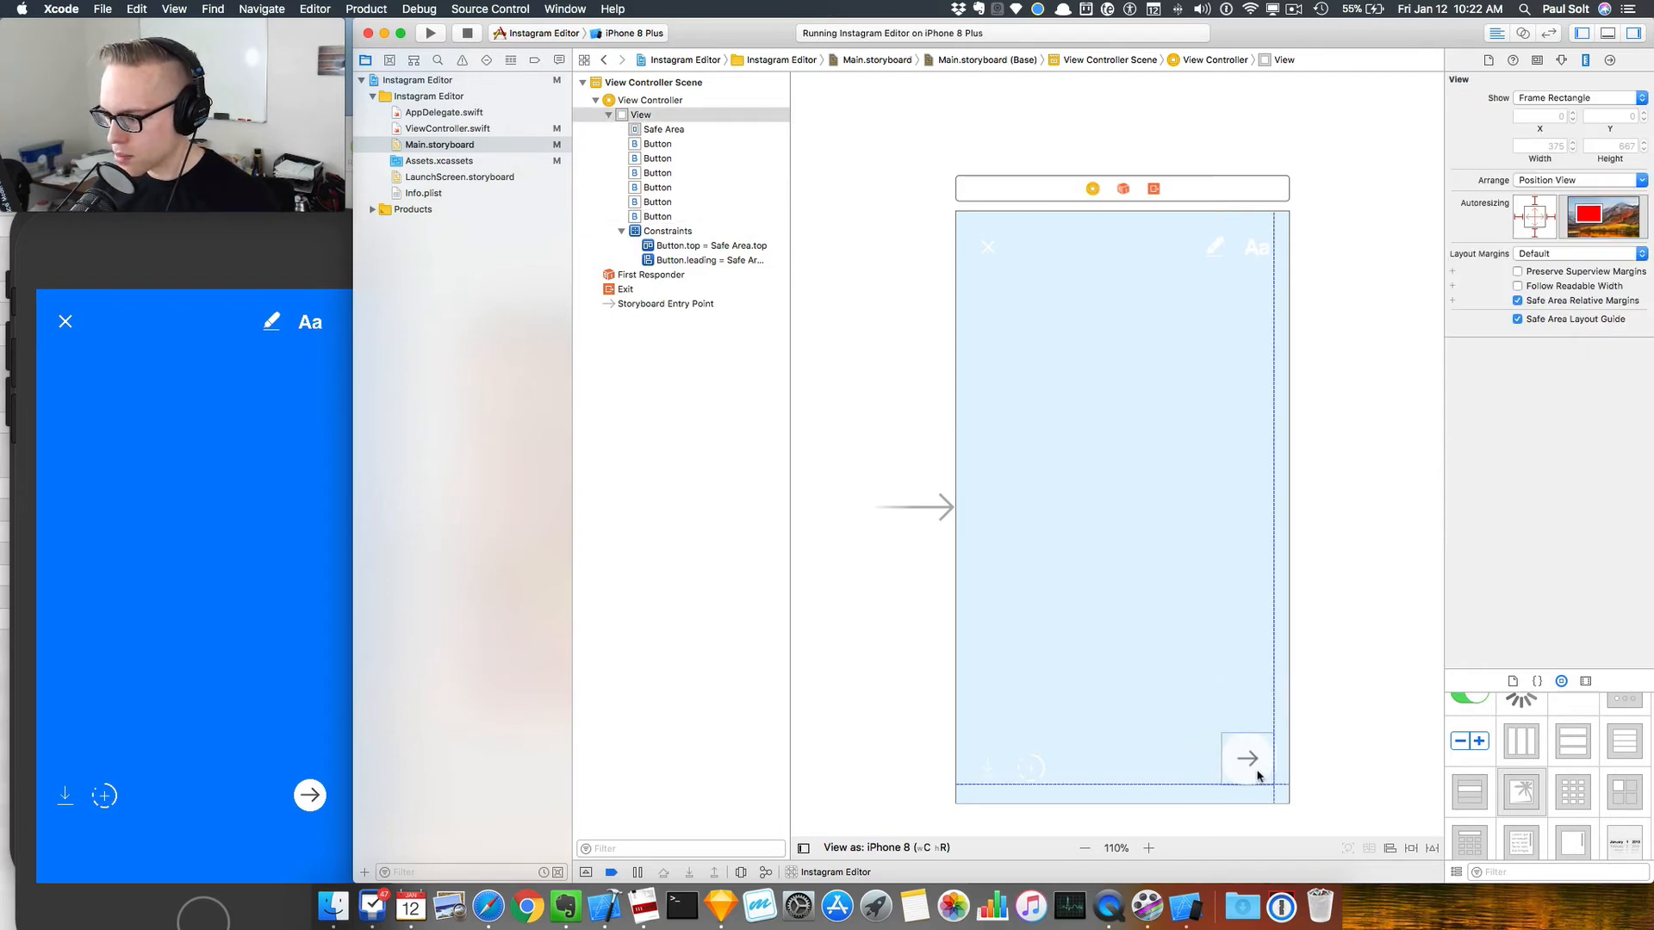
{"action": "left_click", "coordinate": [1247, 757]}
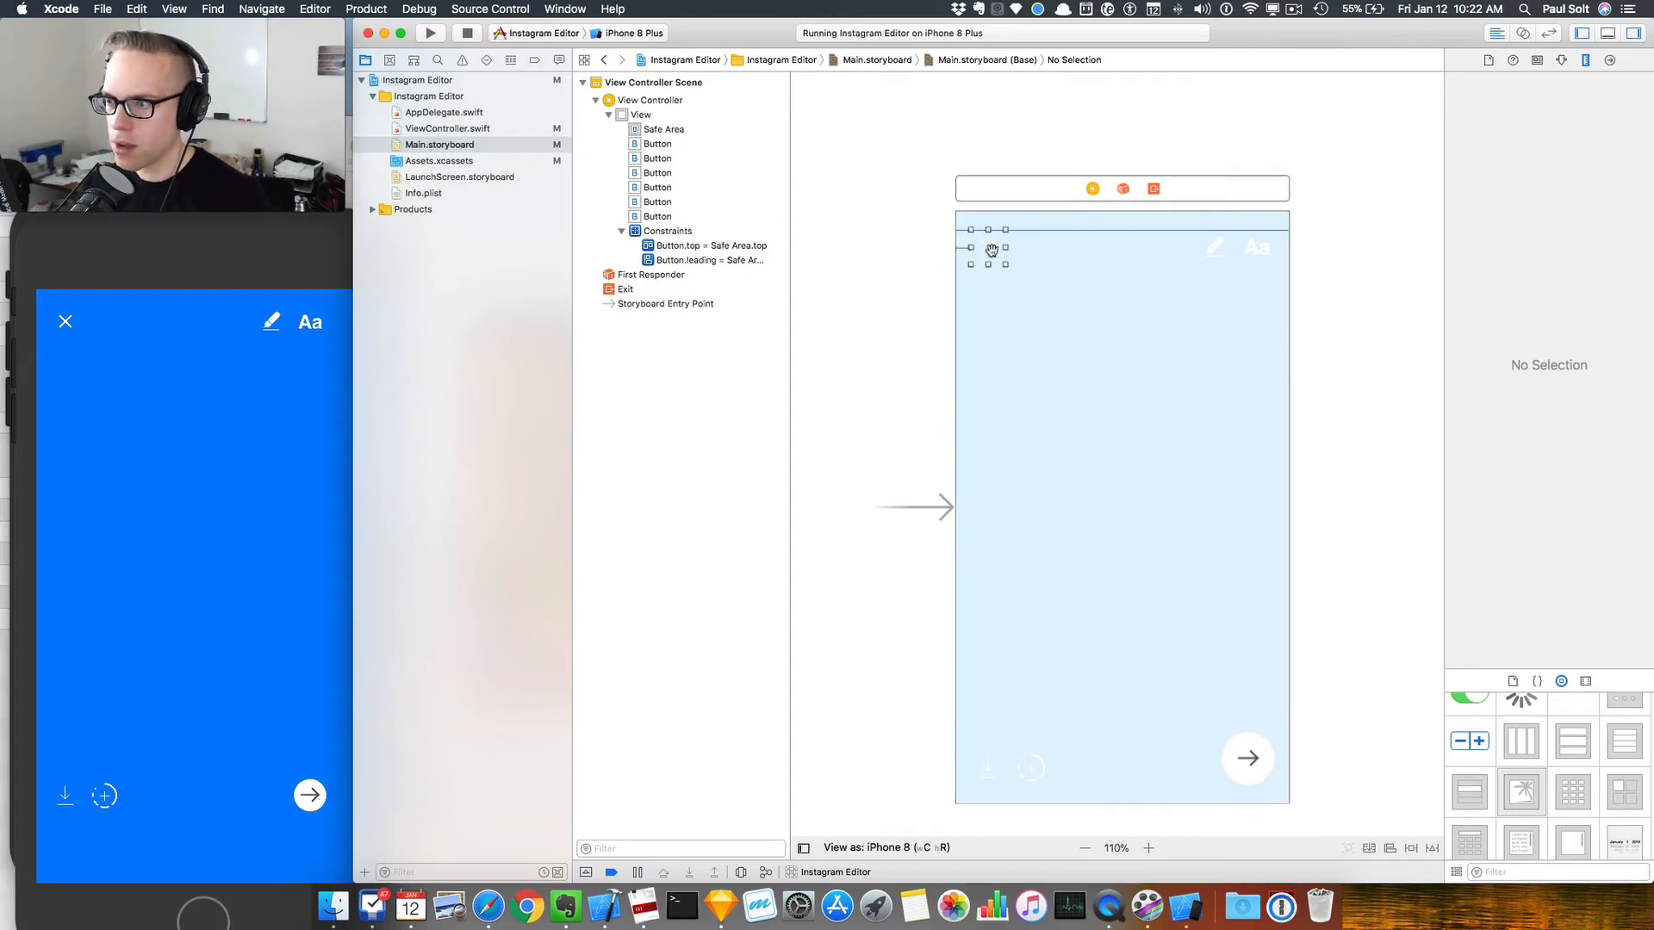
Step: Pin the Aa button 16 points from the trailing safe area with a top constraint
{"action": "left_click", "coordinate": [1255, 248]}
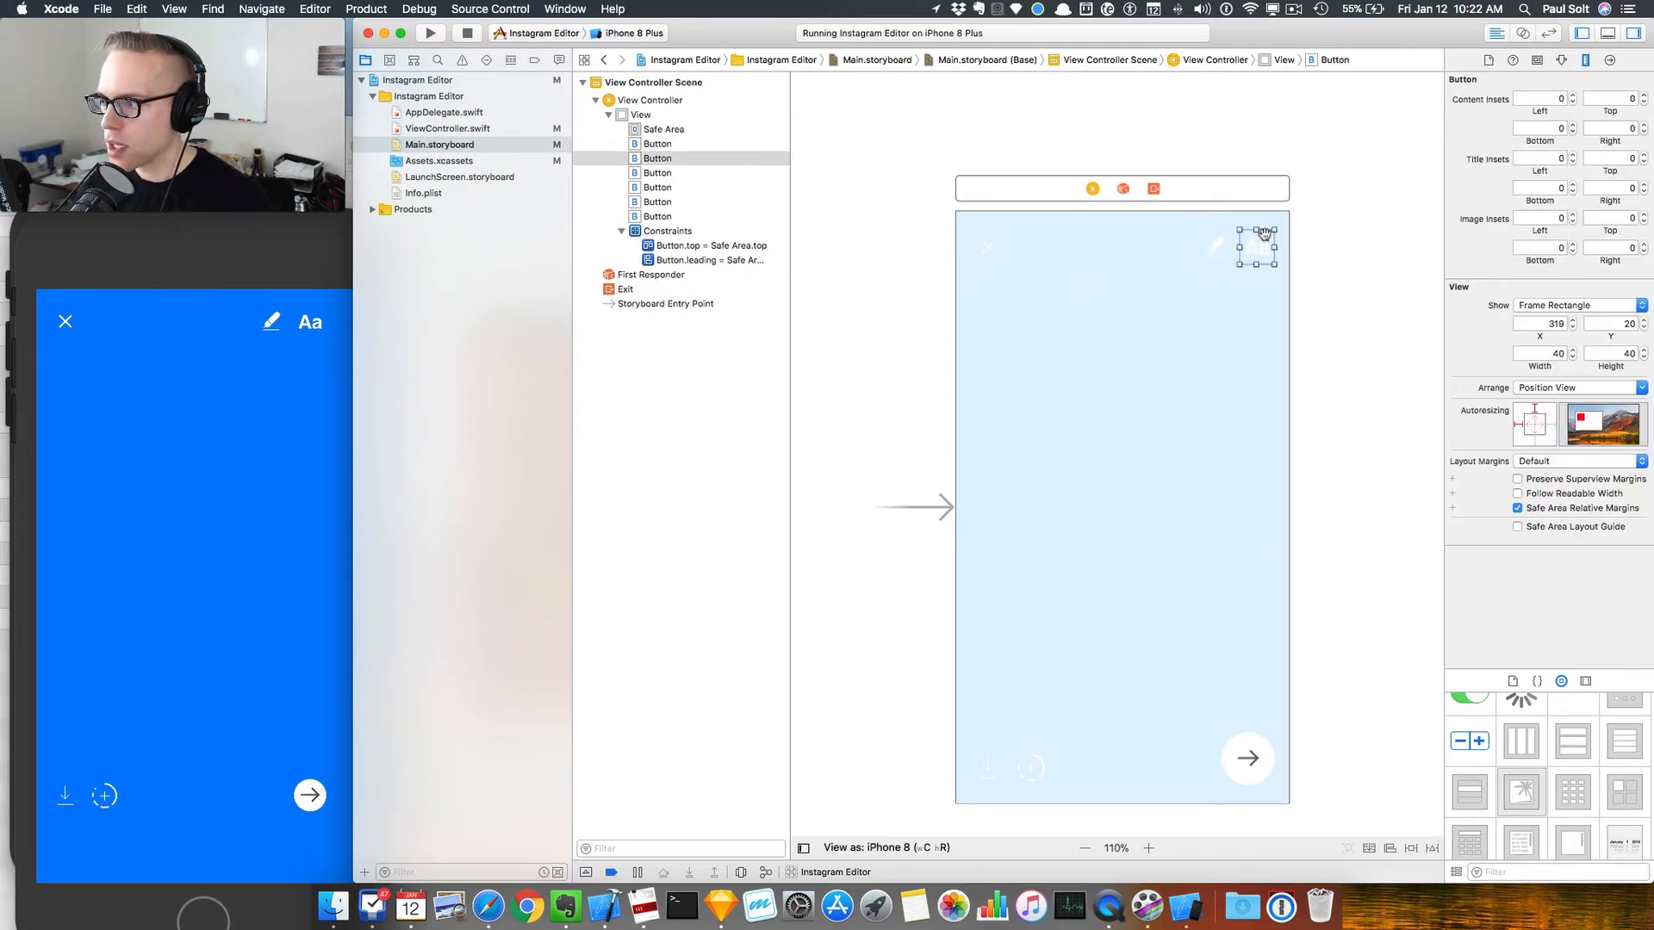
{"action": "mouse_move", "coordinate": [1288, 248]}
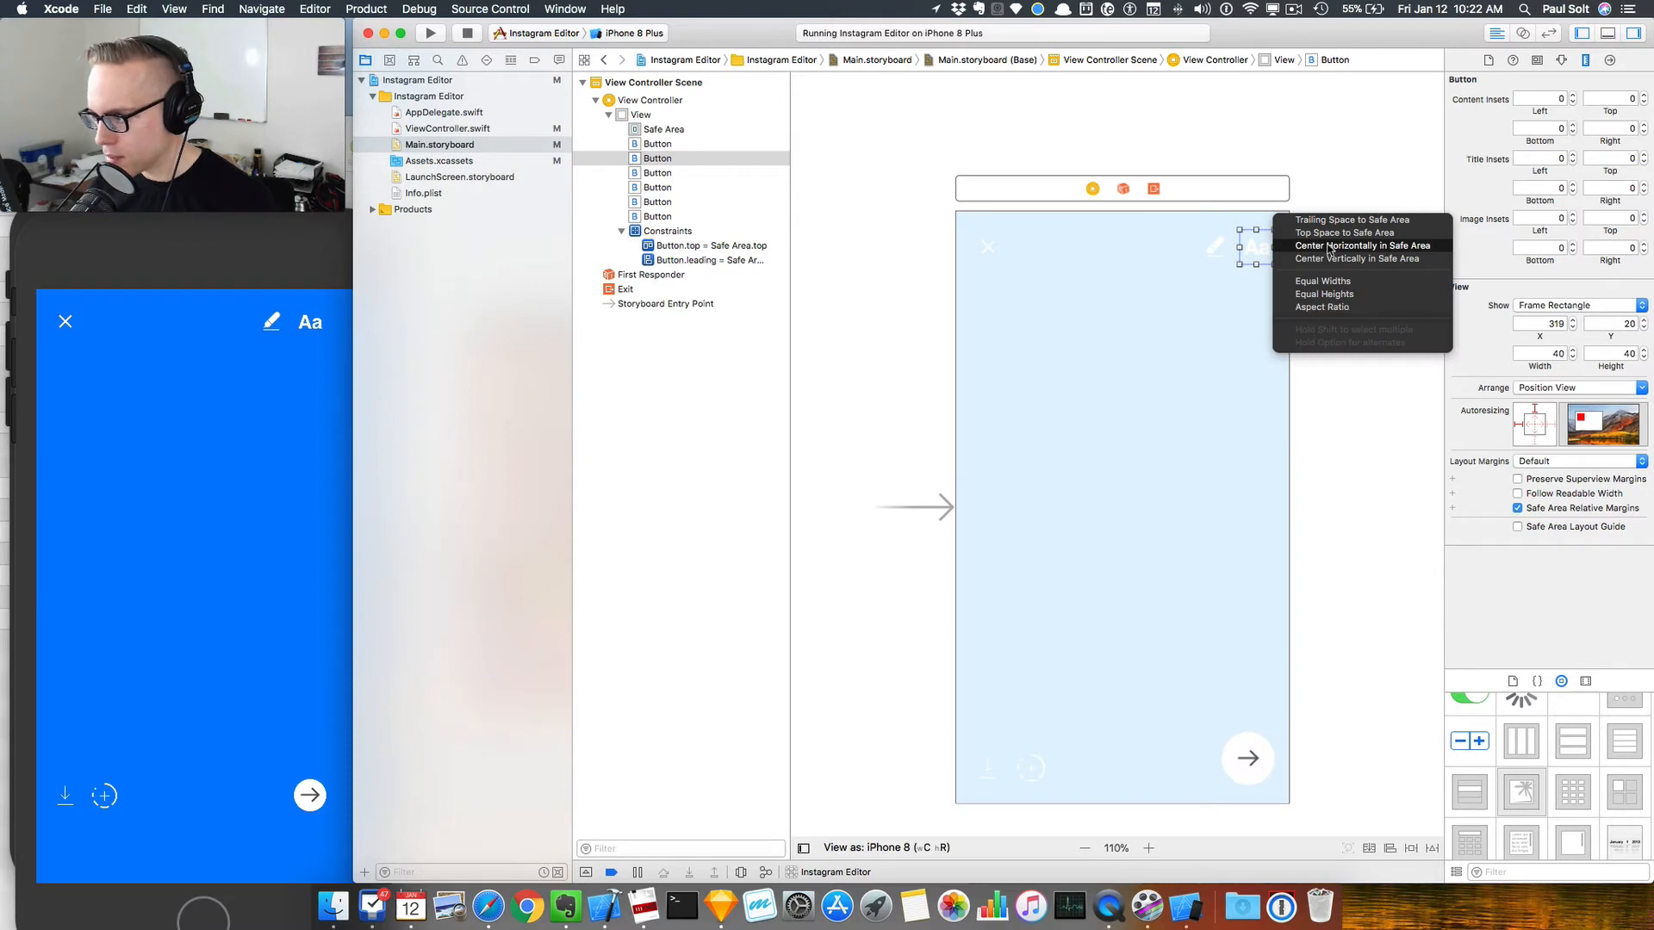
{"action": "left_click", "coordinate": [1342, 233]}
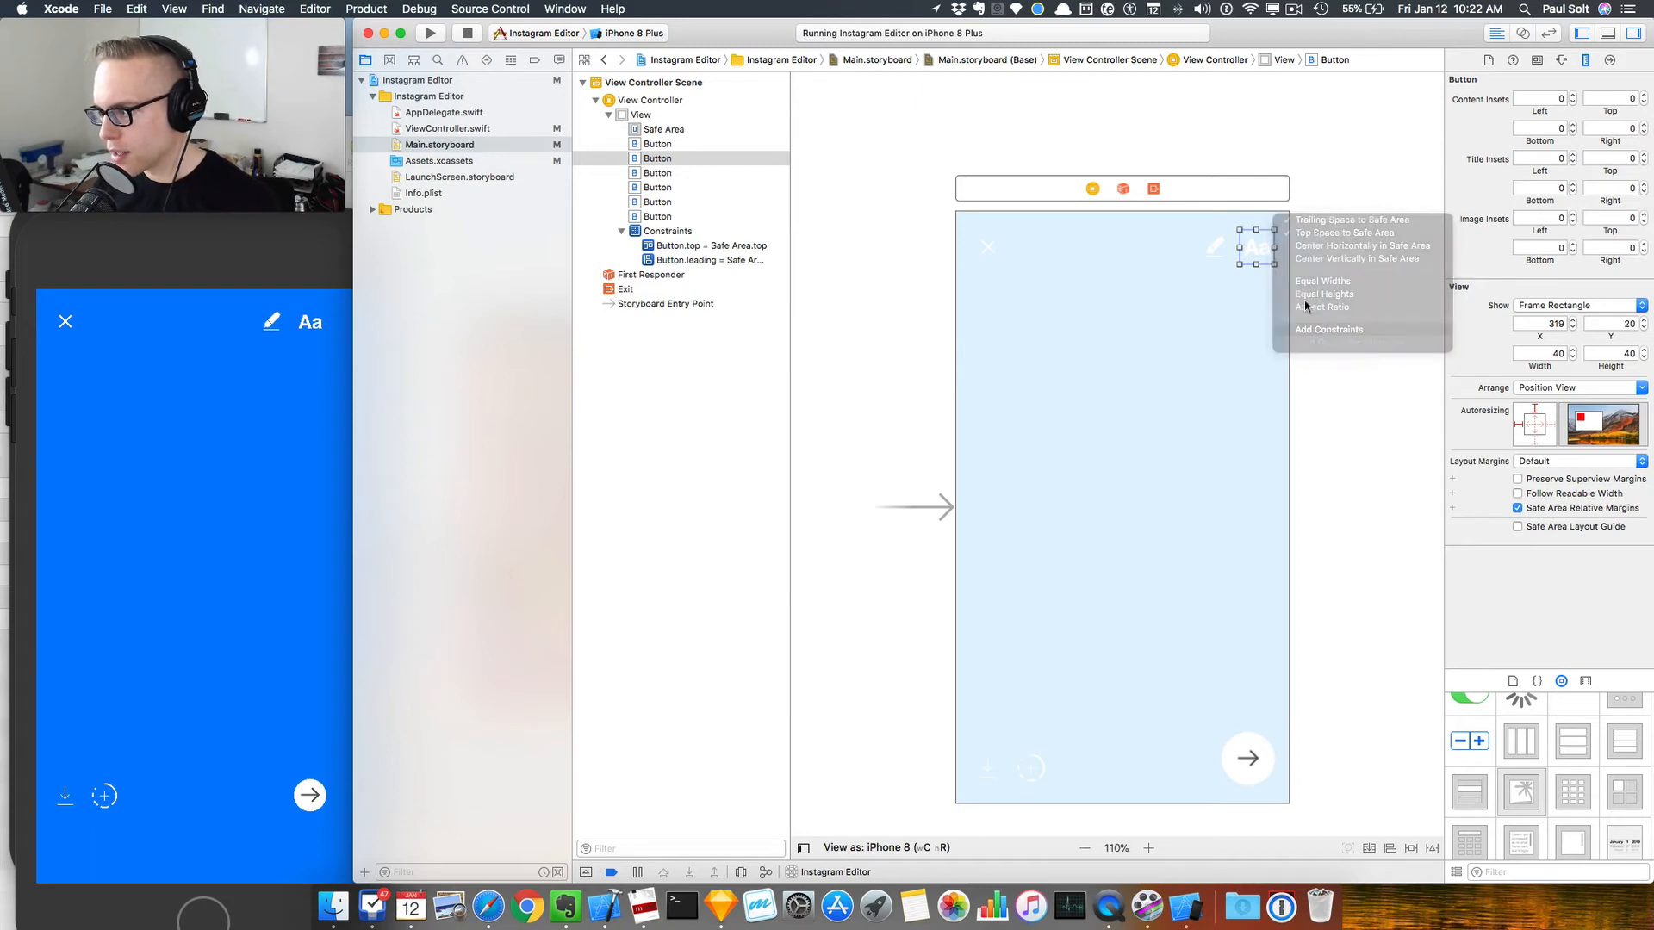
{"action": "left_click", "coordinate": [1353, 219]}
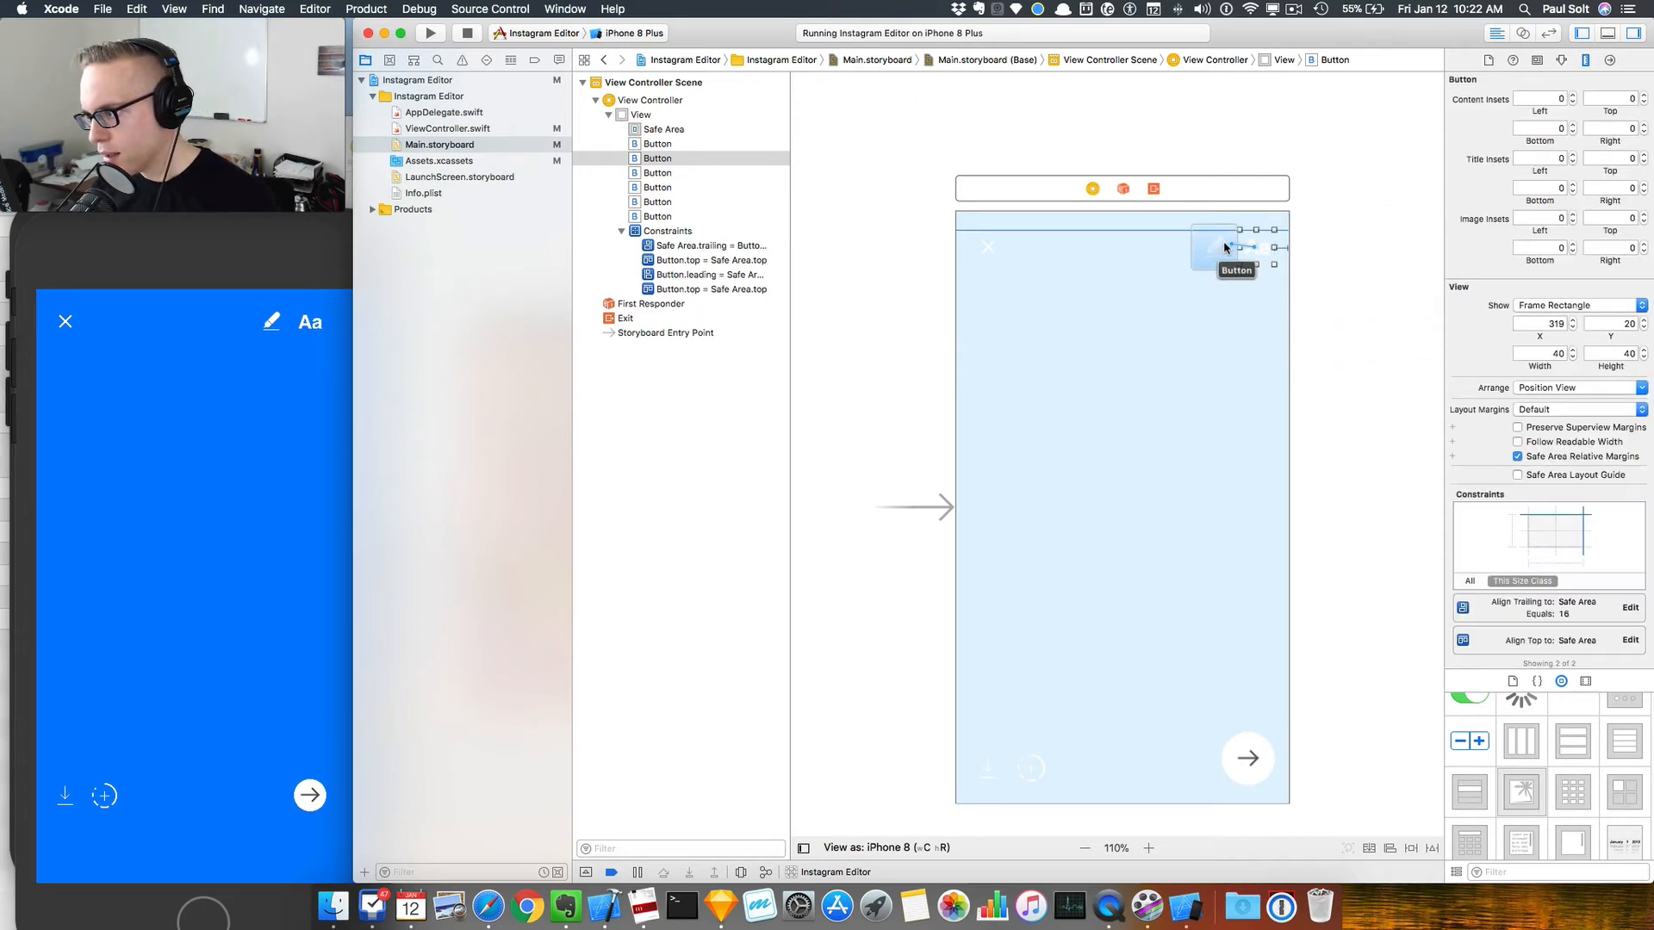
{"action": "left_click", "coordinate": [1227, 248]}
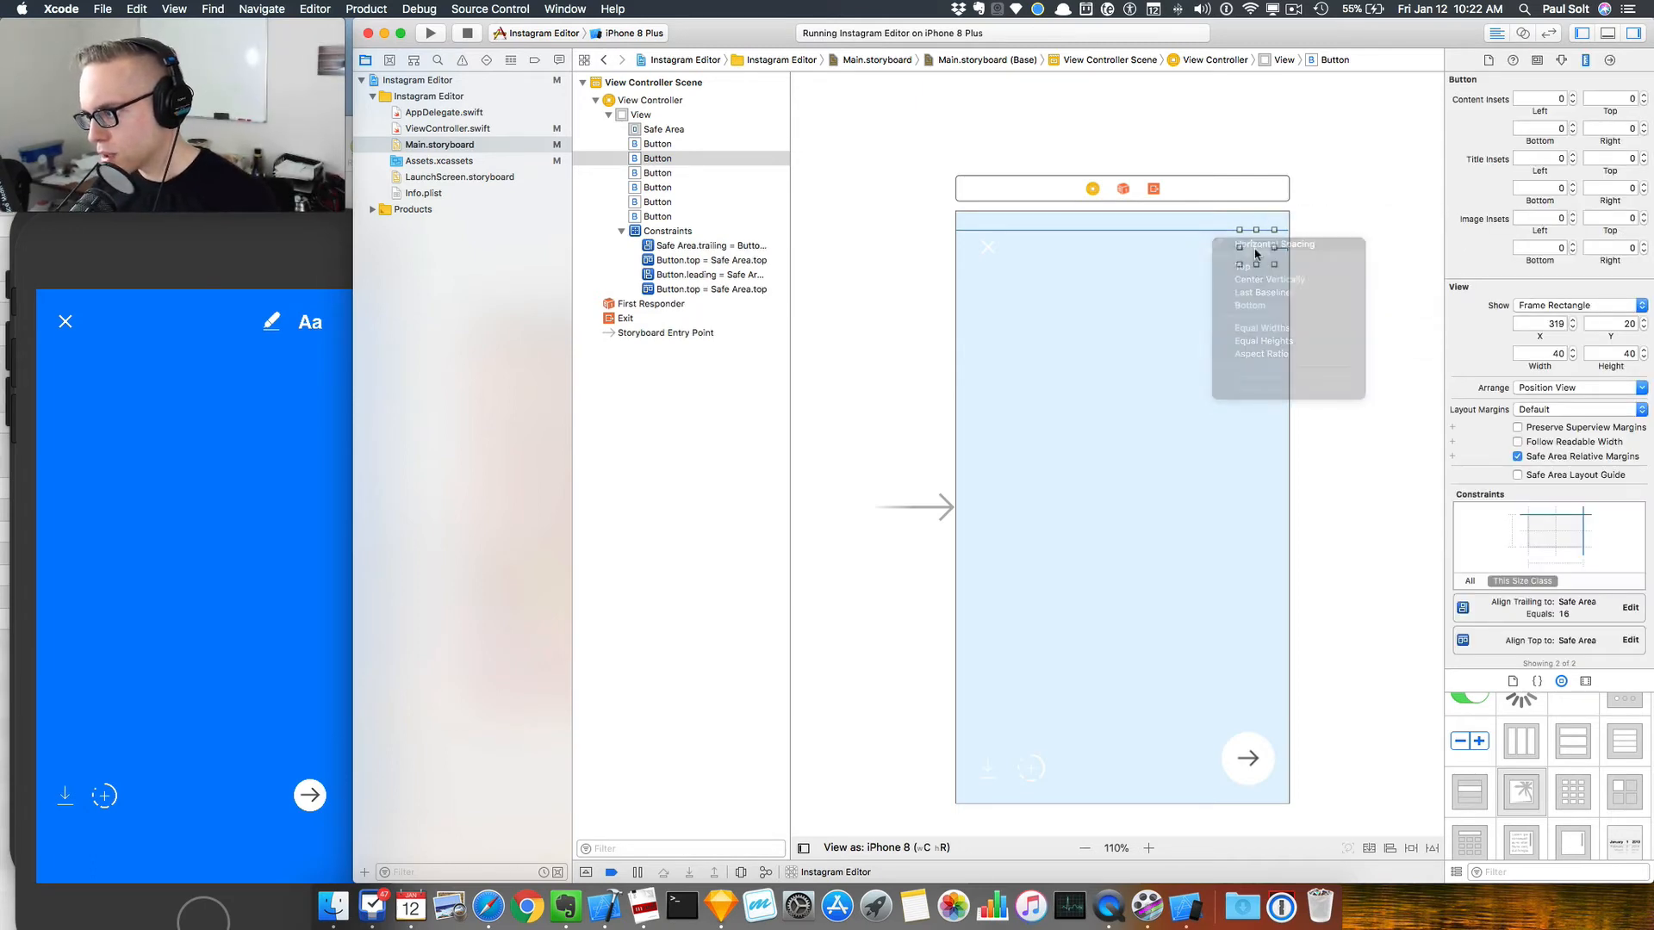
Step: Space the pencil button 8 points left of the Aa button and align it to the safe area top
{"action": "left_click", "coordinate": [1275, 243]}
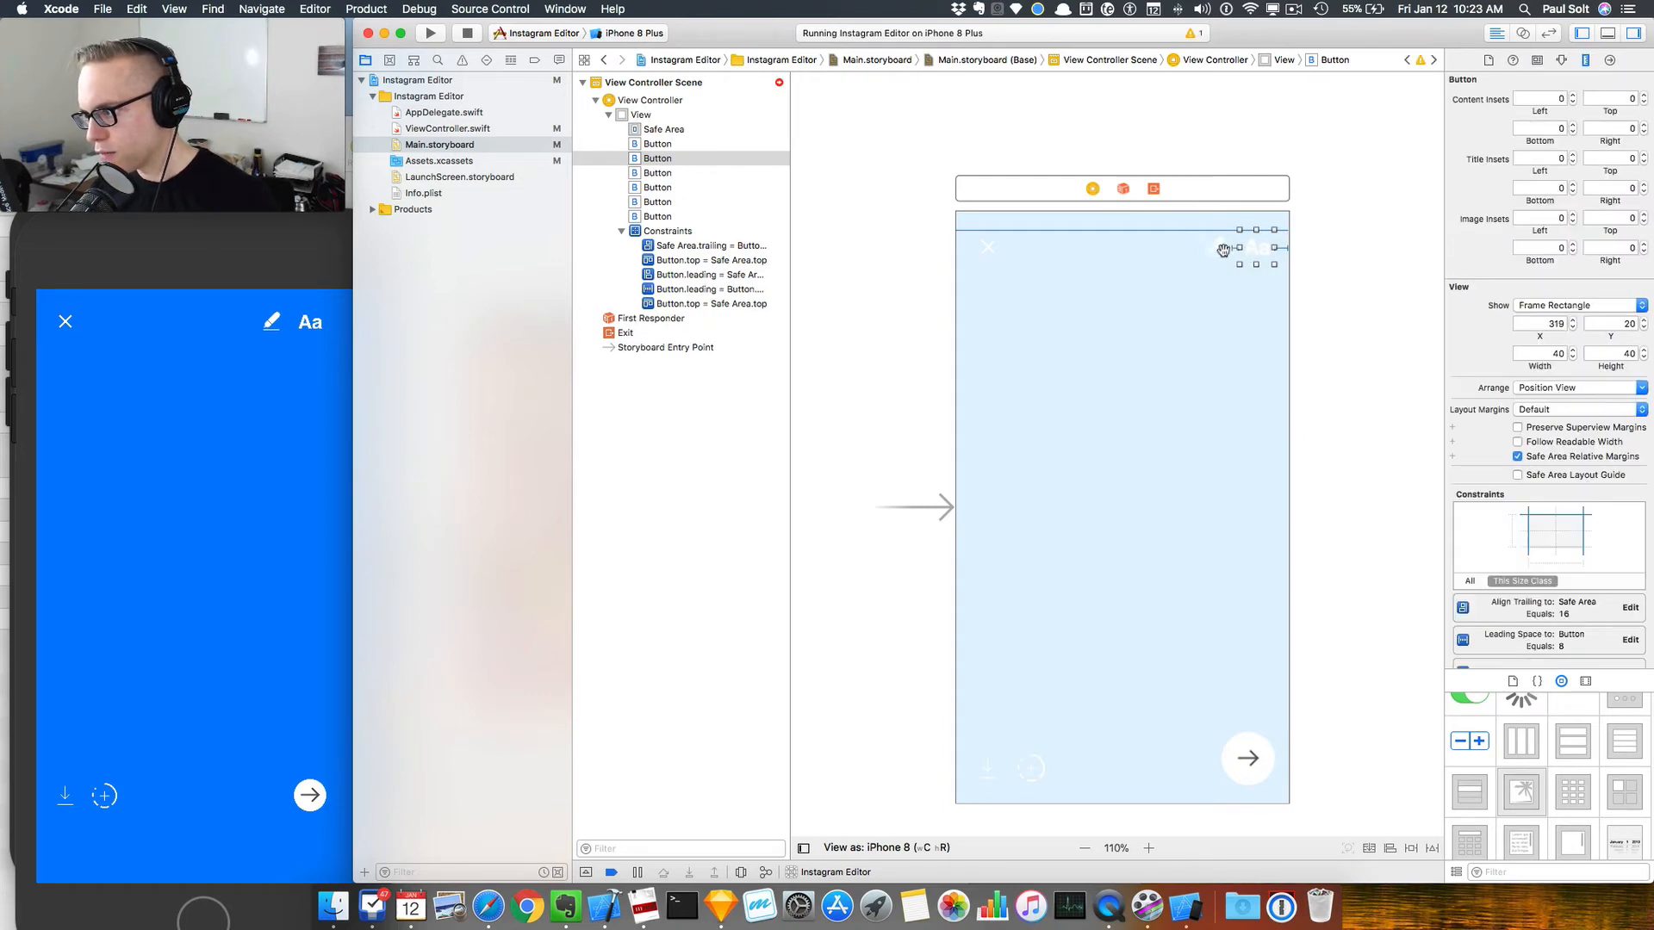
{"action": "left_click_drag", "start_coordinate": [1259, 249], "coordinate": [1221, 250]}
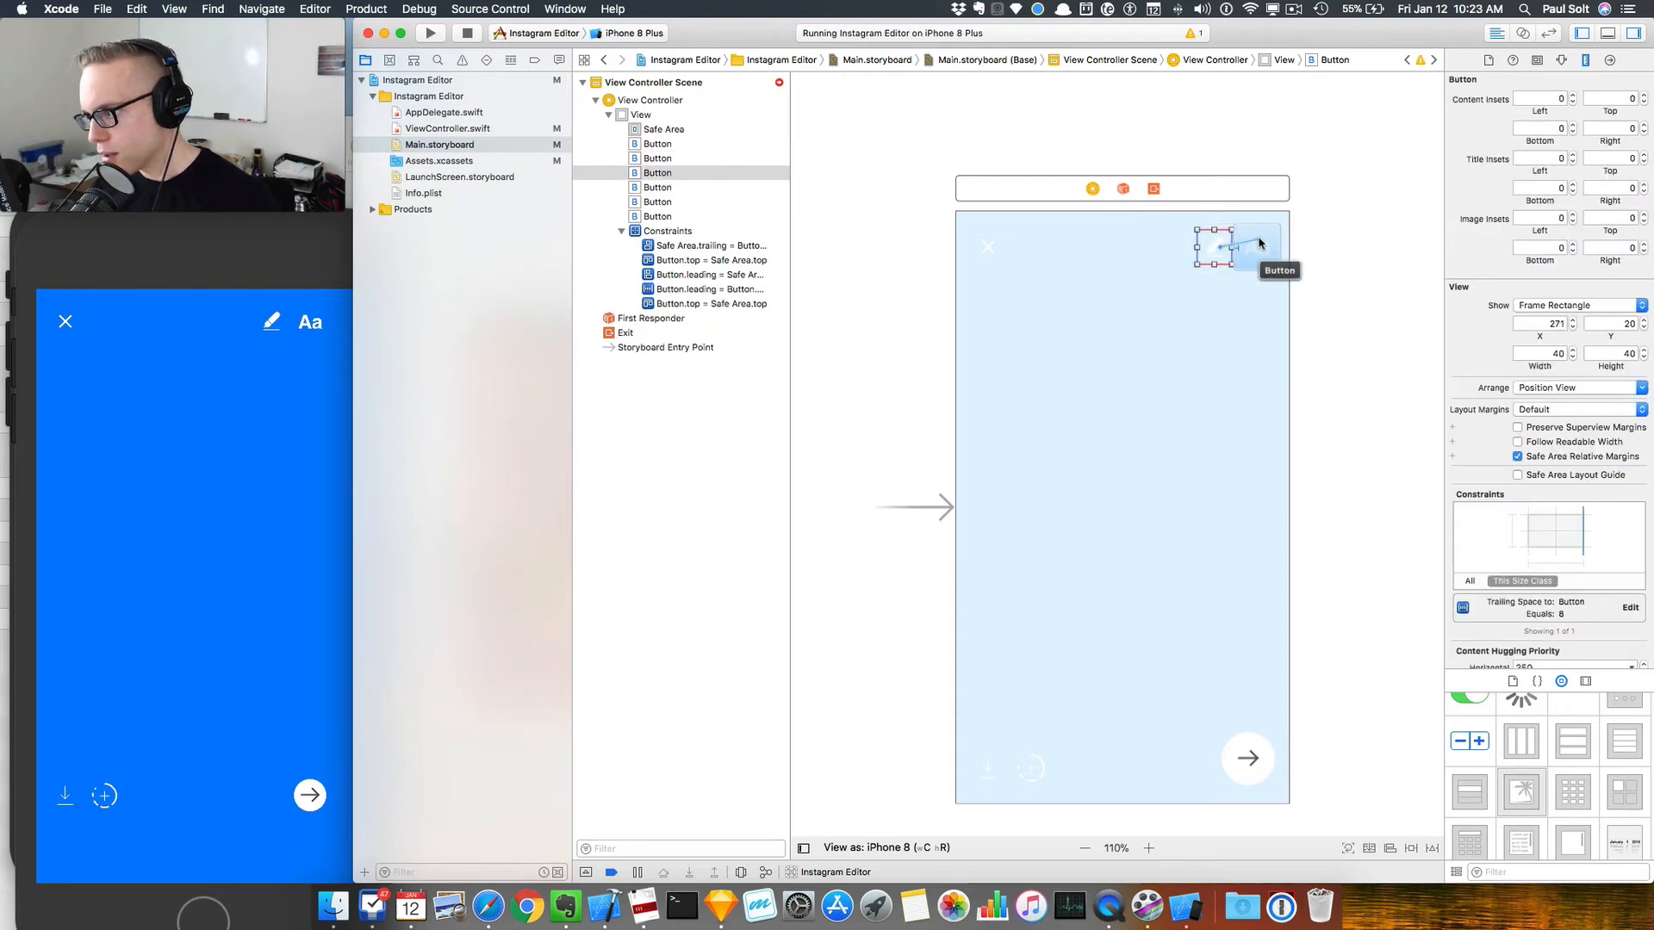
{"action": "left_click", "coordinate": [1244, 241]}
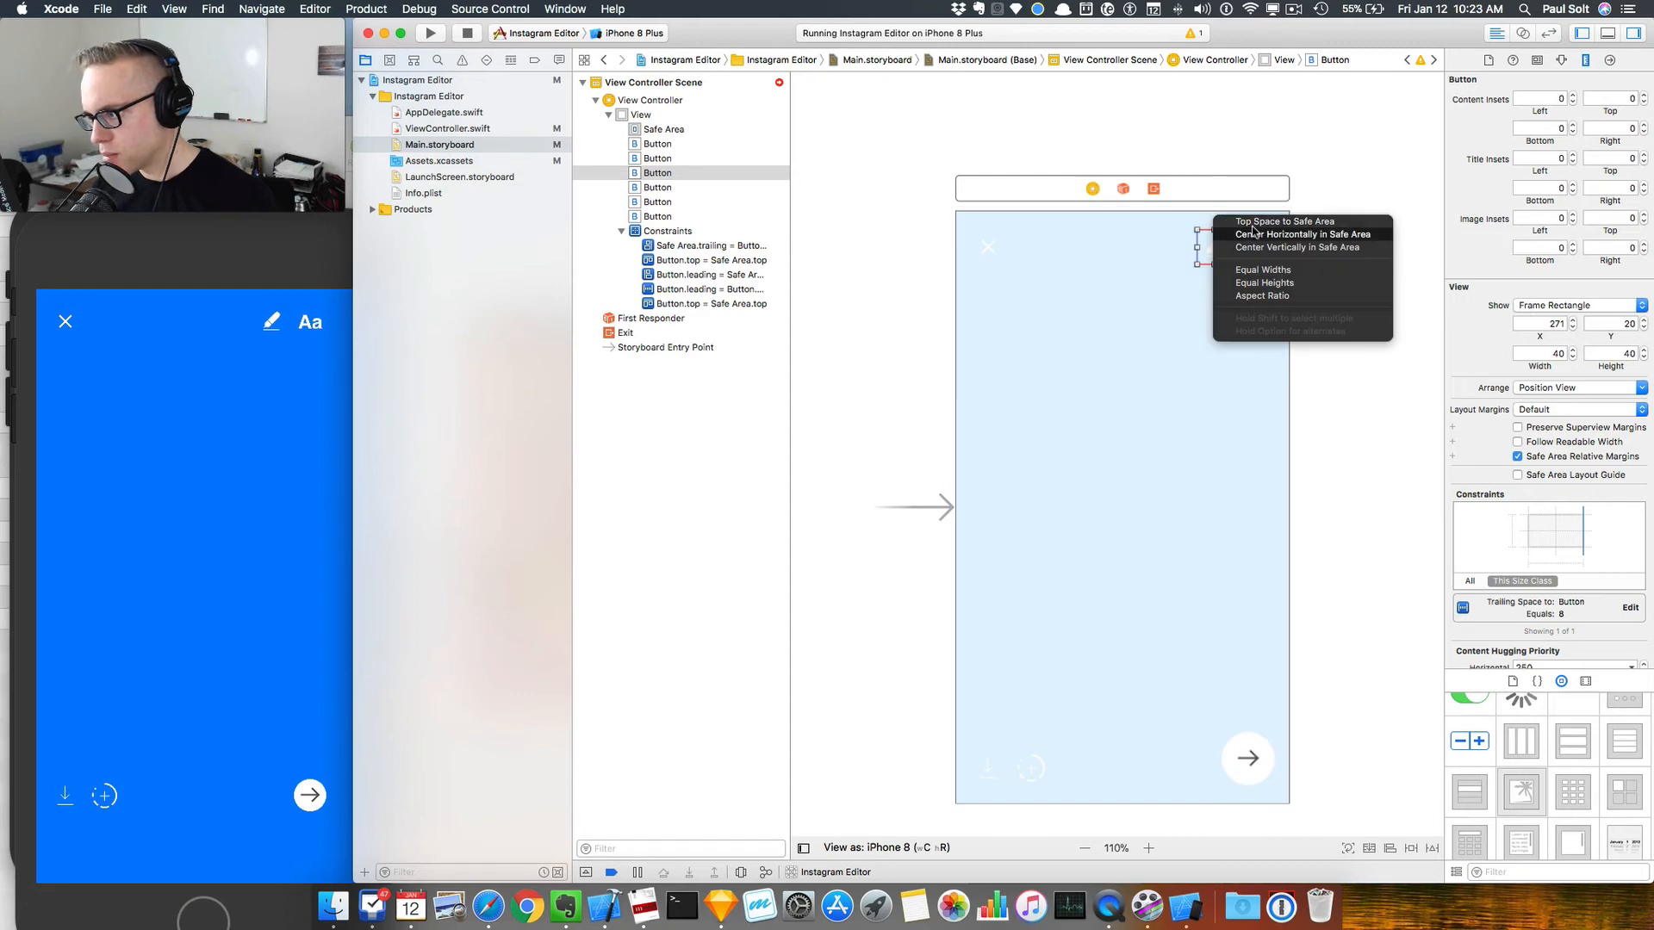
{"action": "left_click", "coordinate": [1283, 222]}
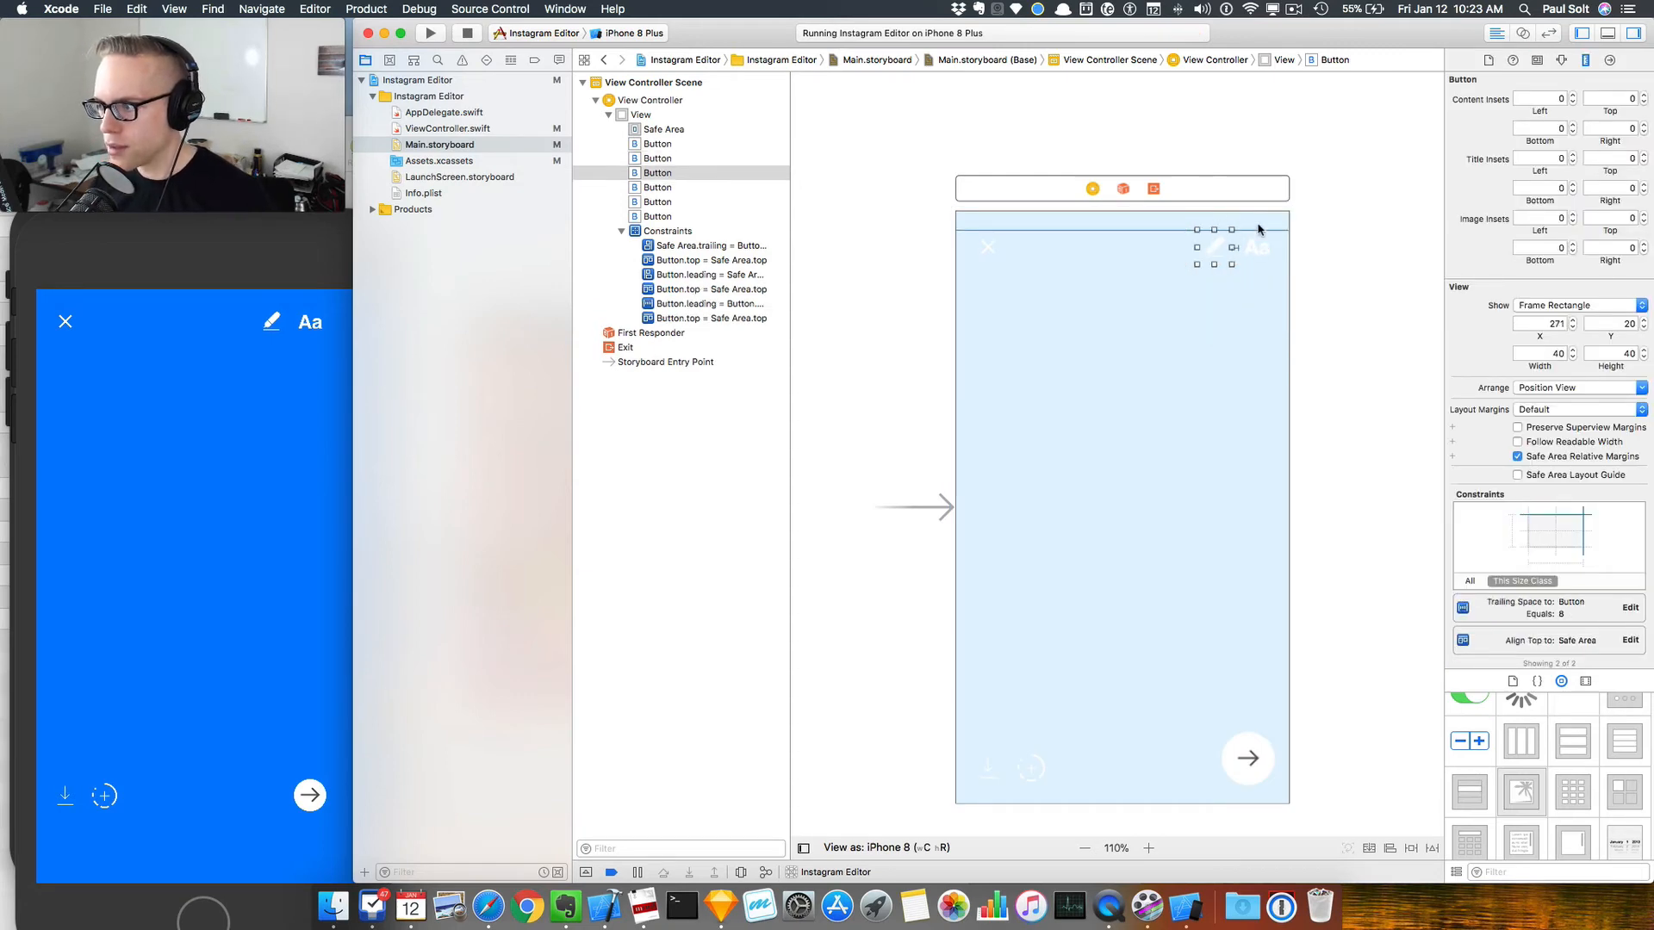
{"action": "left_click", "coordinate": [657, 158]}
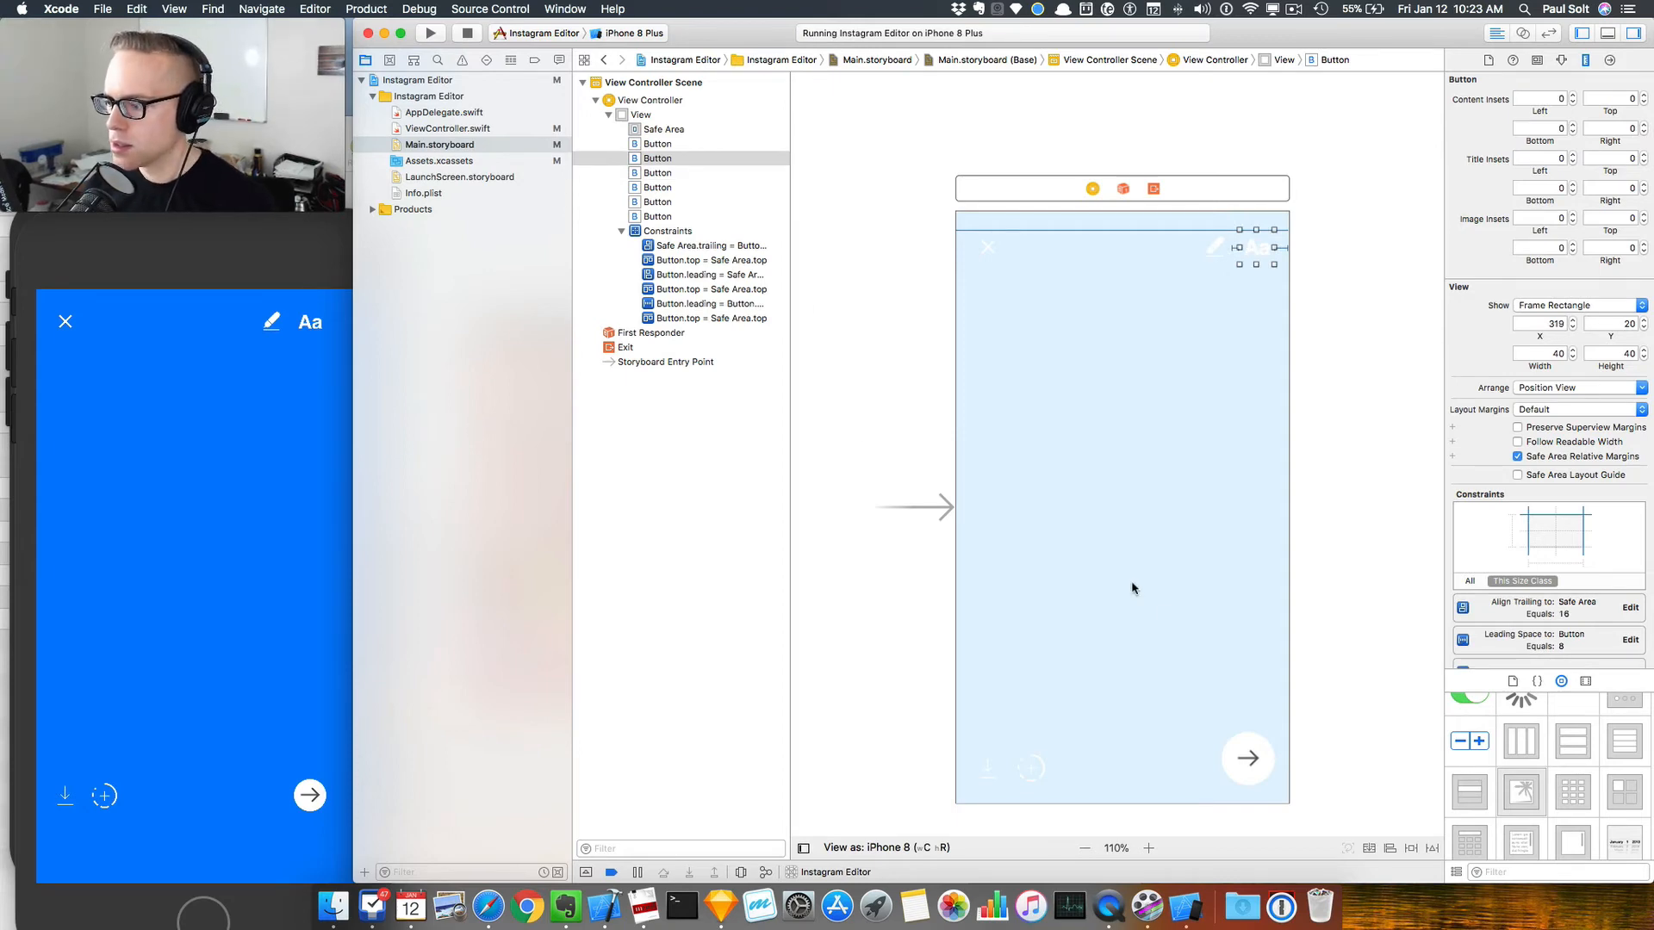
Step: Pin the arrow button to the trailing bottom safe area and the download button to its leading edge
{"action": "left_click", "coordinate": [1247, 758]}
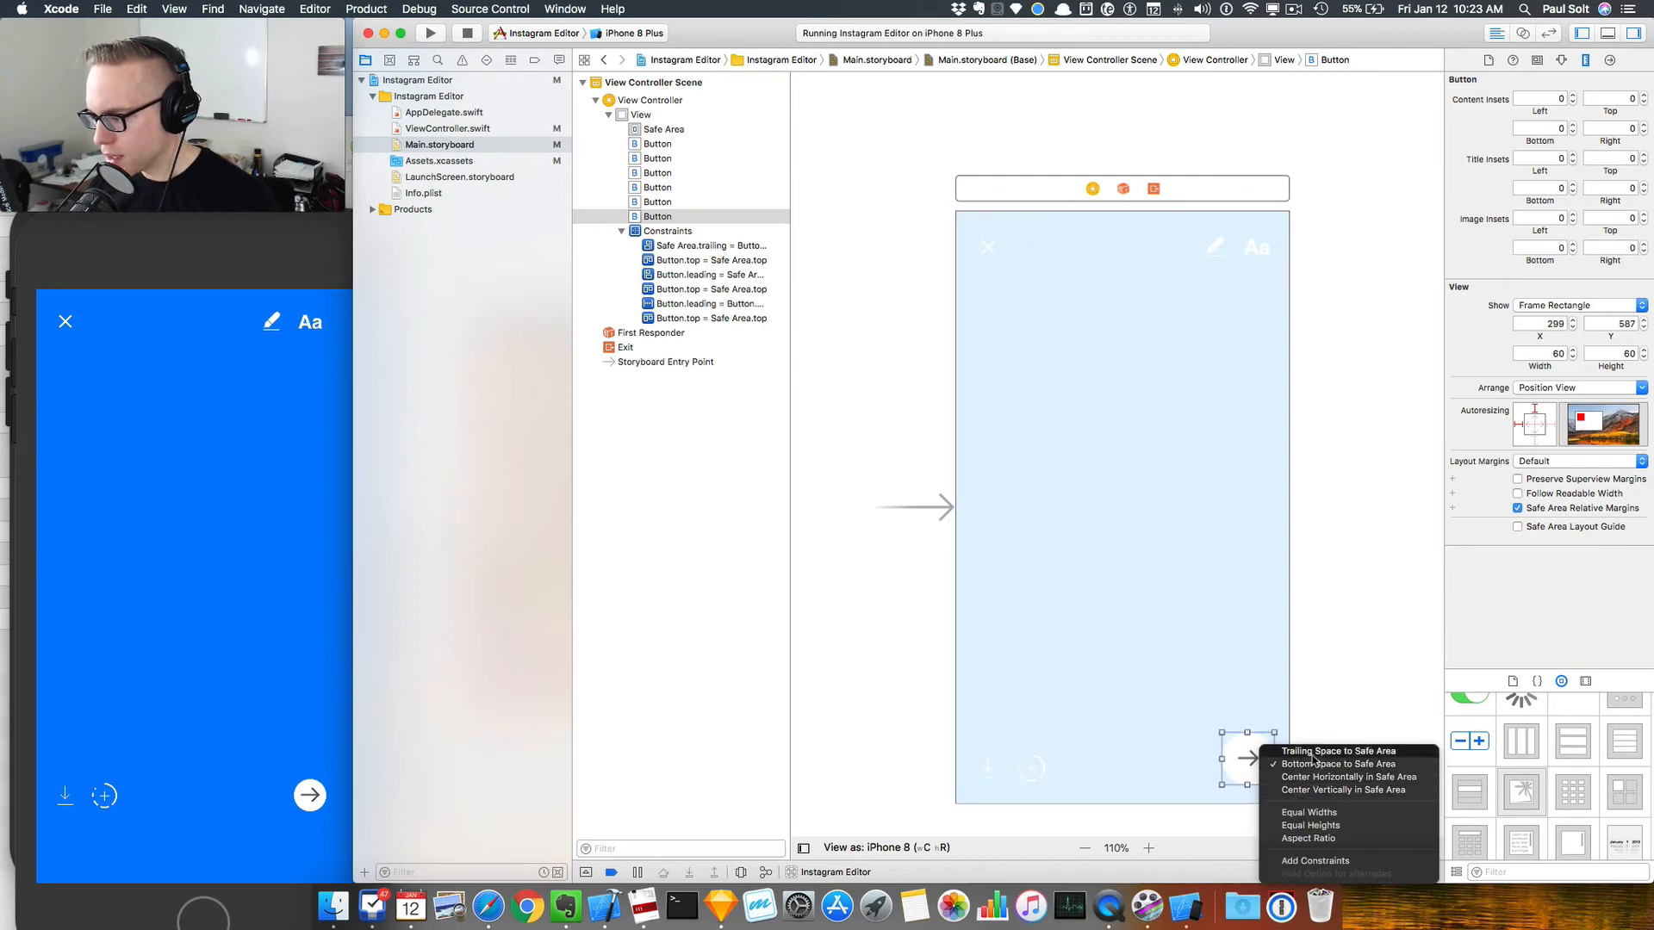
{"action": "left_click", "coordinate": [1340, 763]}
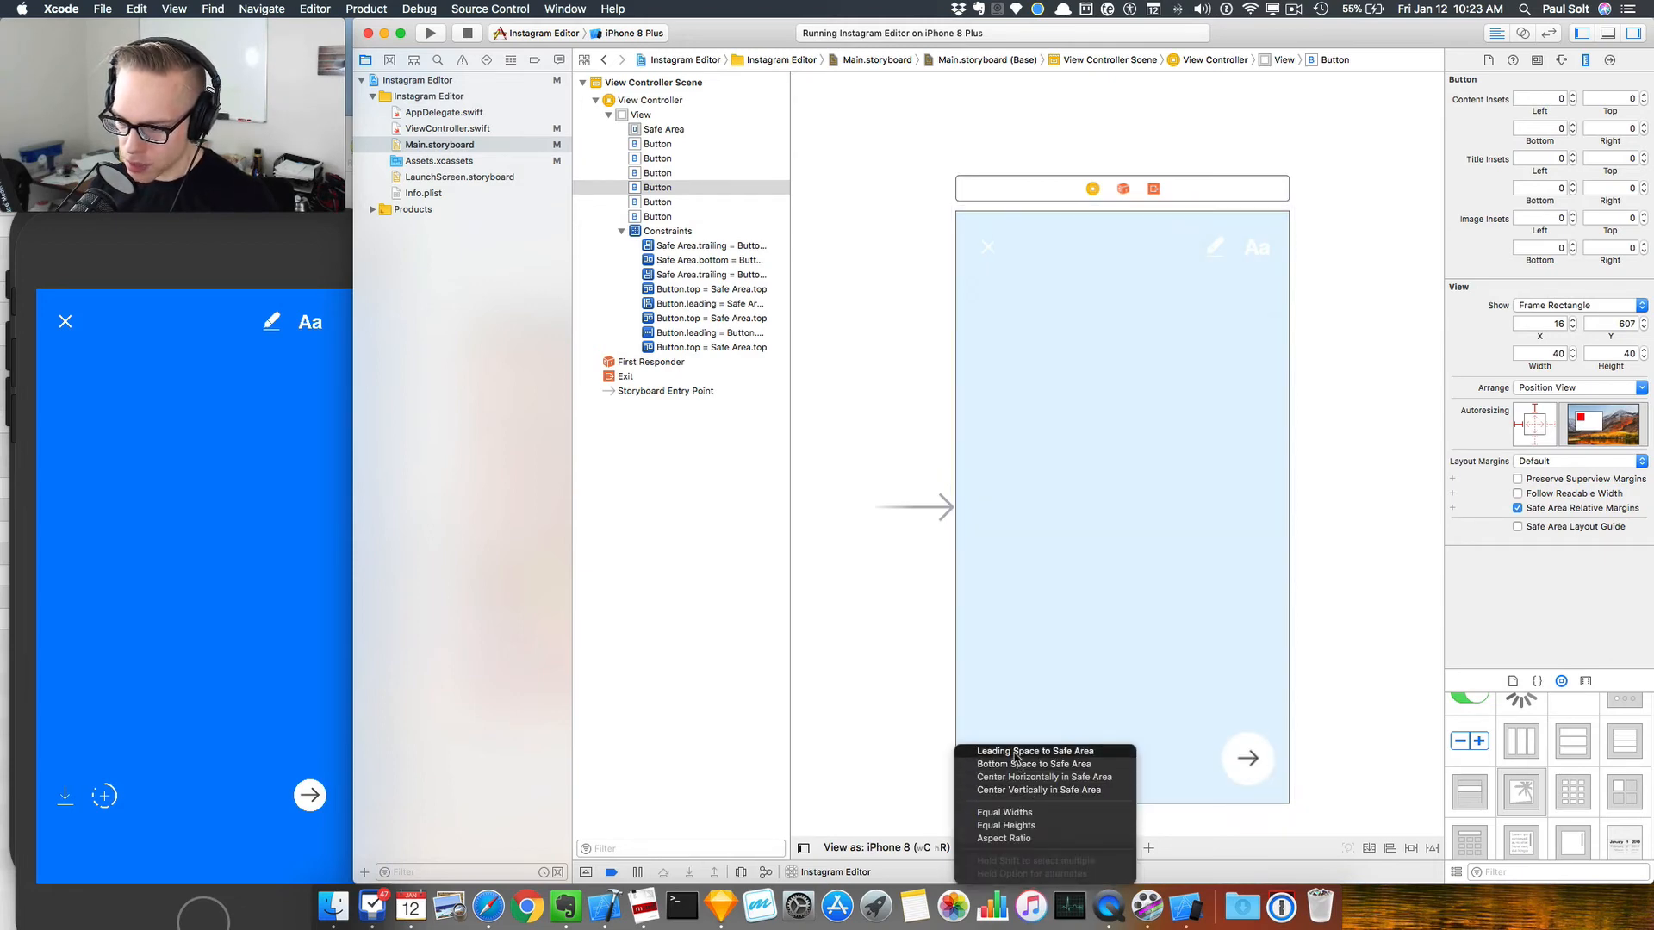
{"action": "left_click", "coordinate": [1037, 750]}
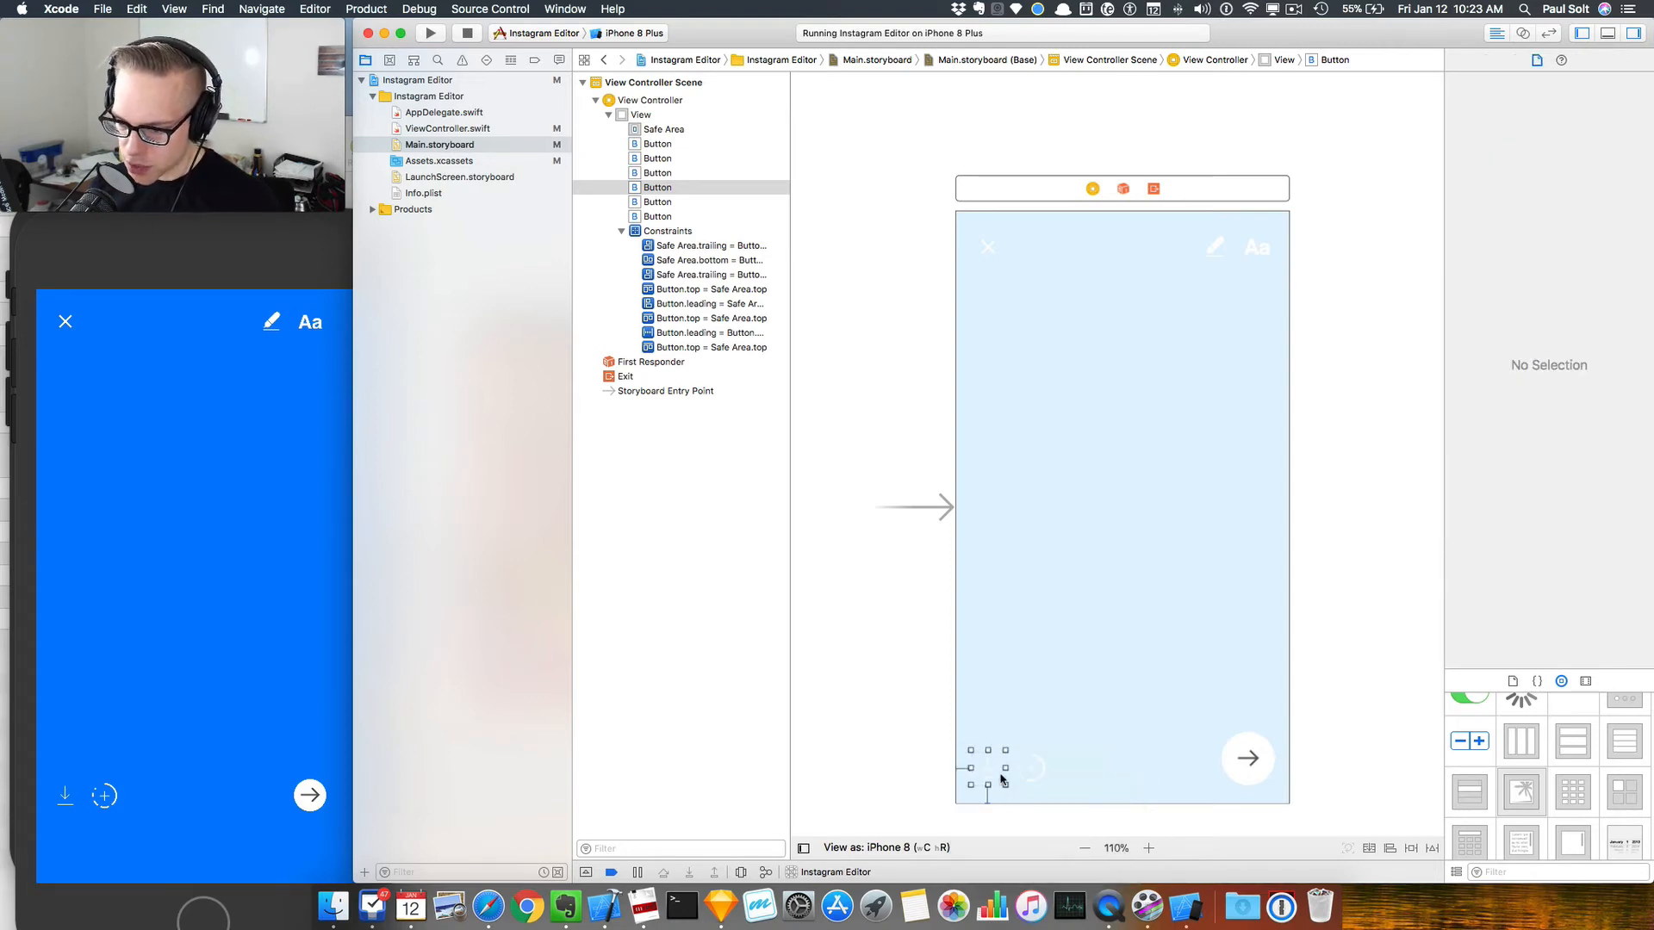
{"action": "left_click", "coordinate": [1004, 767]}
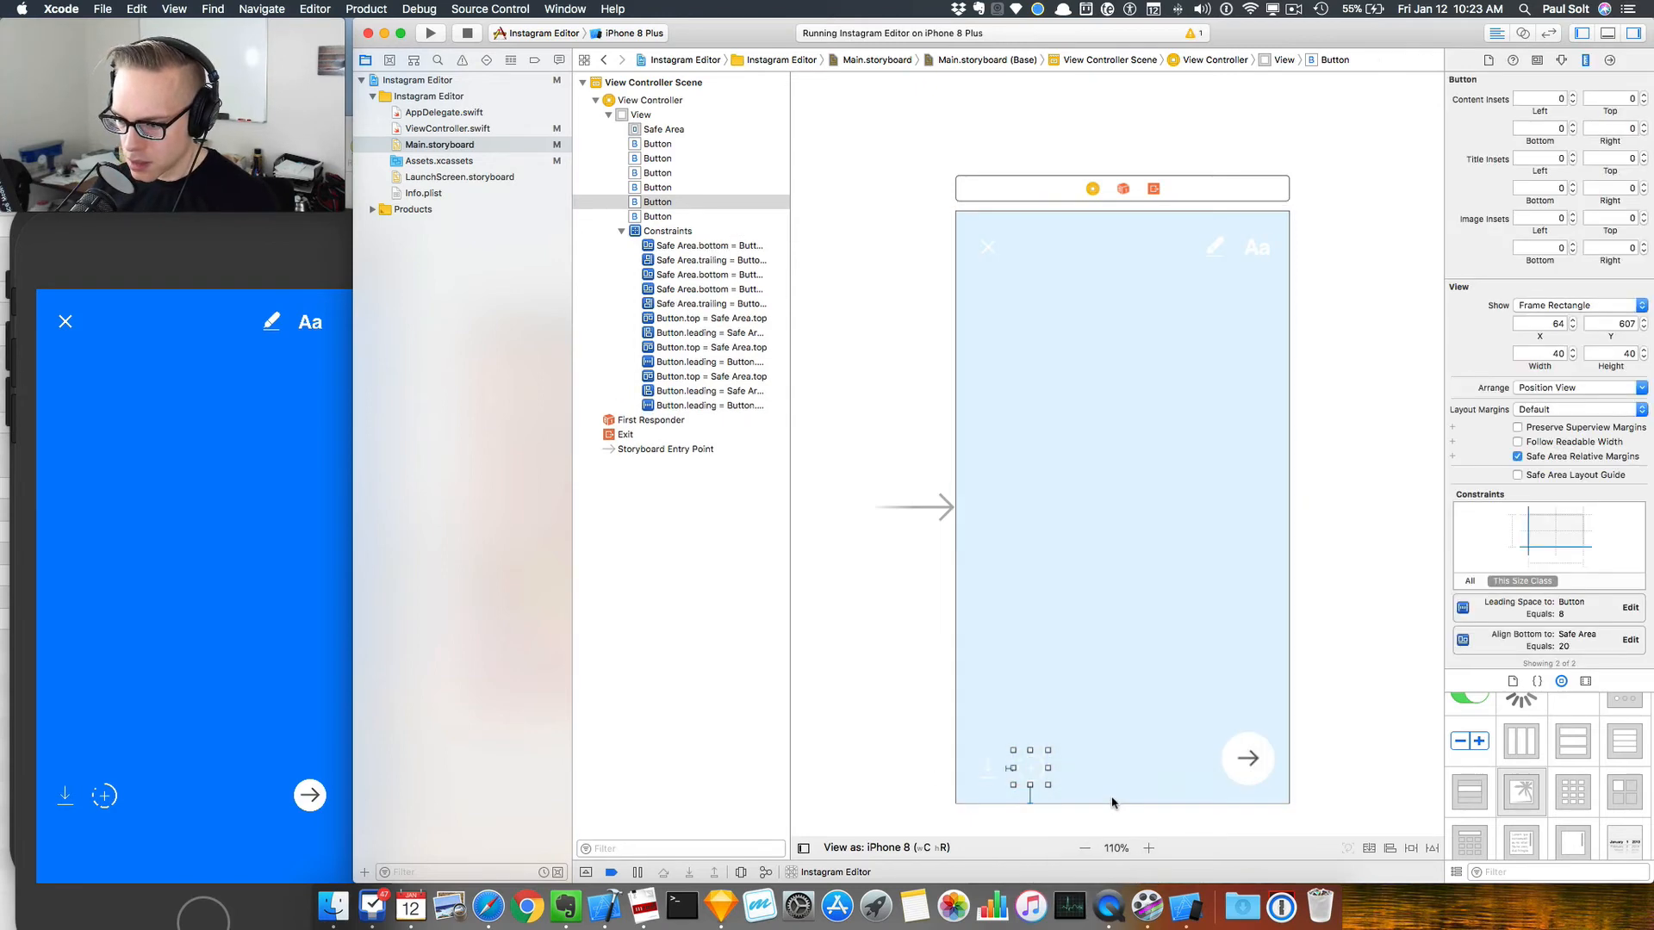
Step: Run the app to check the constrained layout in the simulator
{"action": "left_click", "coordinate": [431, 33]}
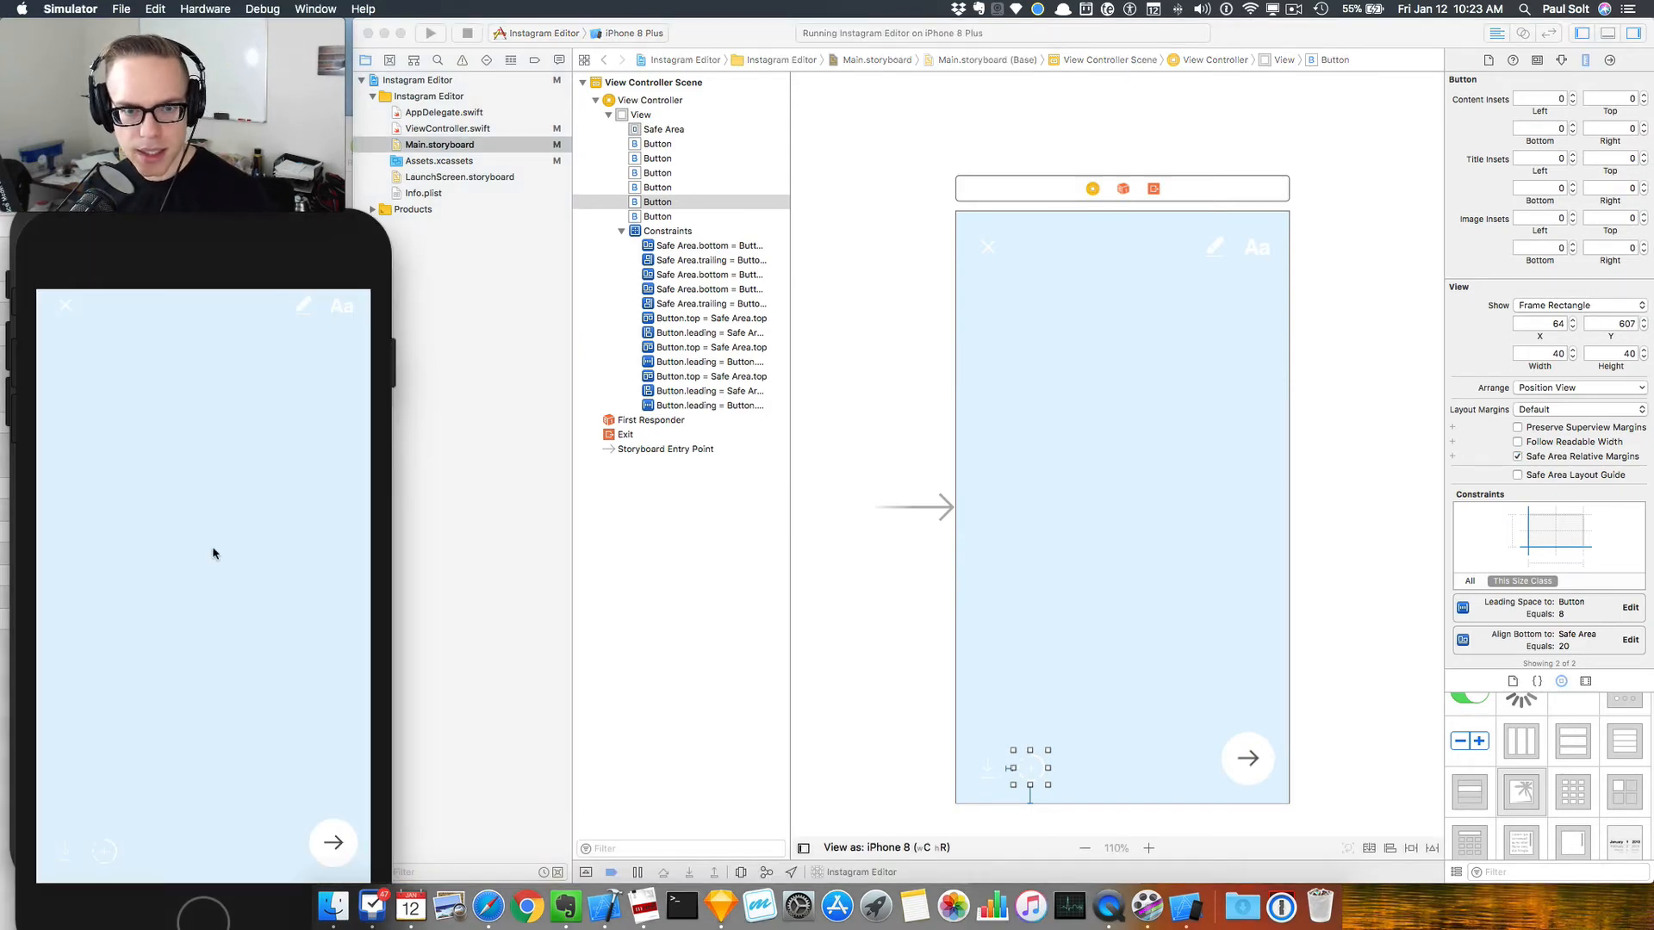
{"action": "mouse_move", "coordinate": [97, 858]}
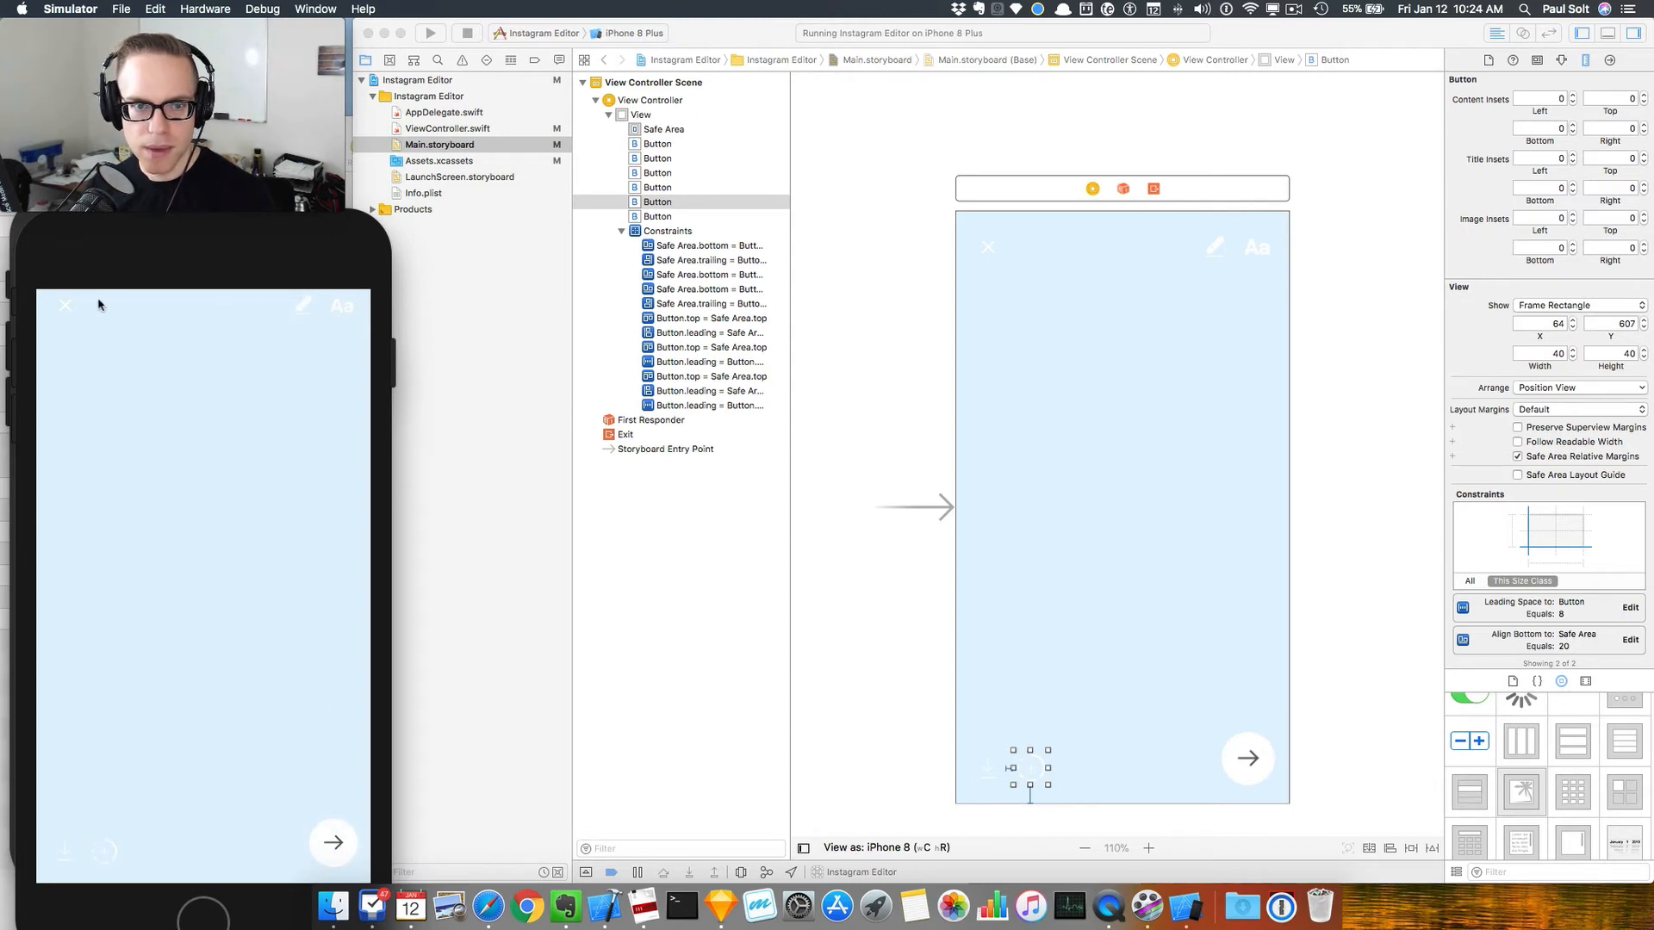
{"action": "mouse_move", "coordinate": [87, 406]}
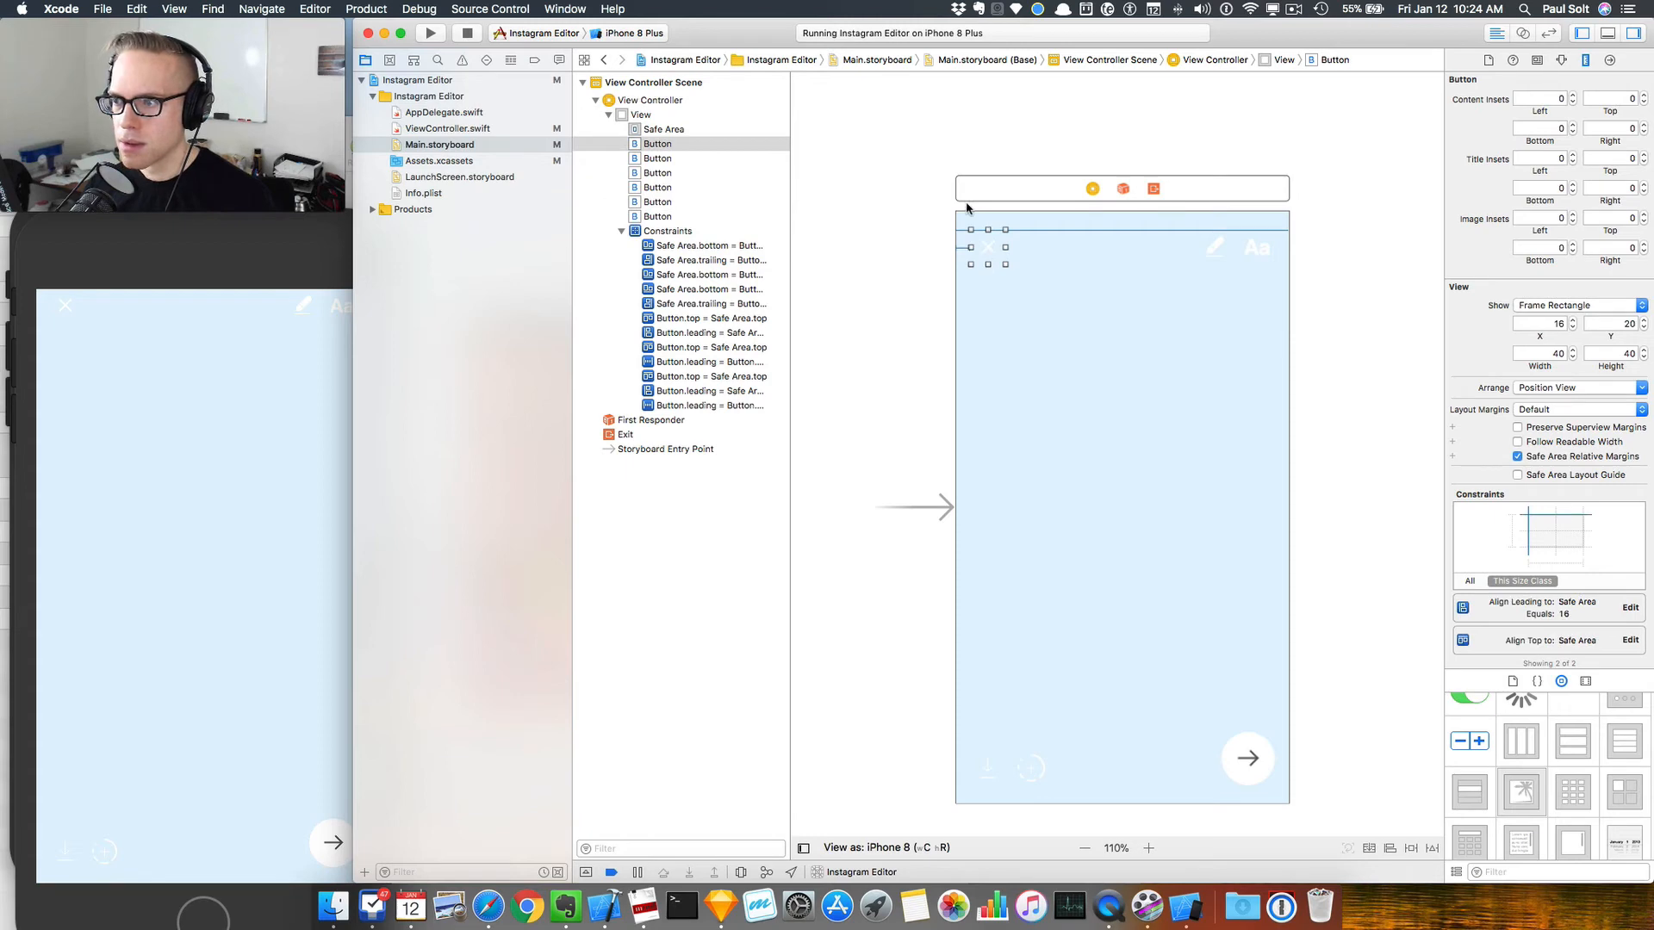
{"action": "mouse_move", "coordinate": [988, 236]}
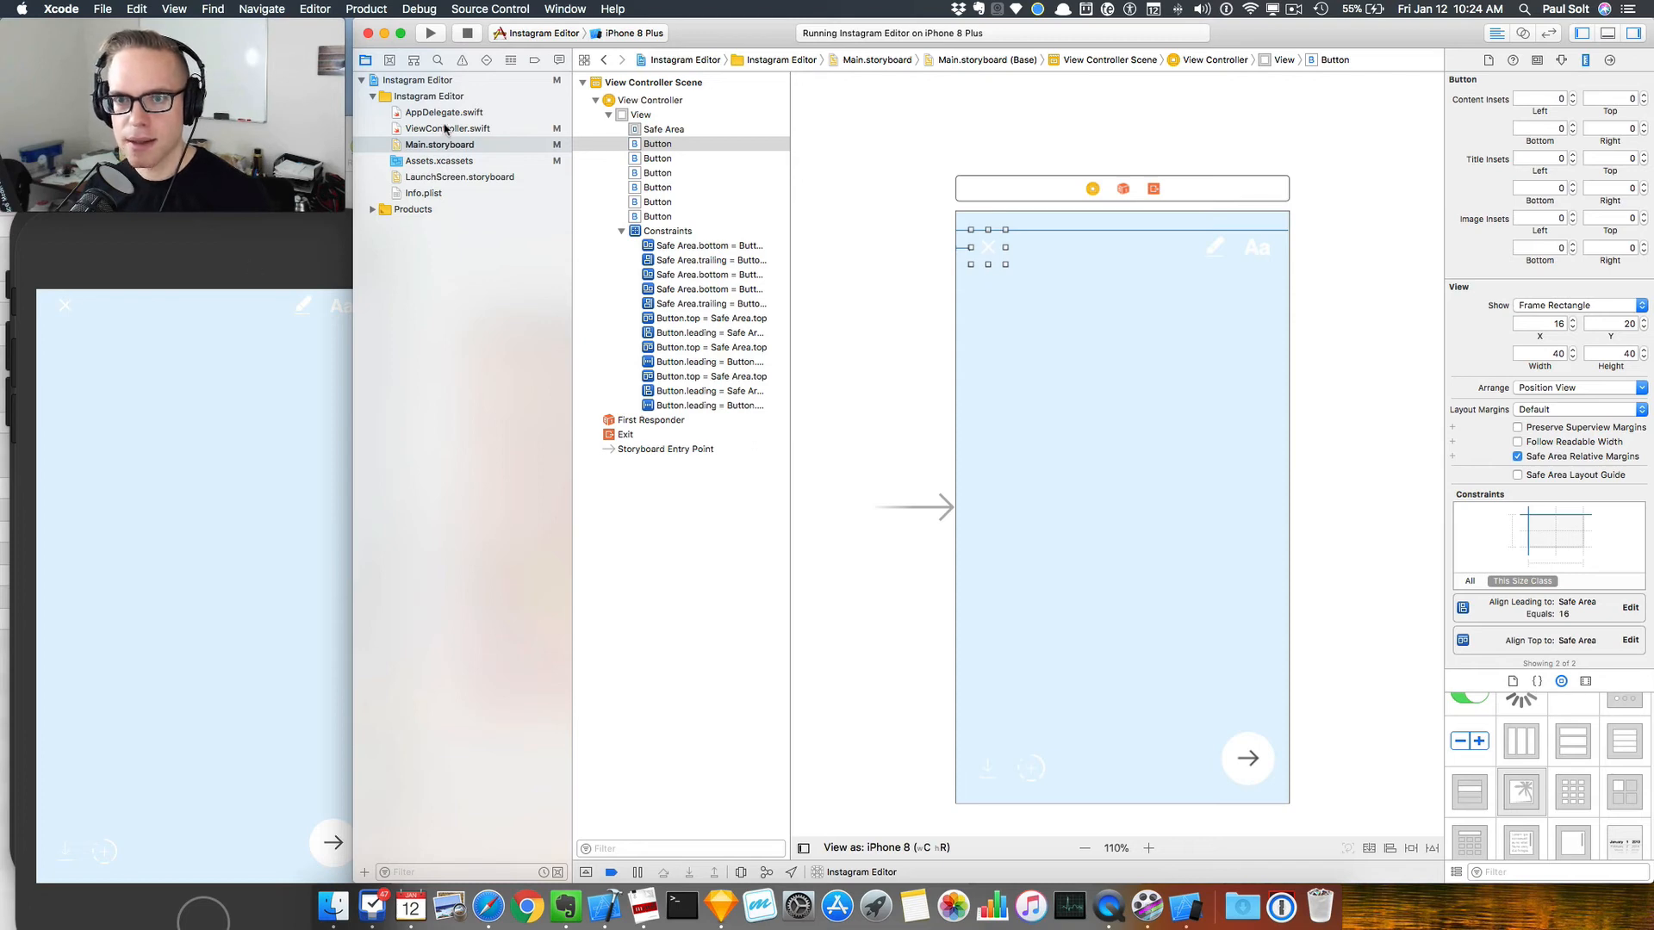
Step: Uncomment the prefersStatusBarHidden override in ViewController.swift and return to Main.storyboard
{"action": "left_click", "coordinate": [448, 127]}
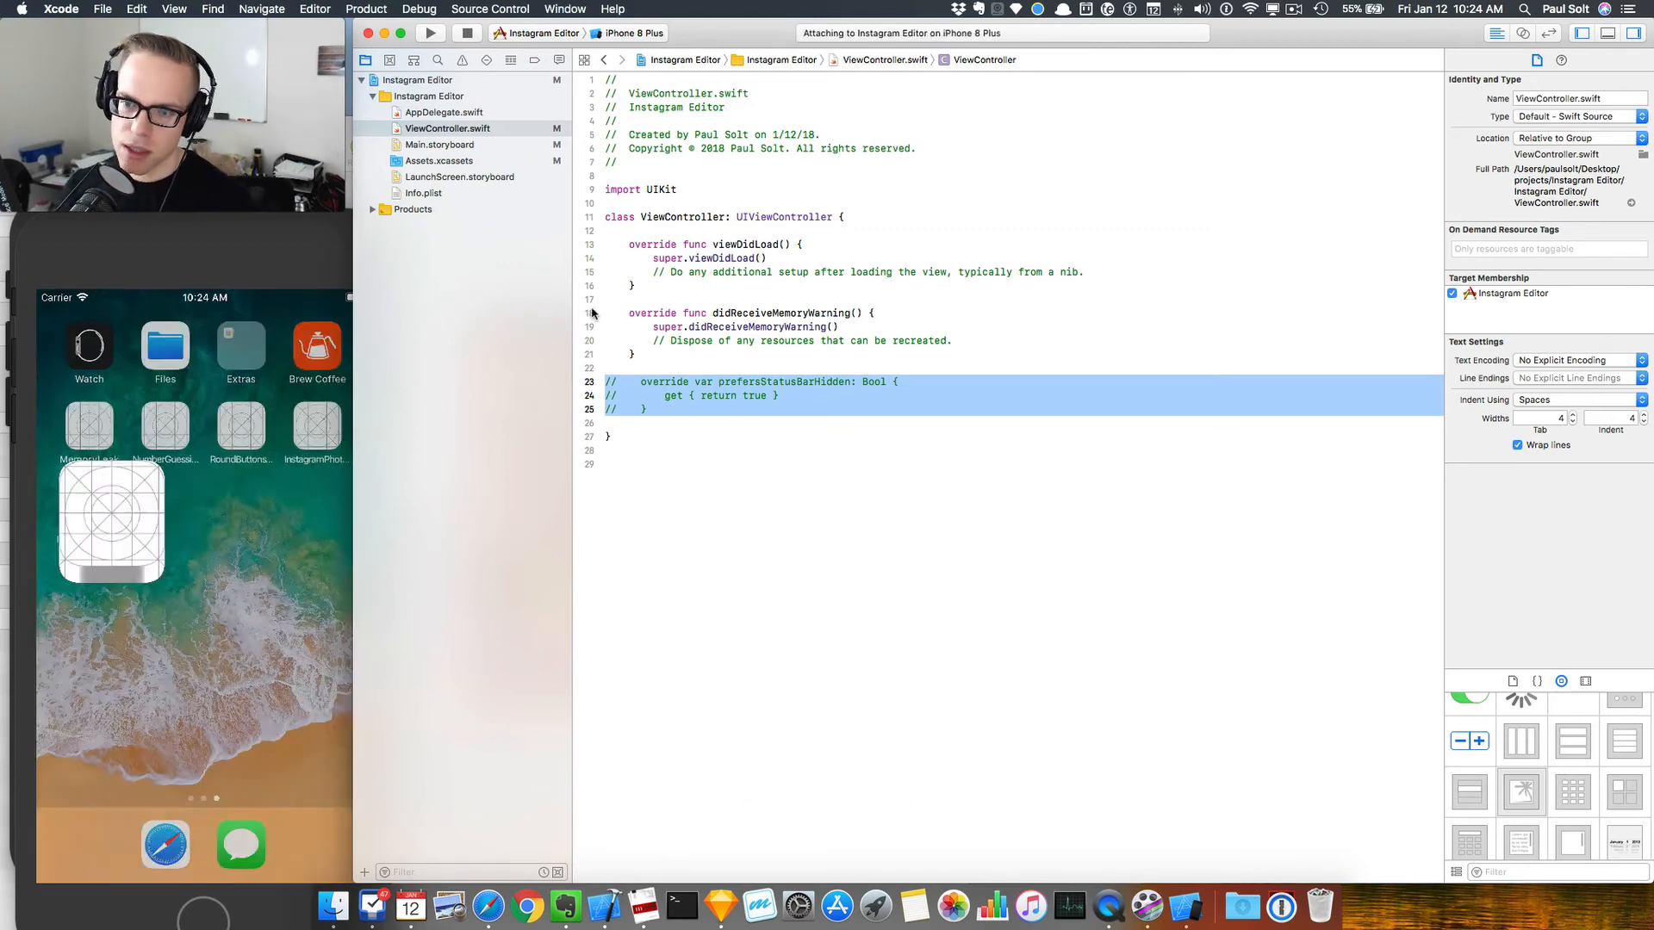
{"action": "left_click", "coordinate": [429, 33]}
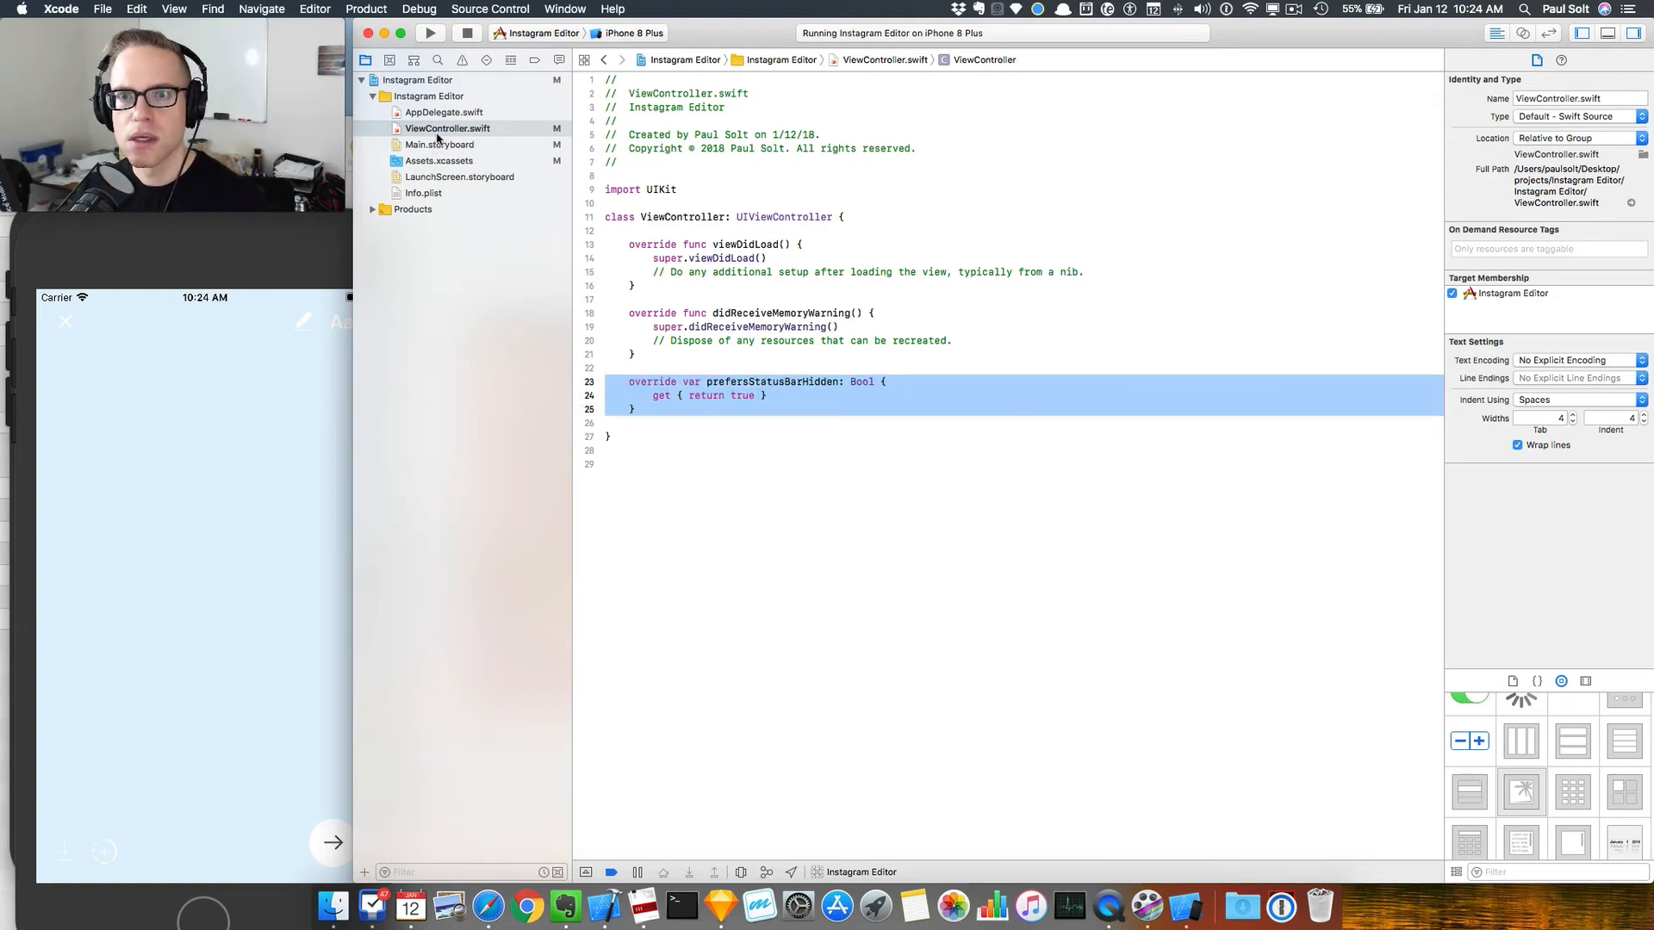
{"action": "left_click", "coordinate": [440, 145]}
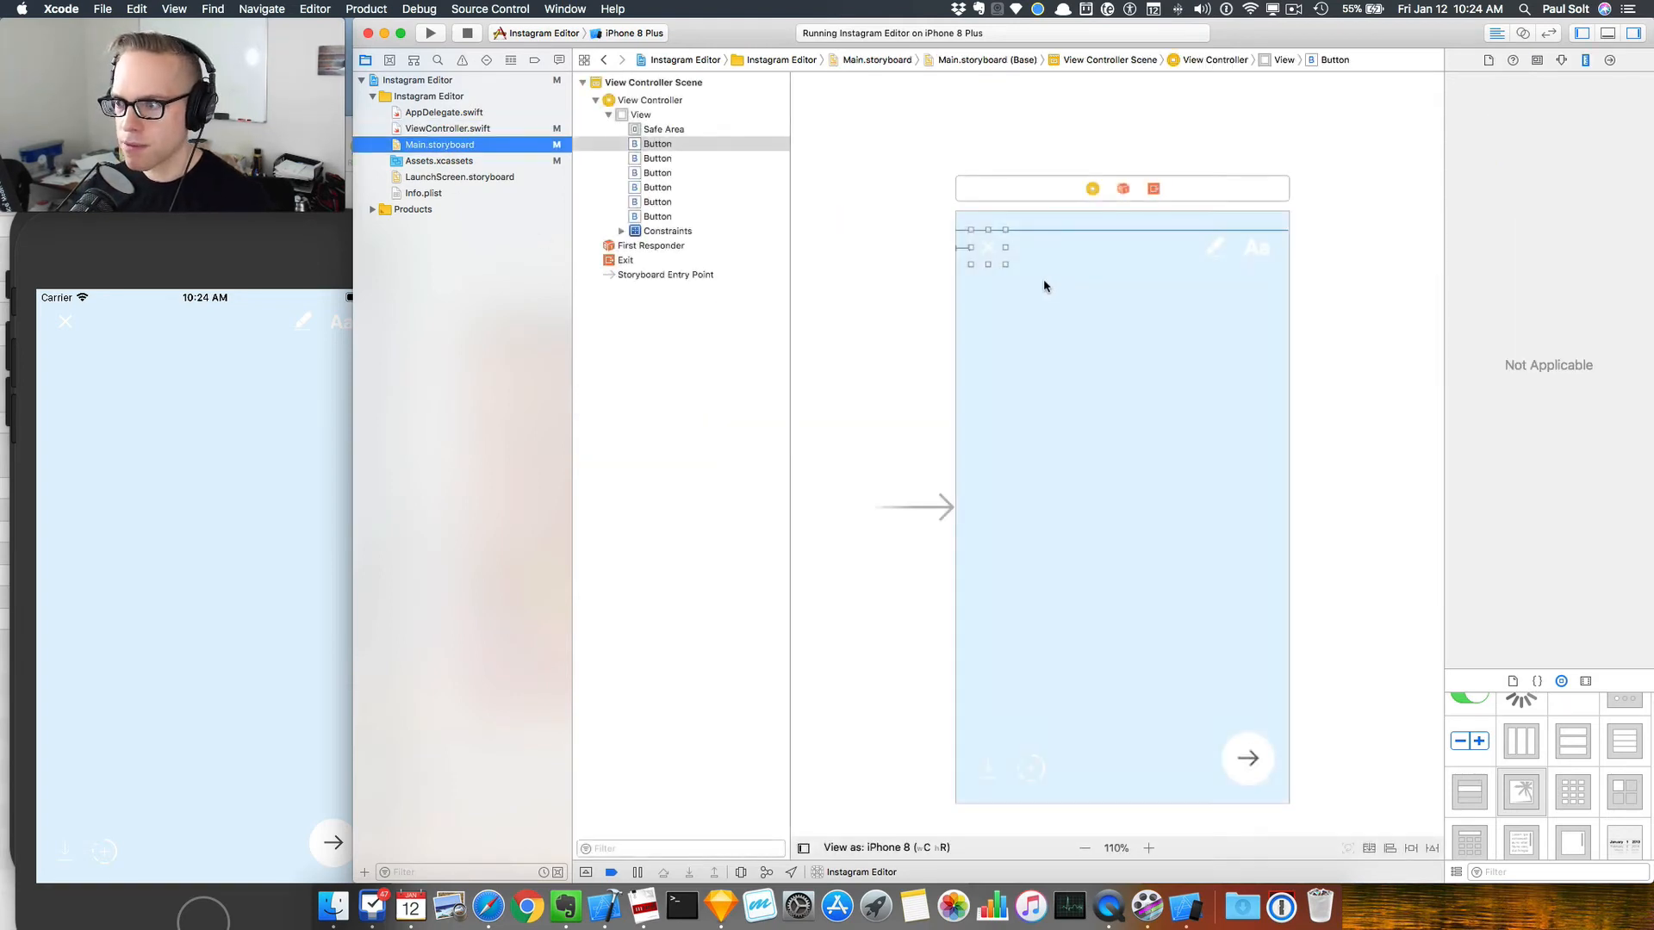
Step: Set the top constraint constant to 20 for the X, pencil and Aa buttons
{"action": "left_click", "coordinate": [711, 317]}
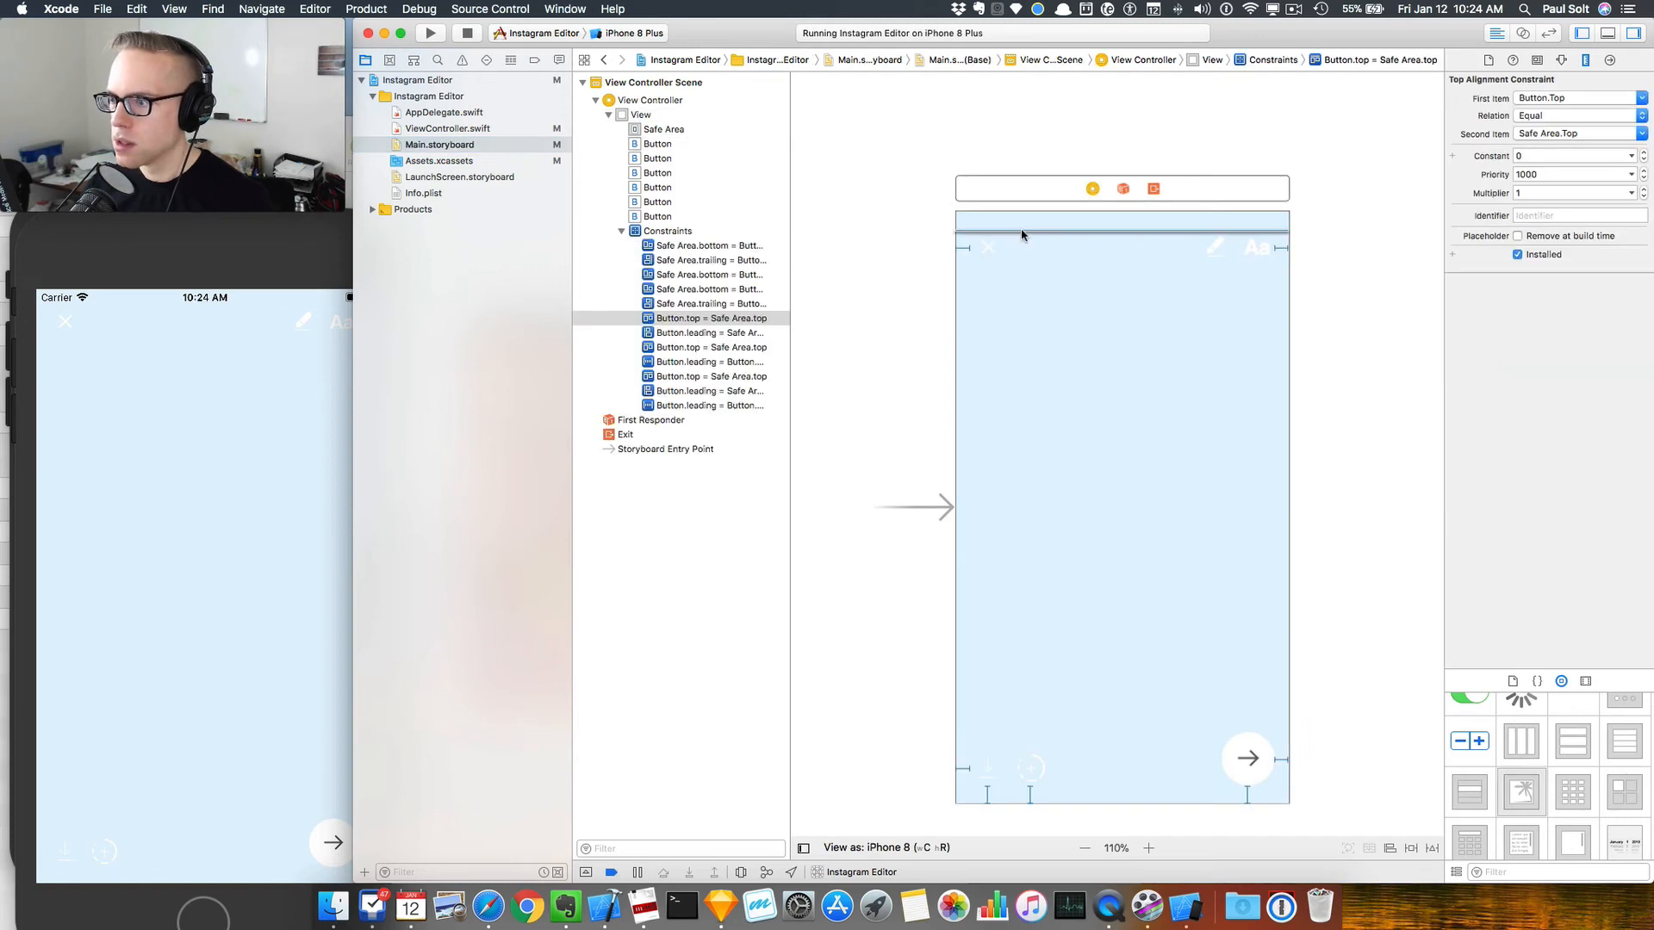
{"action": "mouse_move", "coordinate": [1571, 126]}
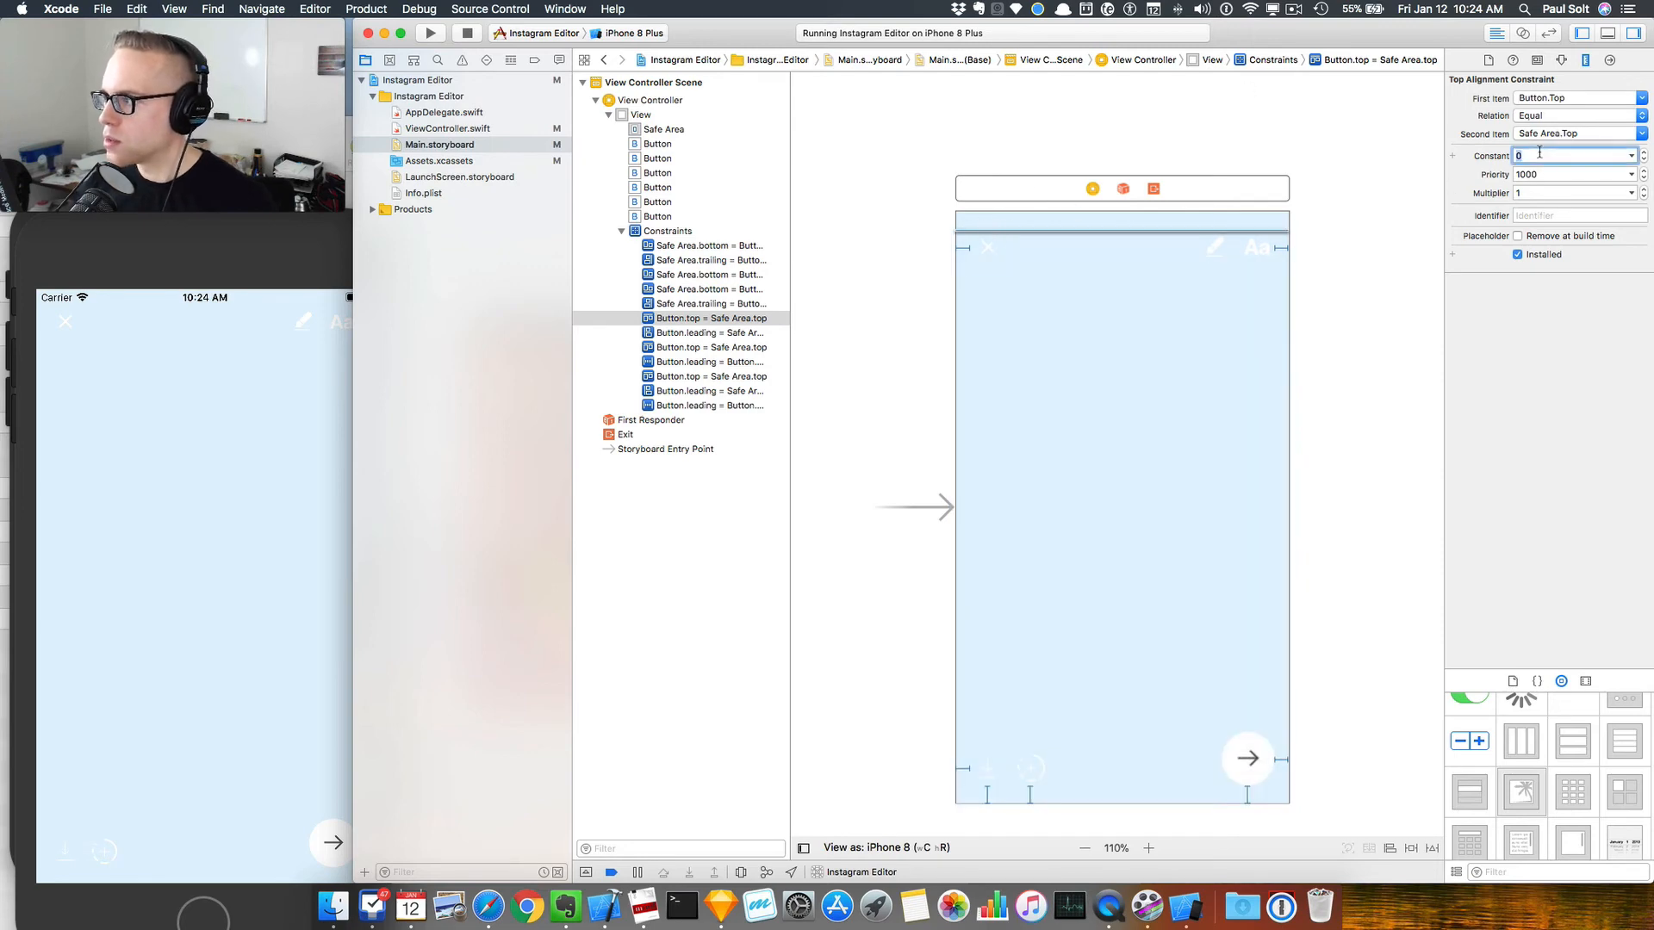
{"action": "type", "text": "20"}
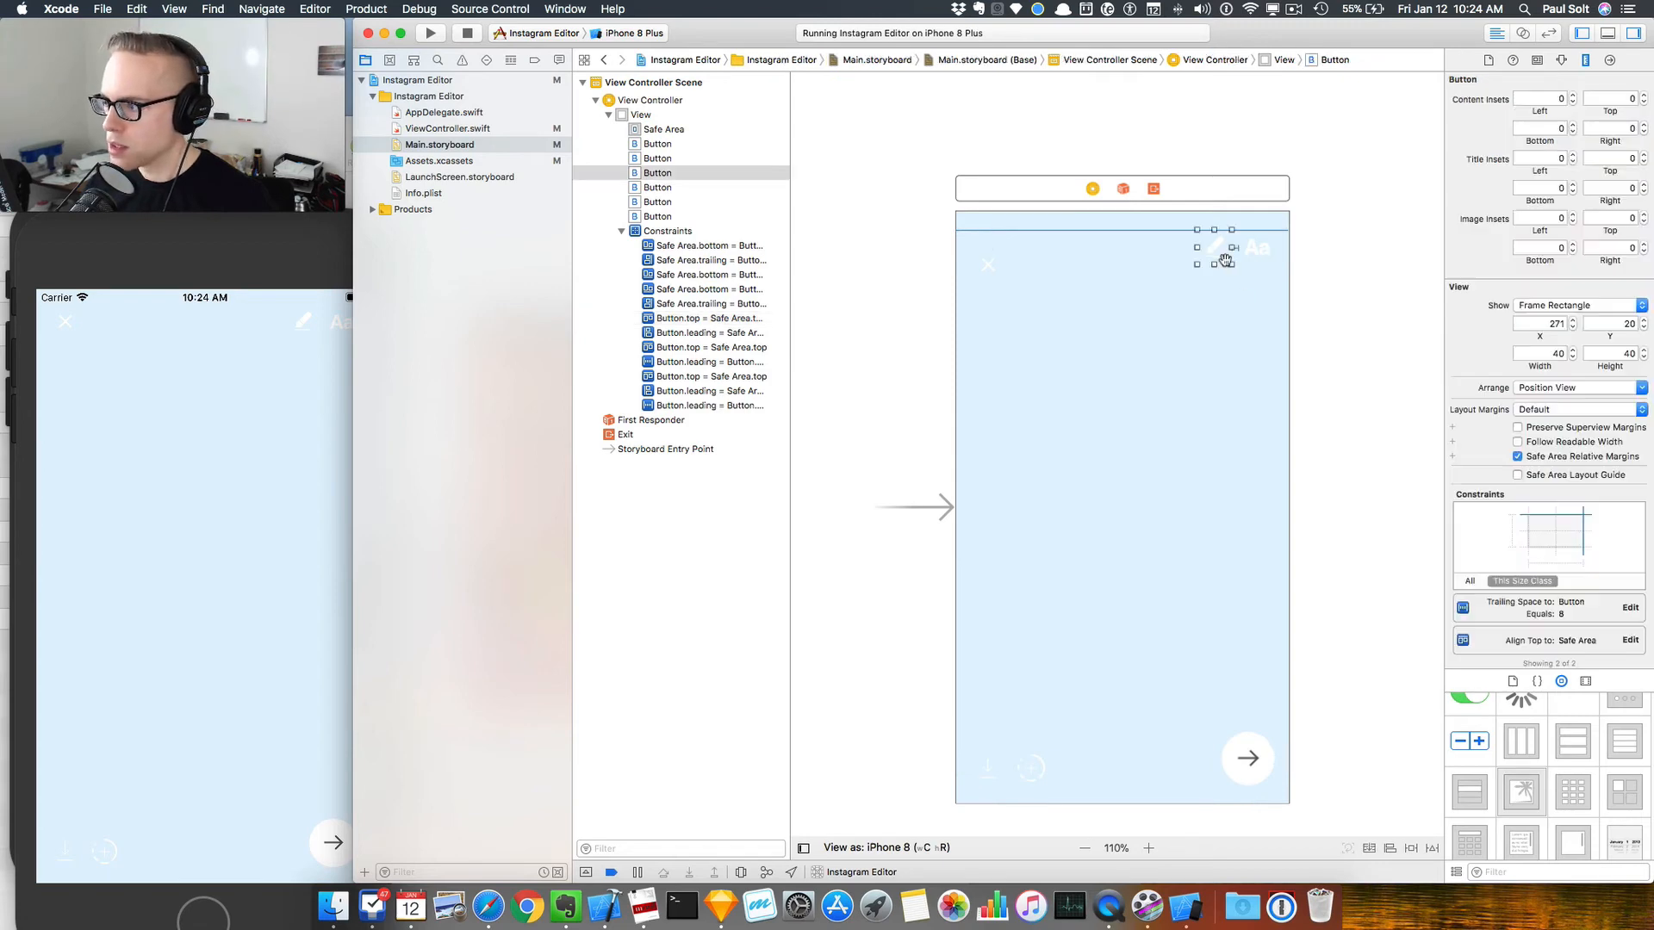
{"action": "left_click", "coordinate": [708, 347]}
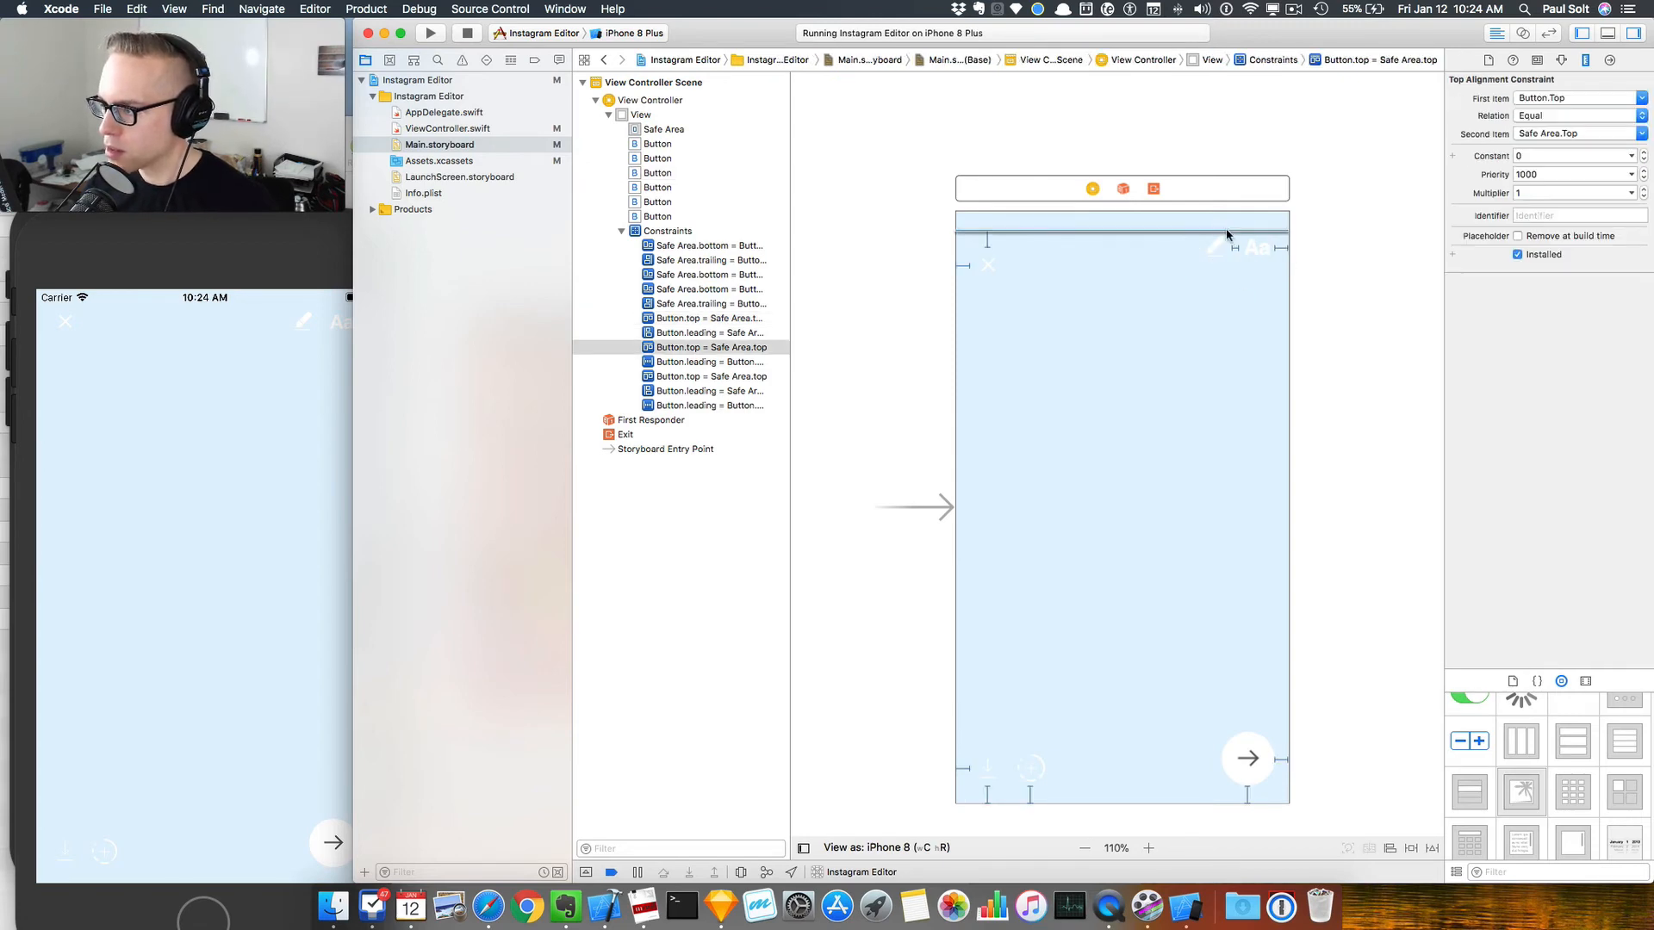
{"action": "left_click", "coordinate": [1571, 156]}
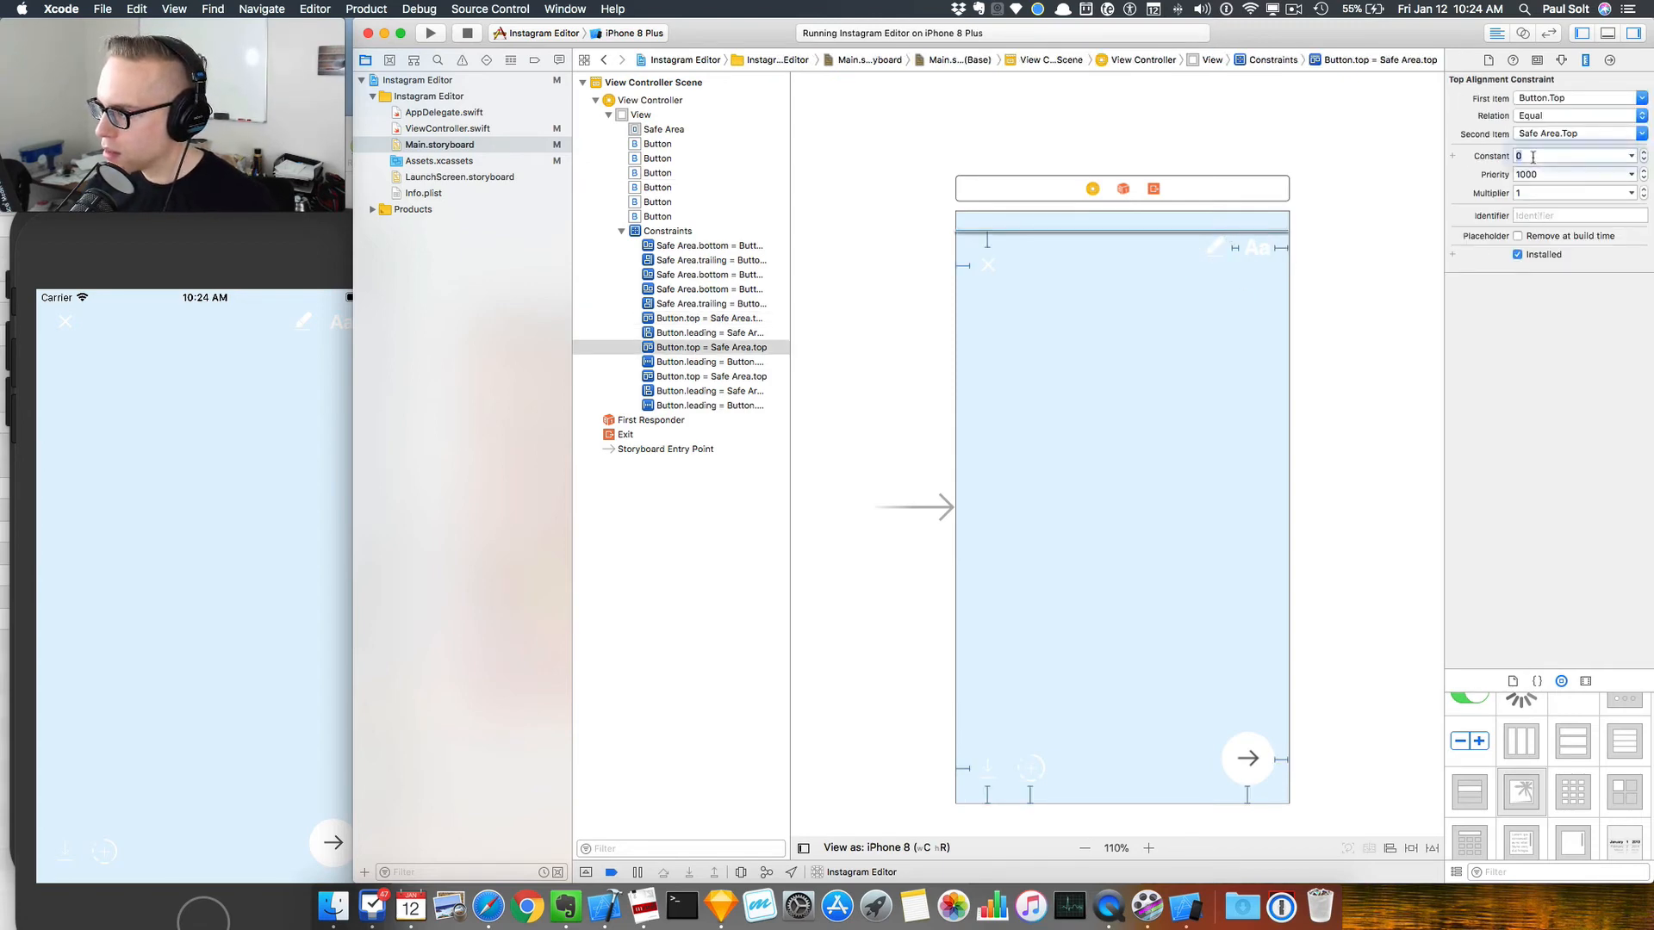
{"action": "type", "text": "20"}
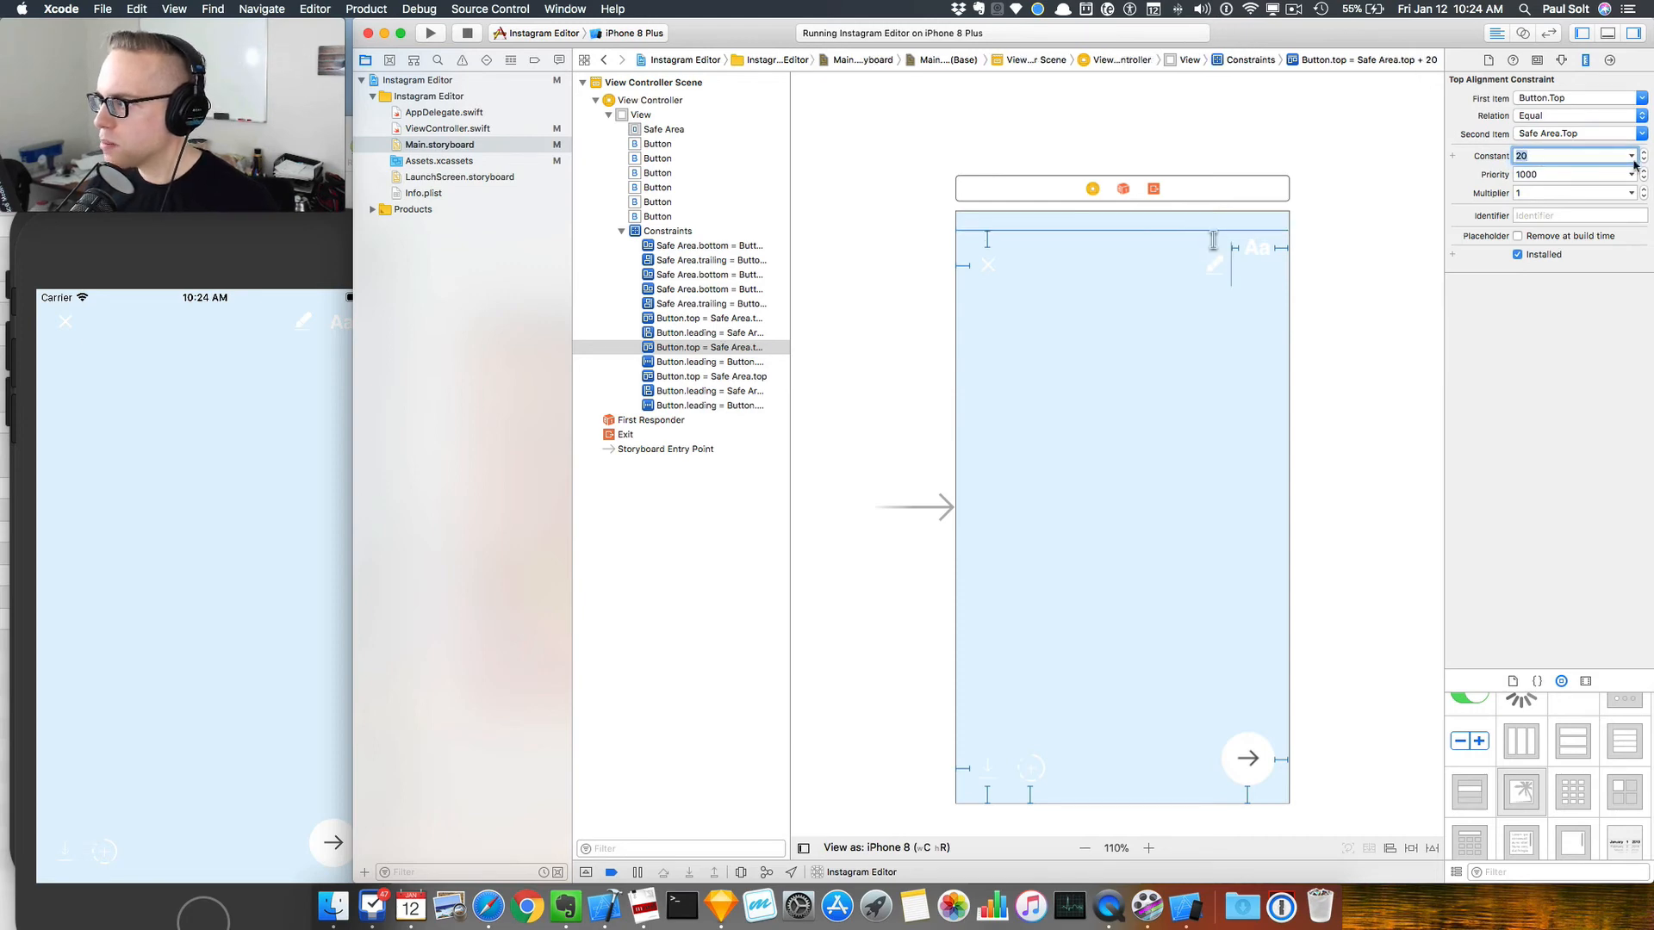
{"action": "left_click", "coordinate": [1642, 155]}
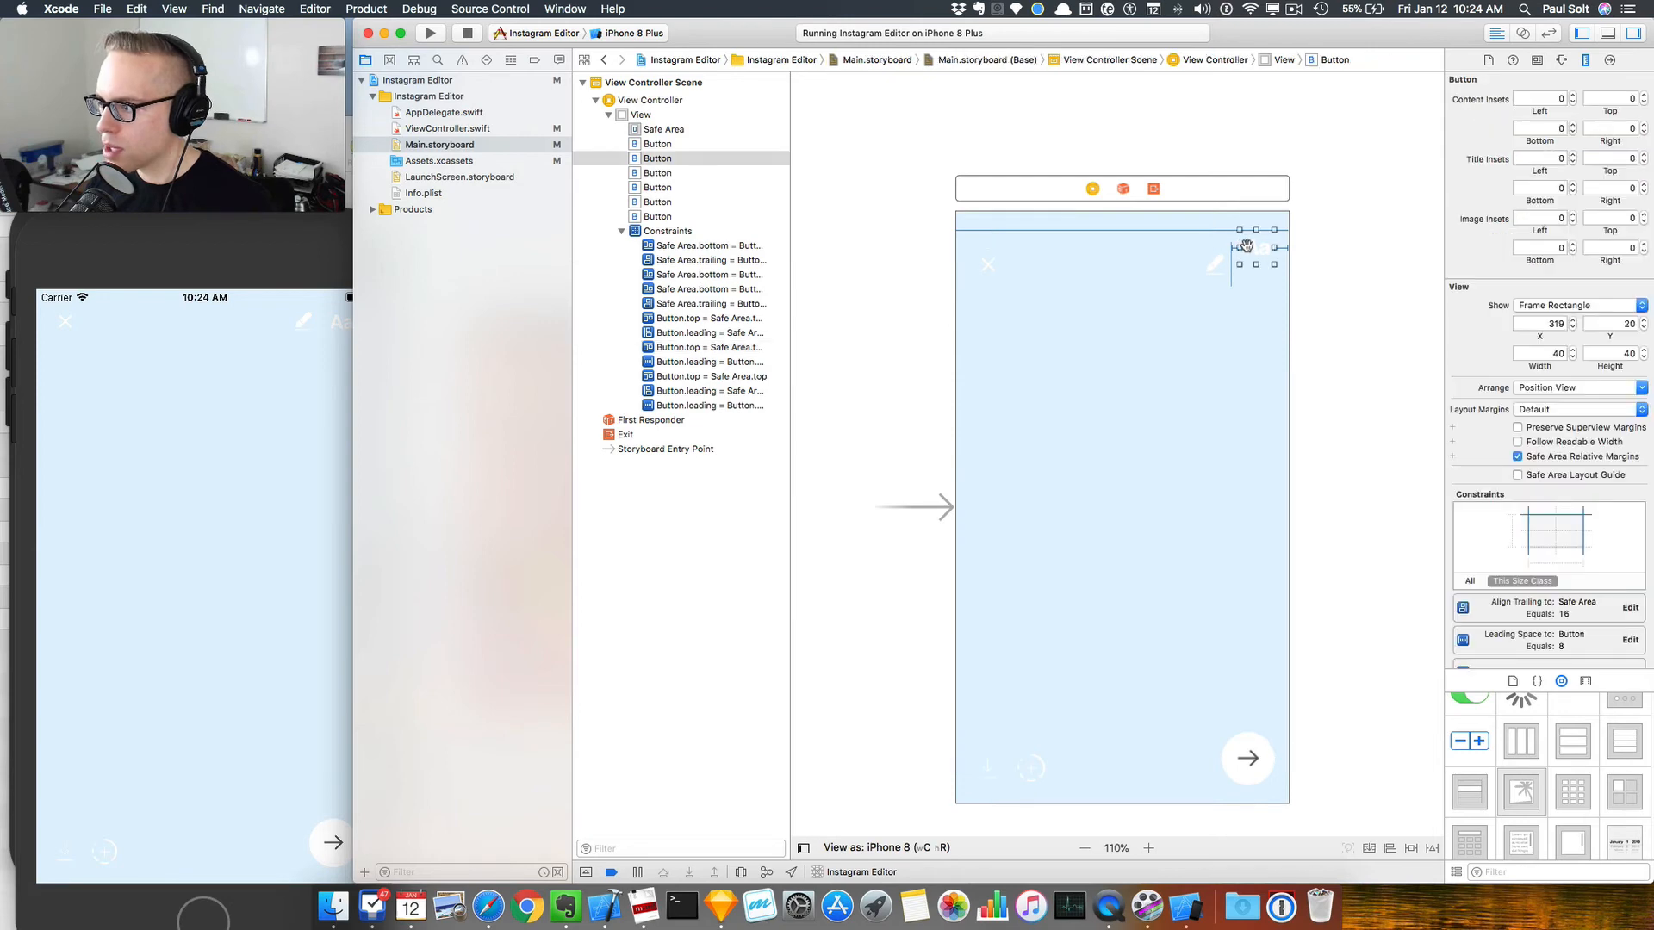
{"action": "left_click", "coordinate": [708, 377]}
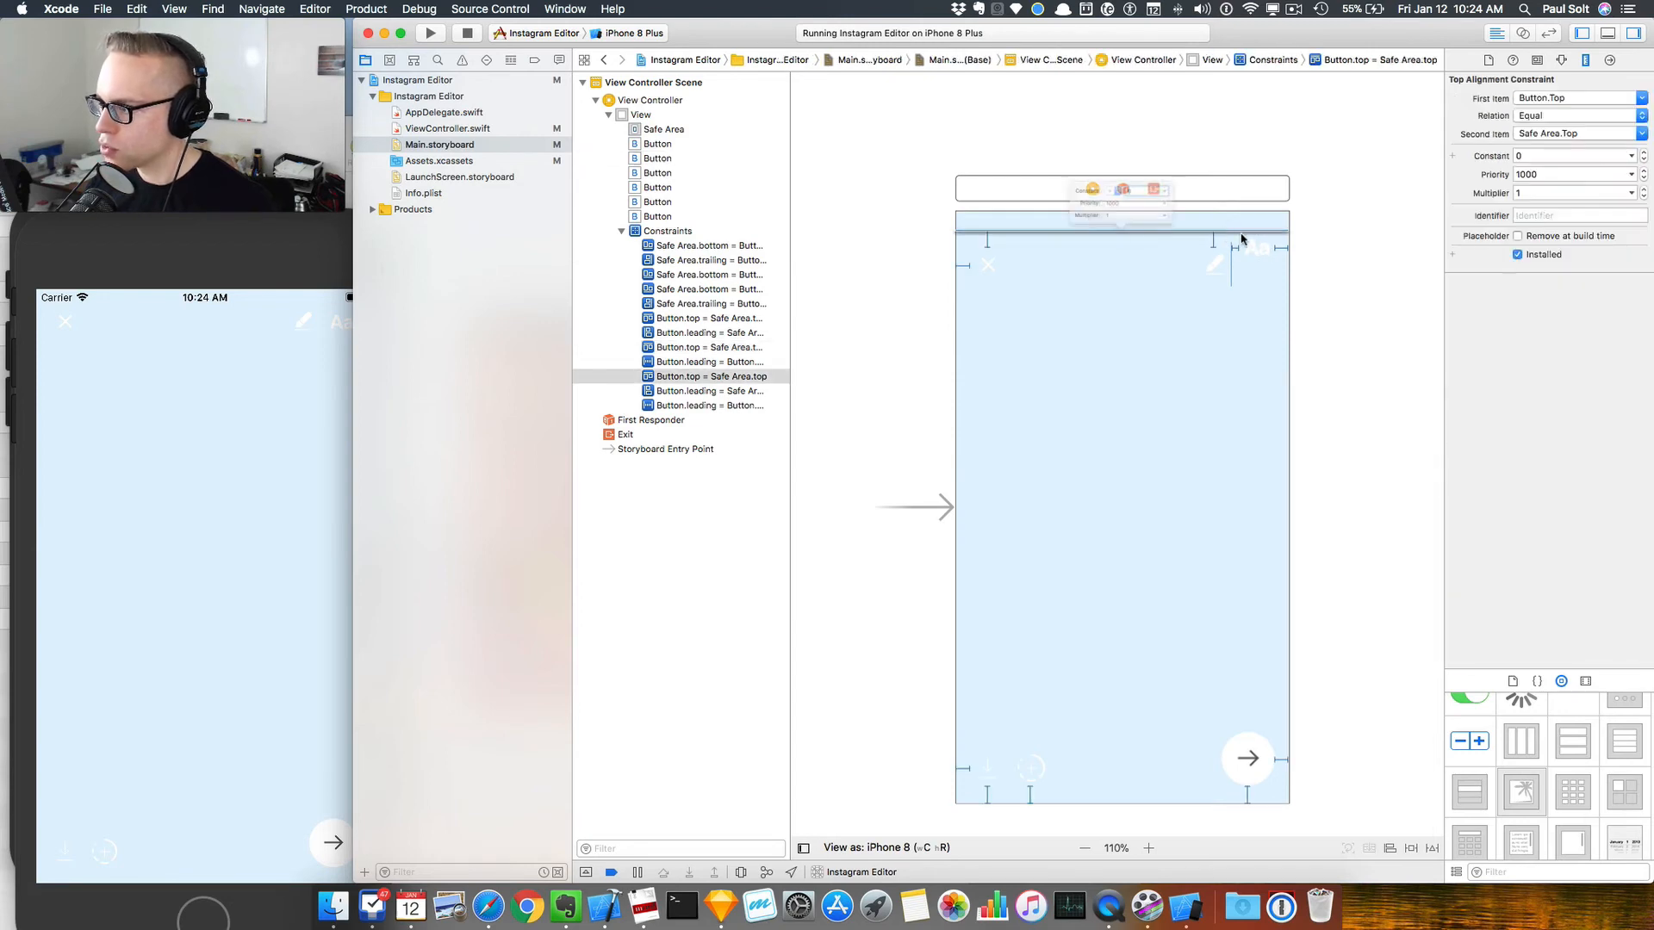
{"action": "type", "text": "2"}
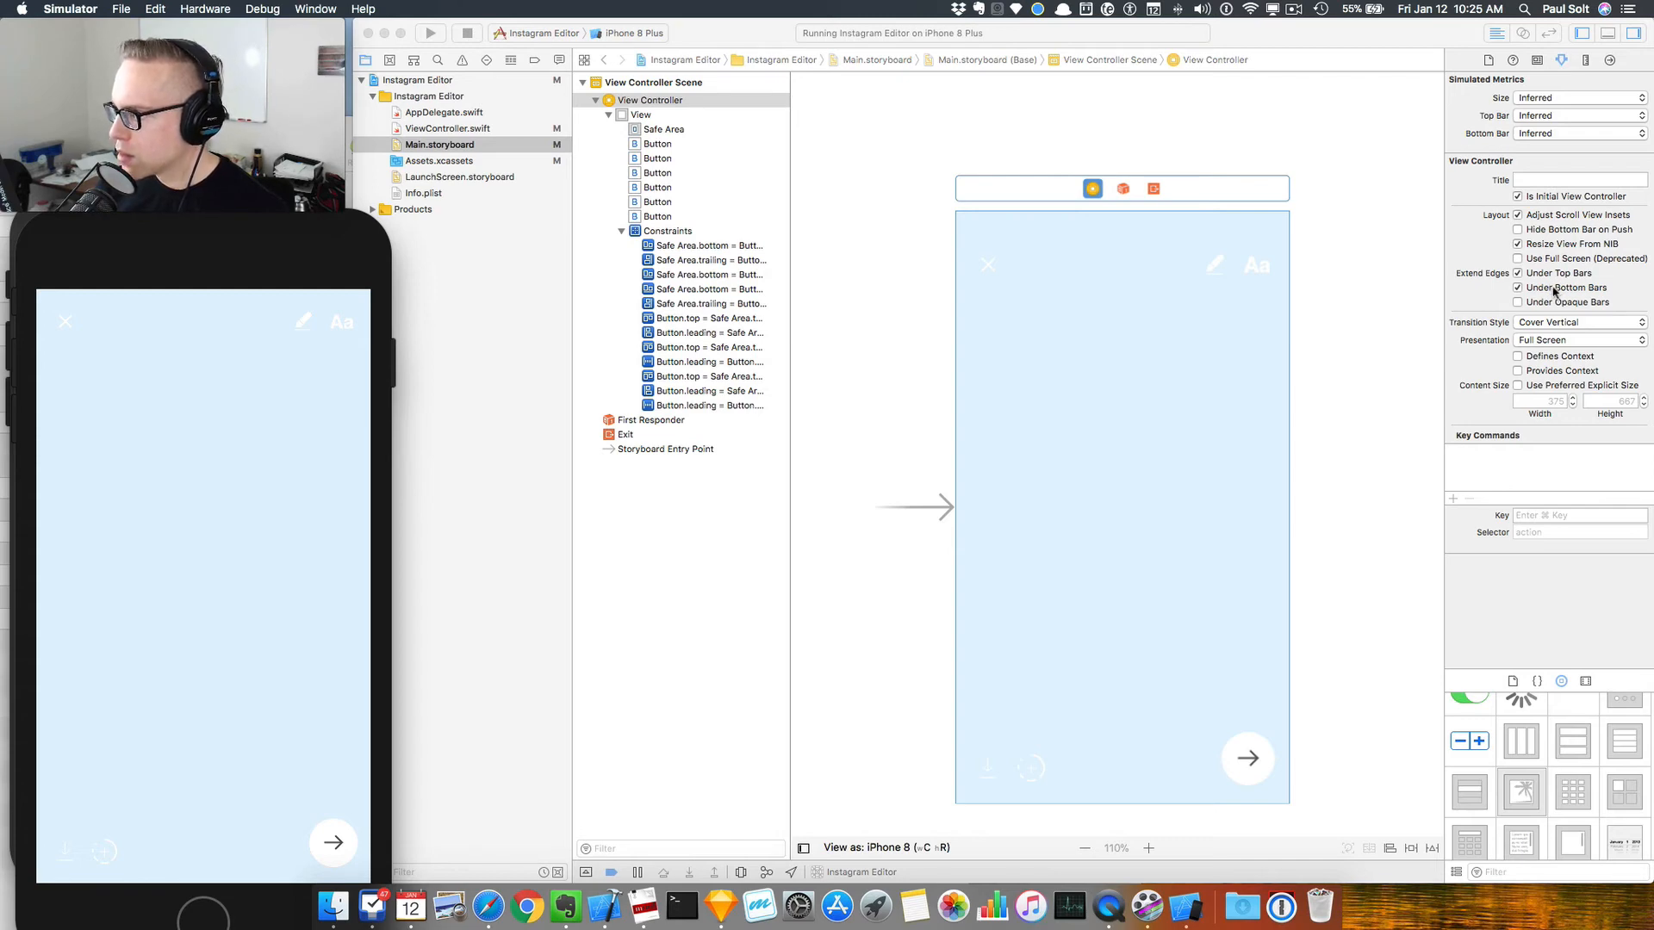
Step: Toggle the simulated top bar setting in the Attributes inspector
{"action": "left_click", "coordinate": [1576, 115]}
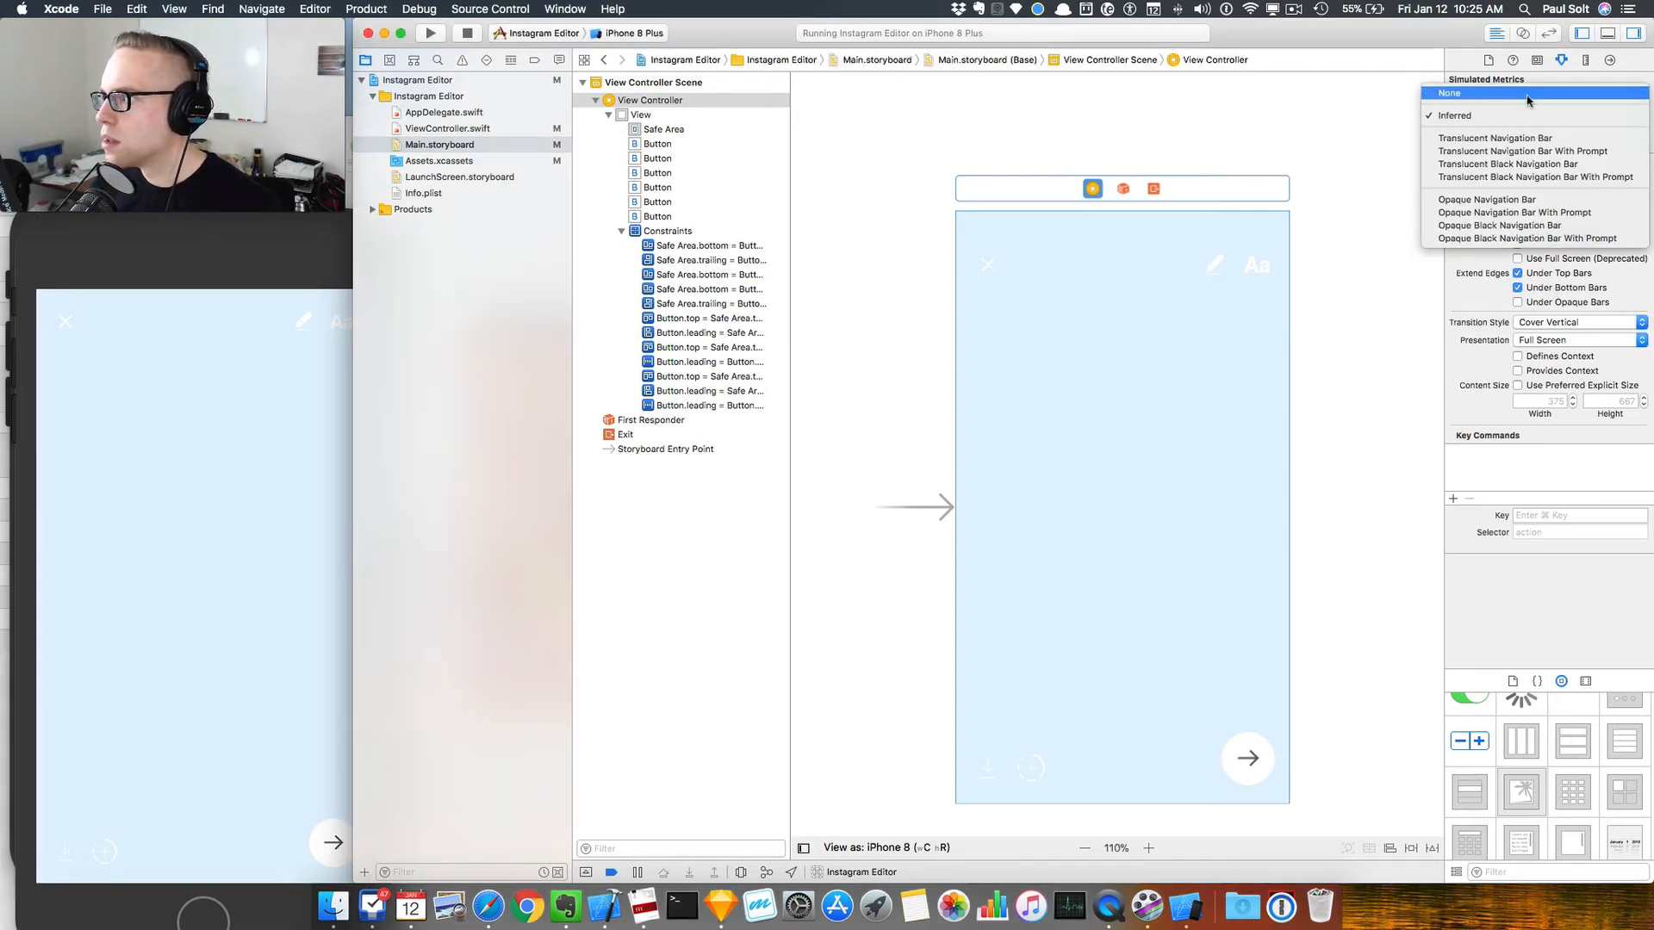
{"action": "left_click", "coordinate": [1456, 116]}
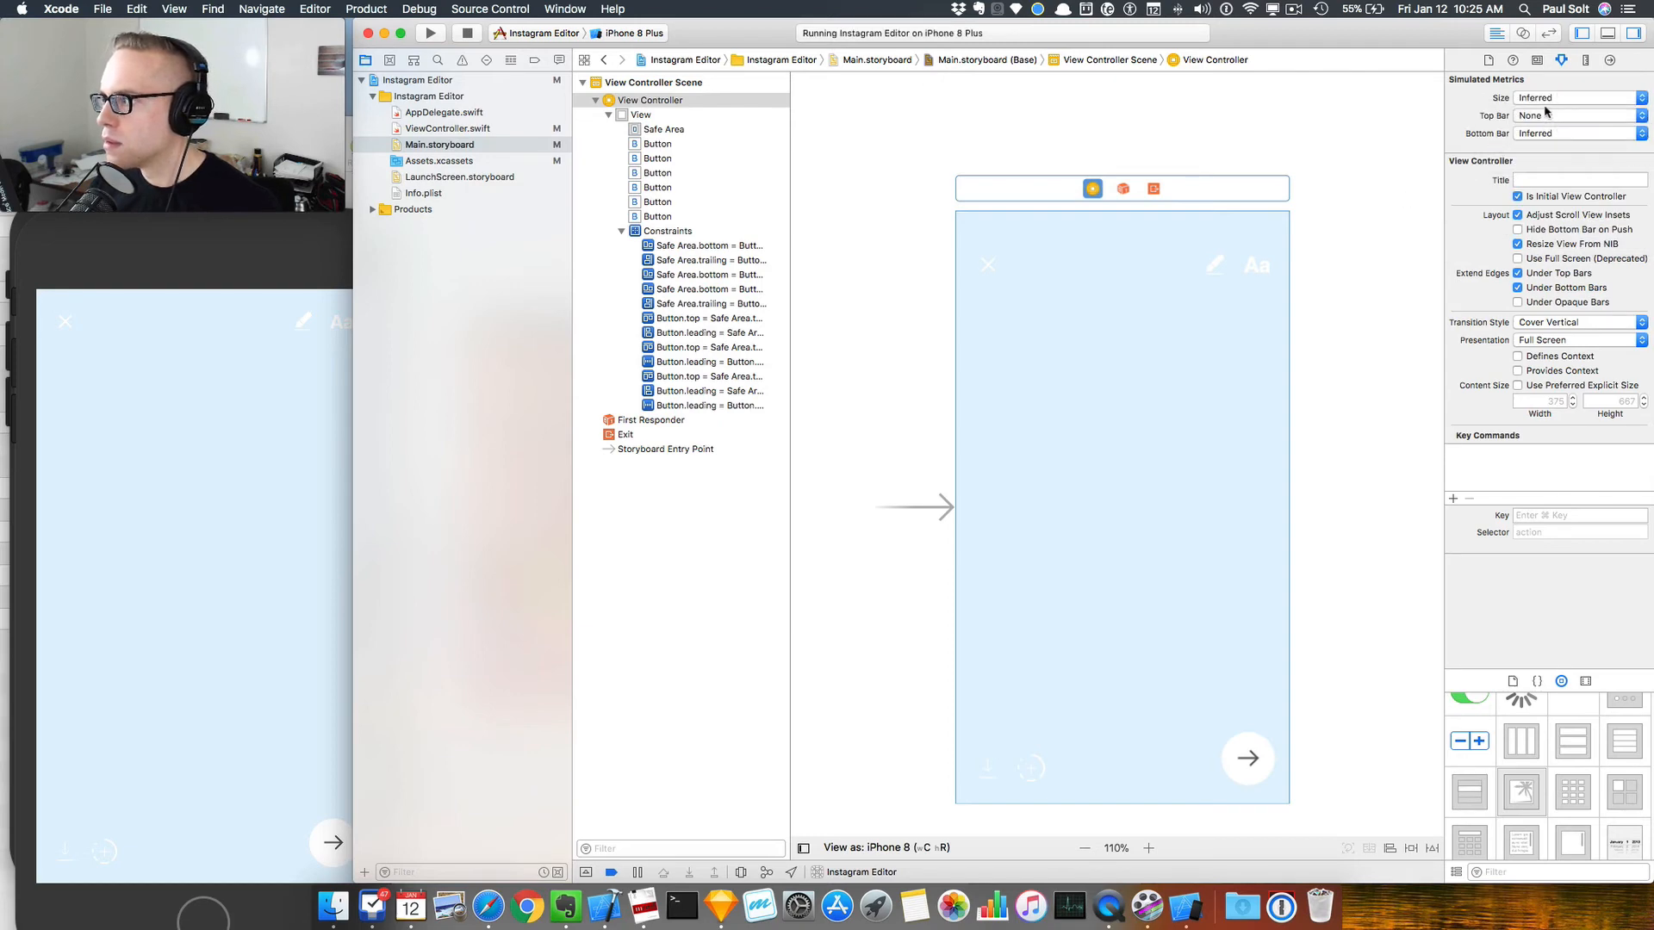
{"action": "left_click", "coordinate": [1576, 115]}
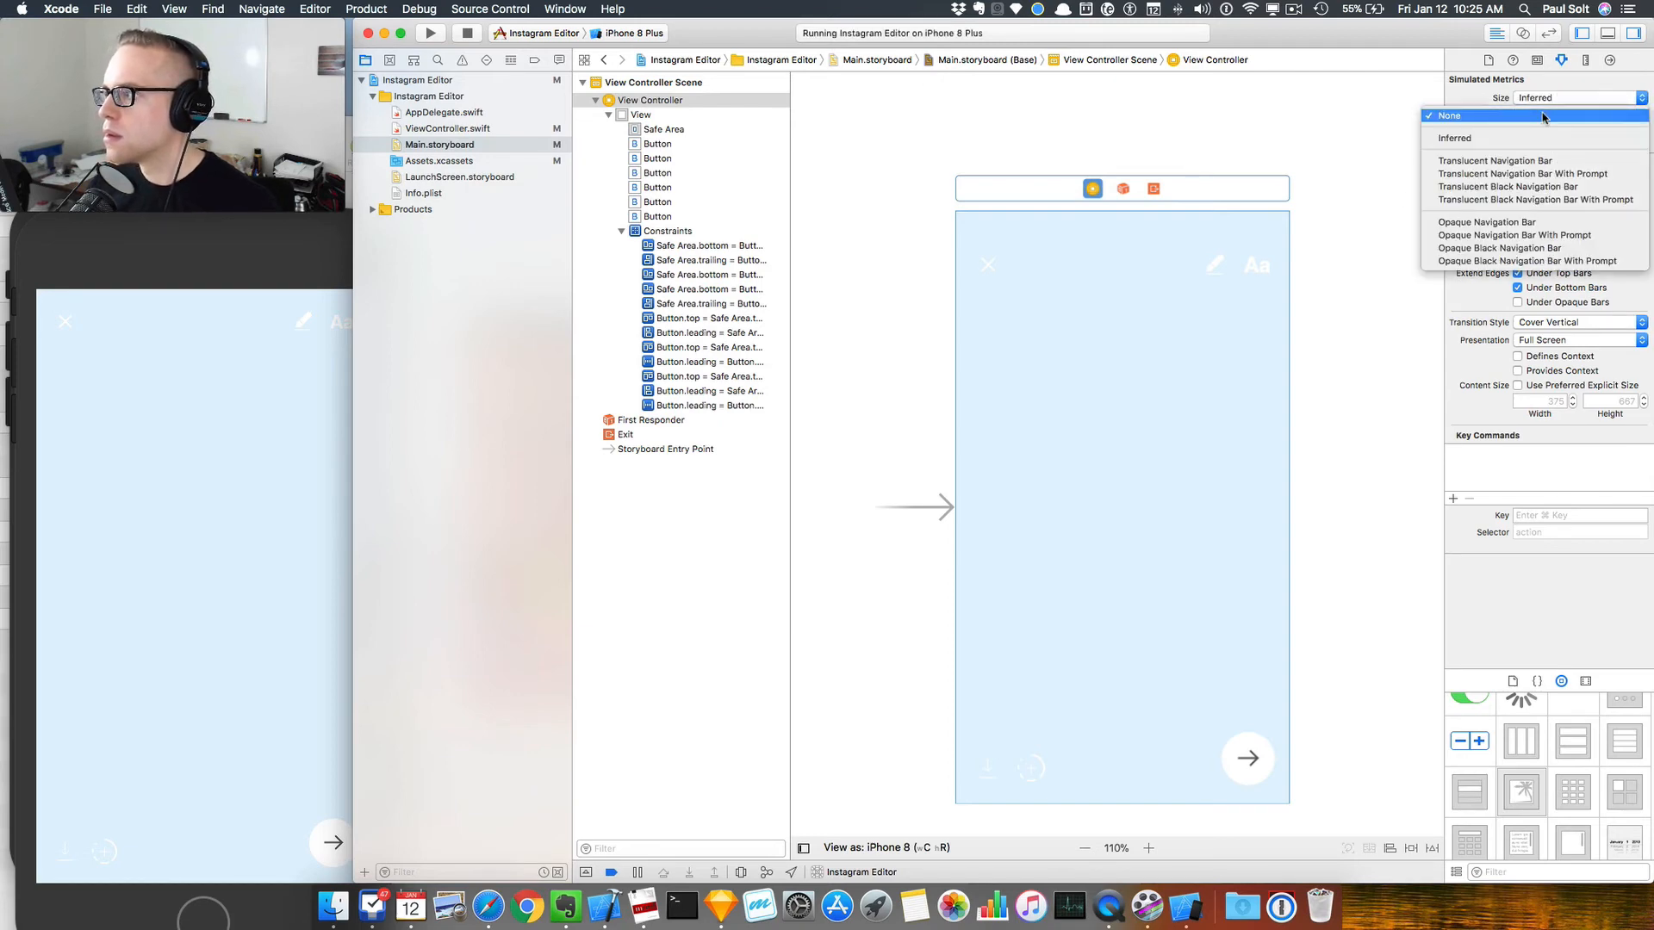
{"action": "left_click", "coordinate": [1448, 115]}
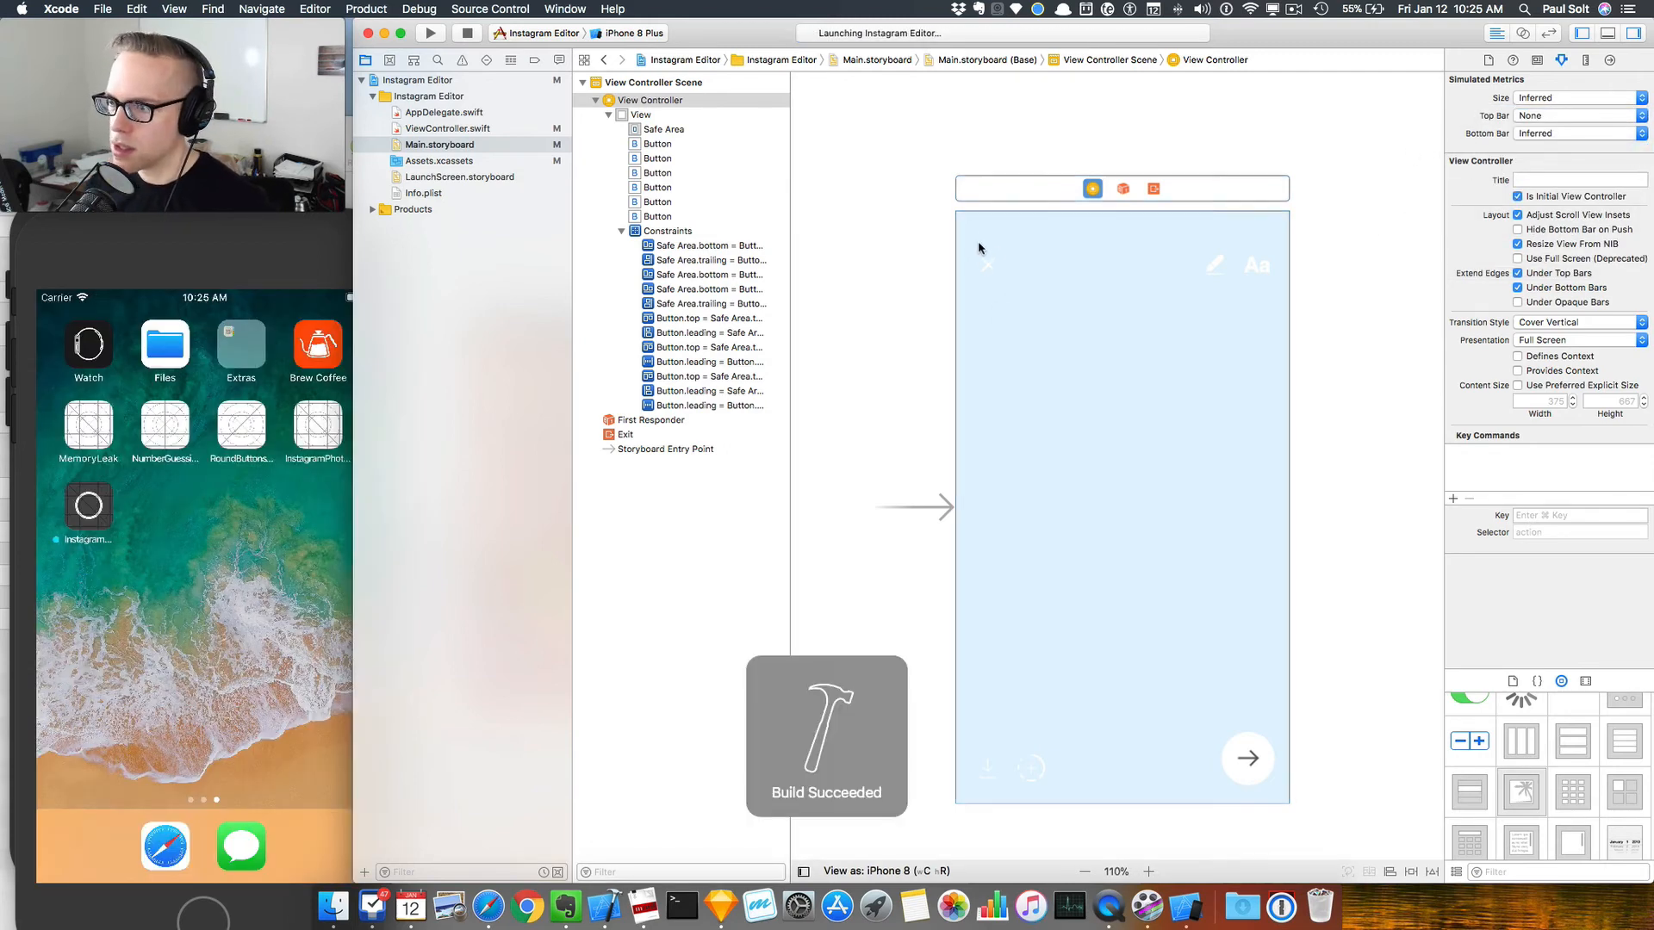
Step: Run the app and review the close button's top constraint while Simulator shows the lowered icons
{"action": "left_click", "coordinate": [985, 260]}
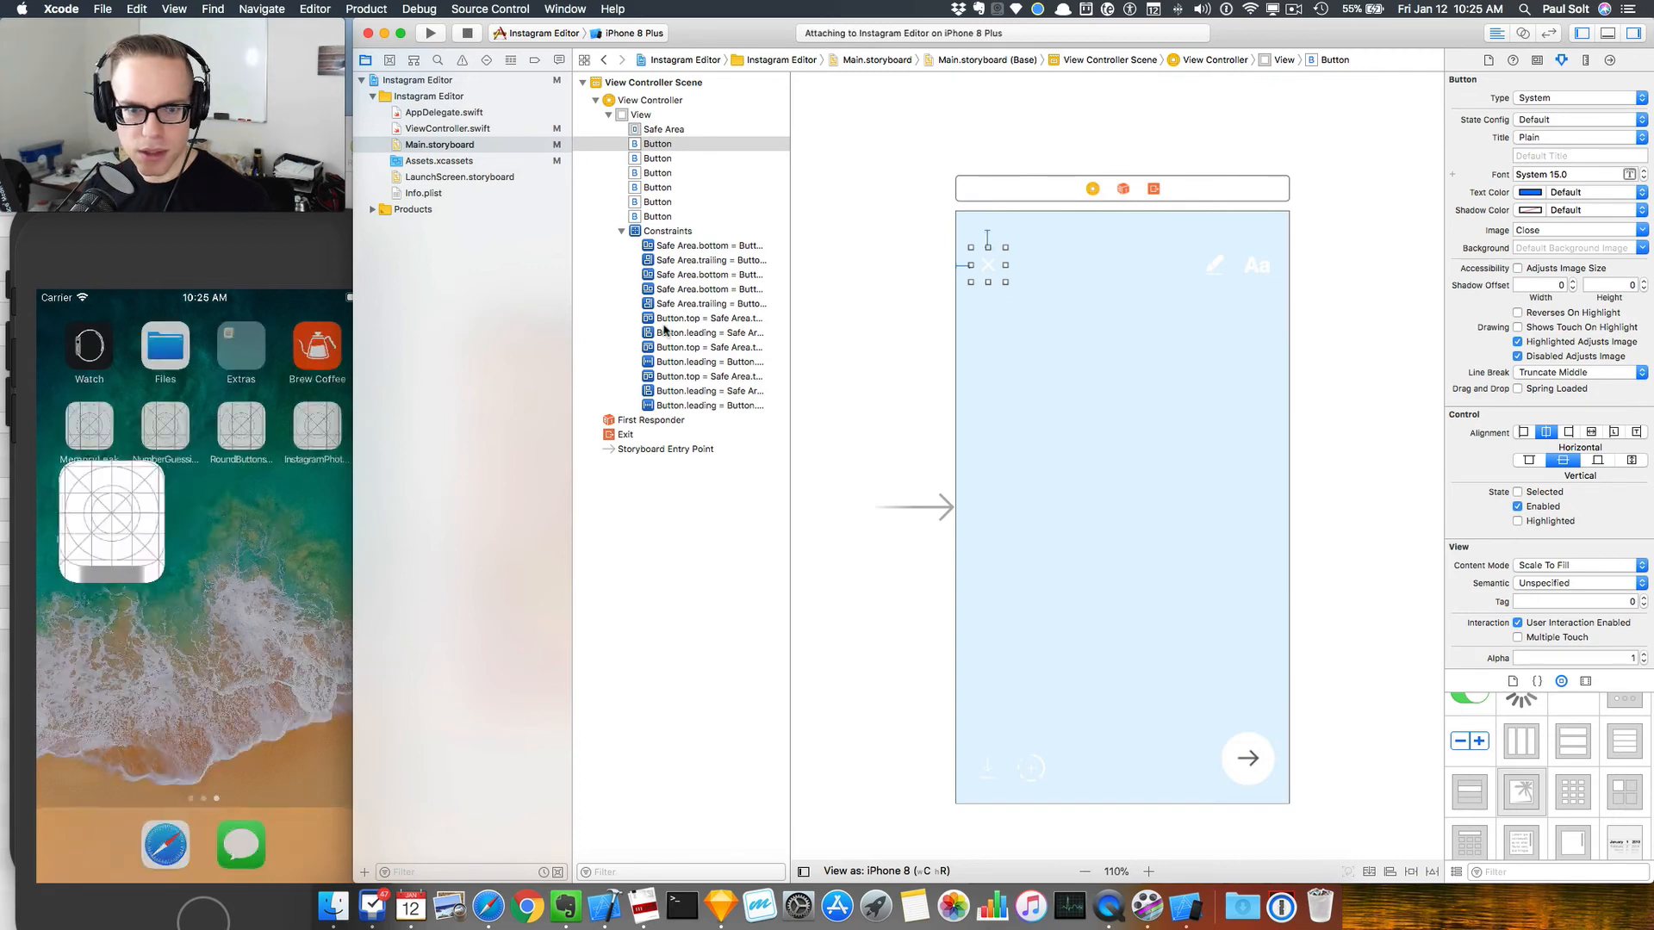
{"action": "left_click", "coordinate": [428, 33]}
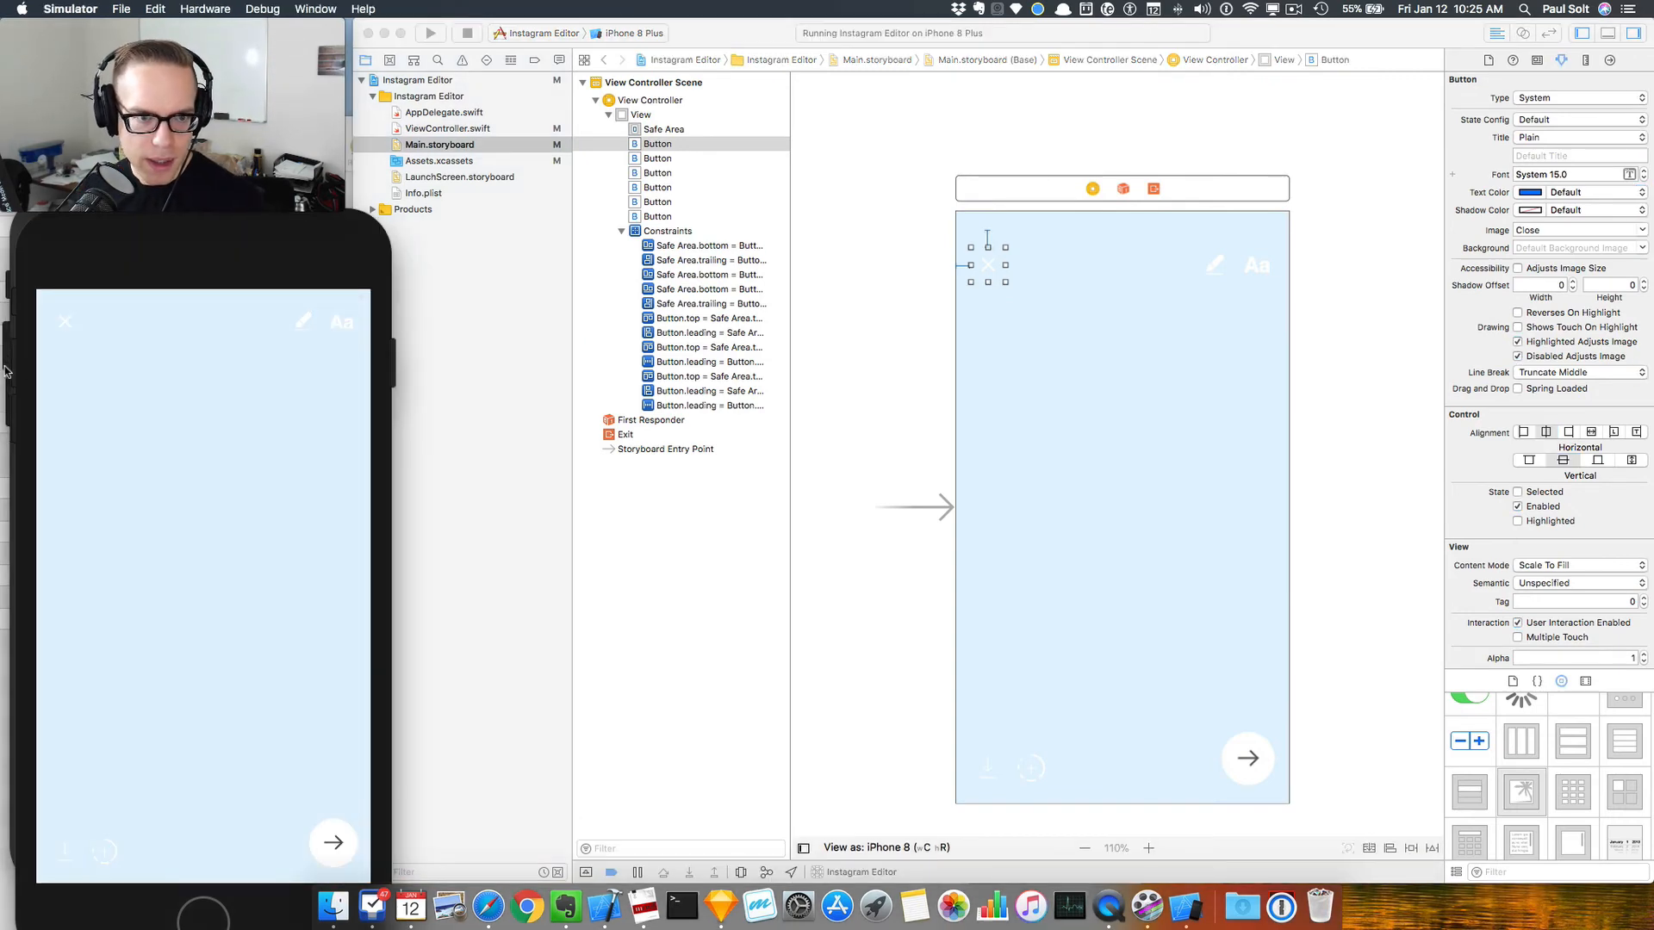
{"action": "mouse_move", "coordinate": [929, 281]}
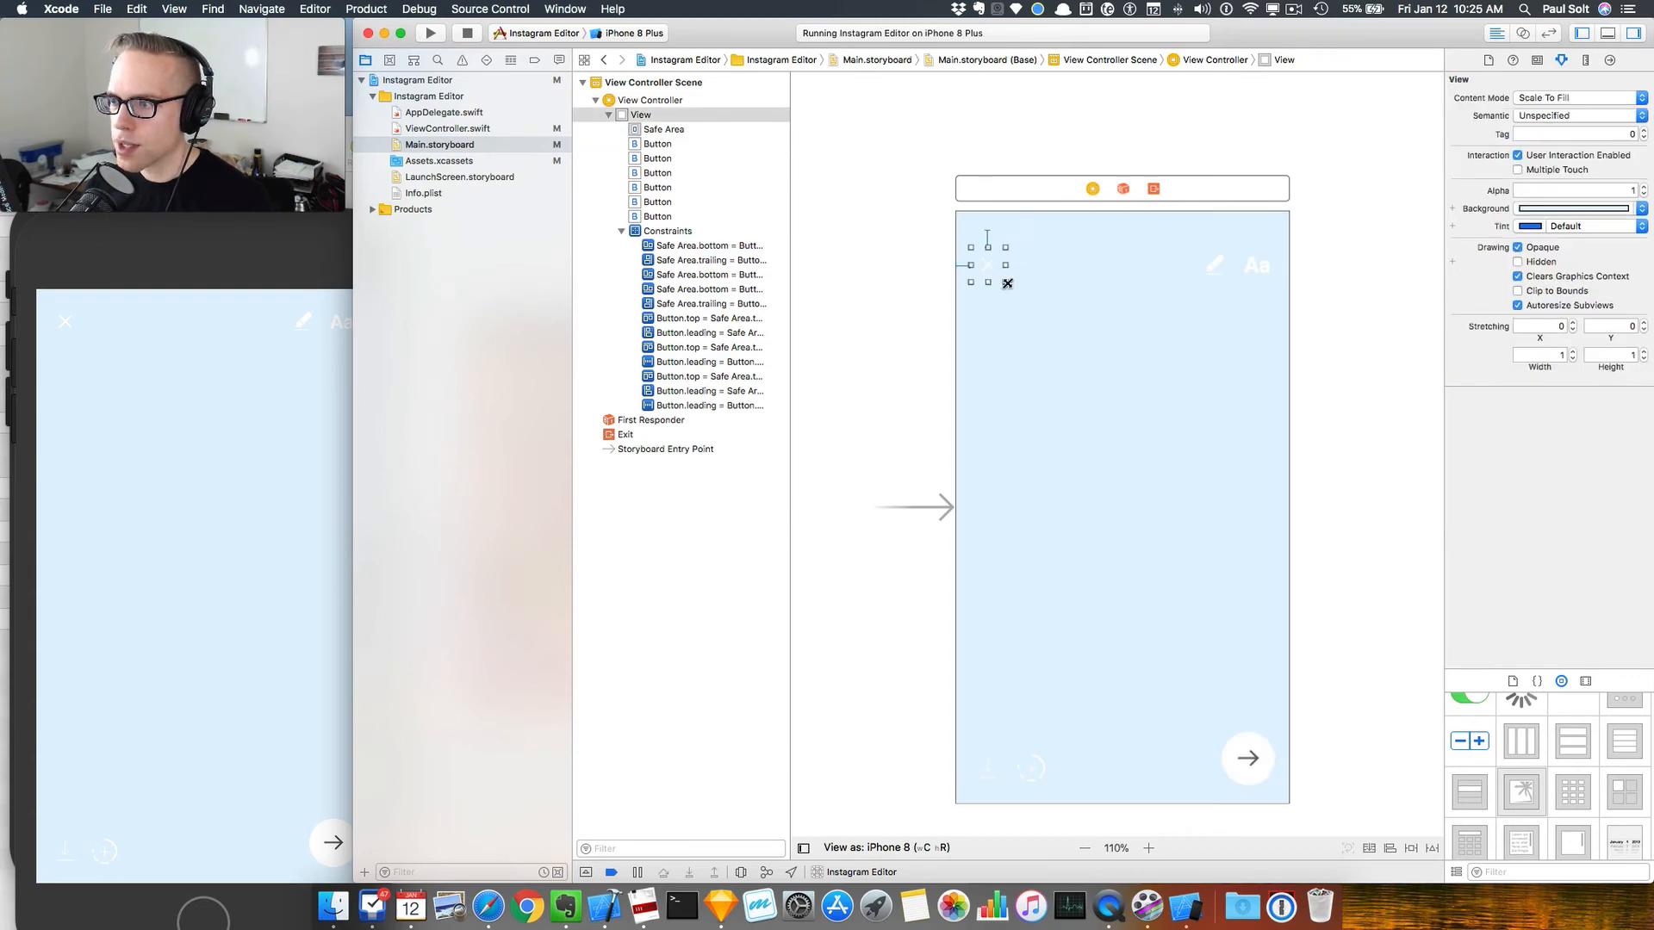
{"action": "left_click", "coordinate": [708, 317]}
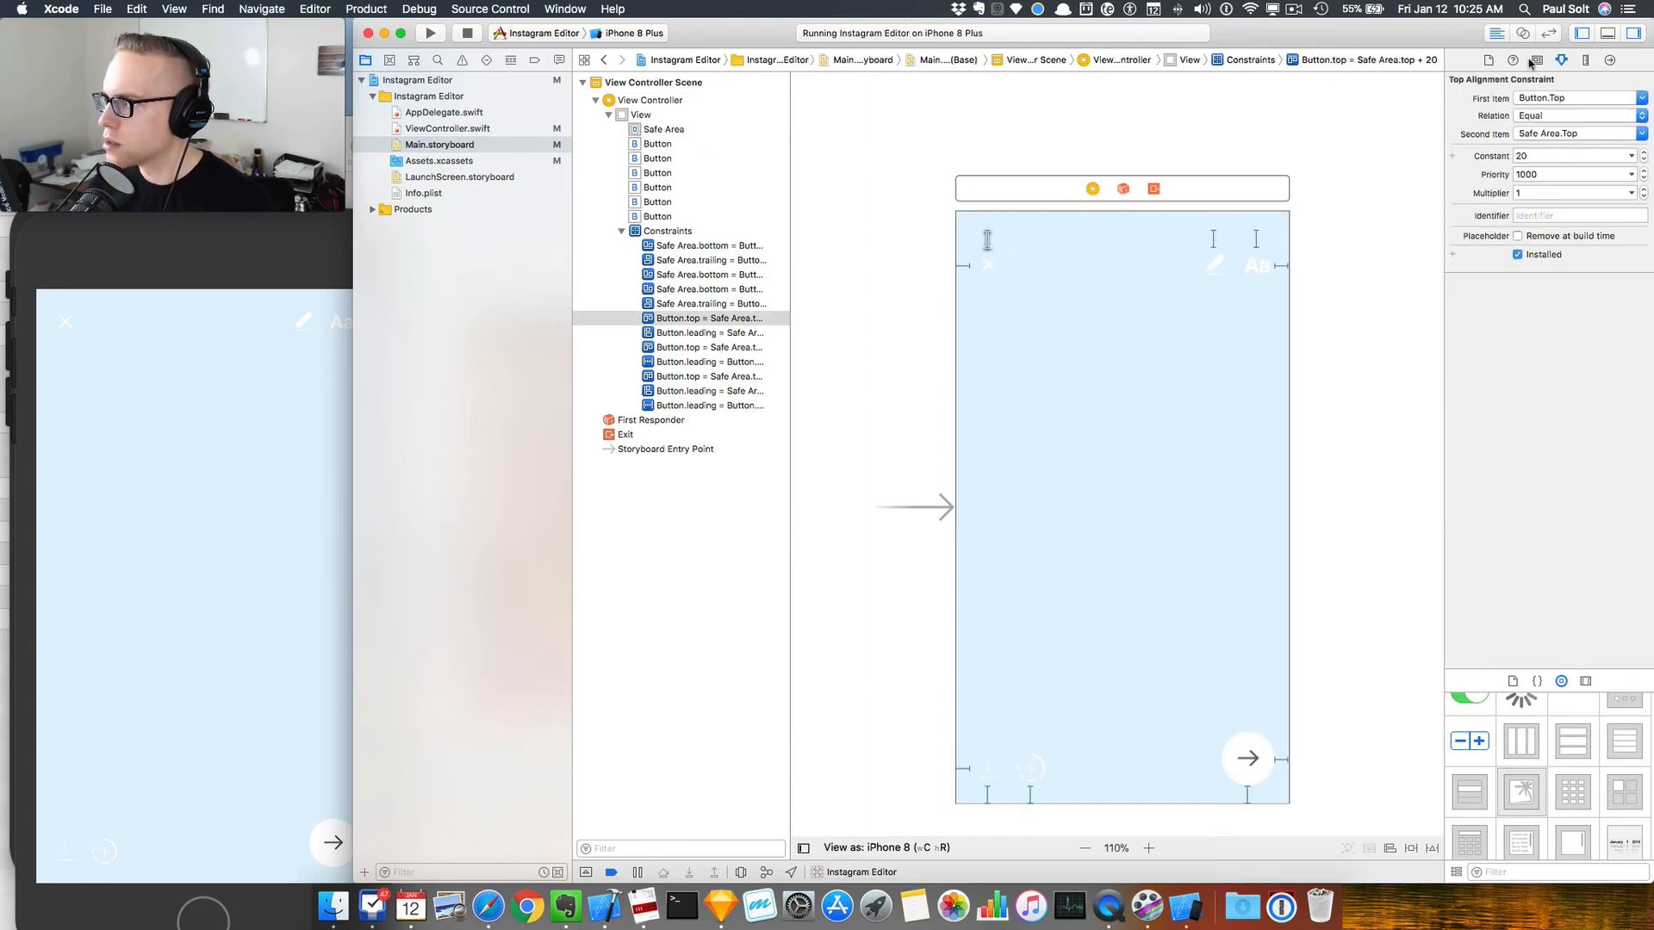
{"action": "left_click", "coordinate": [1561, 60]}
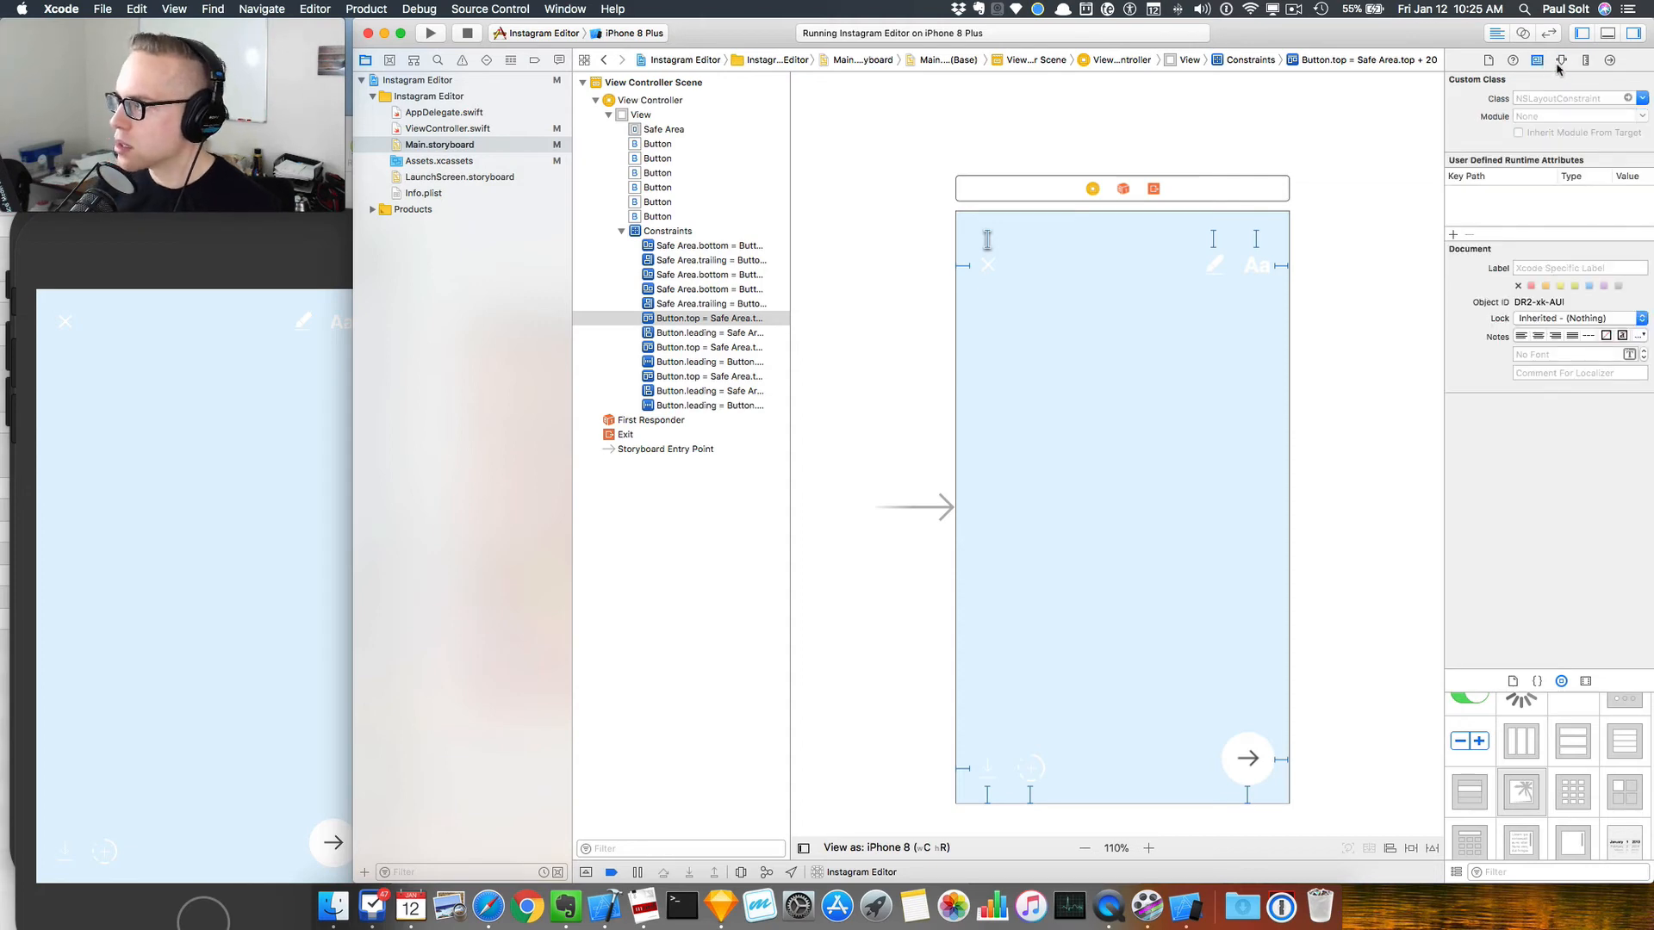
{"action": "left_click", "coordinate": [1562, 60]}
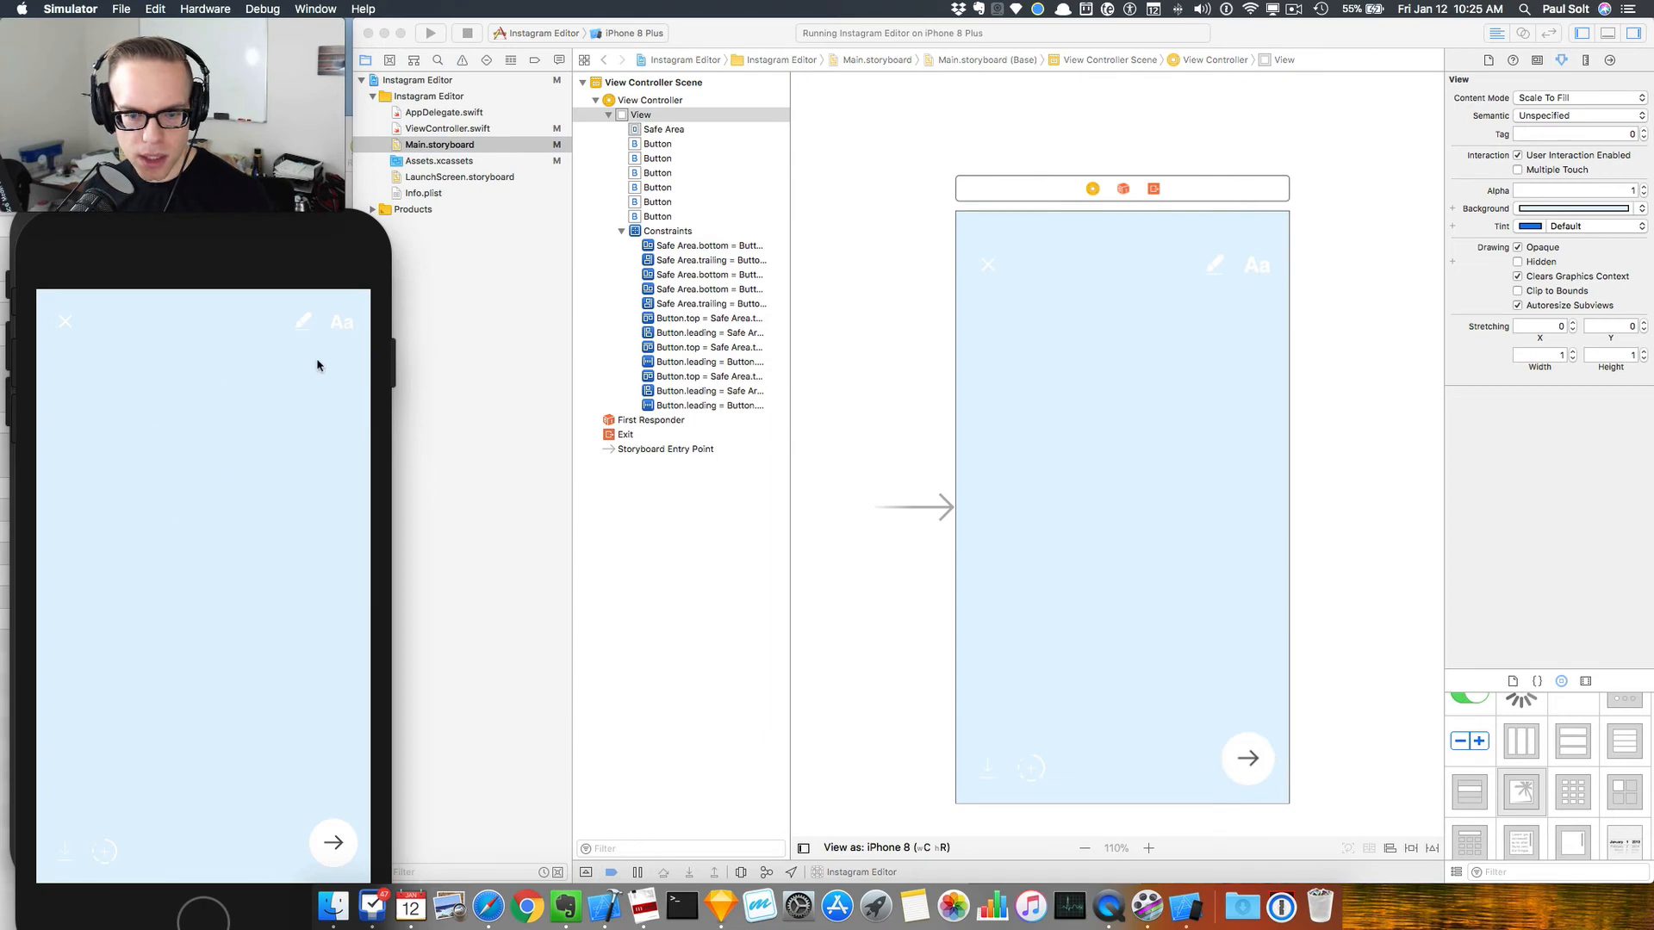
{"action": "mouse_move", "coordinate": [1252, 409]}
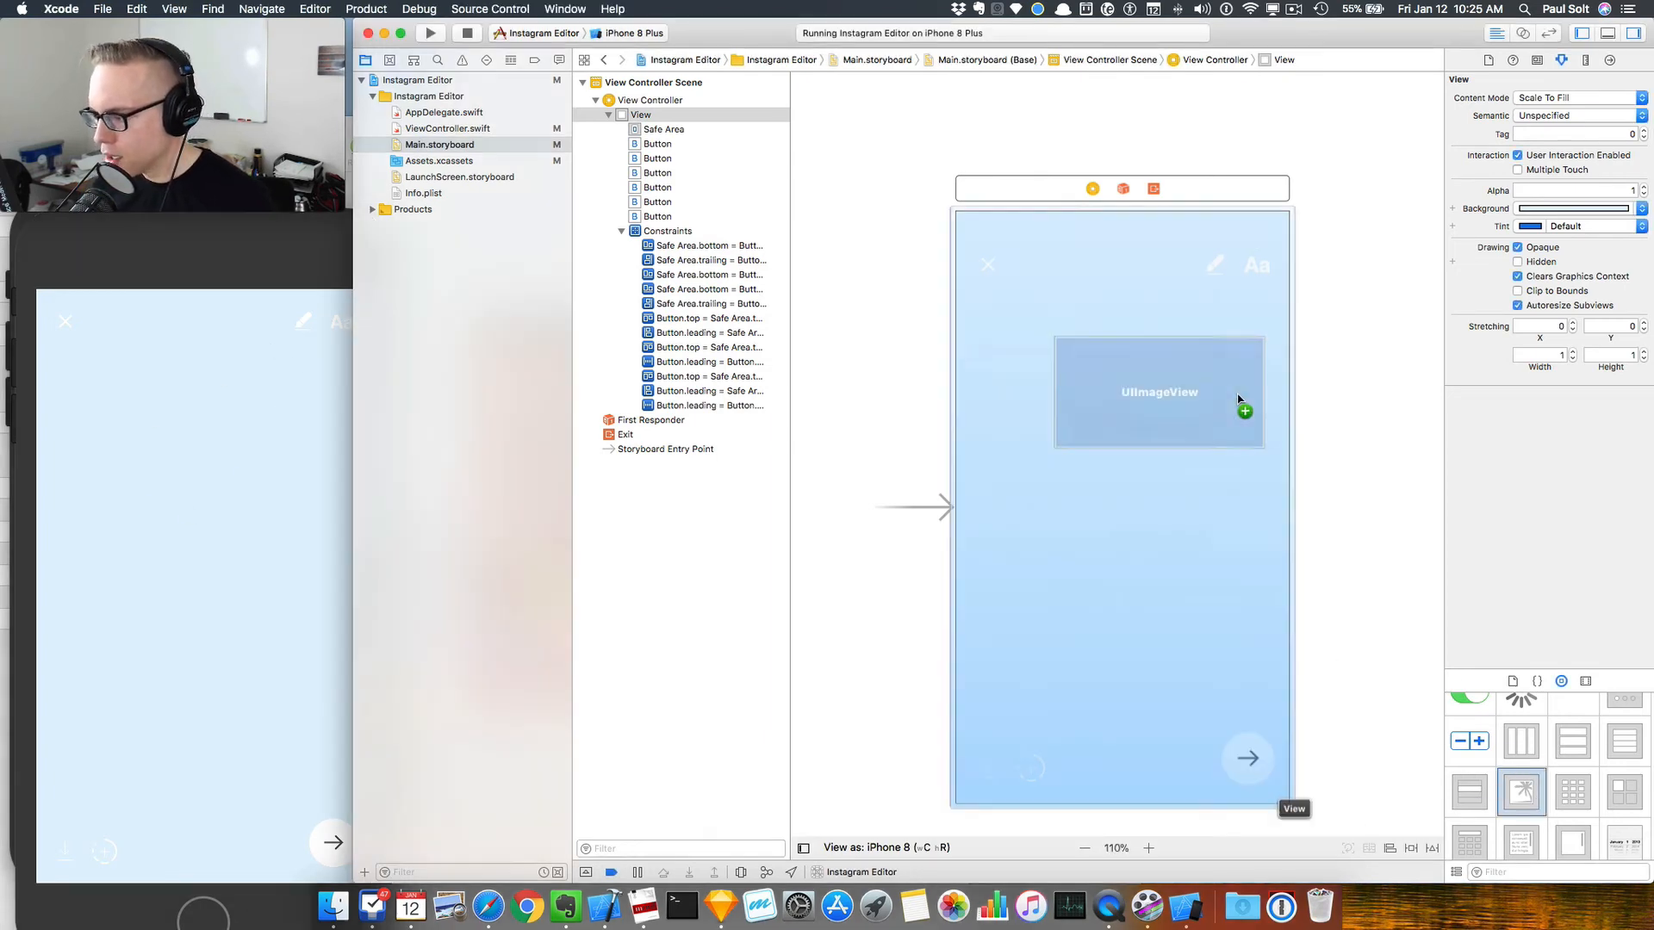
Step: Add an Image View to the view controller and resize it to fill the whole scene
{"action": "left_click_drag", "start_coordinate": [1159, 391], "coordinate": [1063, 267]}
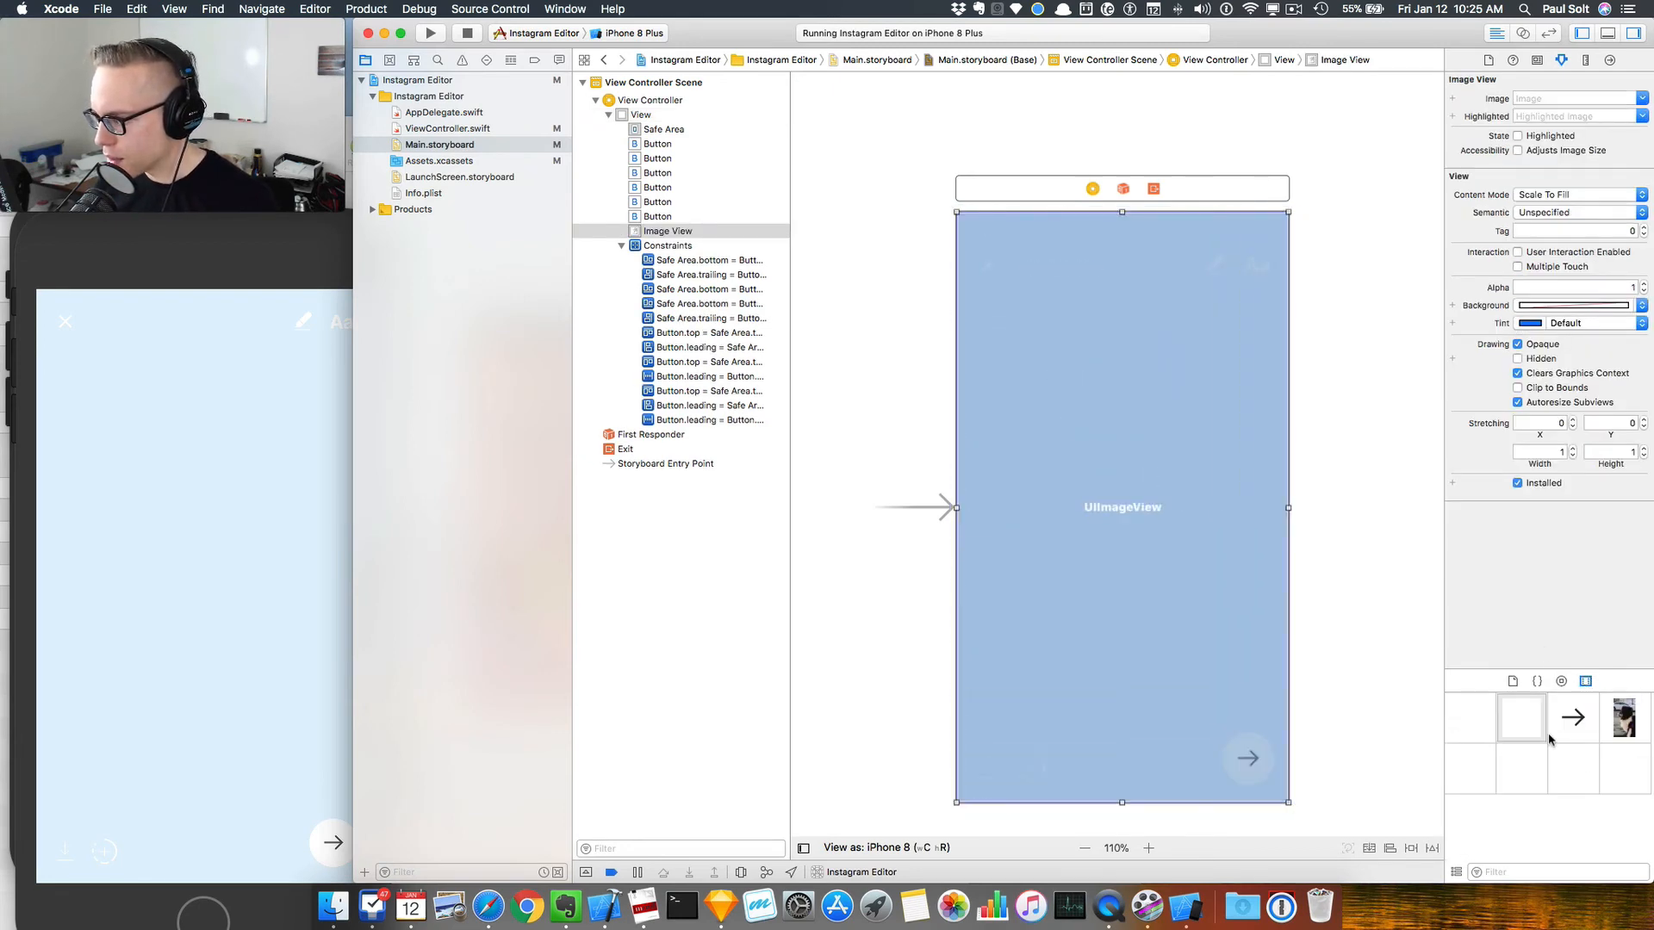
{"action": "left_click", "coordinate": [1624, 717]}
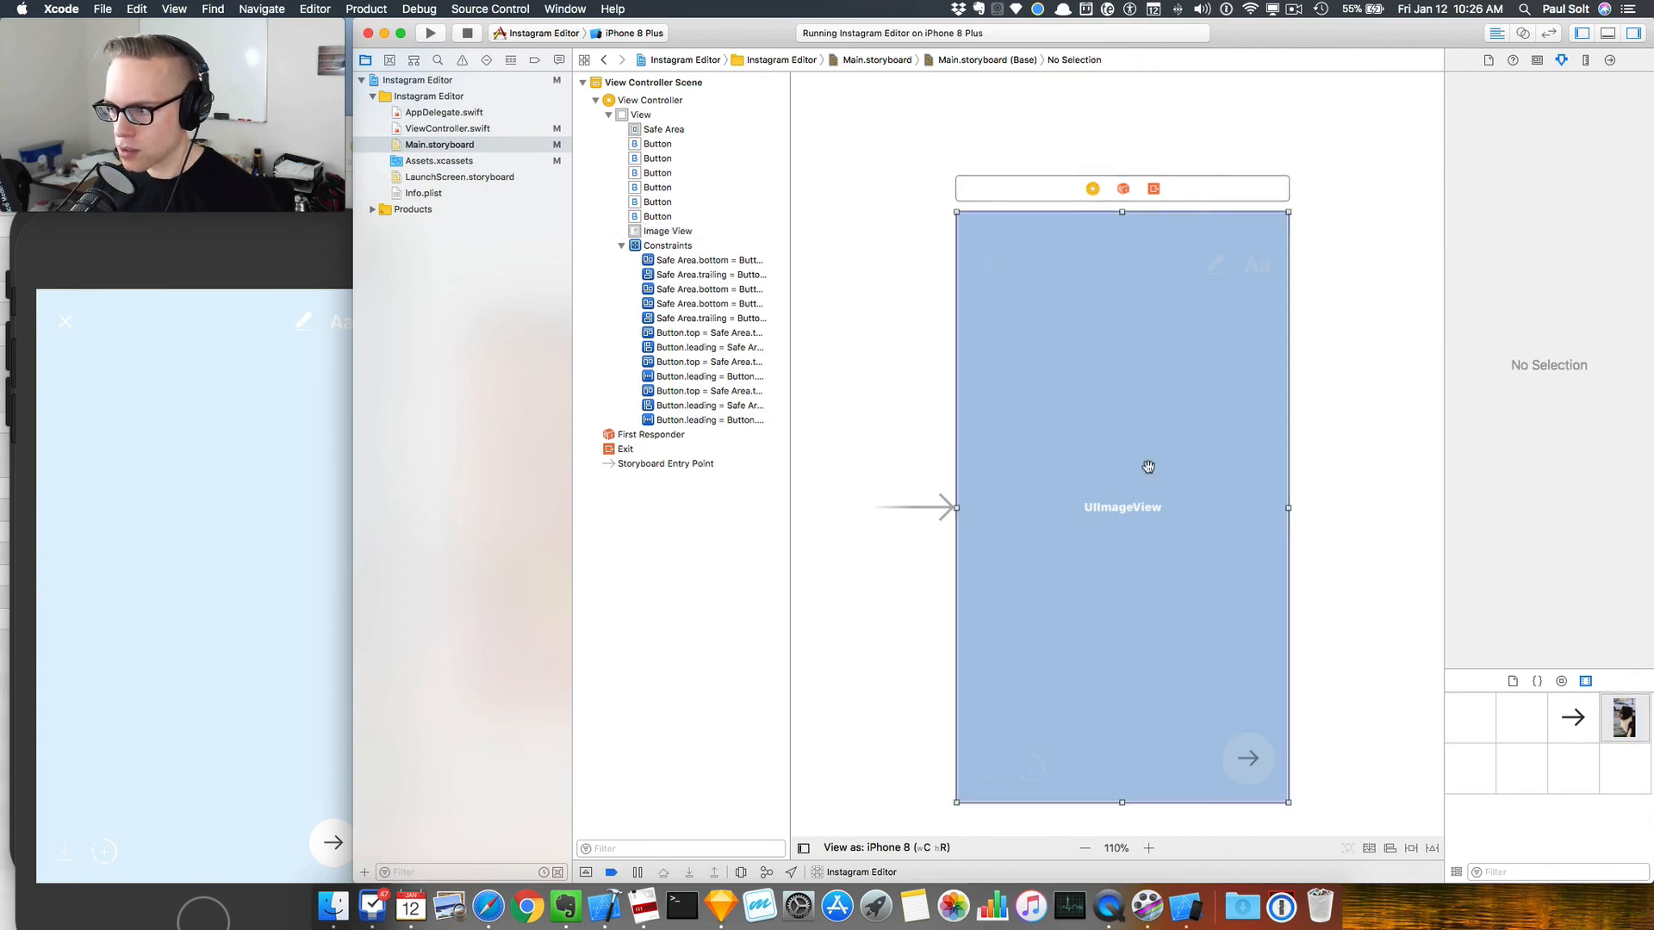
{"action": "left_click", "coordinate": [666, 231]}
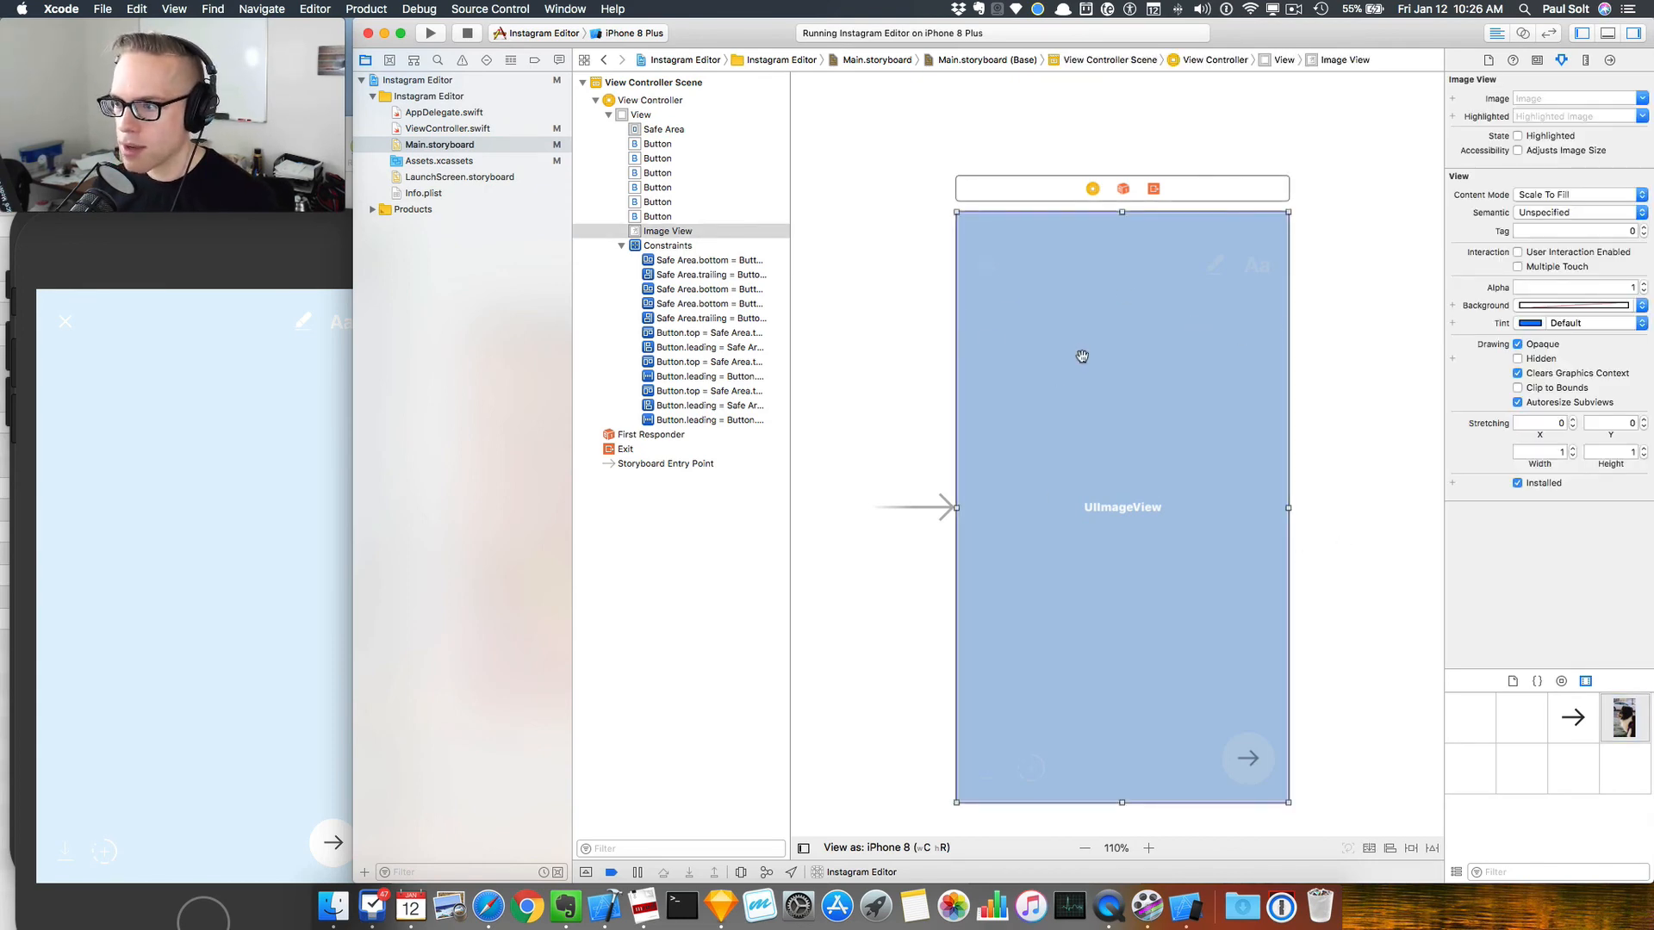
Step: Constrain the image view's leading, top, trailing and bottom edges to the parent view
{"action": "left_click", "coordinate": [1082, 355]}
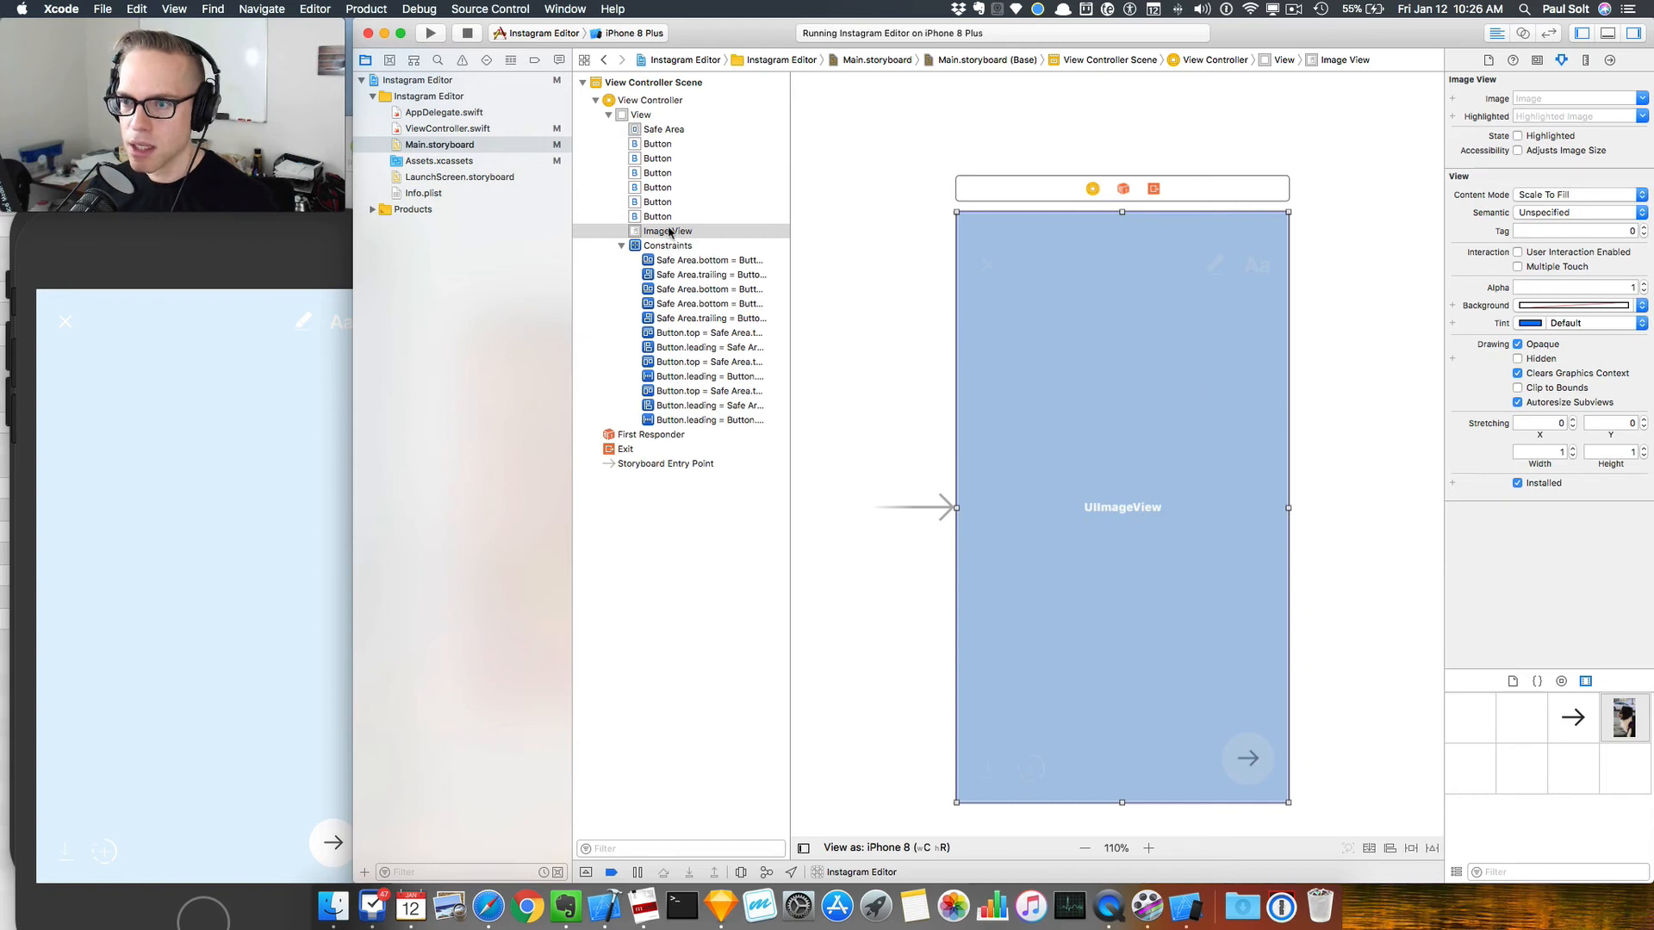
{"action": "left_click", "coordinate": [656, 143]}
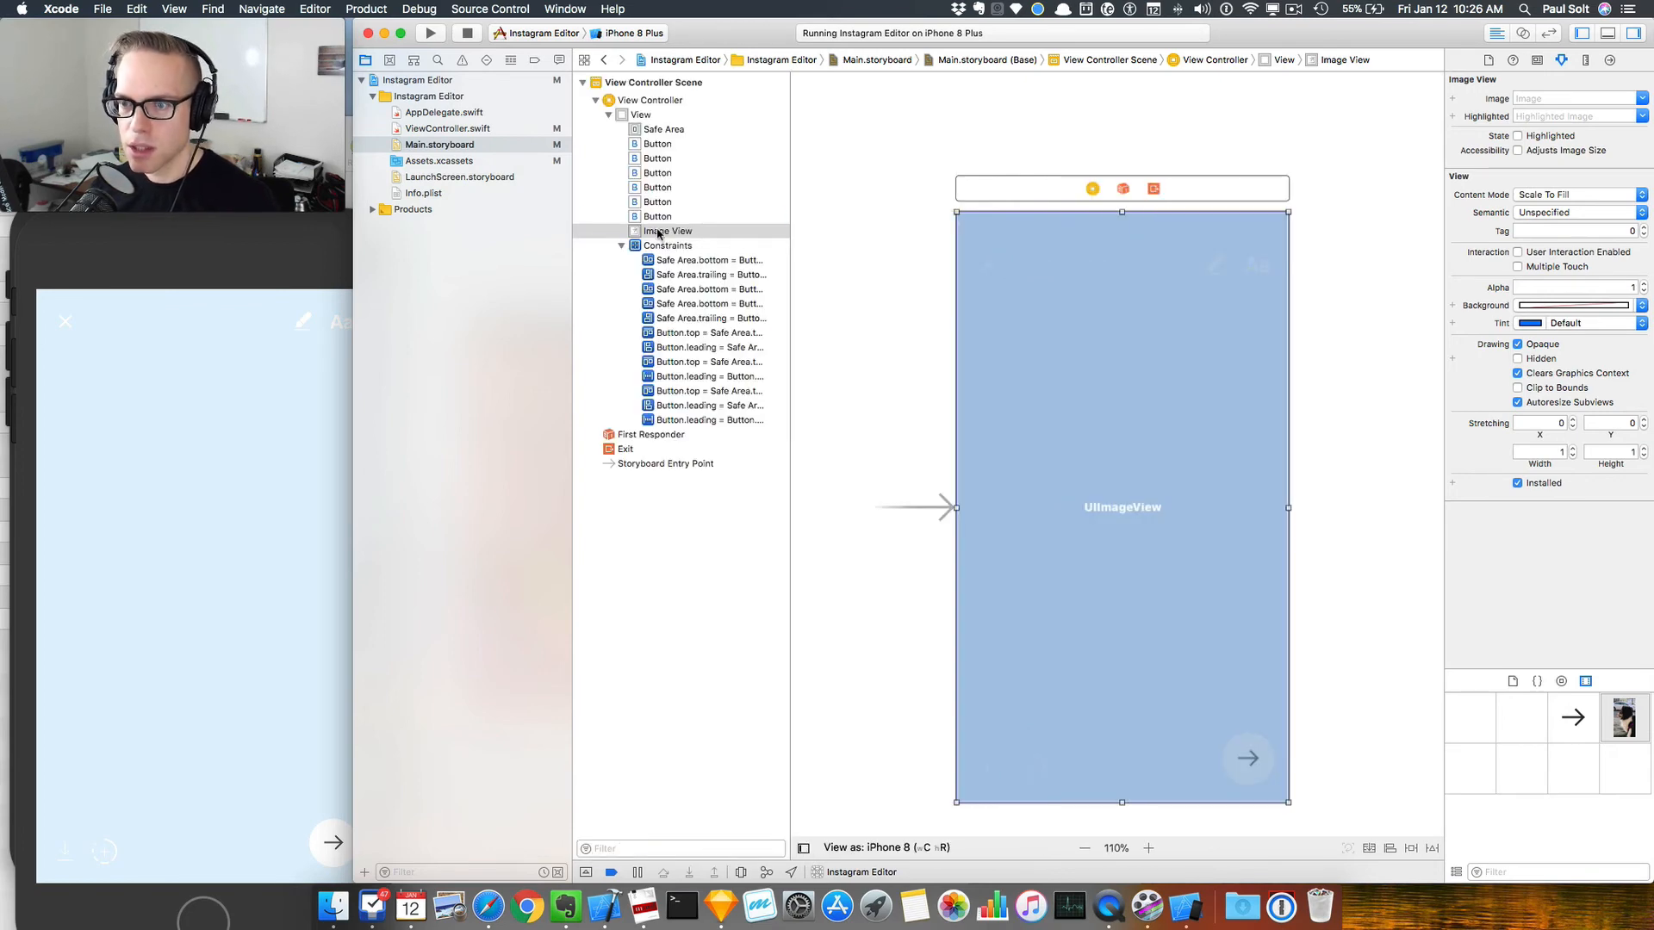
{"action": "left_click", "coordinate": [665, 129]}
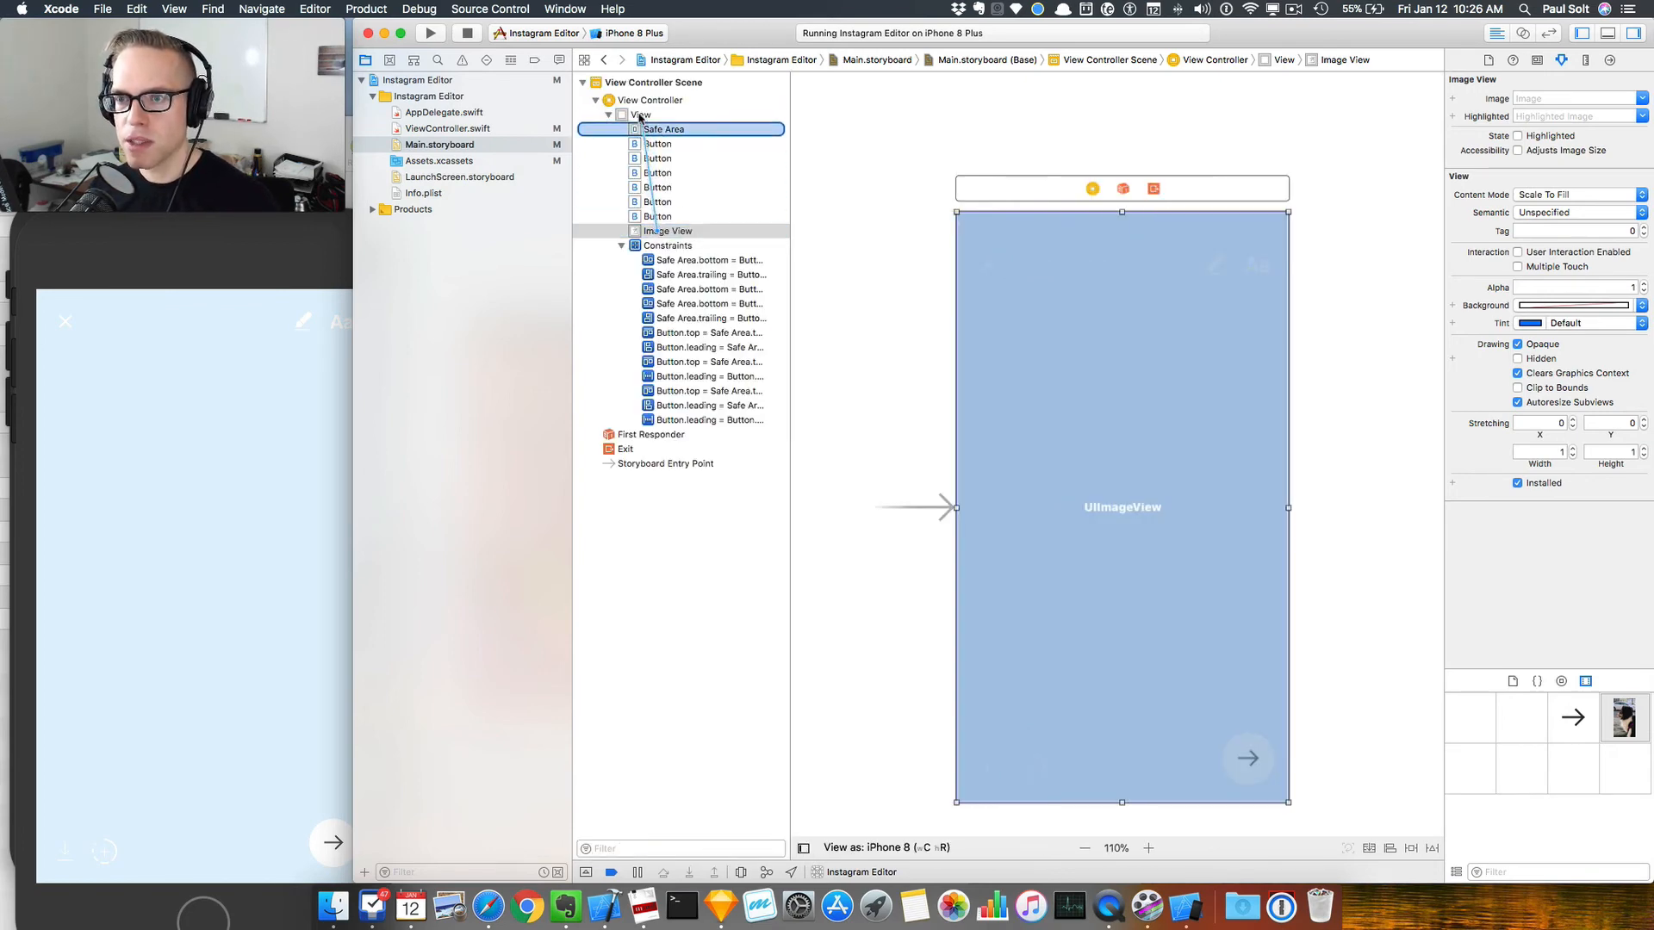
{"action": "left_click", "coordinate": [665, 129]}
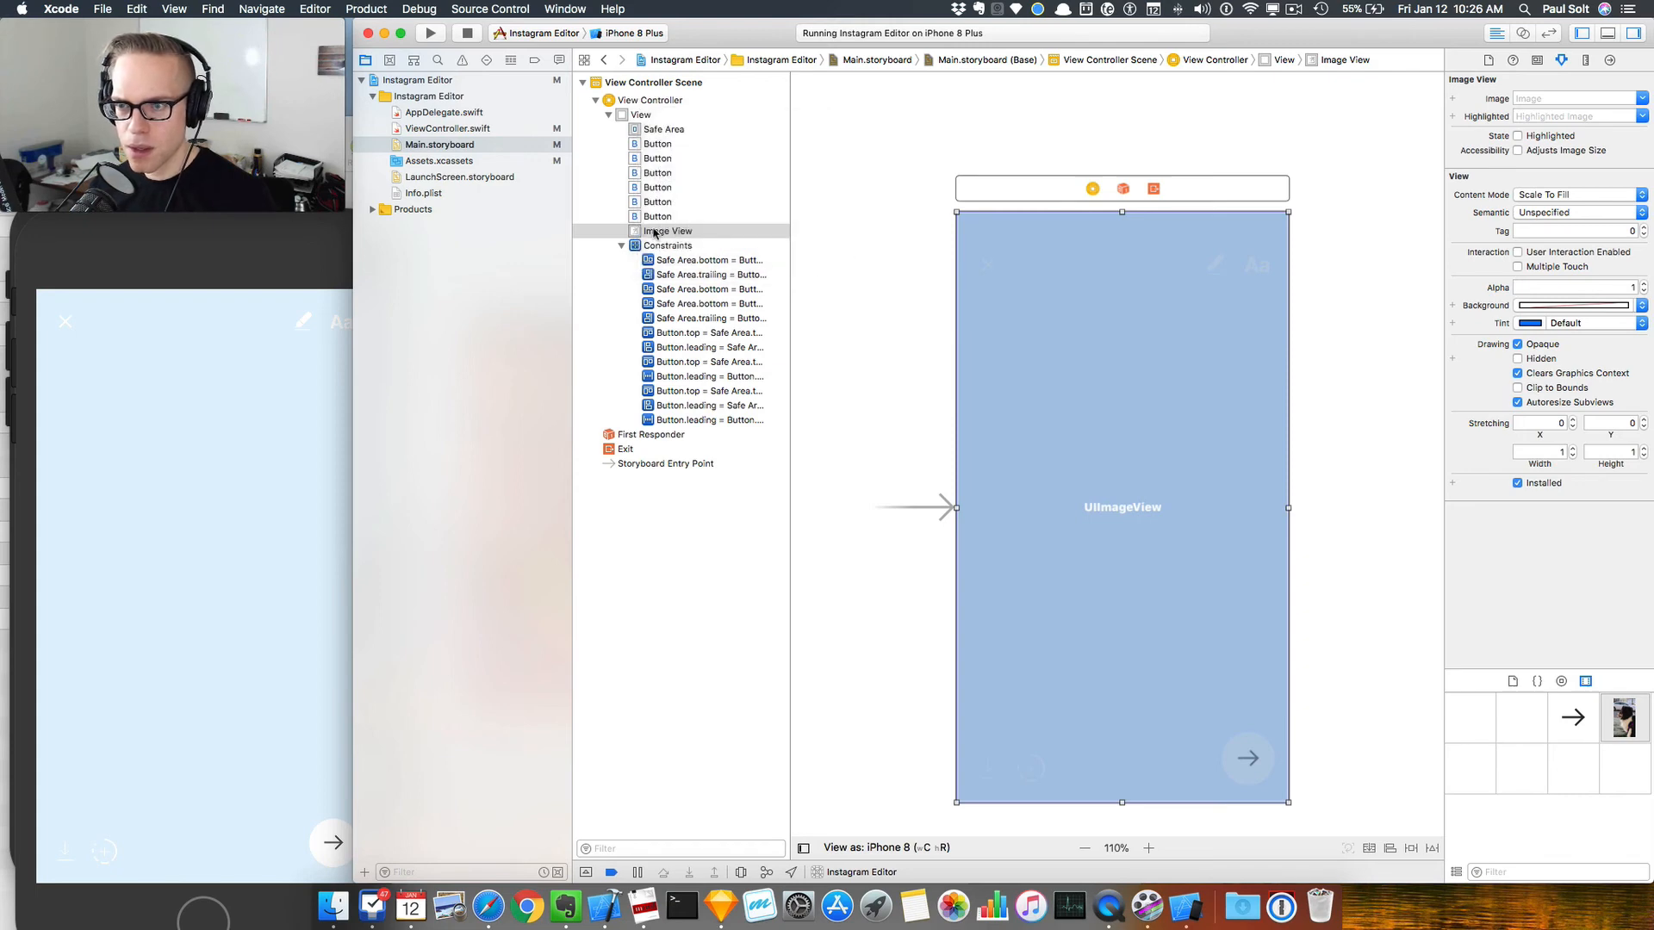
{"action": "left_click", "coordinate": [641, 114]}
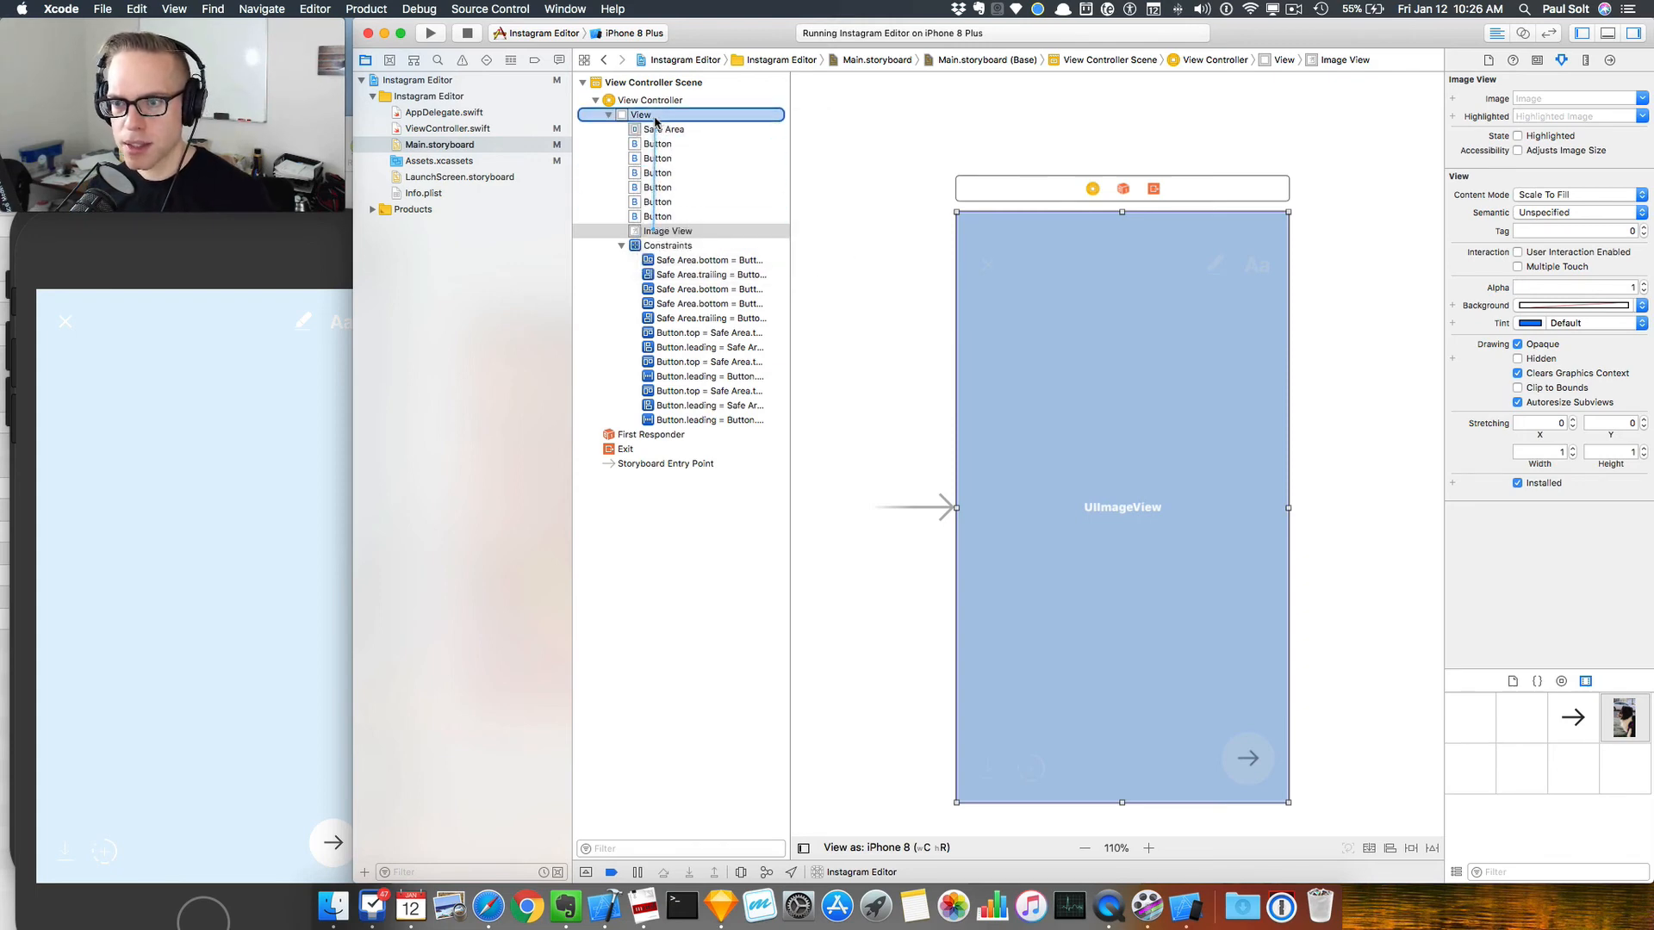
{"action": "left_click", "coordinate": [641, 114]}
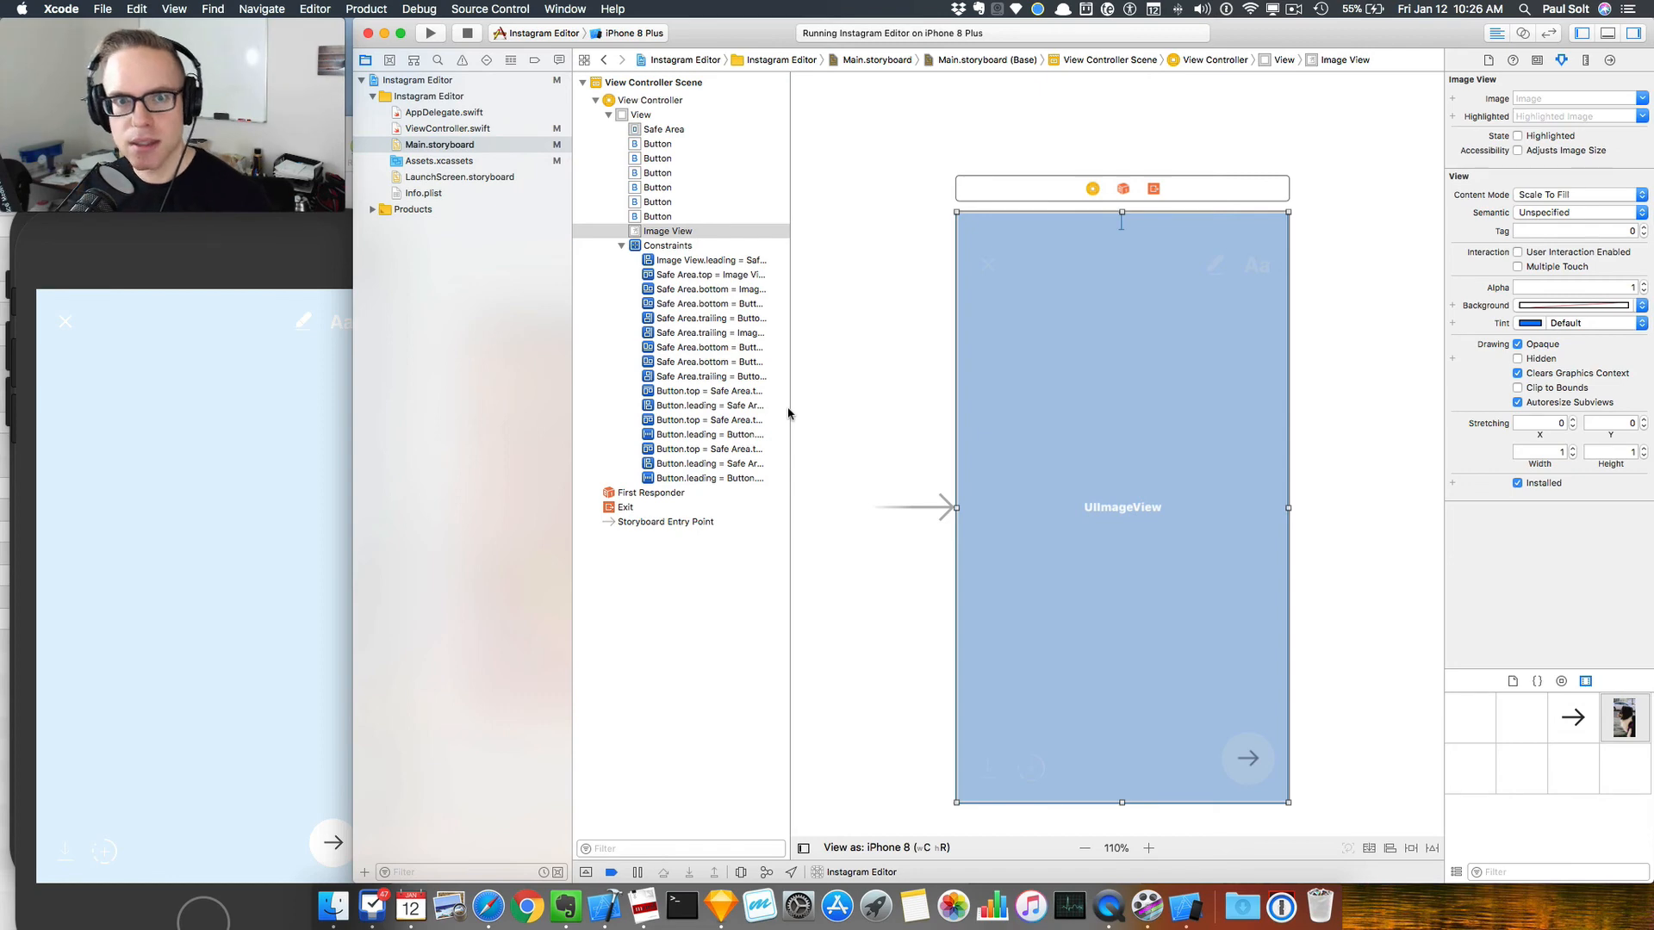
{"action": "mouse_move", "coordinate": [763, 155]}
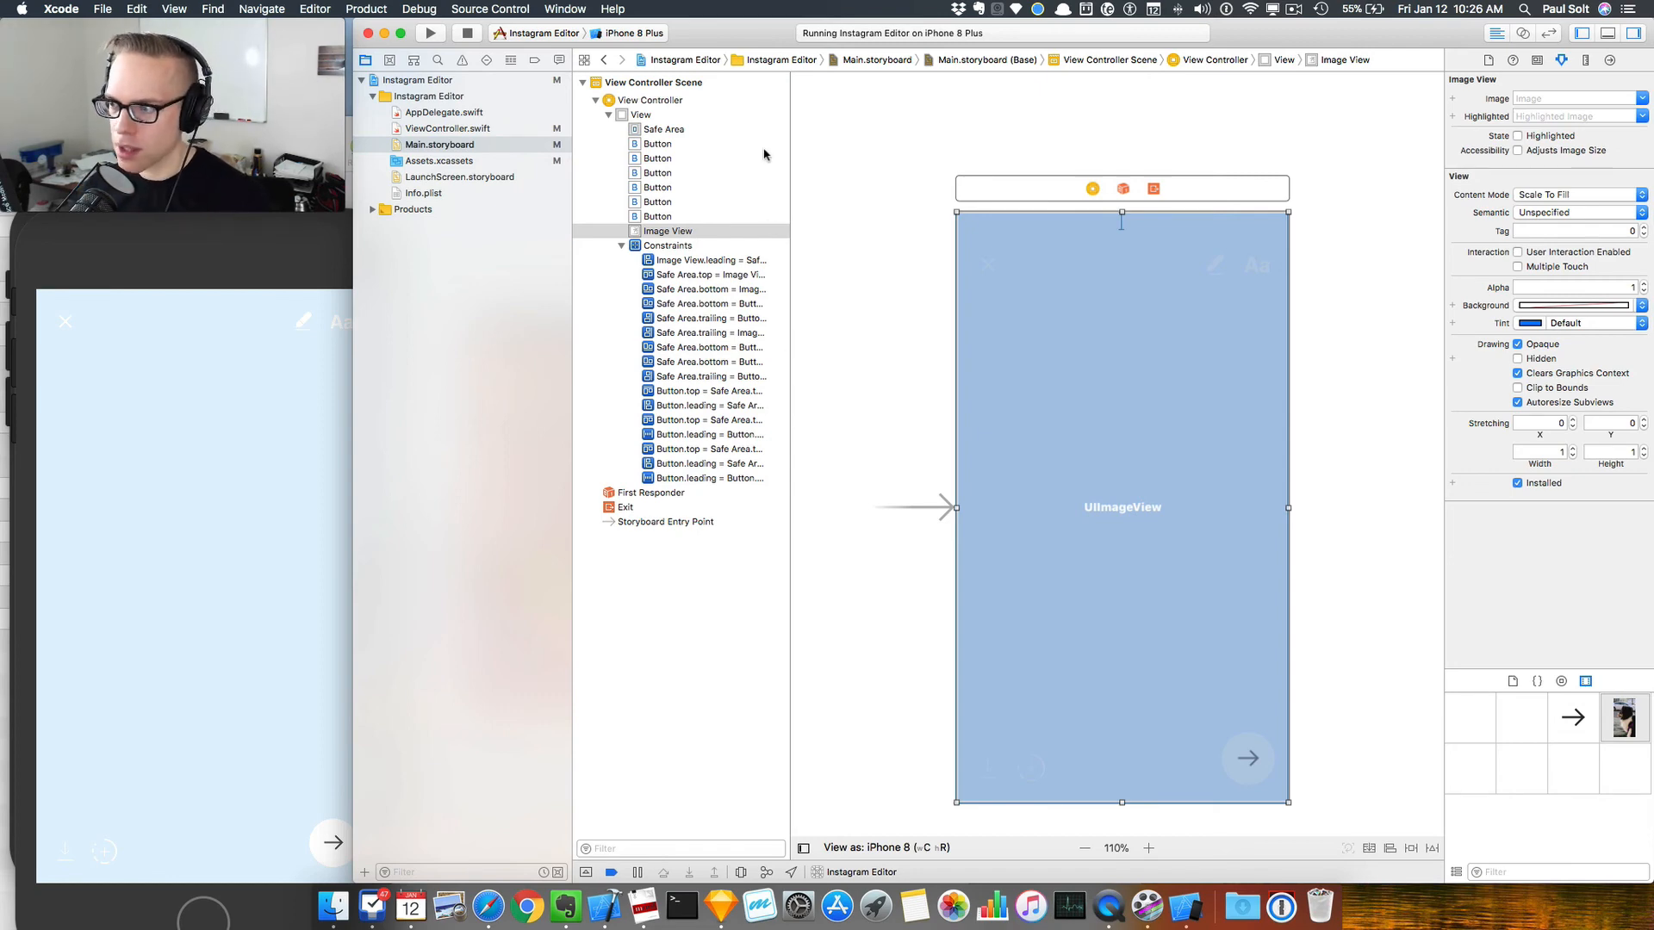
{"action": "mouse_move", "coordinate": [1046, 165]}
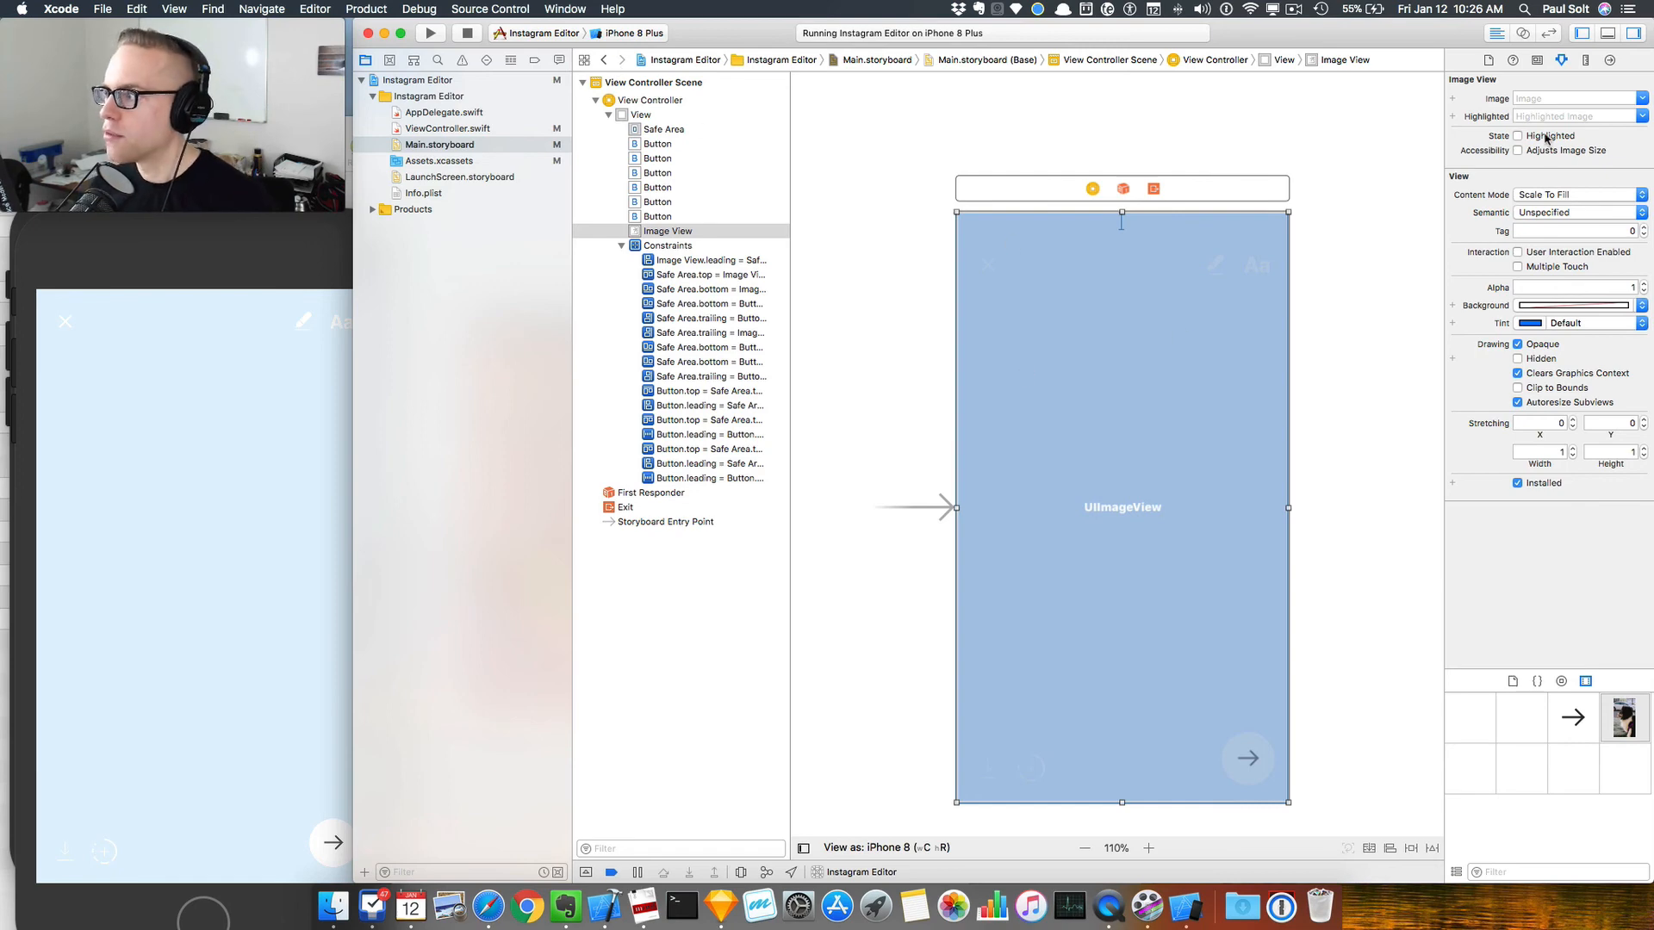
Step: Set the image view's image to 'Row' (the dog photo) and move it behind the icon buttons
{"action": "type", "text": "Row"}
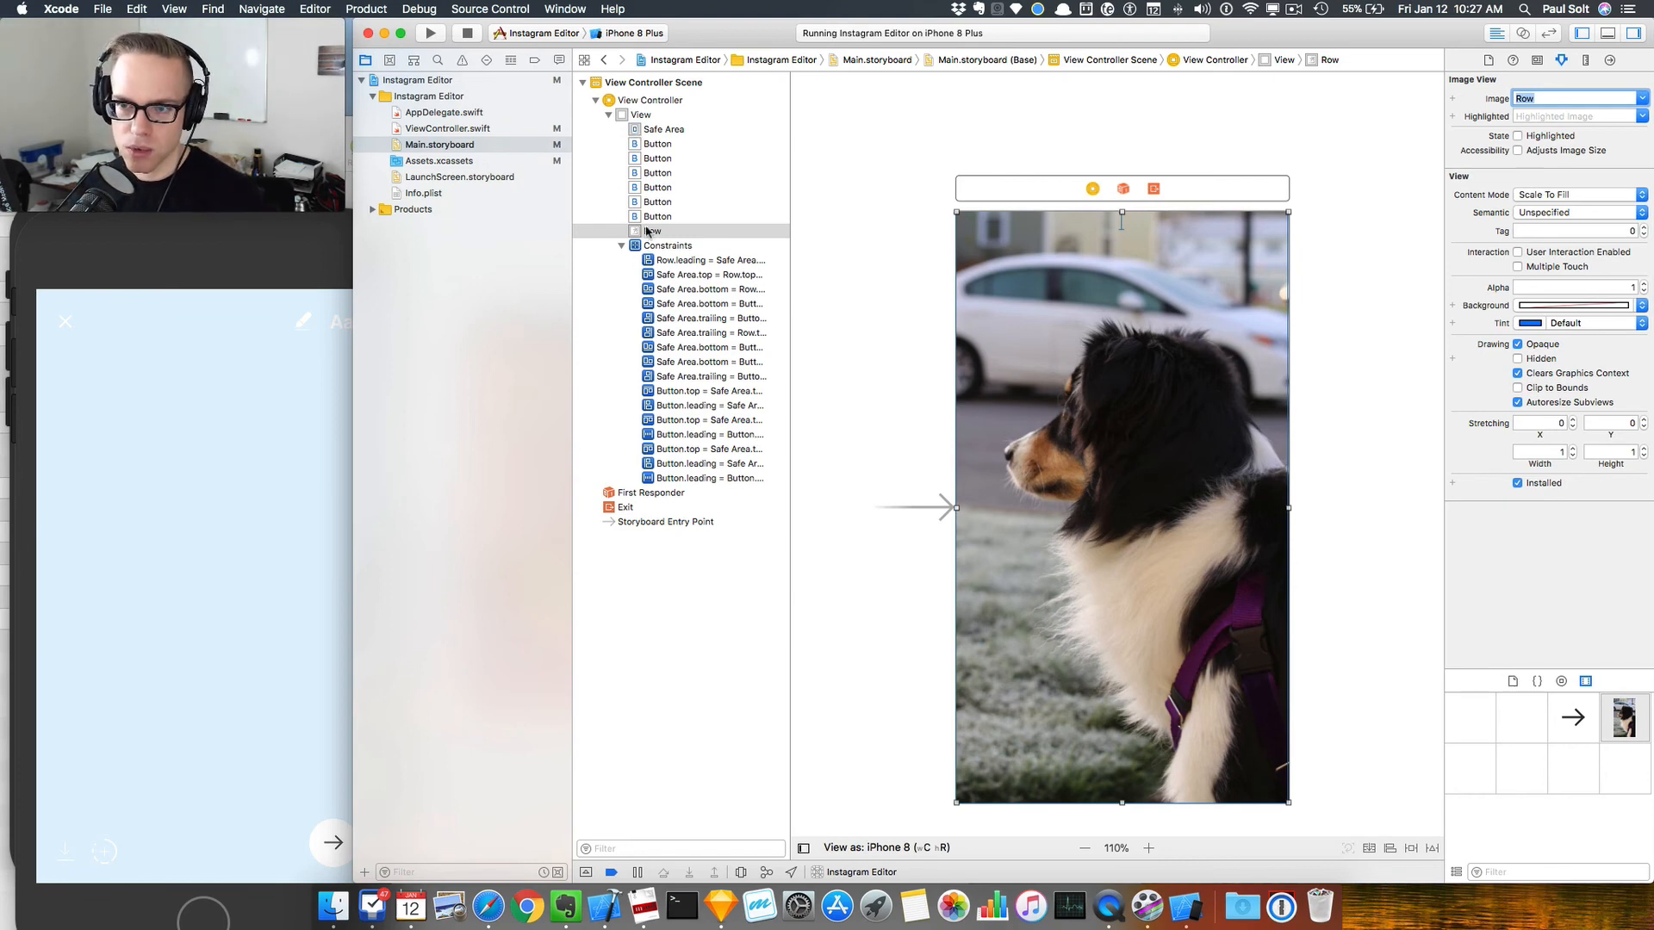
{"action": "left_click", "coordinate": [651, 231]}
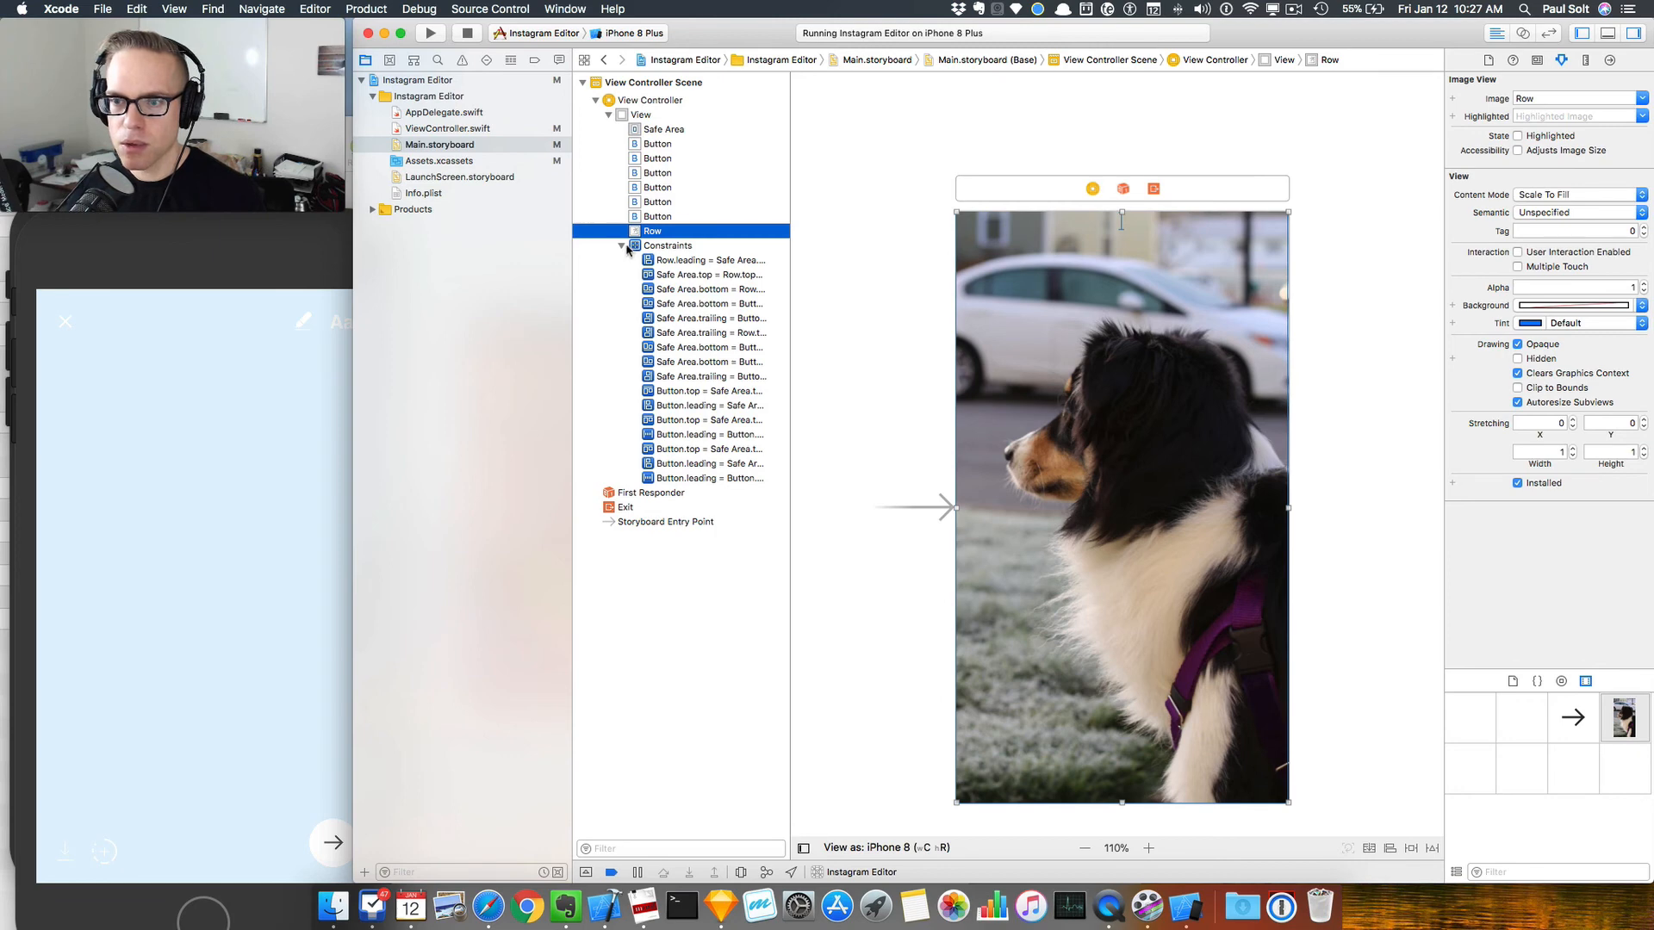
{"action": "left_click", "coordinate": [621, 247]}
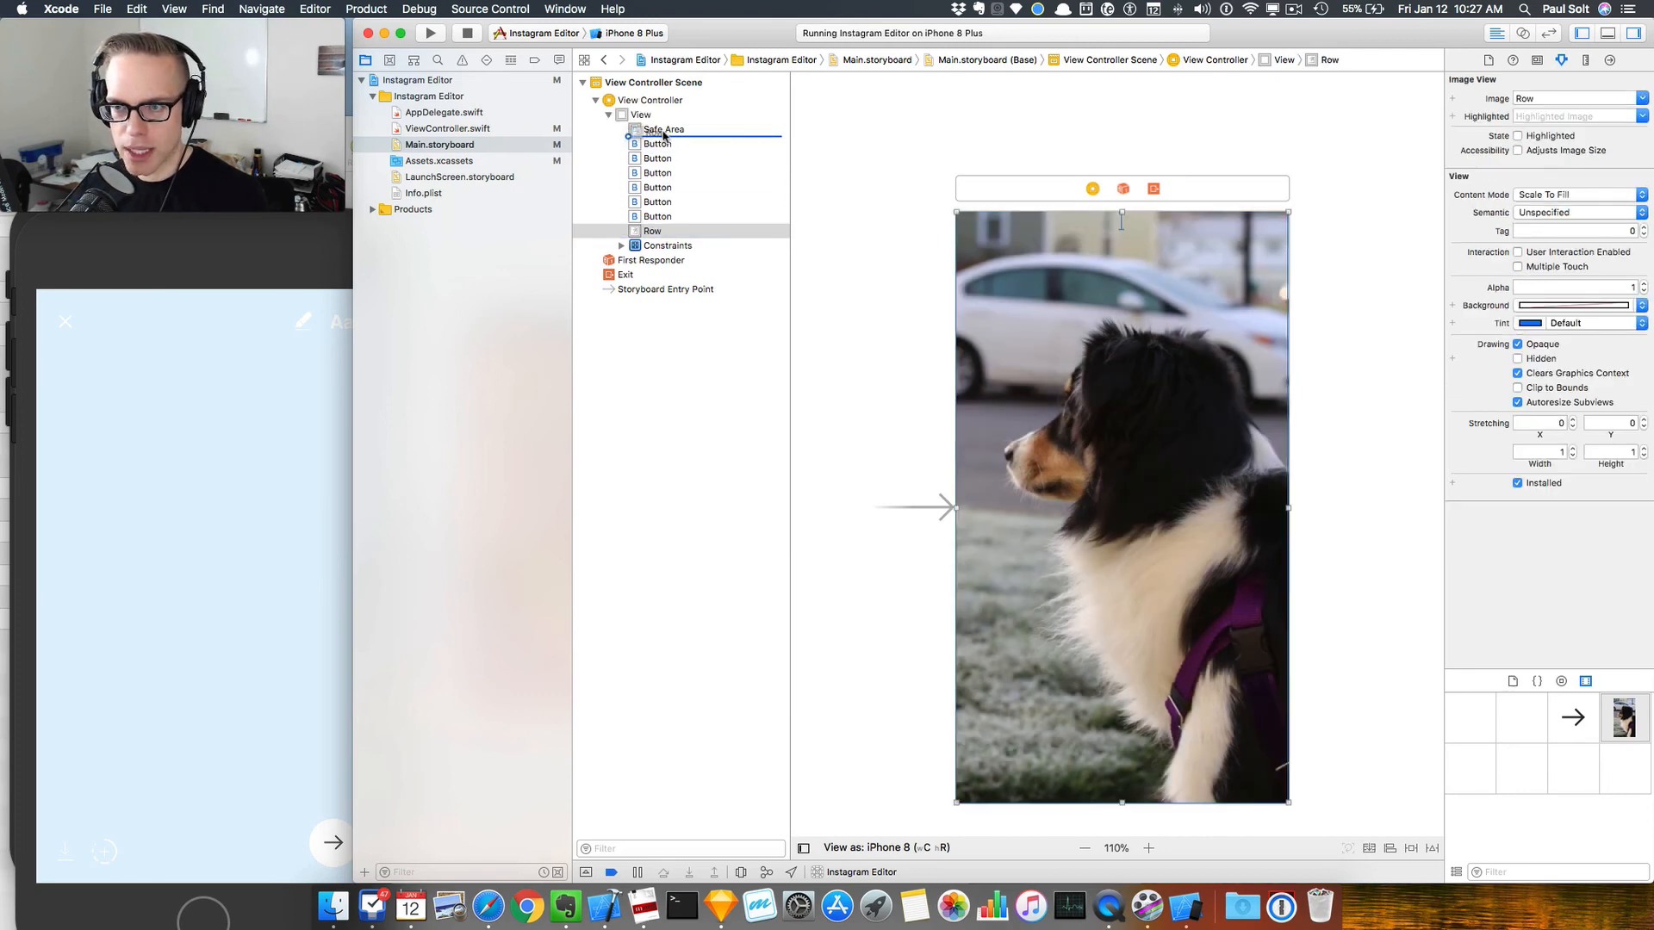
{"action": "left_click", "coordinate": [653, 229]}
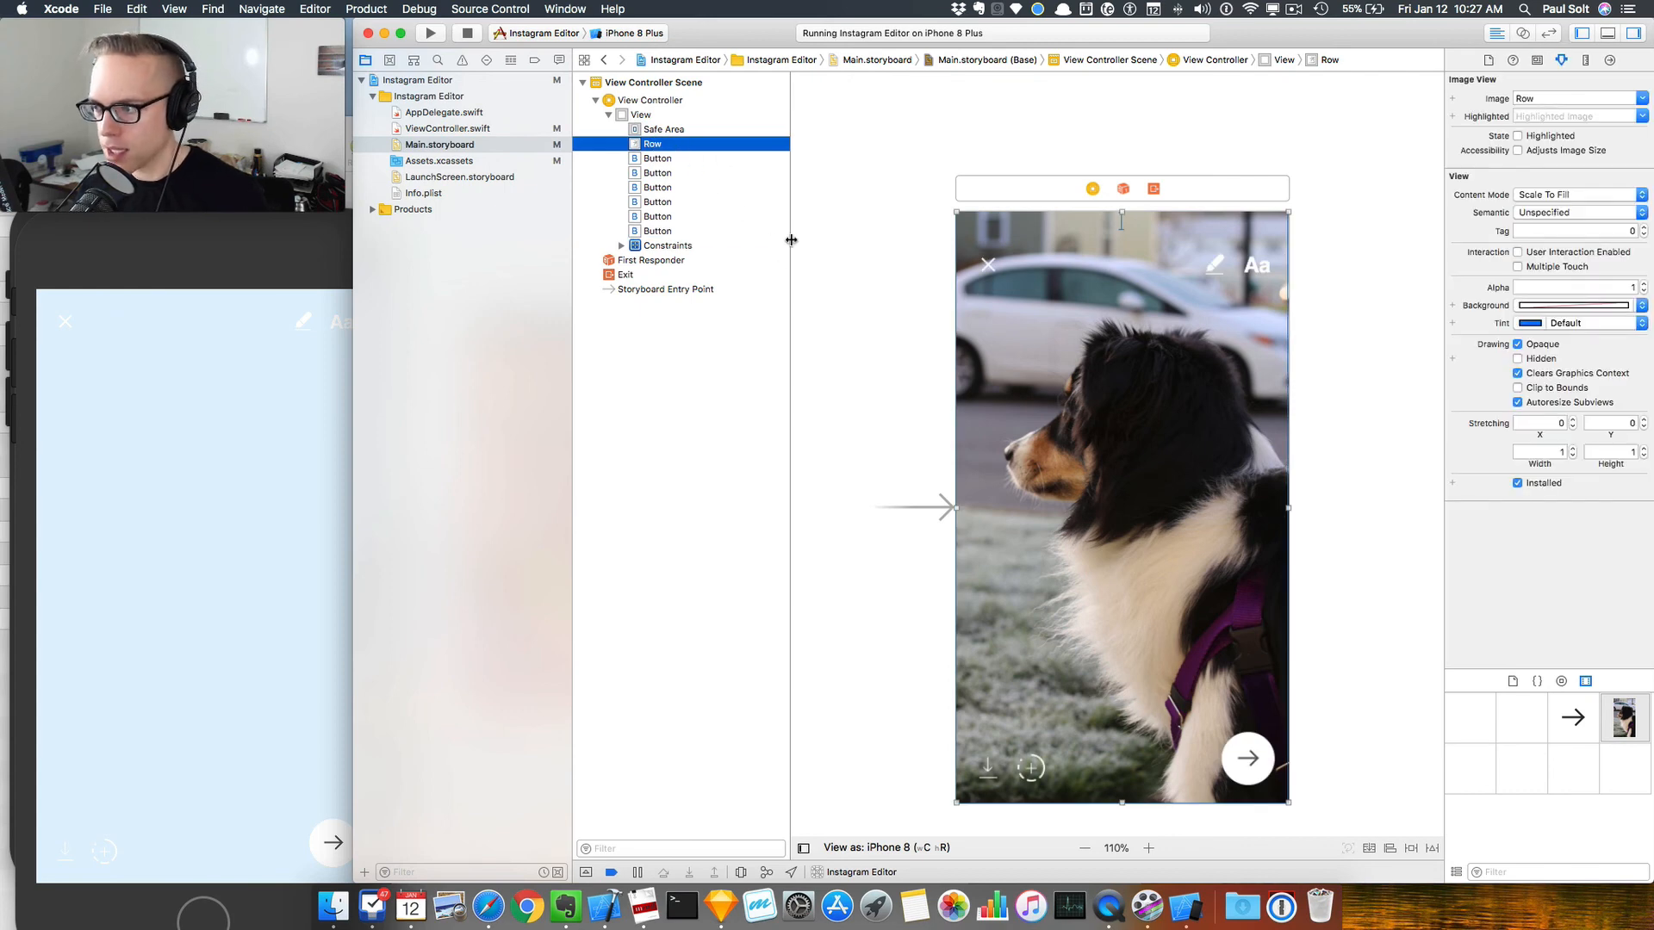
Step: Build and run the app so the iPhone 8 Plus simulator shows the photo behind the icons
{"action": "left_click", "coordinate": [429, 33]}
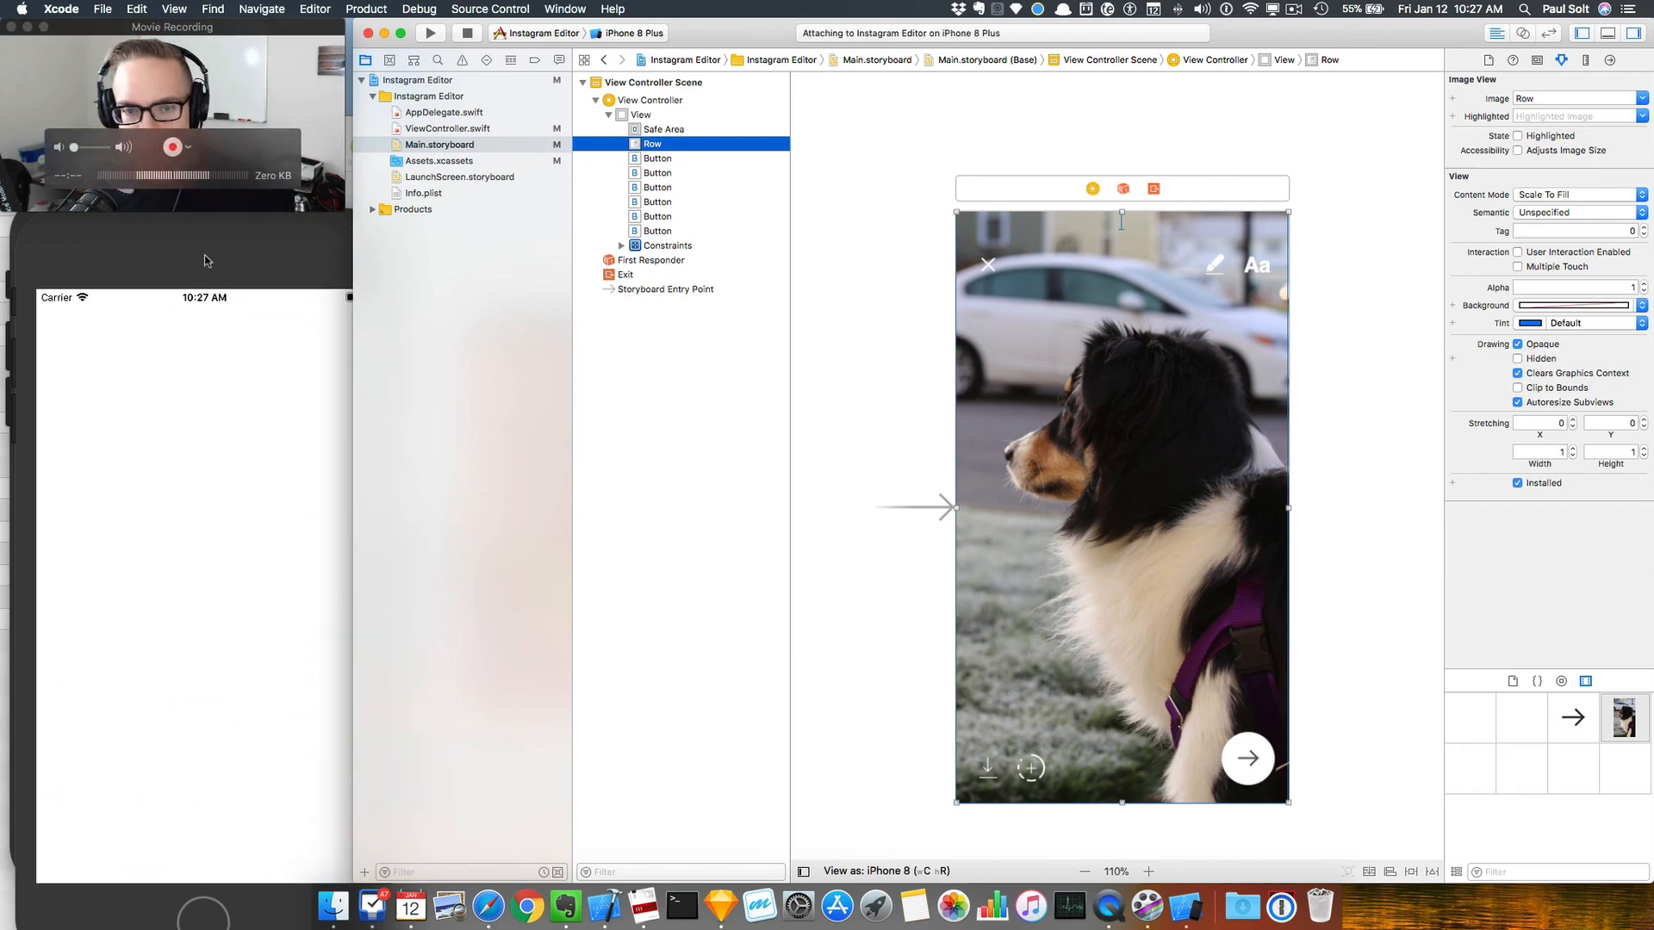
{"action": "left_click", "coordinate": [429, 33]}
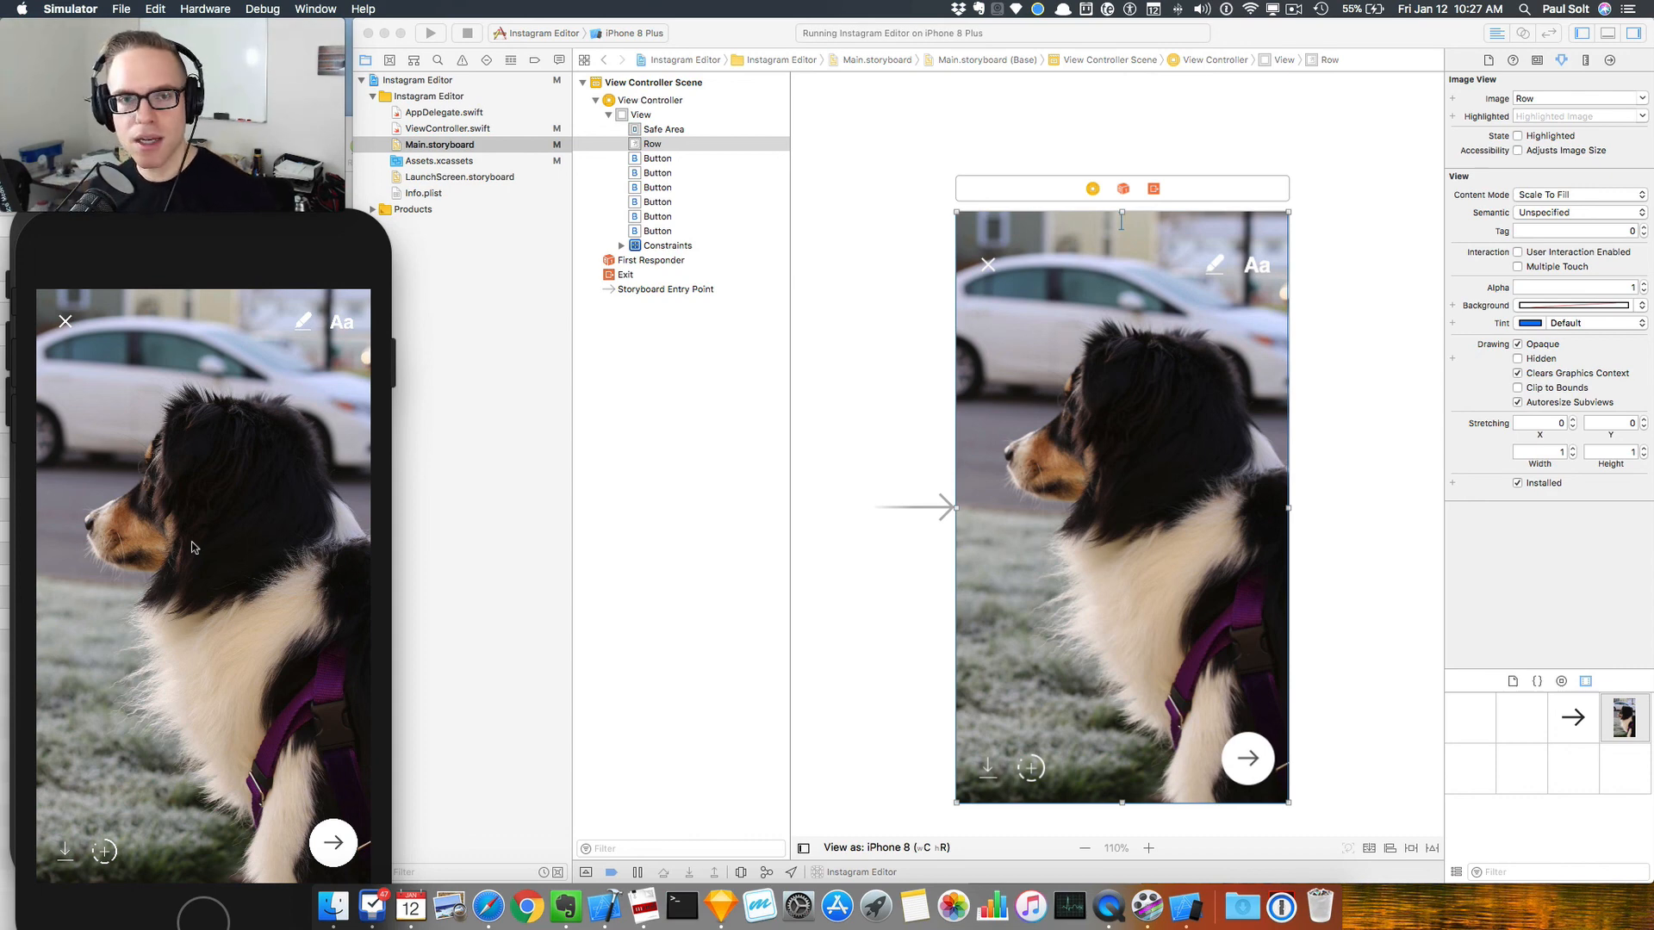
{"action": "mouse_move", "coordinate": [174, 534]}
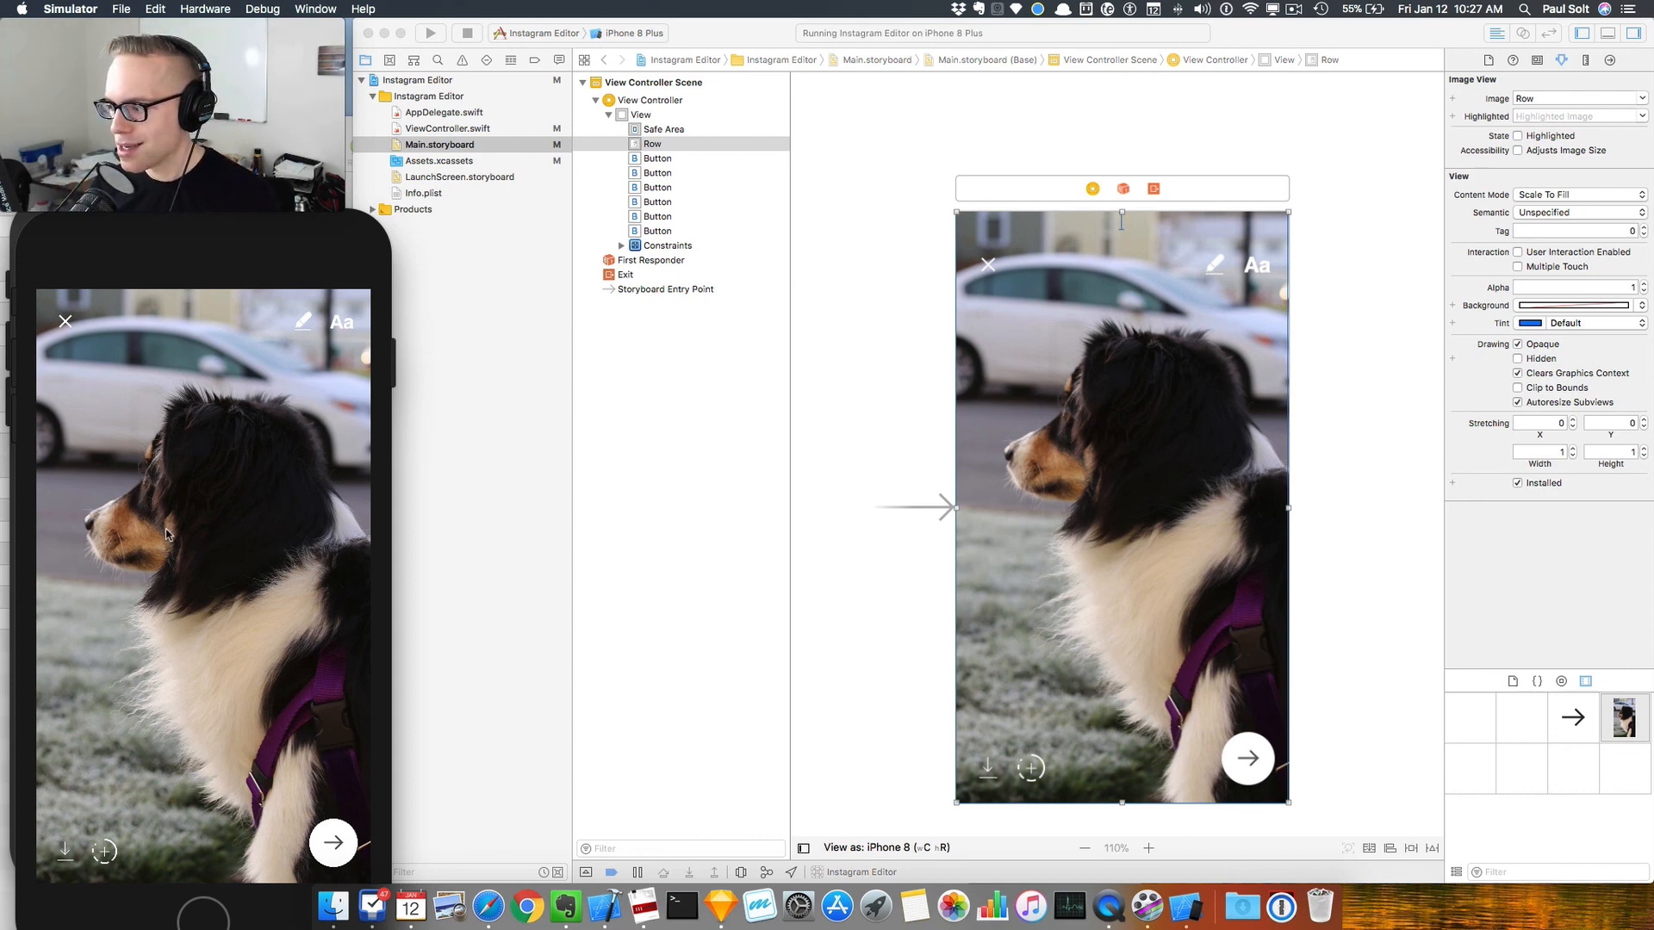